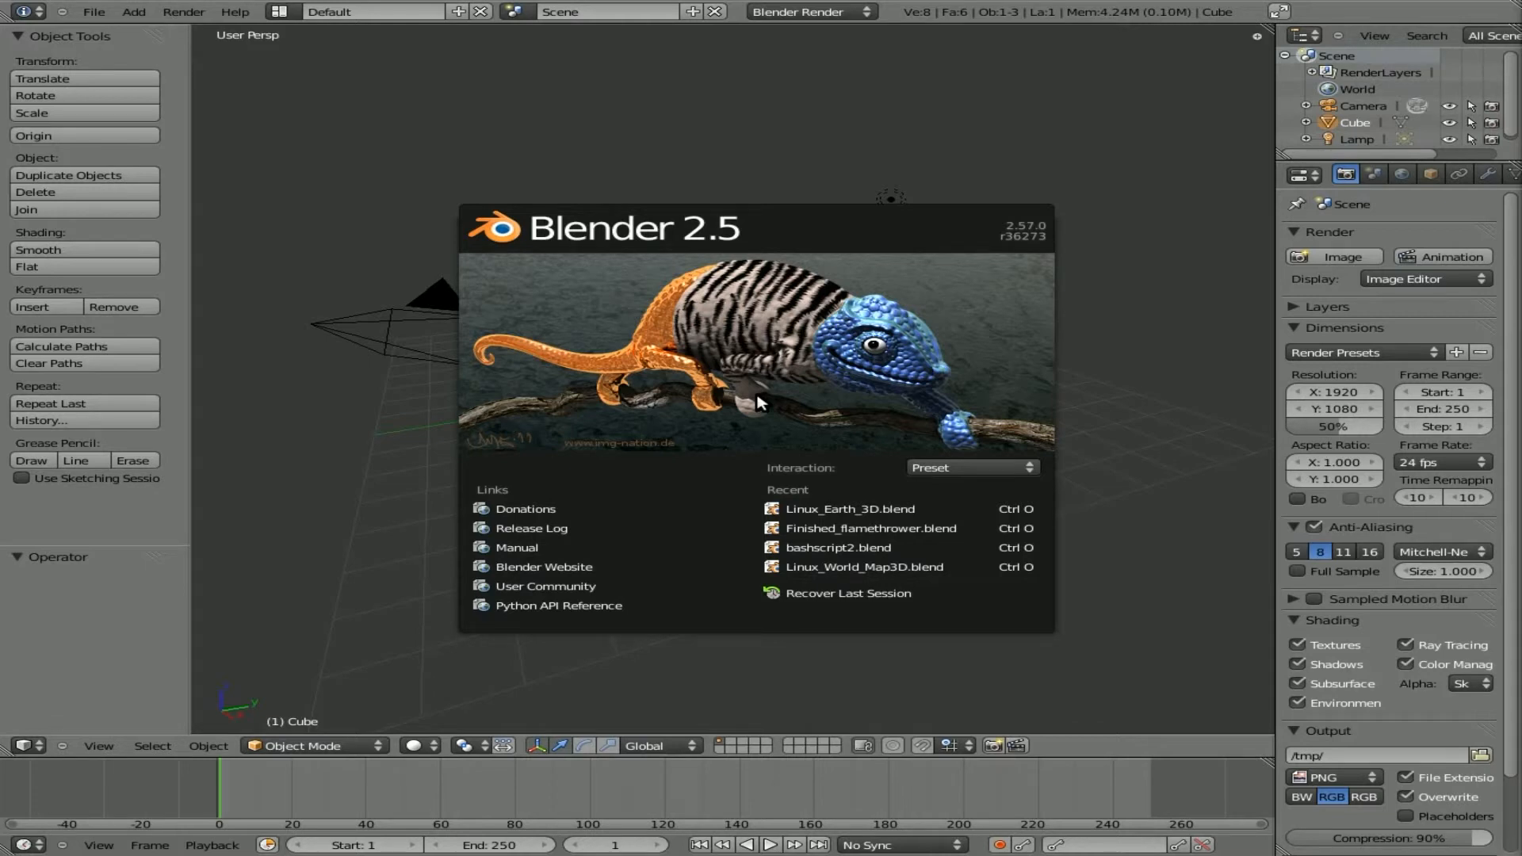
pyautogui.moveTo(857, 337)
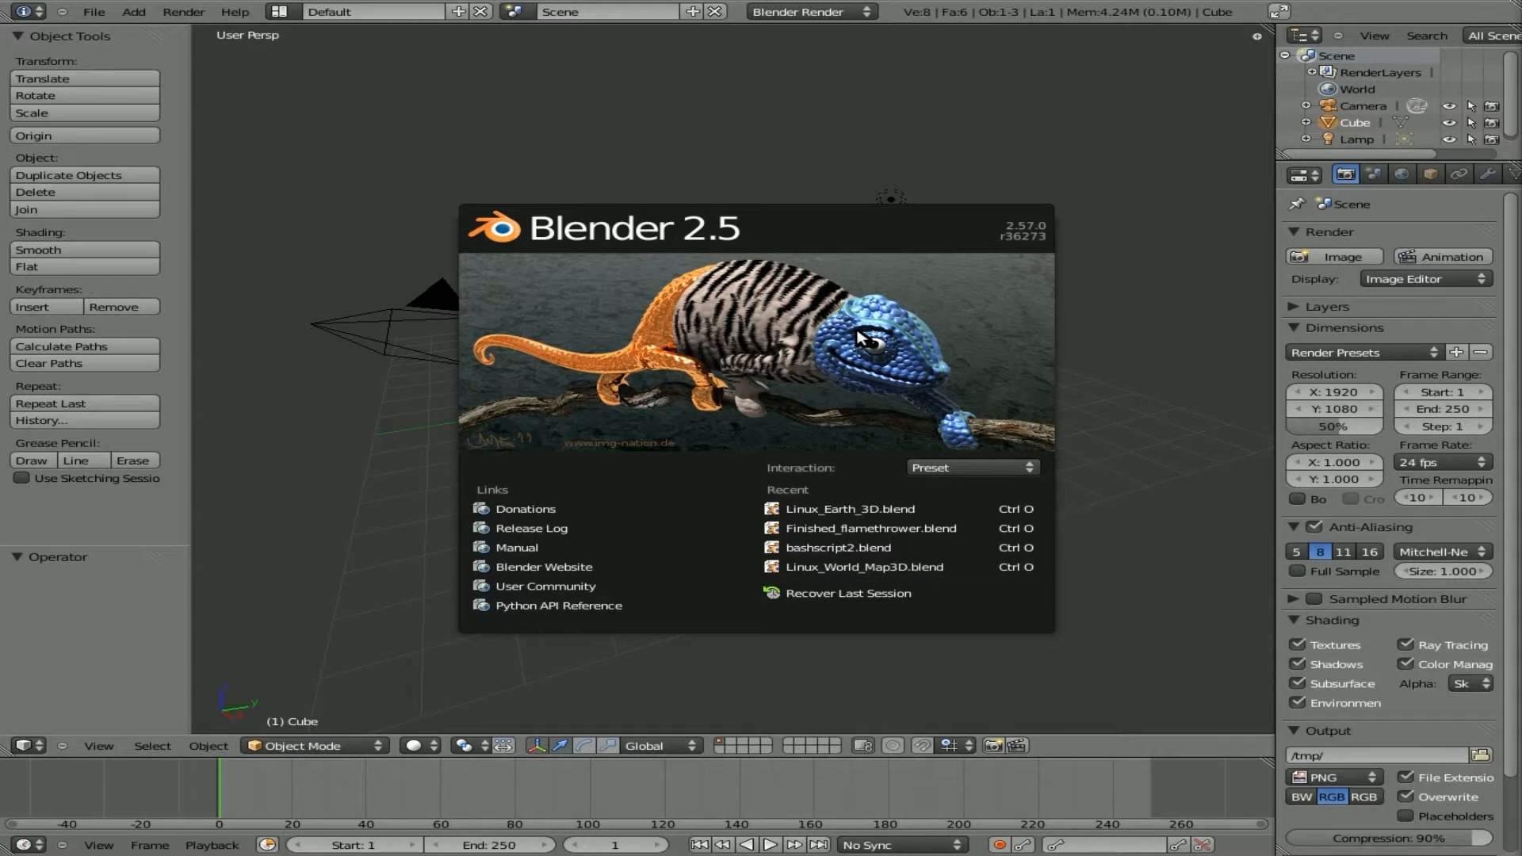
pyautogui.moveTo(802, 303)
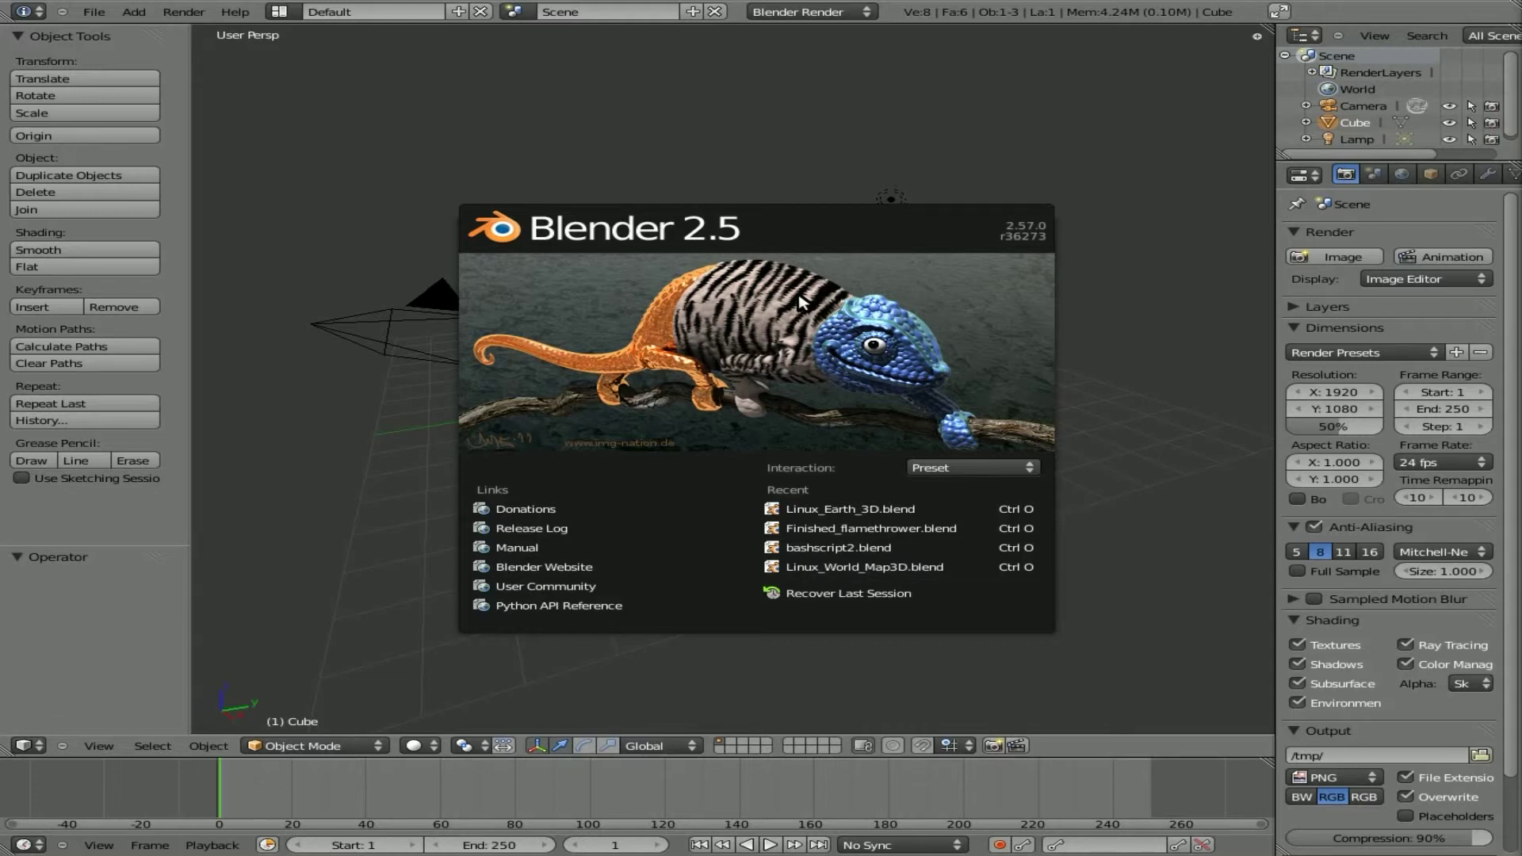
# Close the Blender startup splash screen.
pyautogui.click(716, 265)
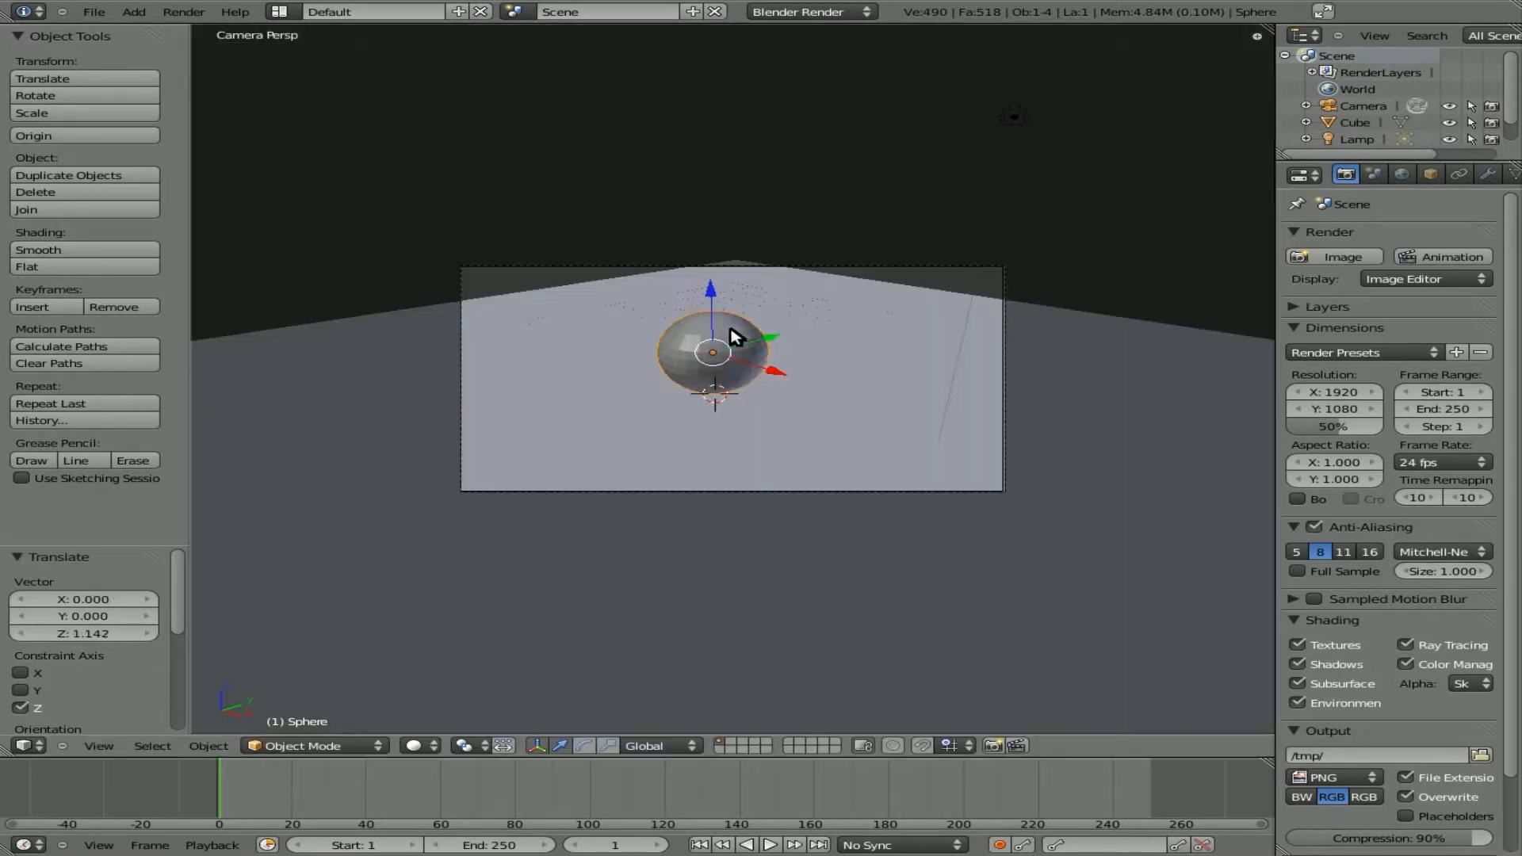
pyautogui.moveTo(825, 312)
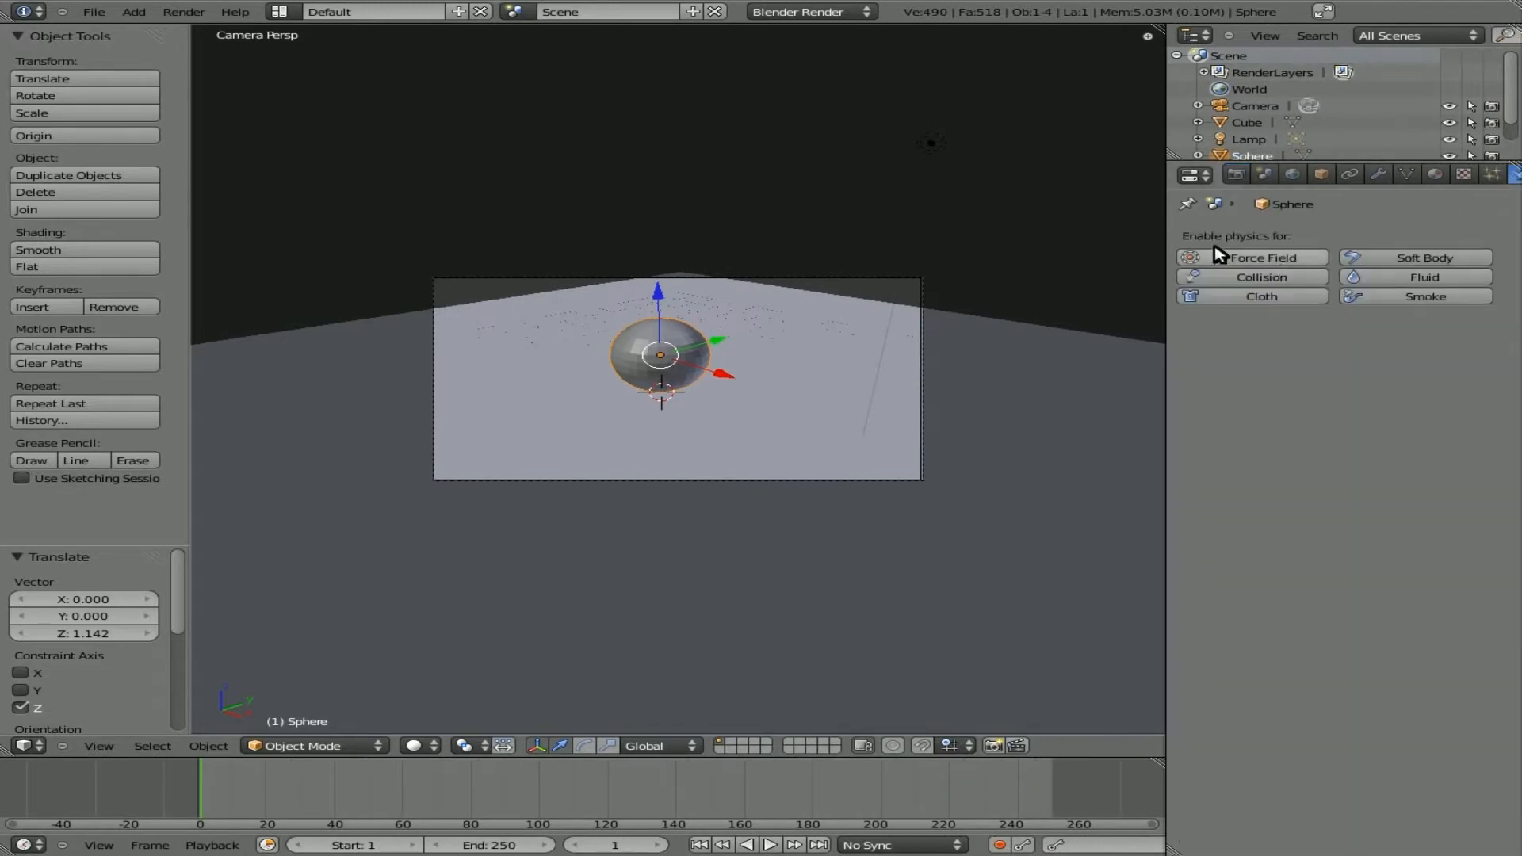
pyautogui.moveTo(810, 34)
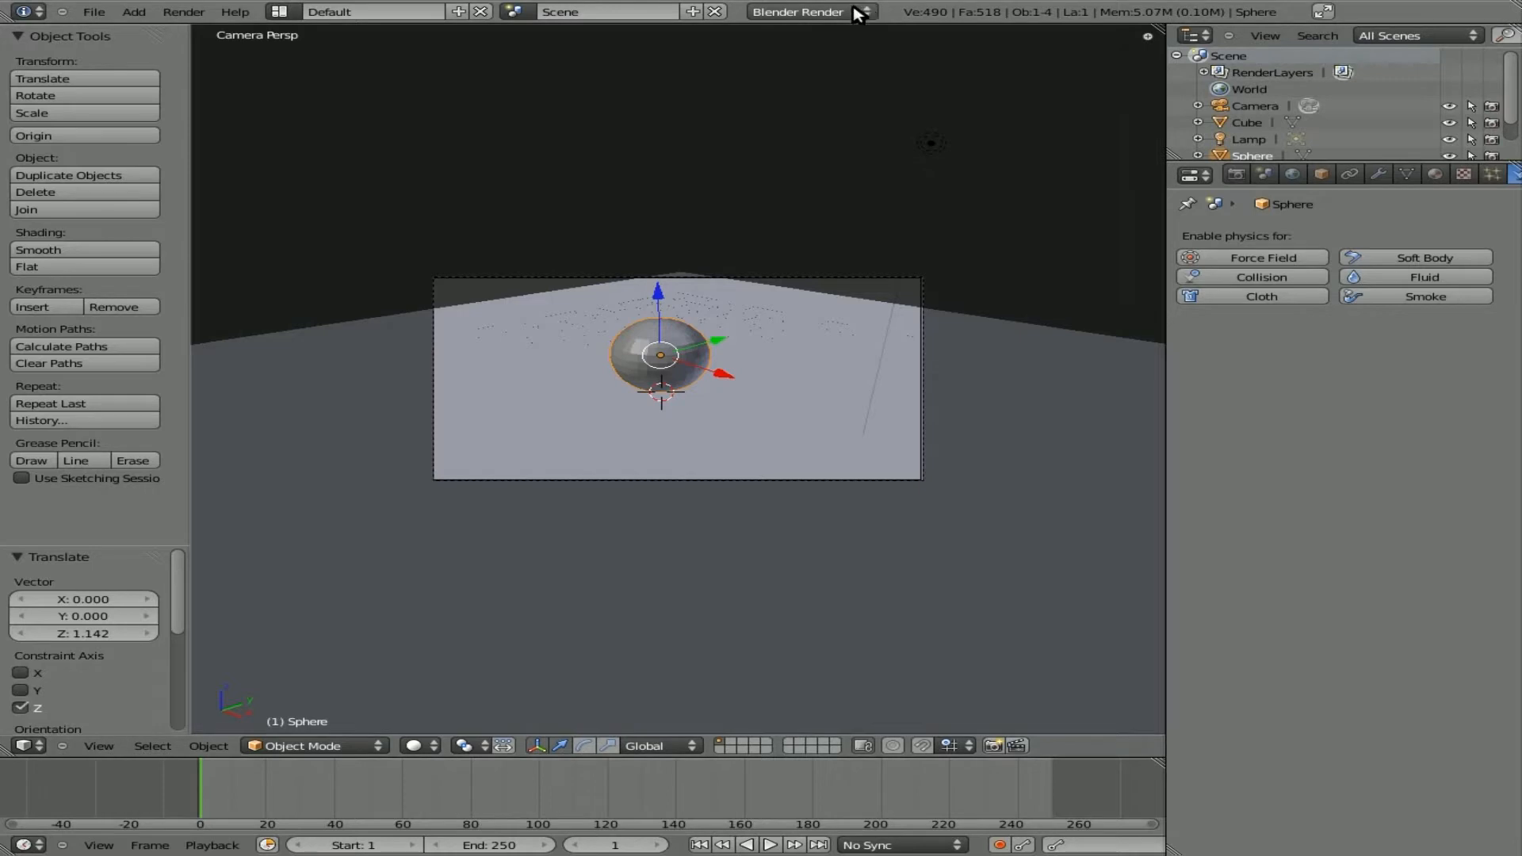
pyautogui.moveTo(859, 12)
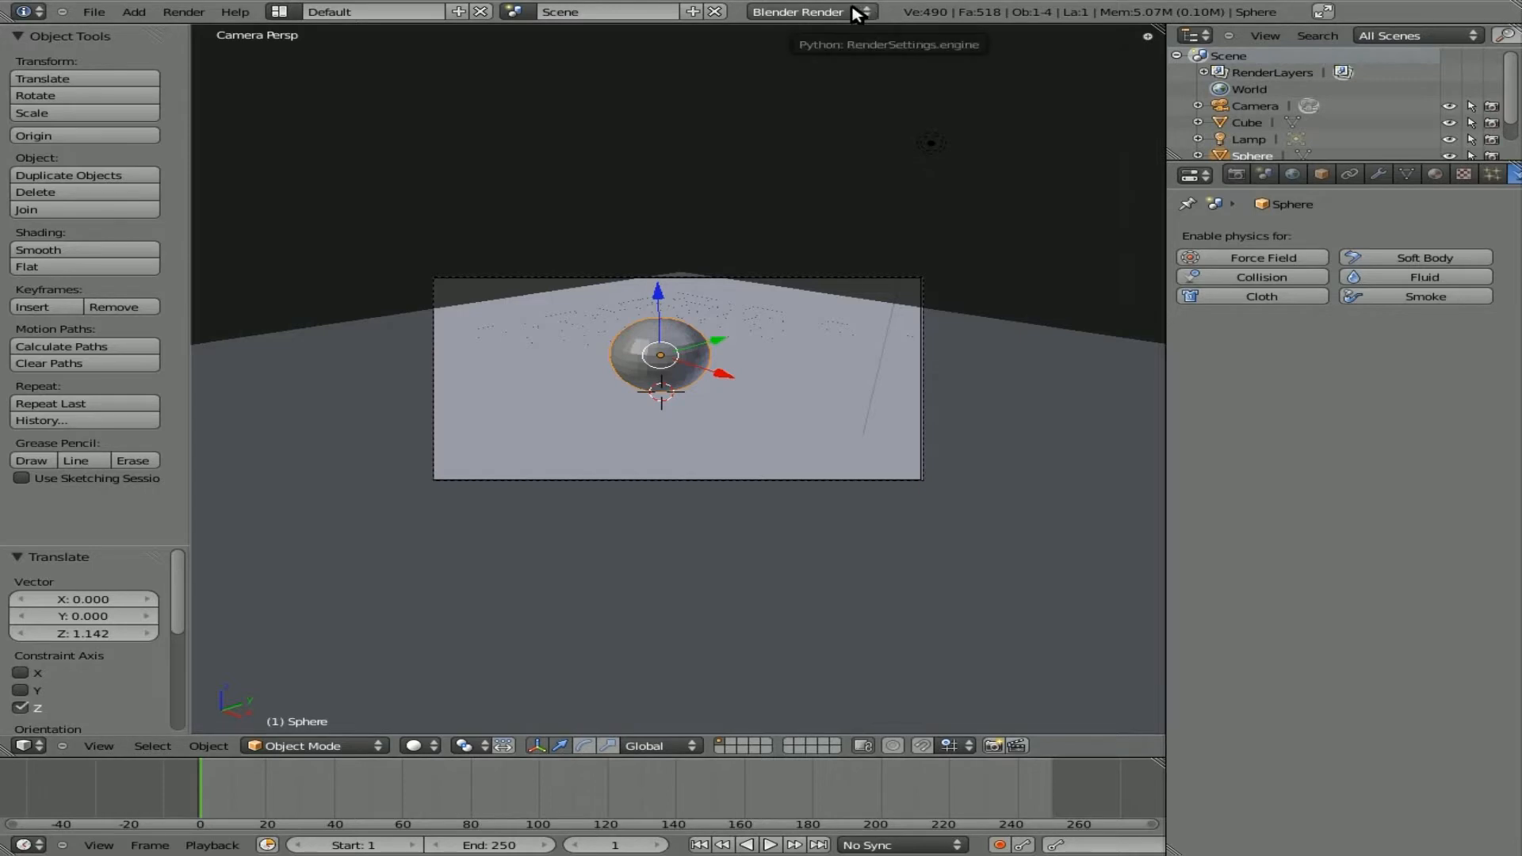
# Switch to the Blender Game engine and make the sphere Dynamic with Collision Bounds.
pyautogui.click(811, 11)
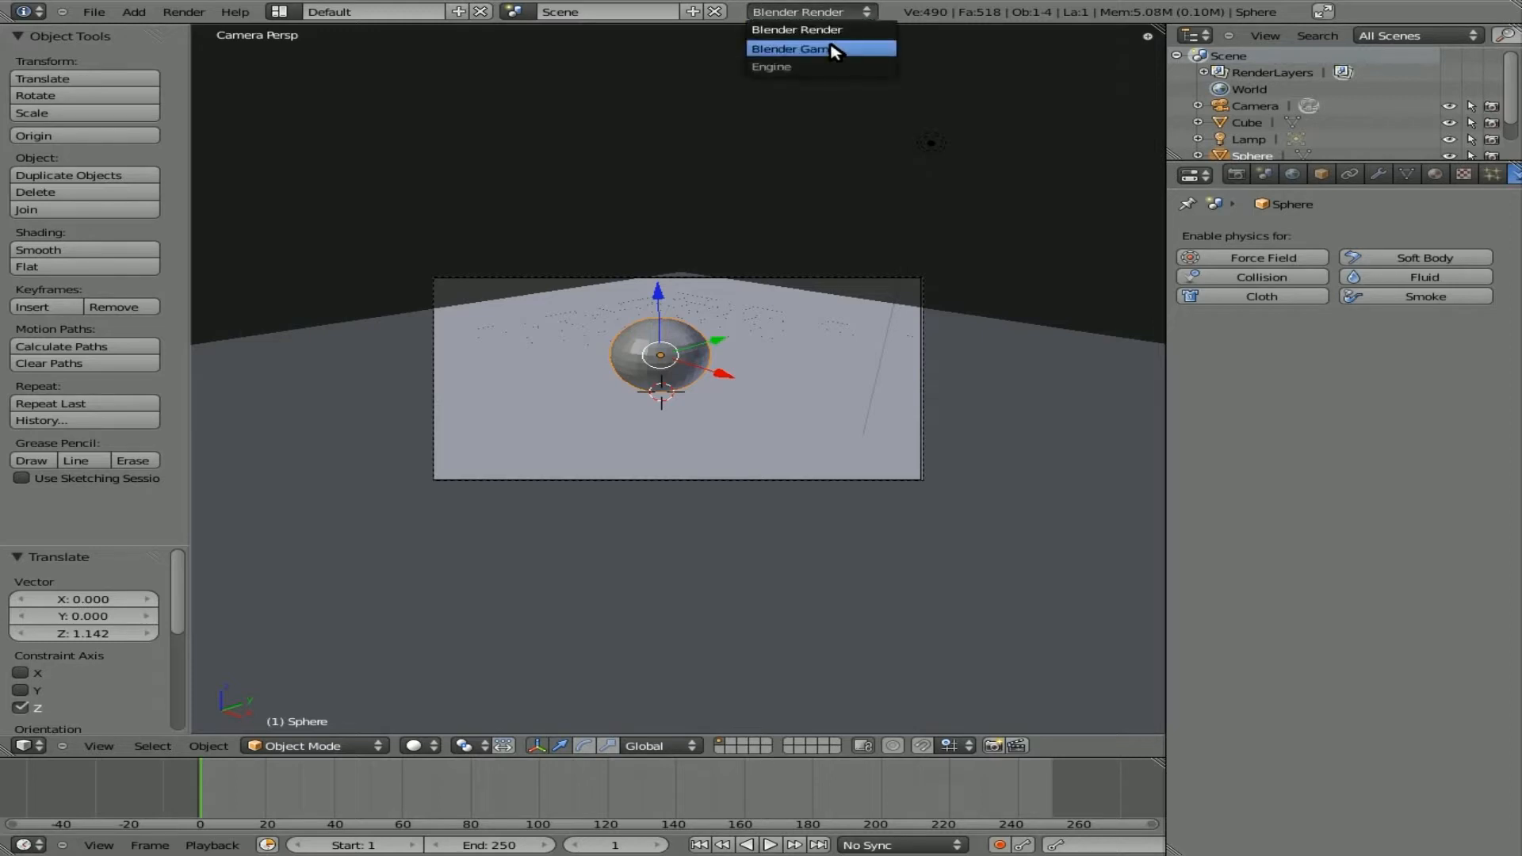
pyautogui.click(800, 48)
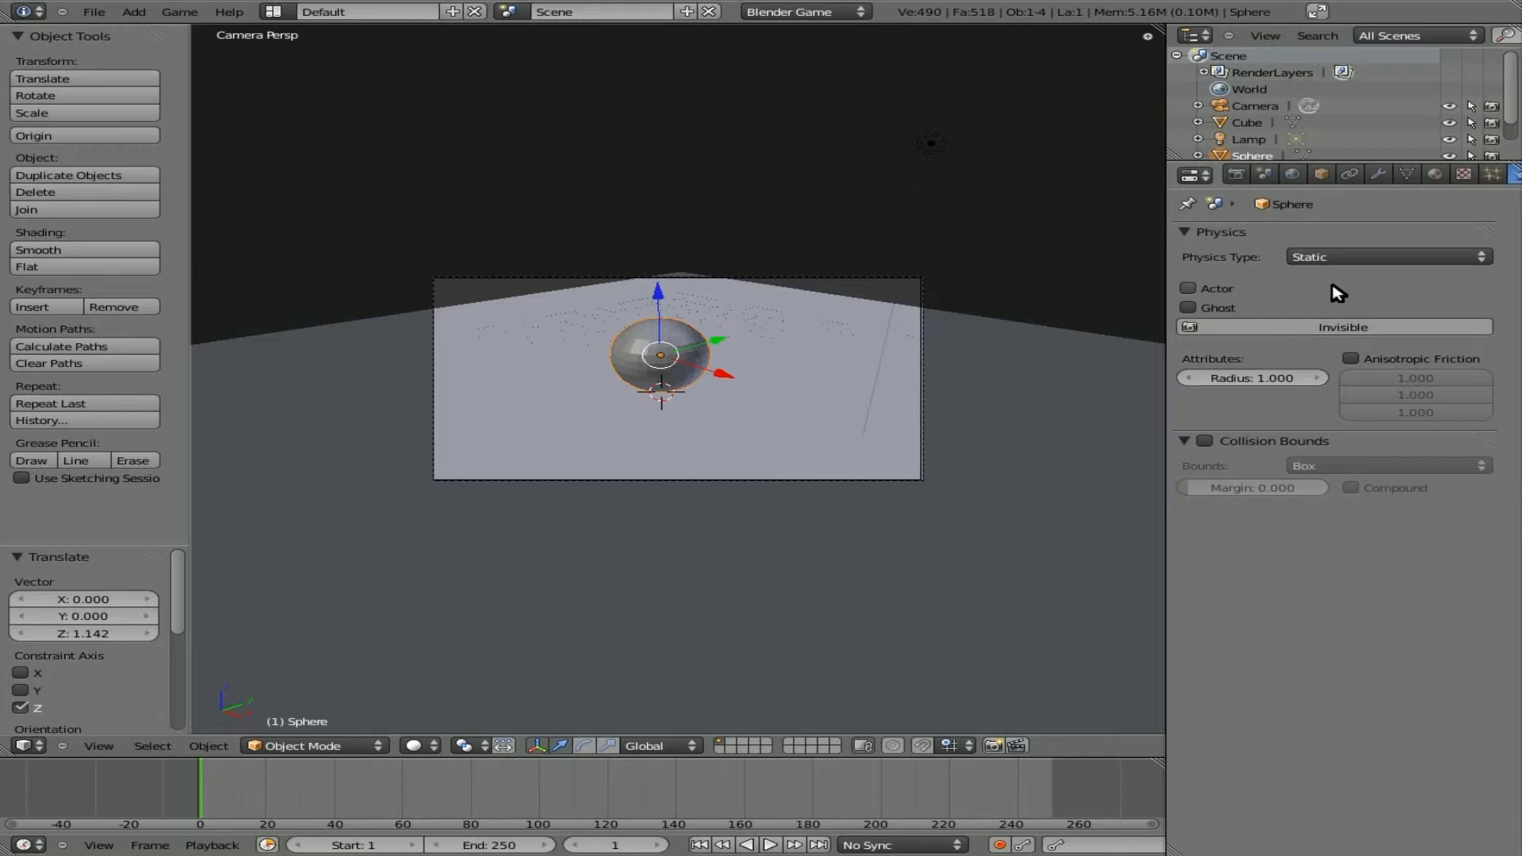
pyautogui.moveTo(1217, 296)
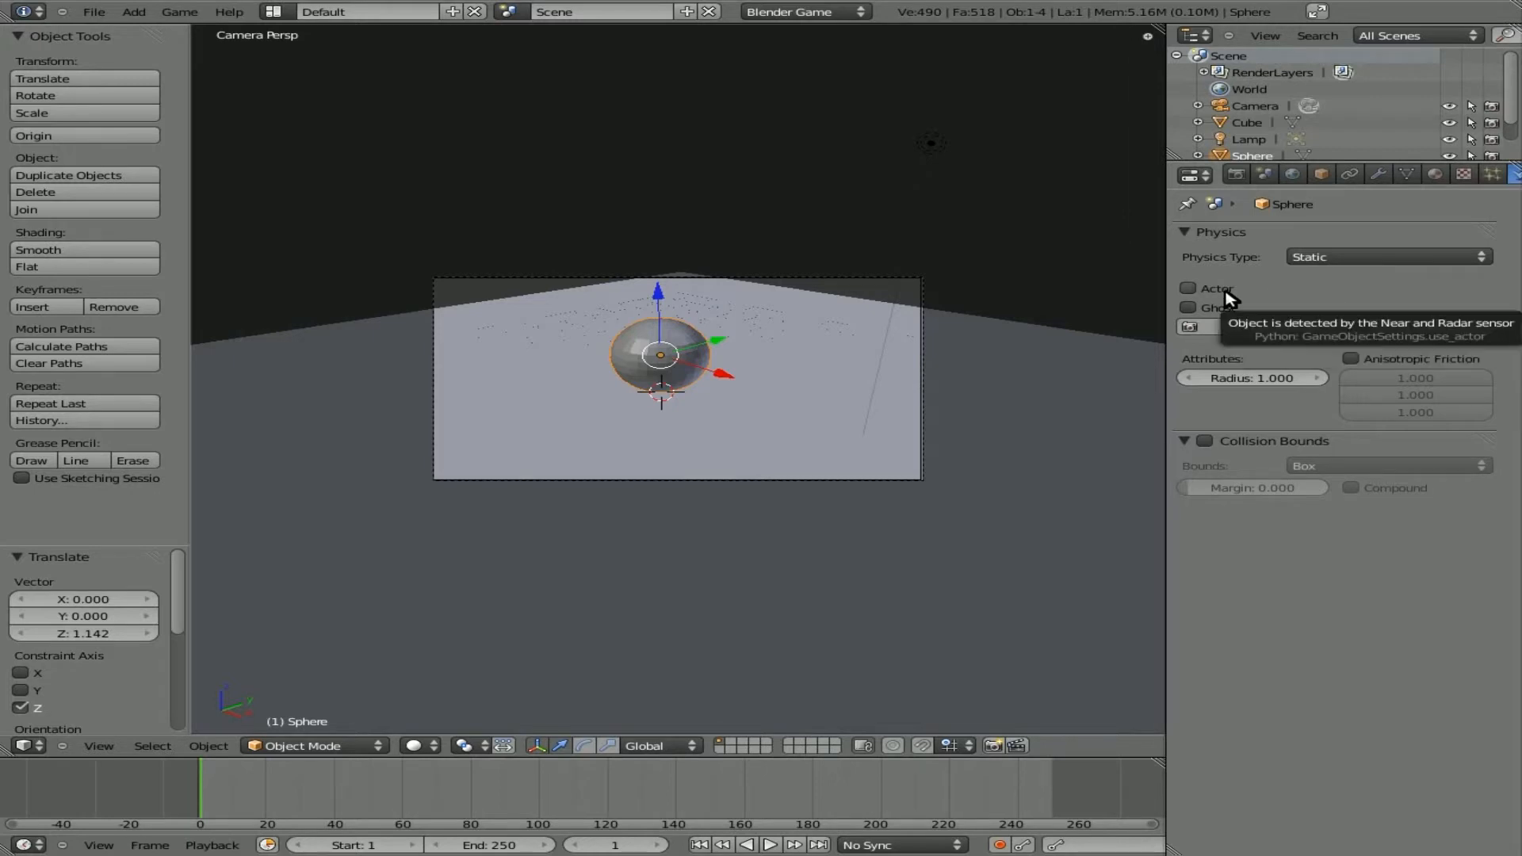
pyautogui.click(1388, 257)
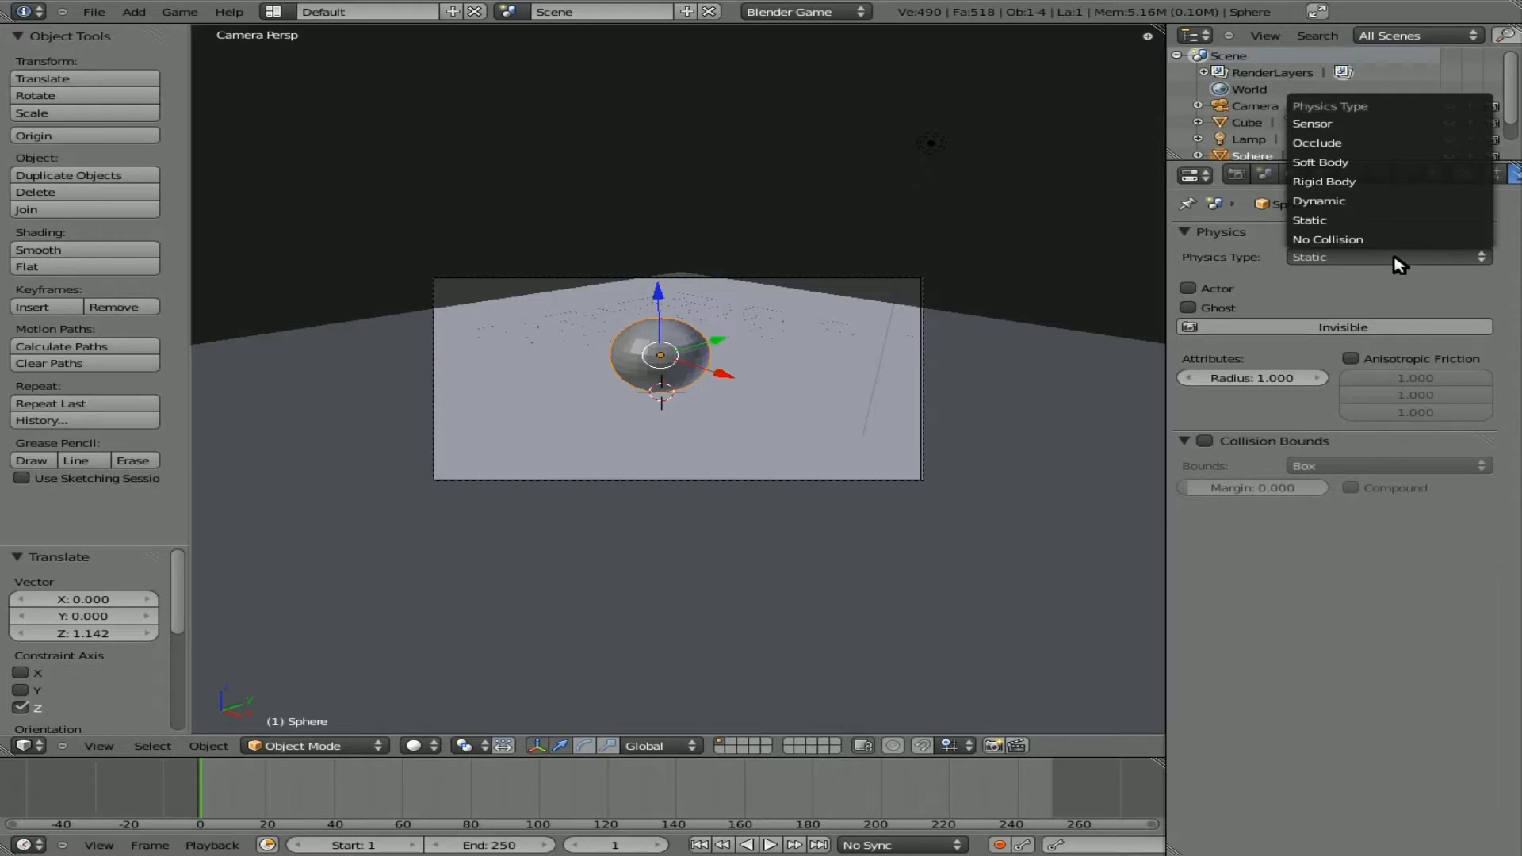
pyautogui.moveTo(1381, 203)
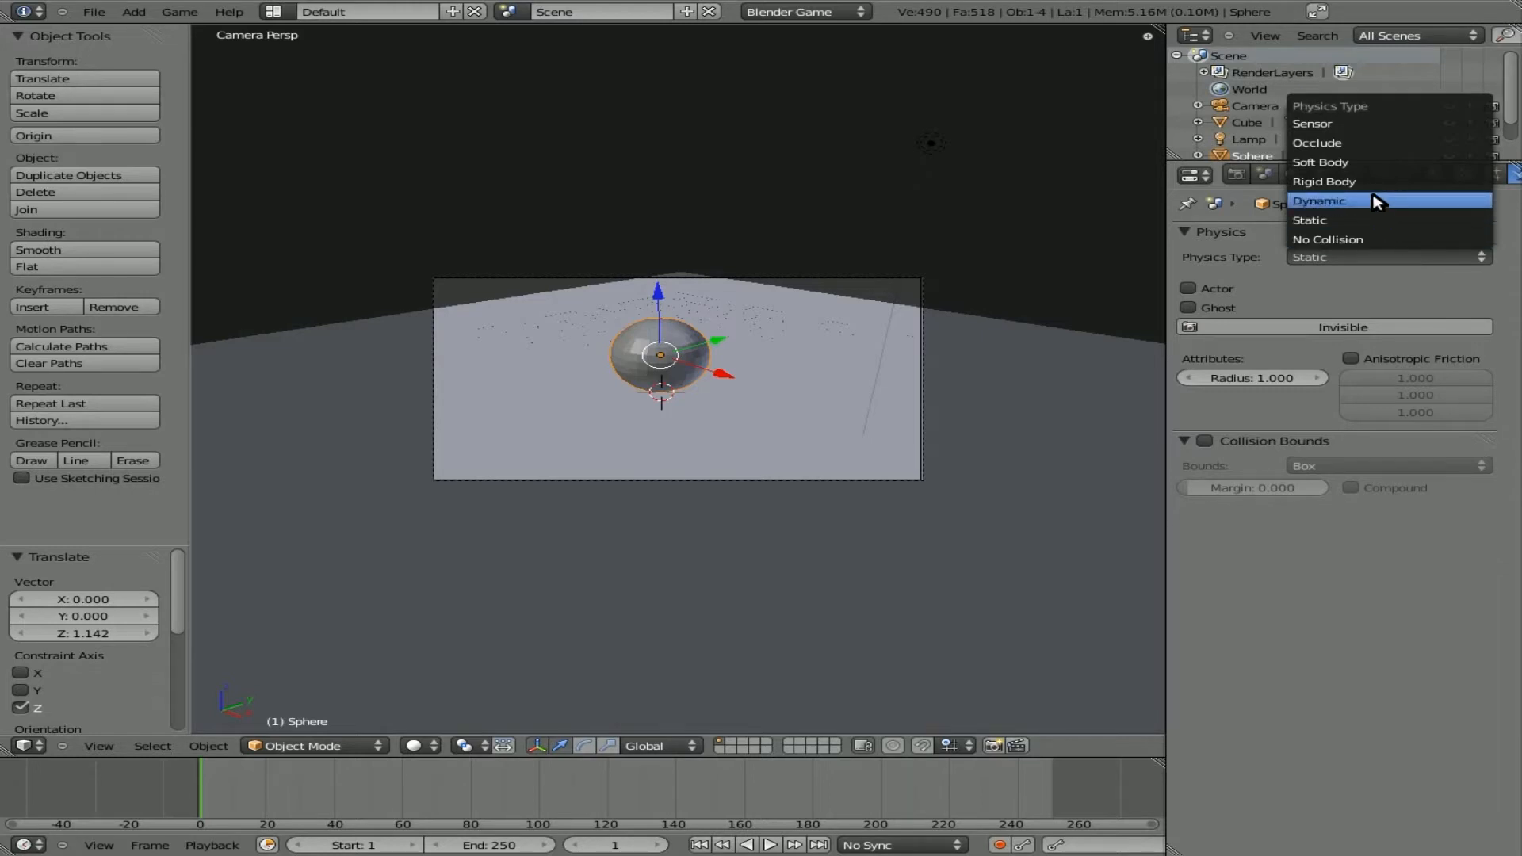
pyautogui.click(1321, 200)
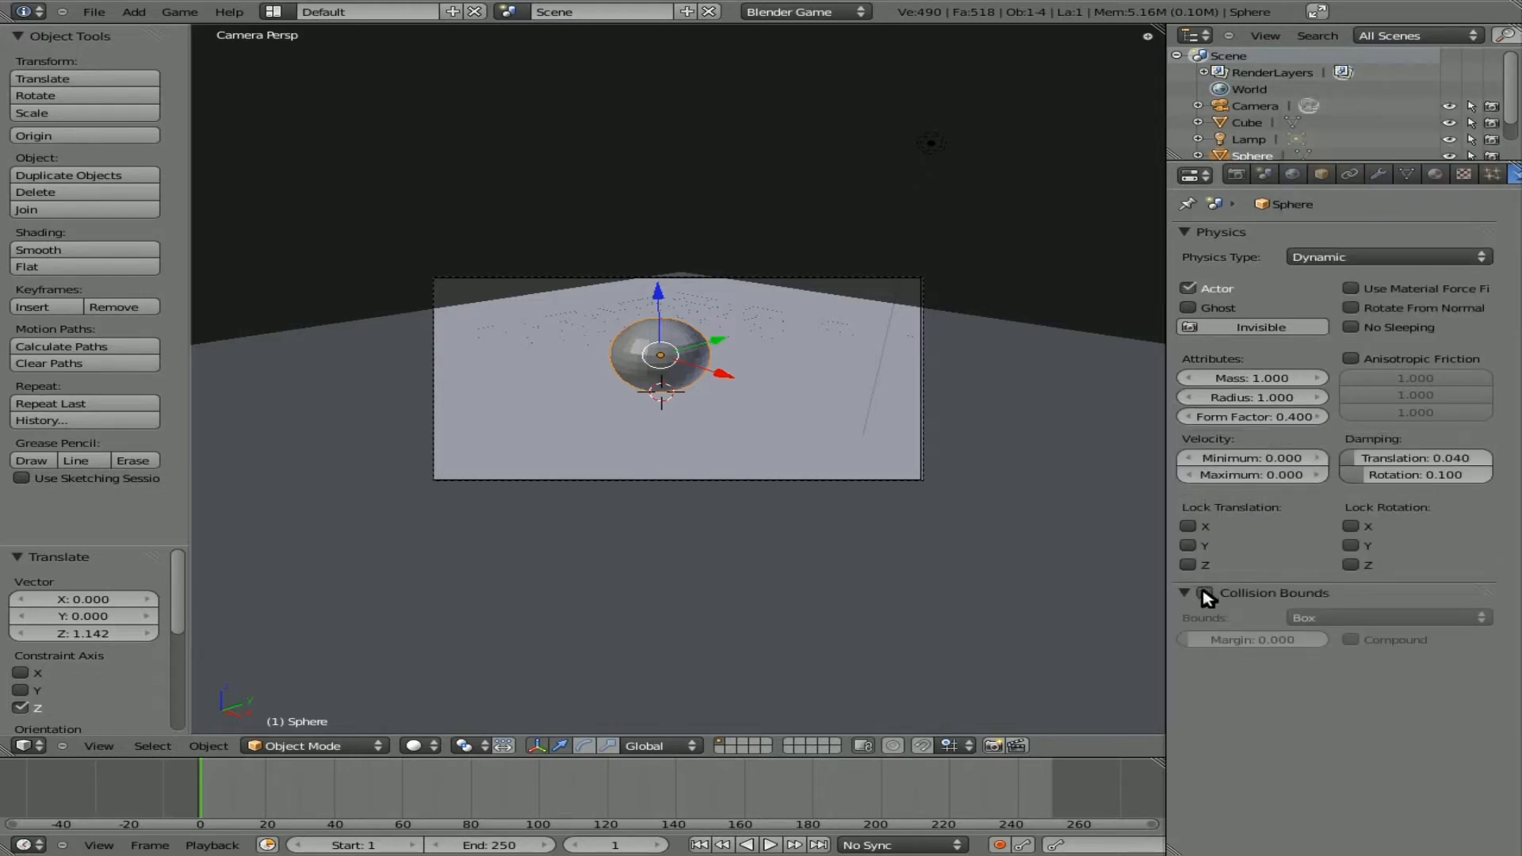
pyautogui.click(1204, 592)
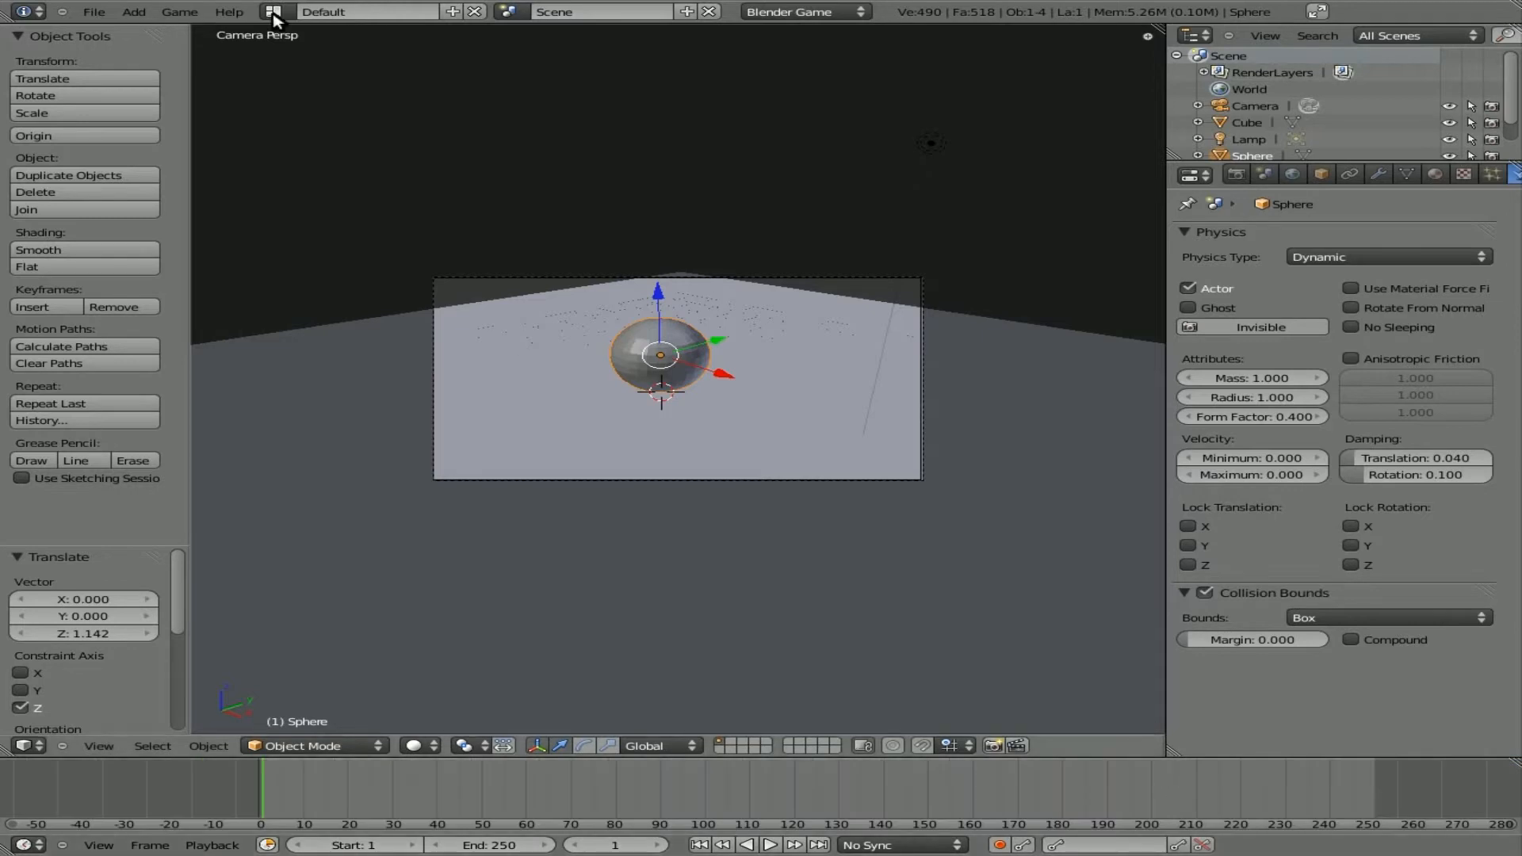
pyautogui.moveTo(1050, 781)
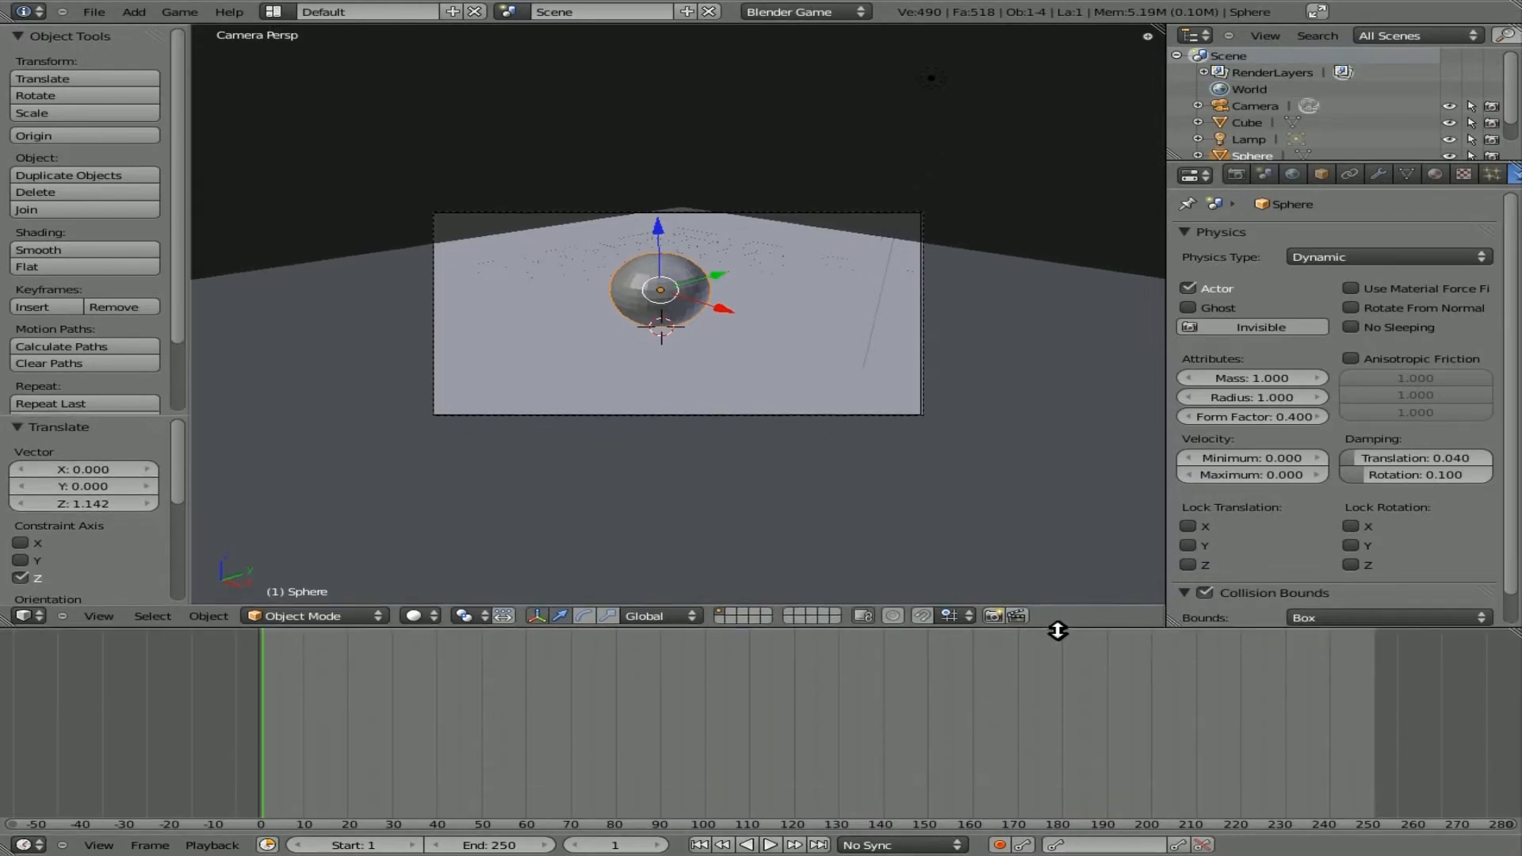
# Change the lower area's editor type to the Logic Editor.
pyautogui.click(24, 616)
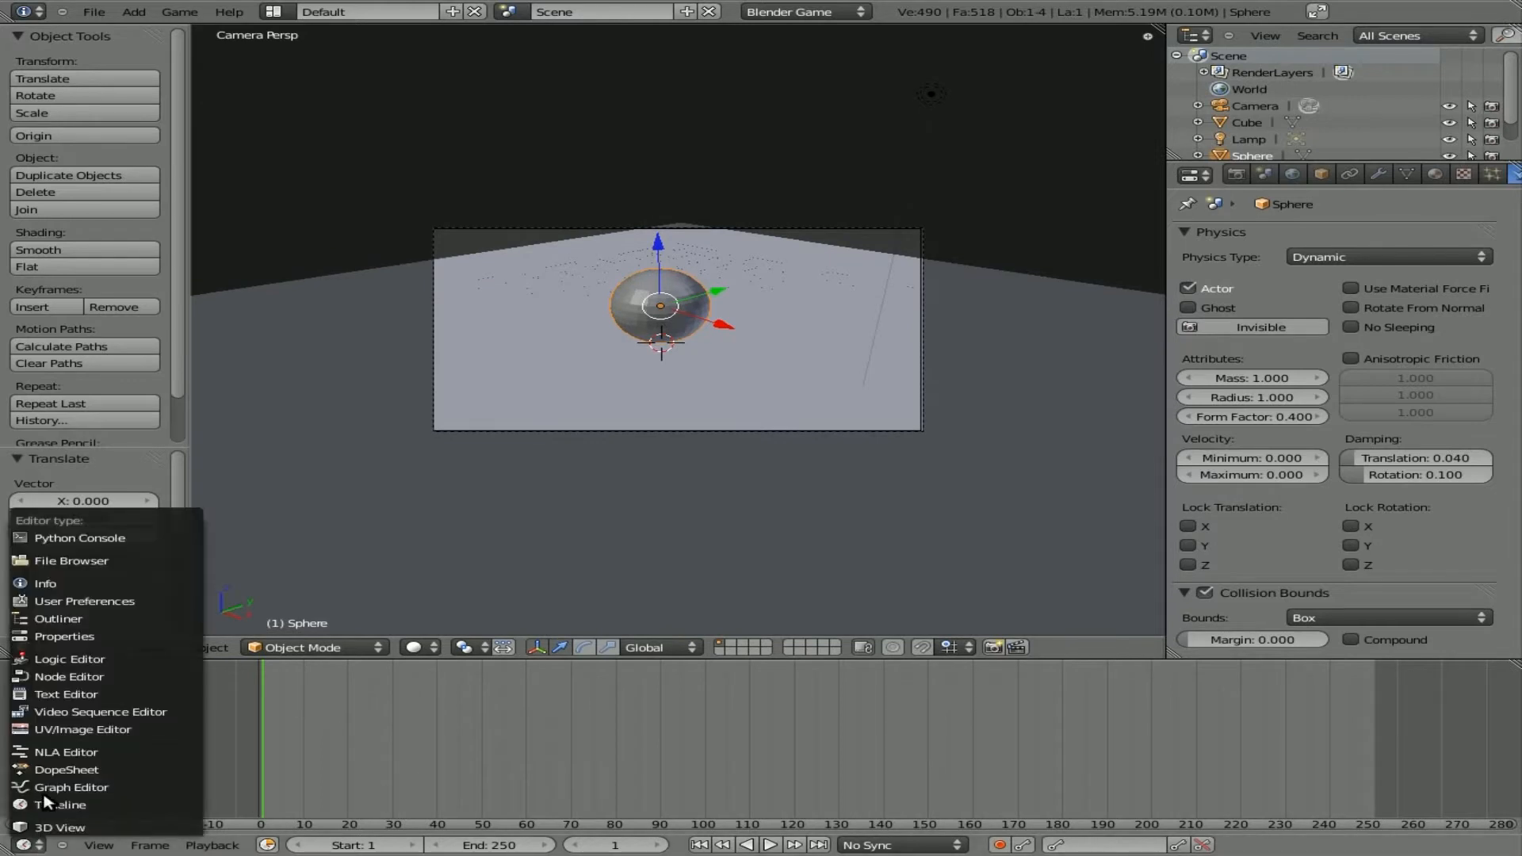
pyautogui.click(68, 659)
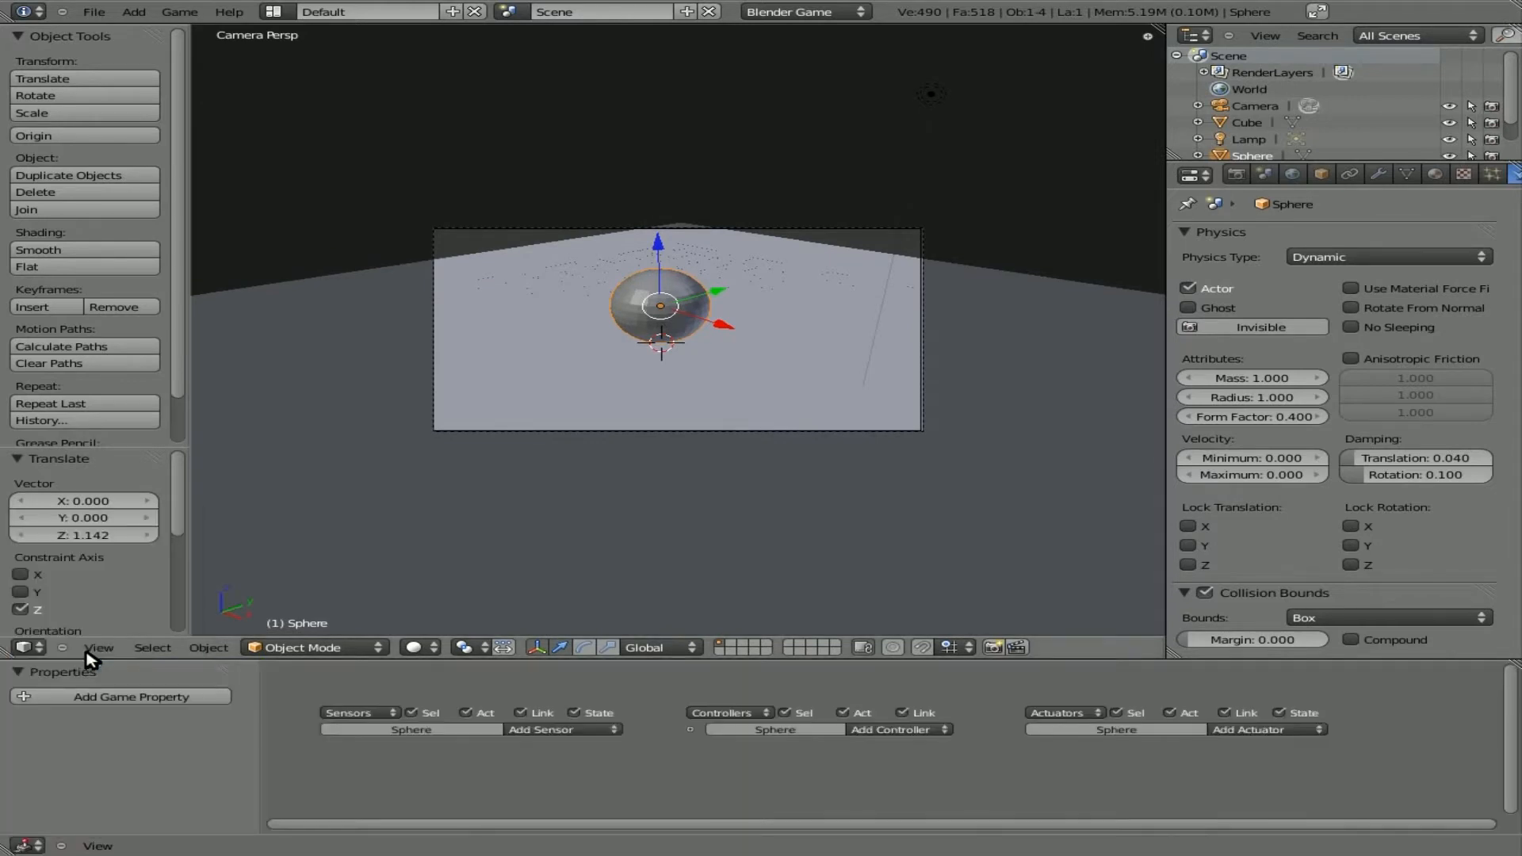
pyautogui.moveTo(473, 457)
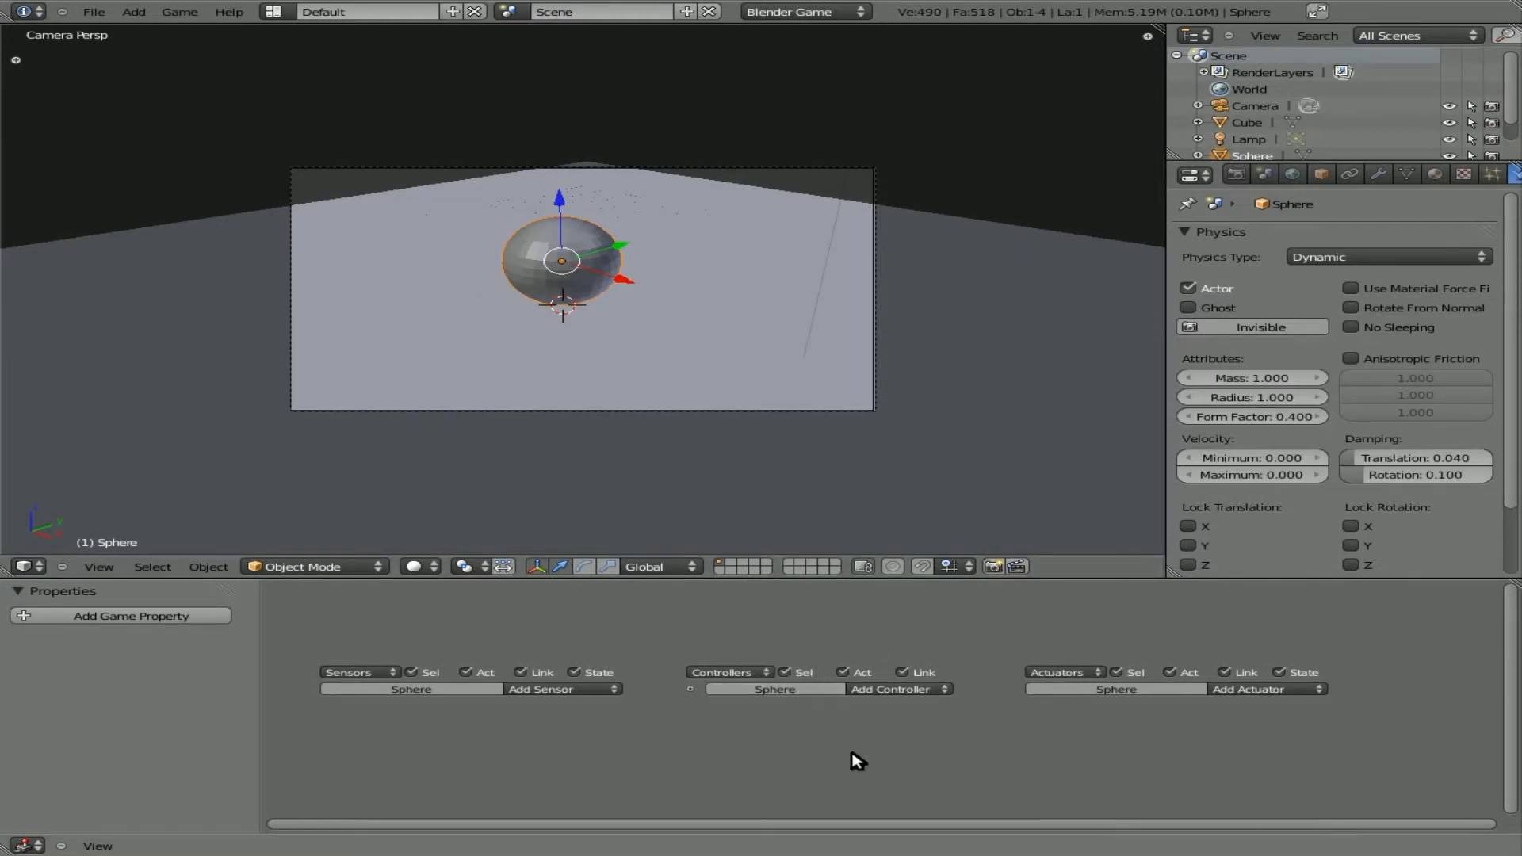
pyautogui.moveTo(823, 678)
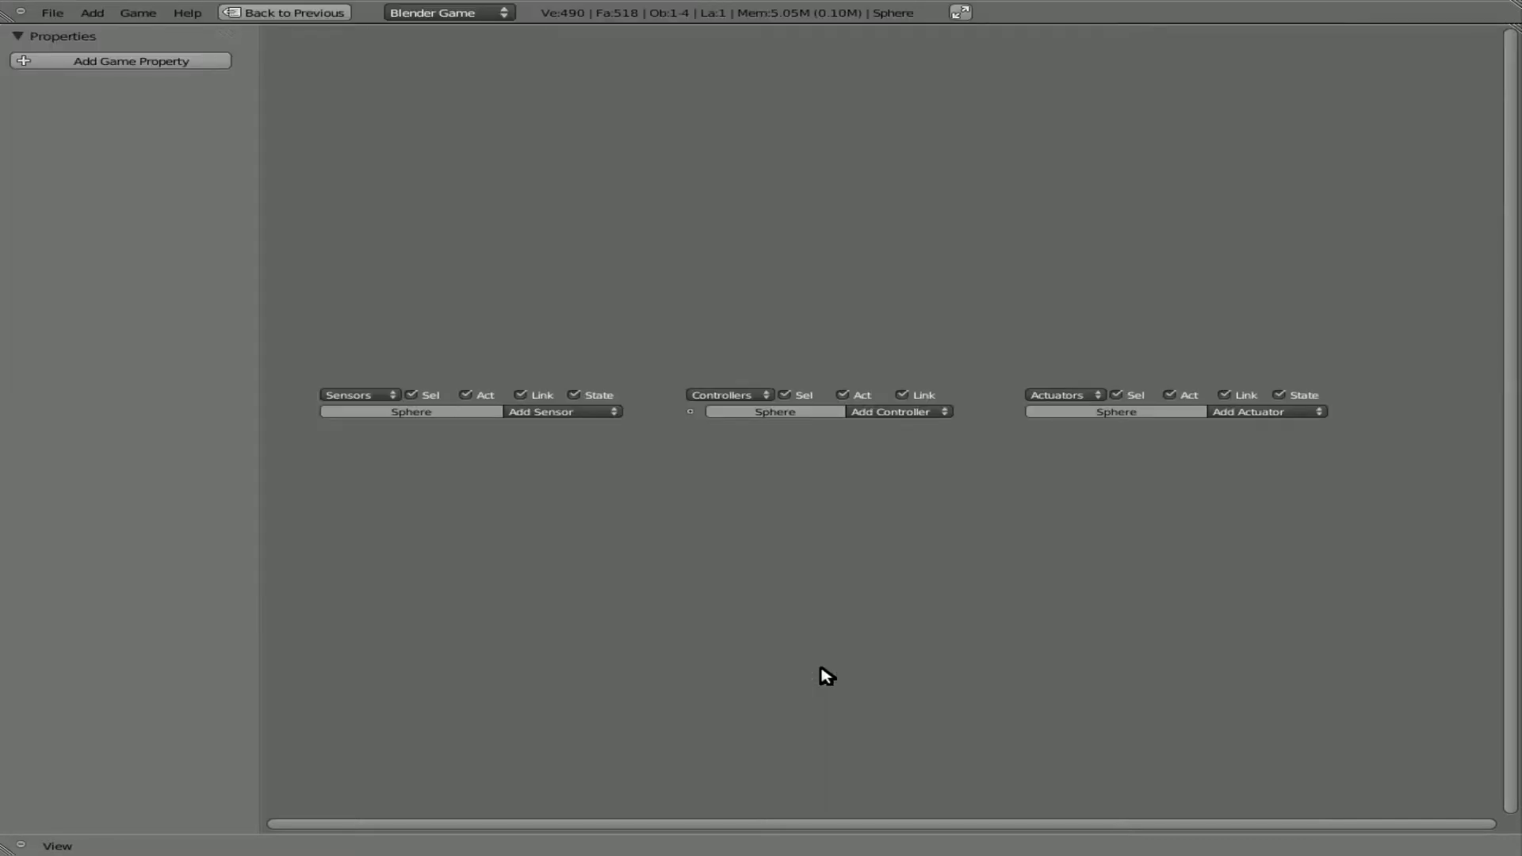
# Add Keyboard sensors, an And controller and Motion actuators to the sphere.
pyautogui.click(561, 412)
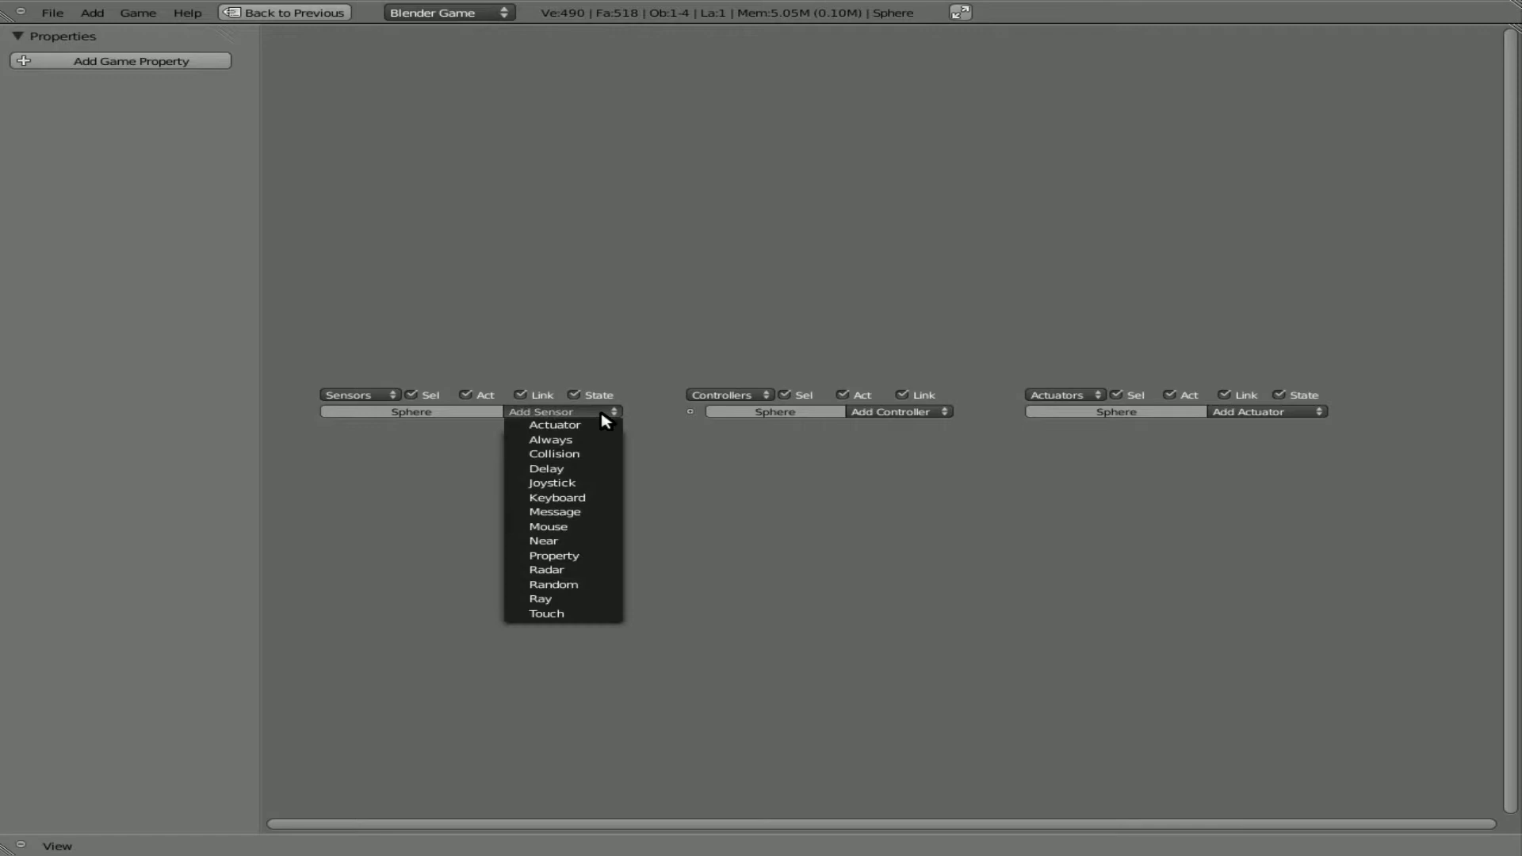
pyautogui.click(558, 497)
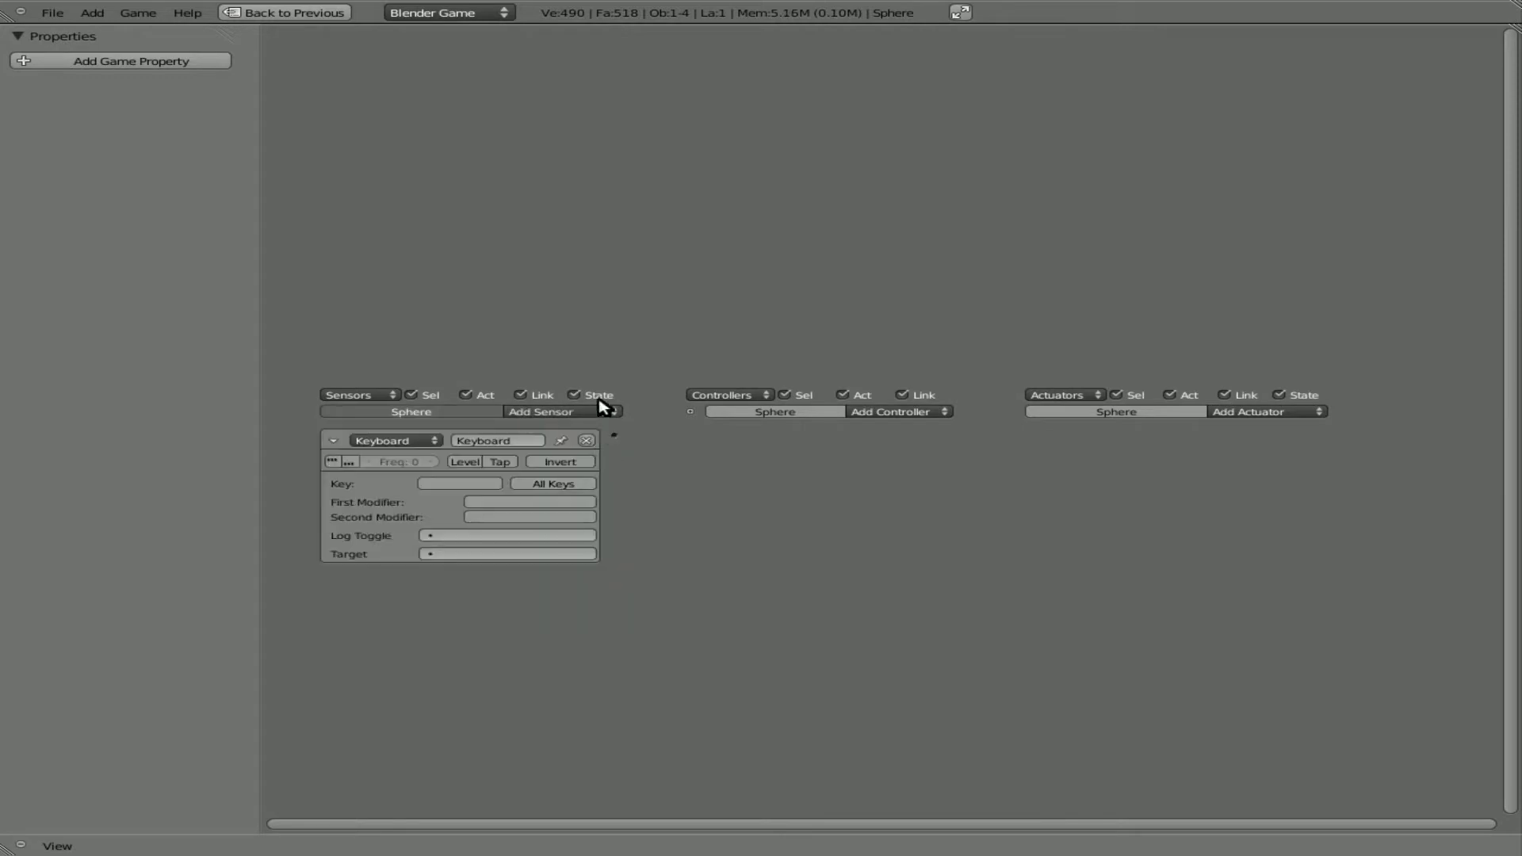
pyautogui.click(547, 411)
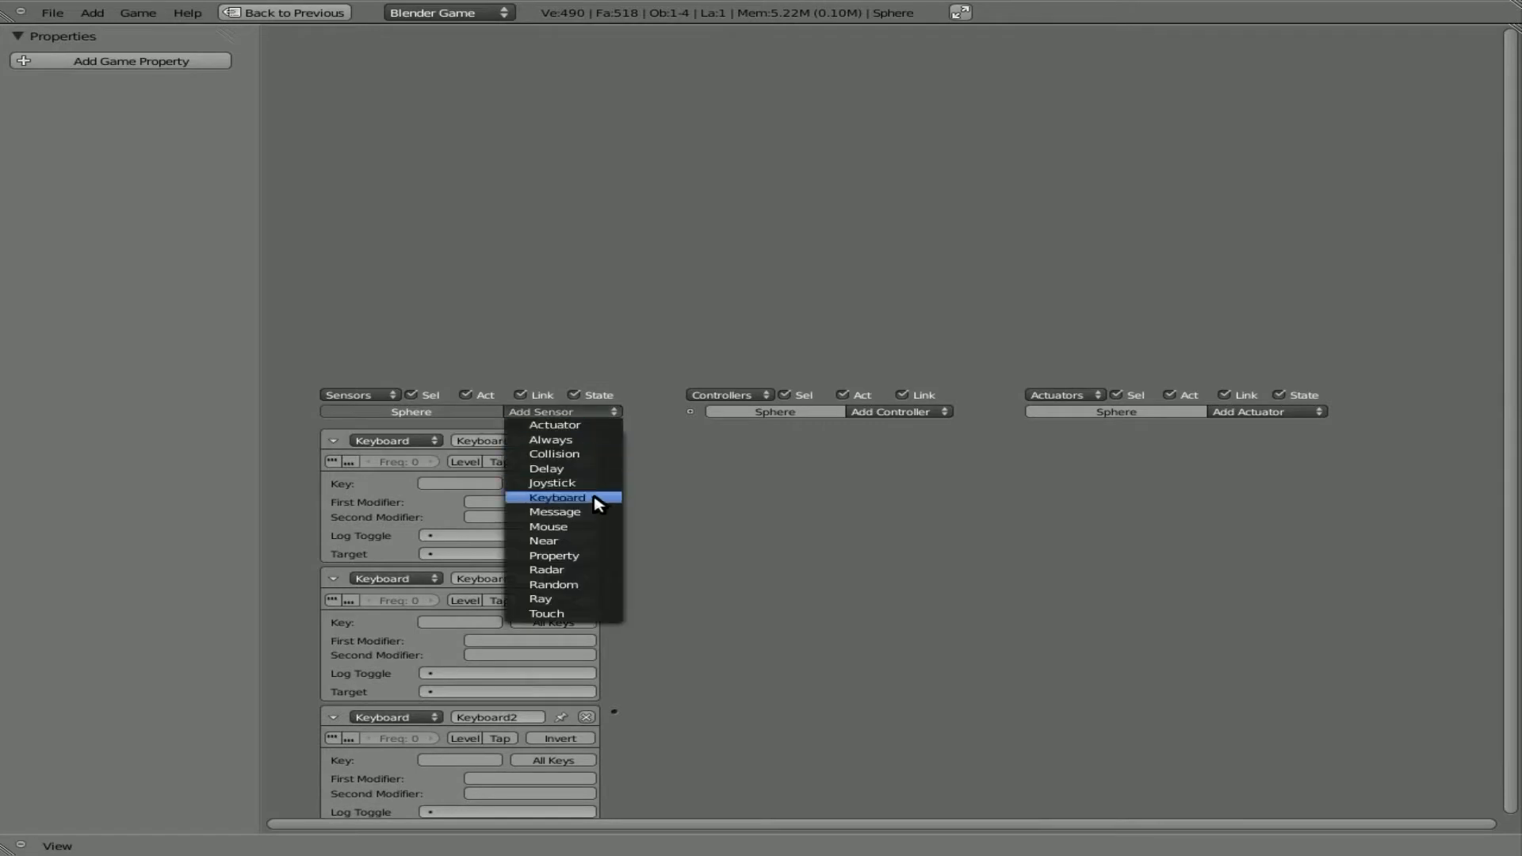
pyautogui.moveTo(596, 440)
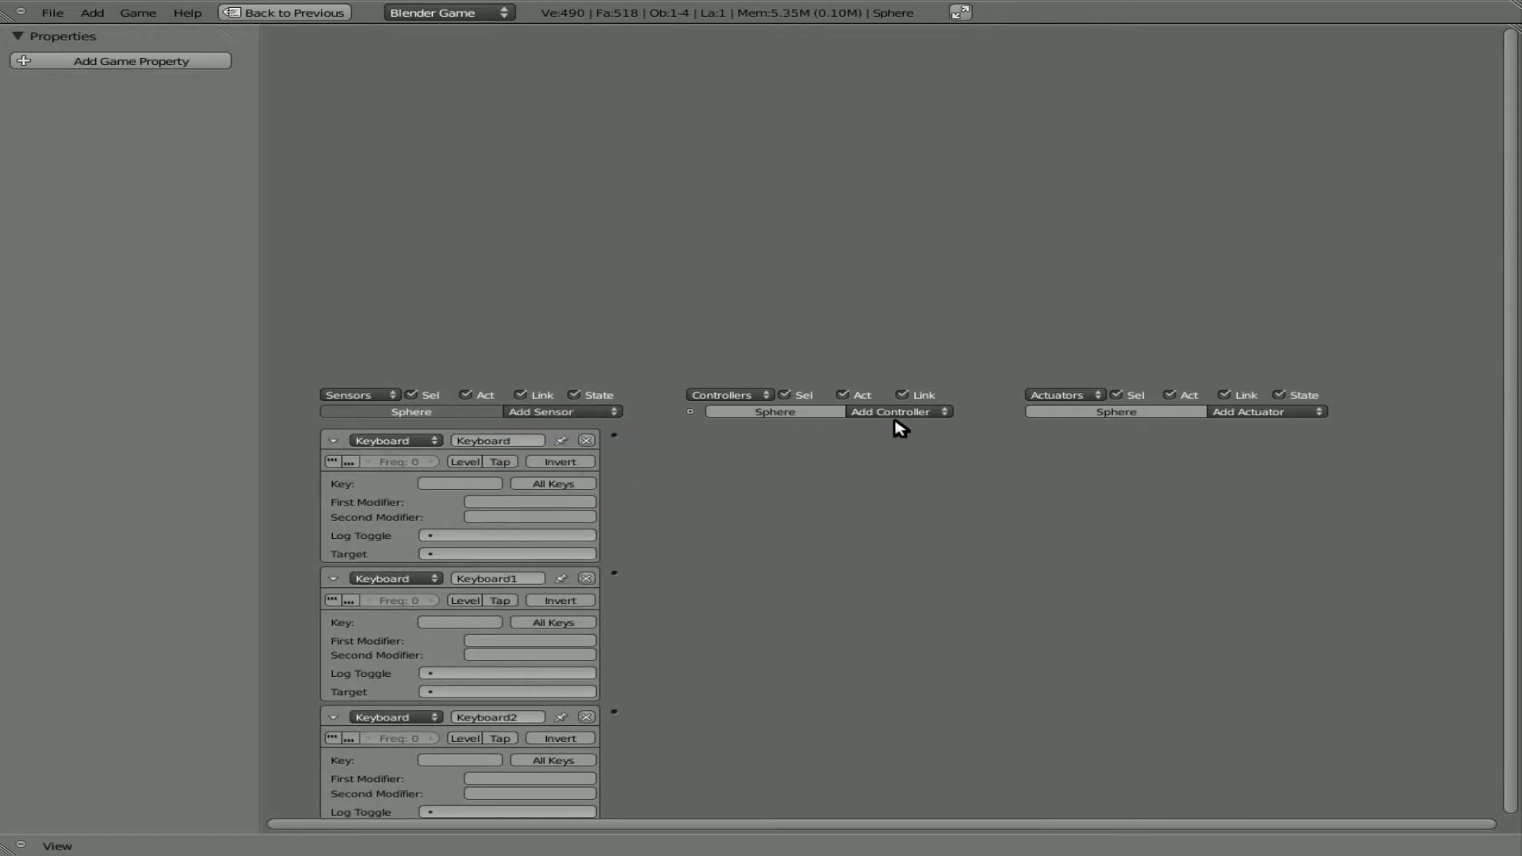
pyautogui.click(890, 411)
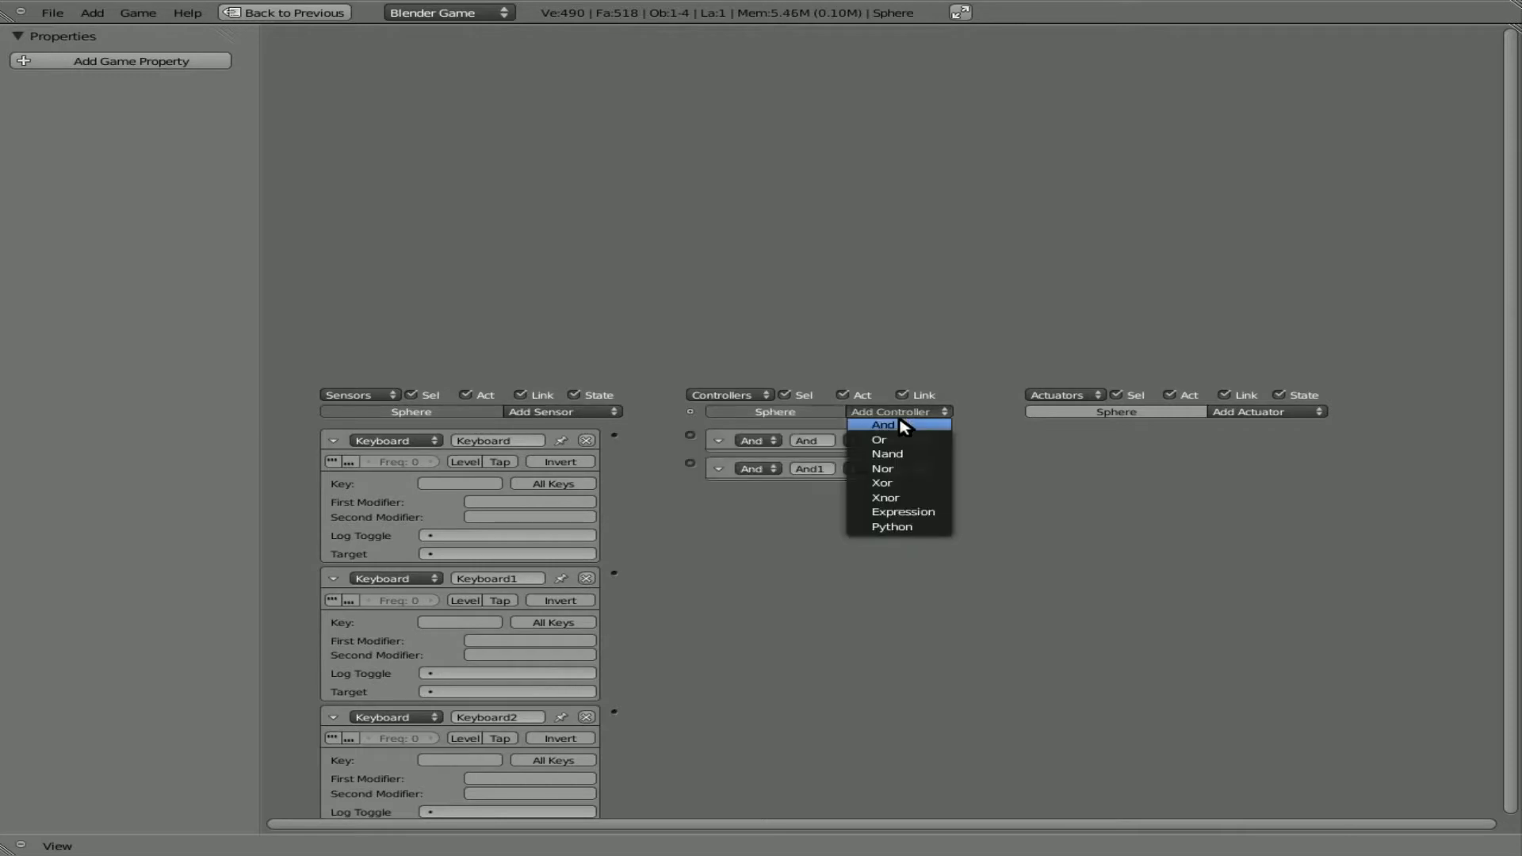
pyautogui.click(883, 424)
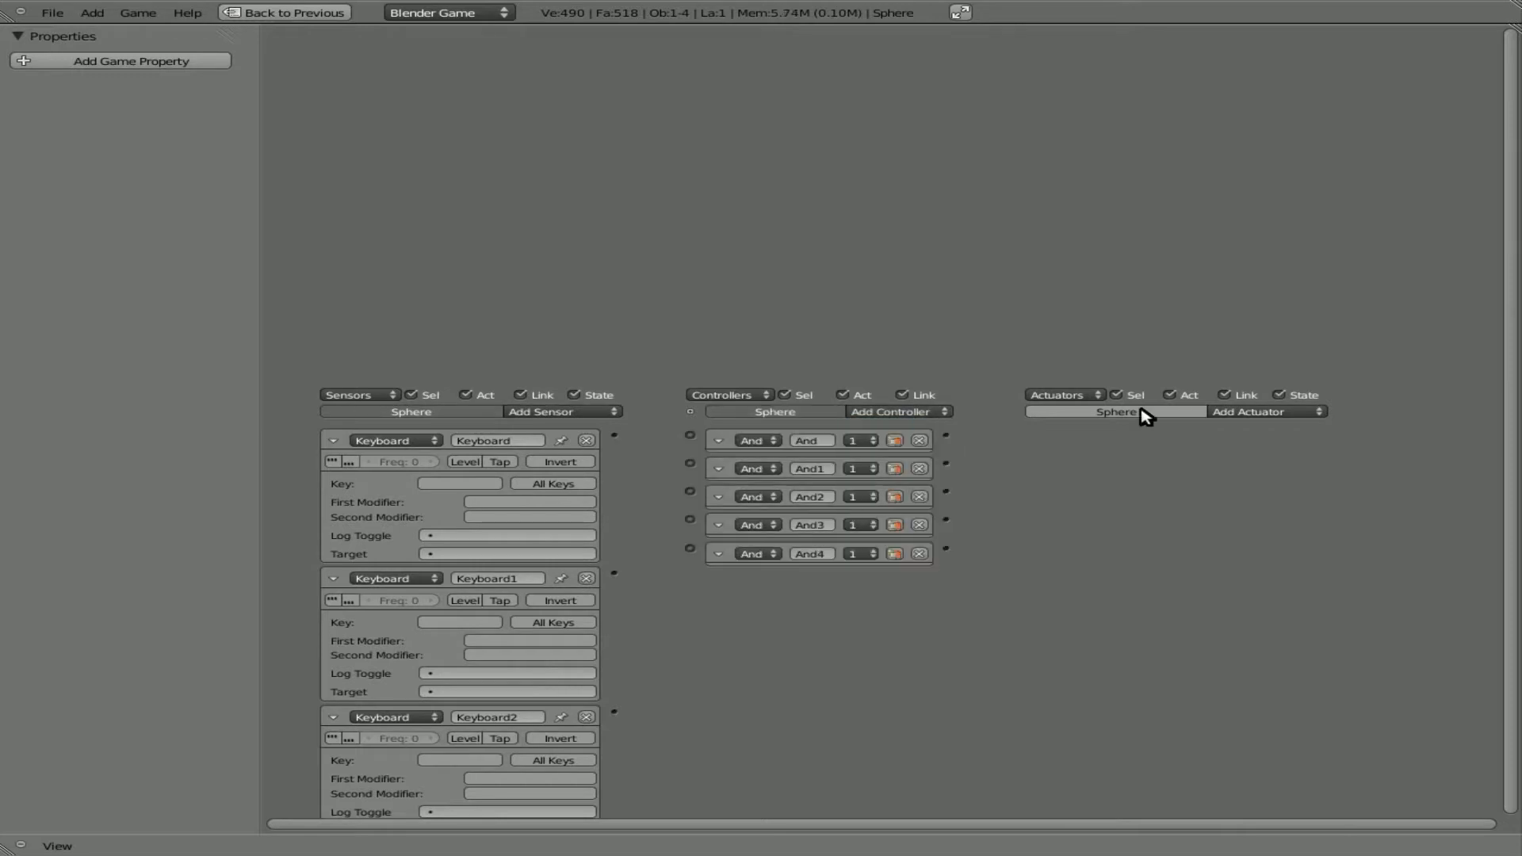
pyautogui.click(1265, 411)
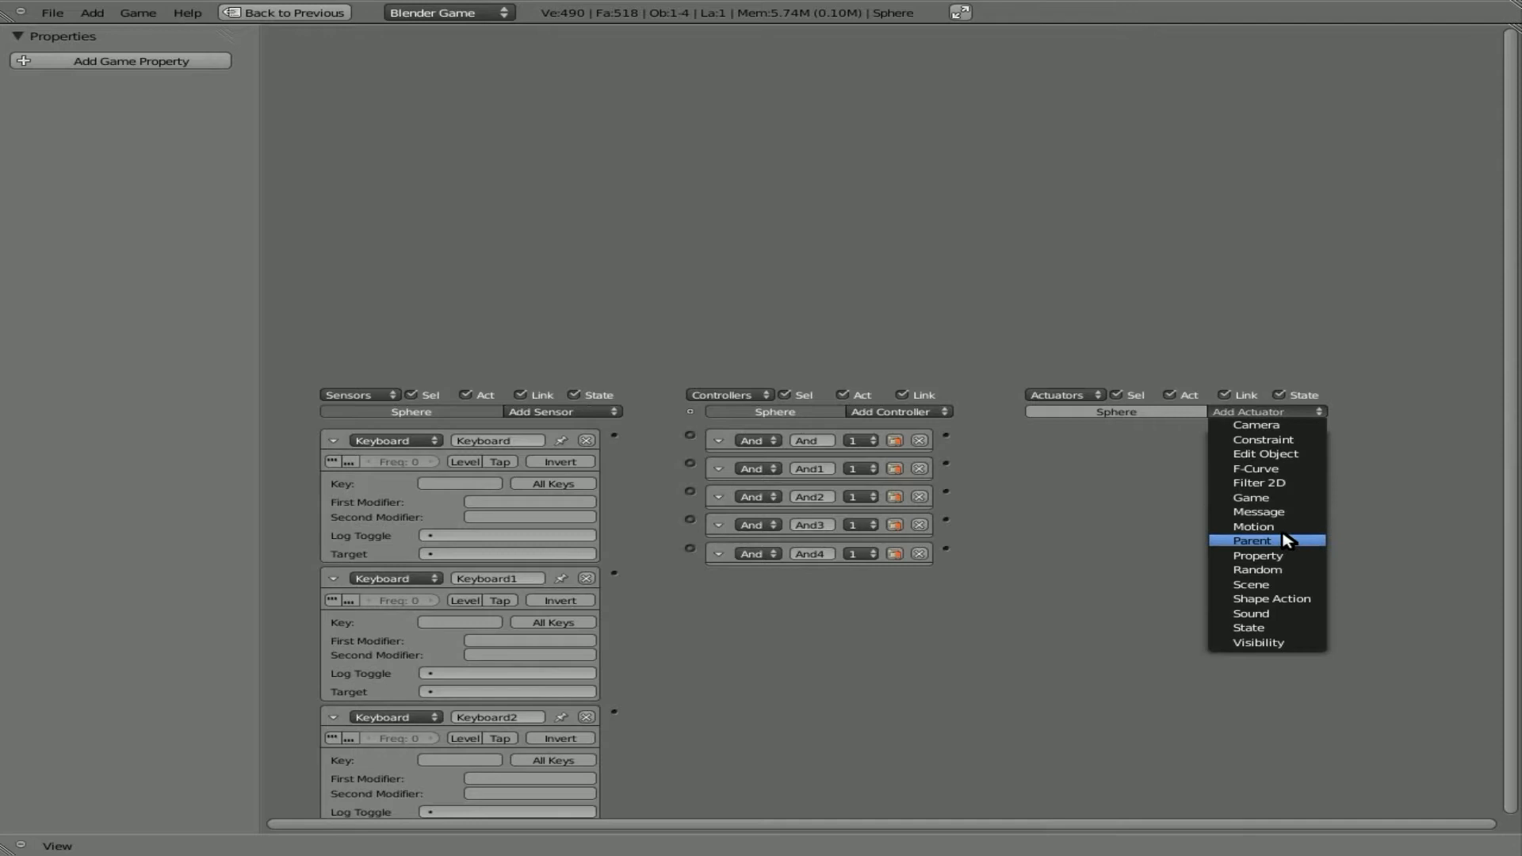
pyautogui.click(1253, 526)
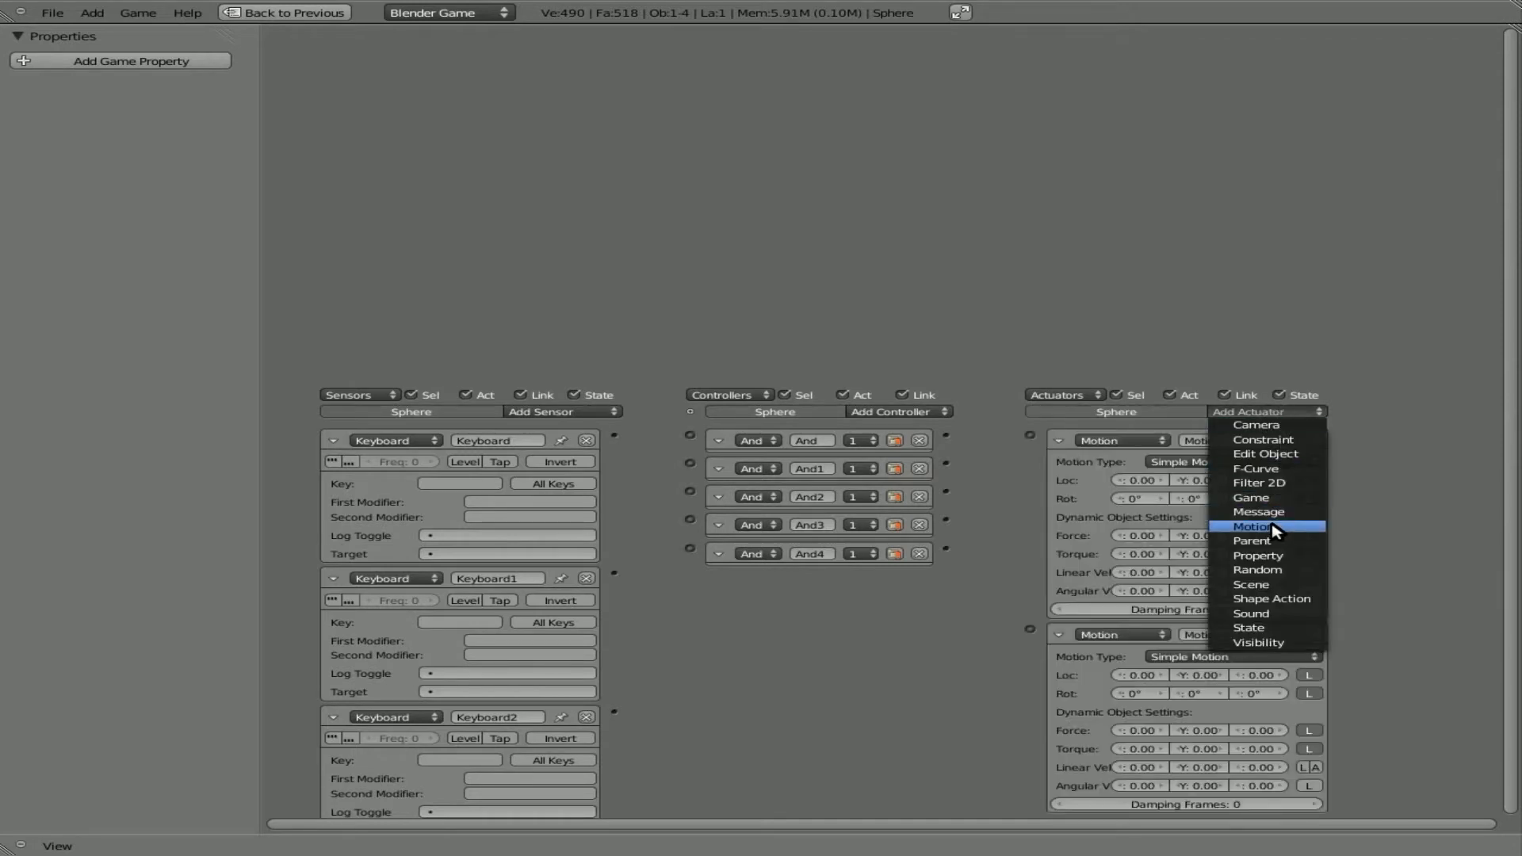
pyautogui.moveTo(1268, 534)
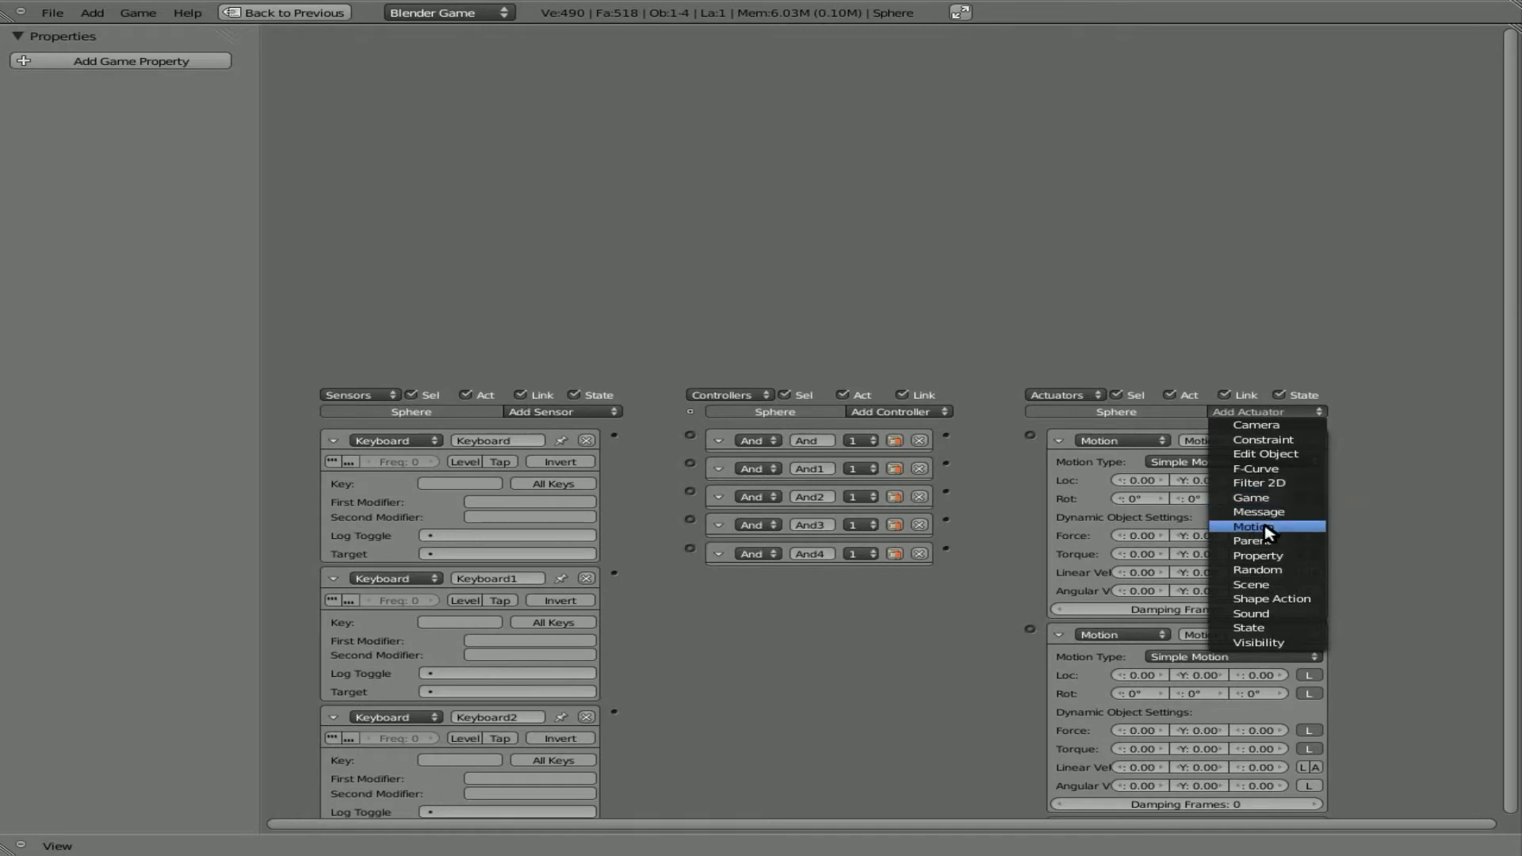
pyautogui.click(1252, 526)
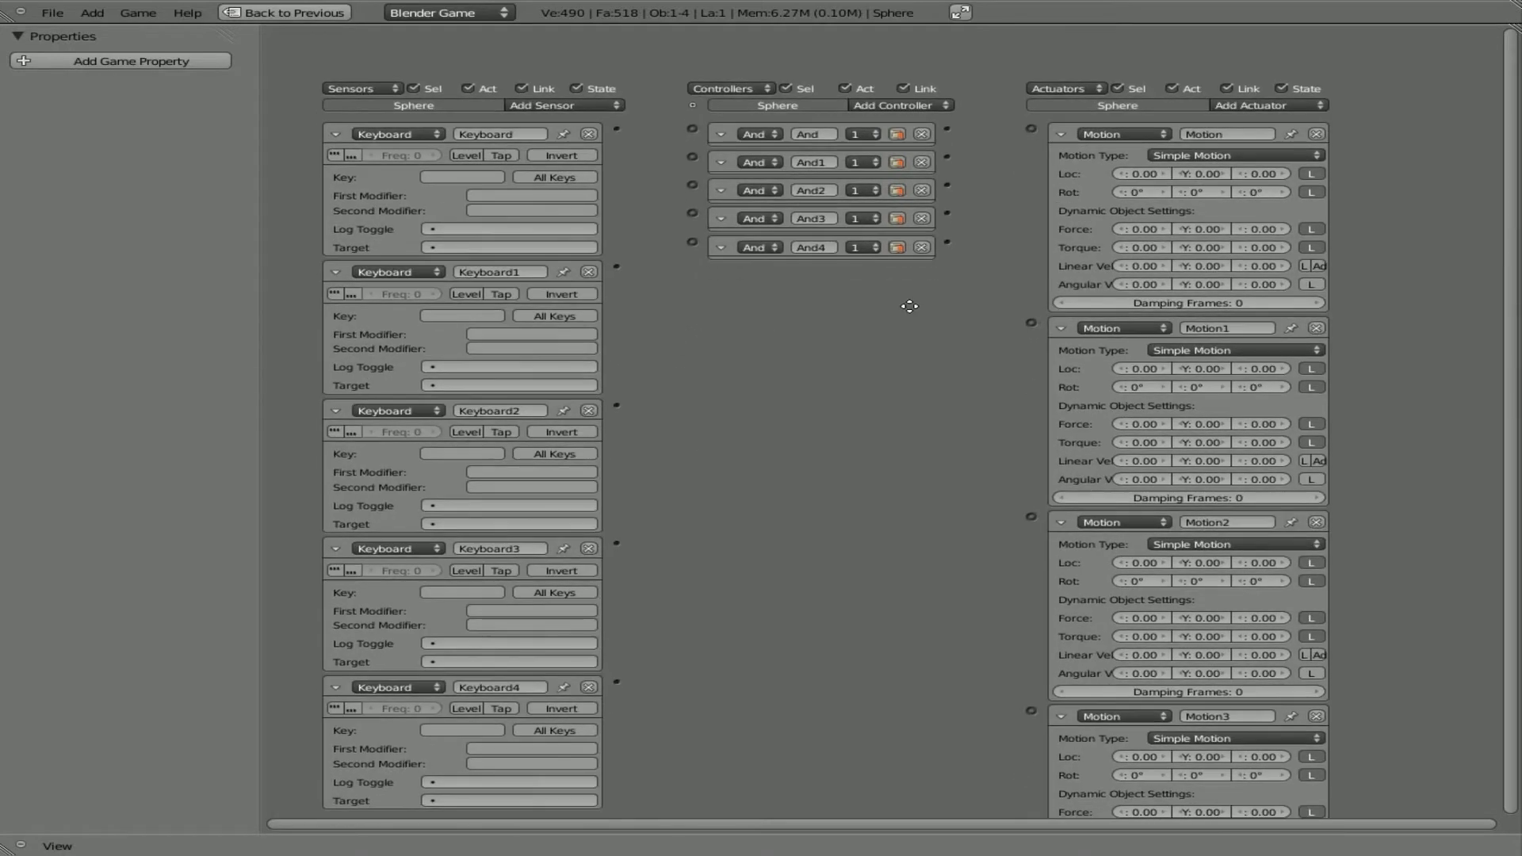
pyautogui.moveTo(622, 141)
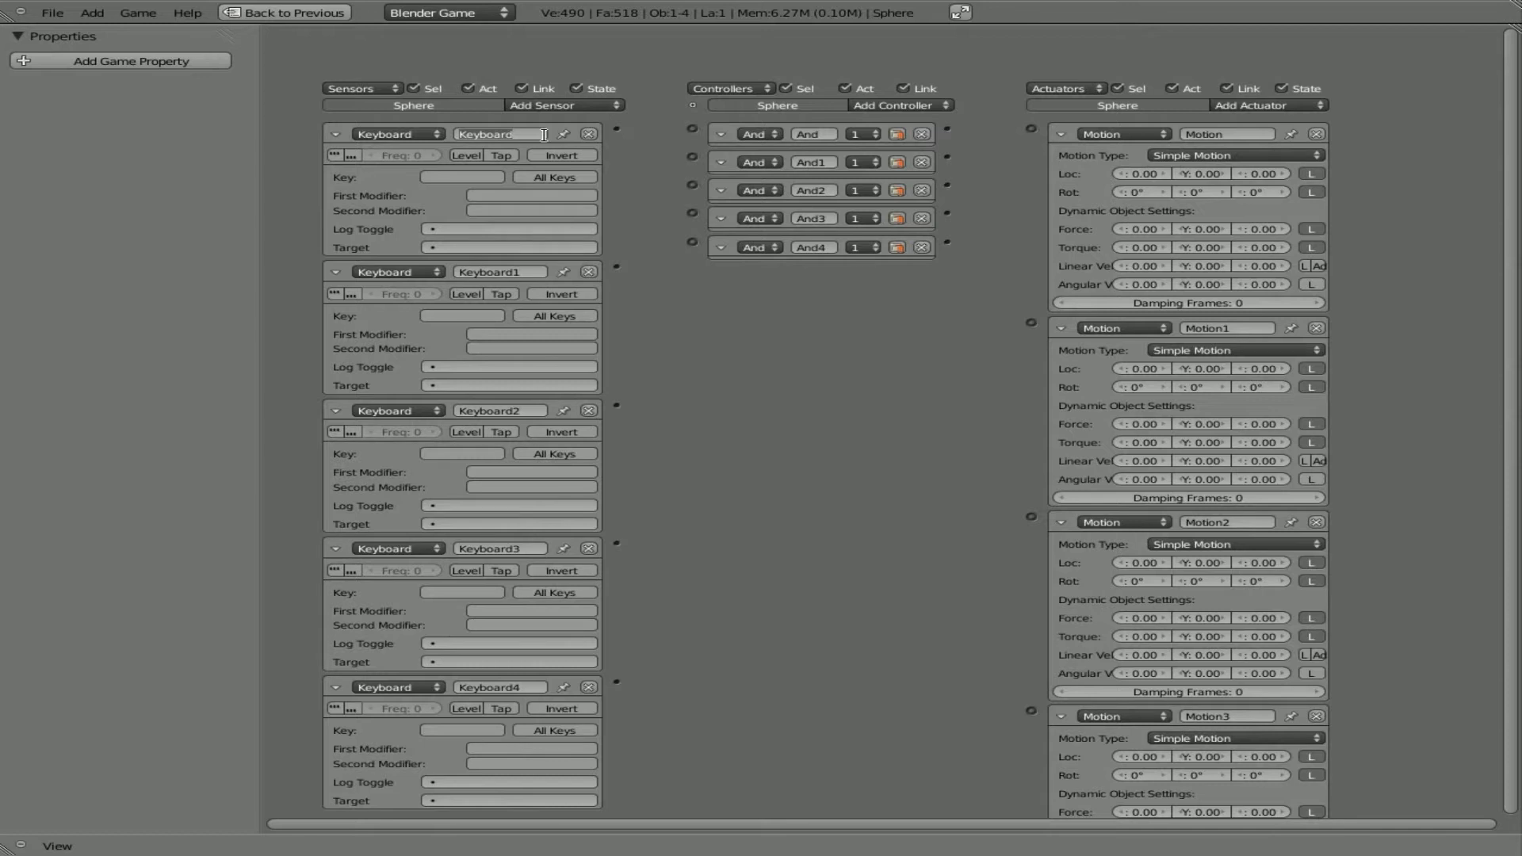
# Name the keyboard sensors Forward, Back, Left and Jump, and the motion actuators Back and left.
pyautogui.write('fru')
pyautogui.click(1228, 133)
pyautogui.write('Forward')
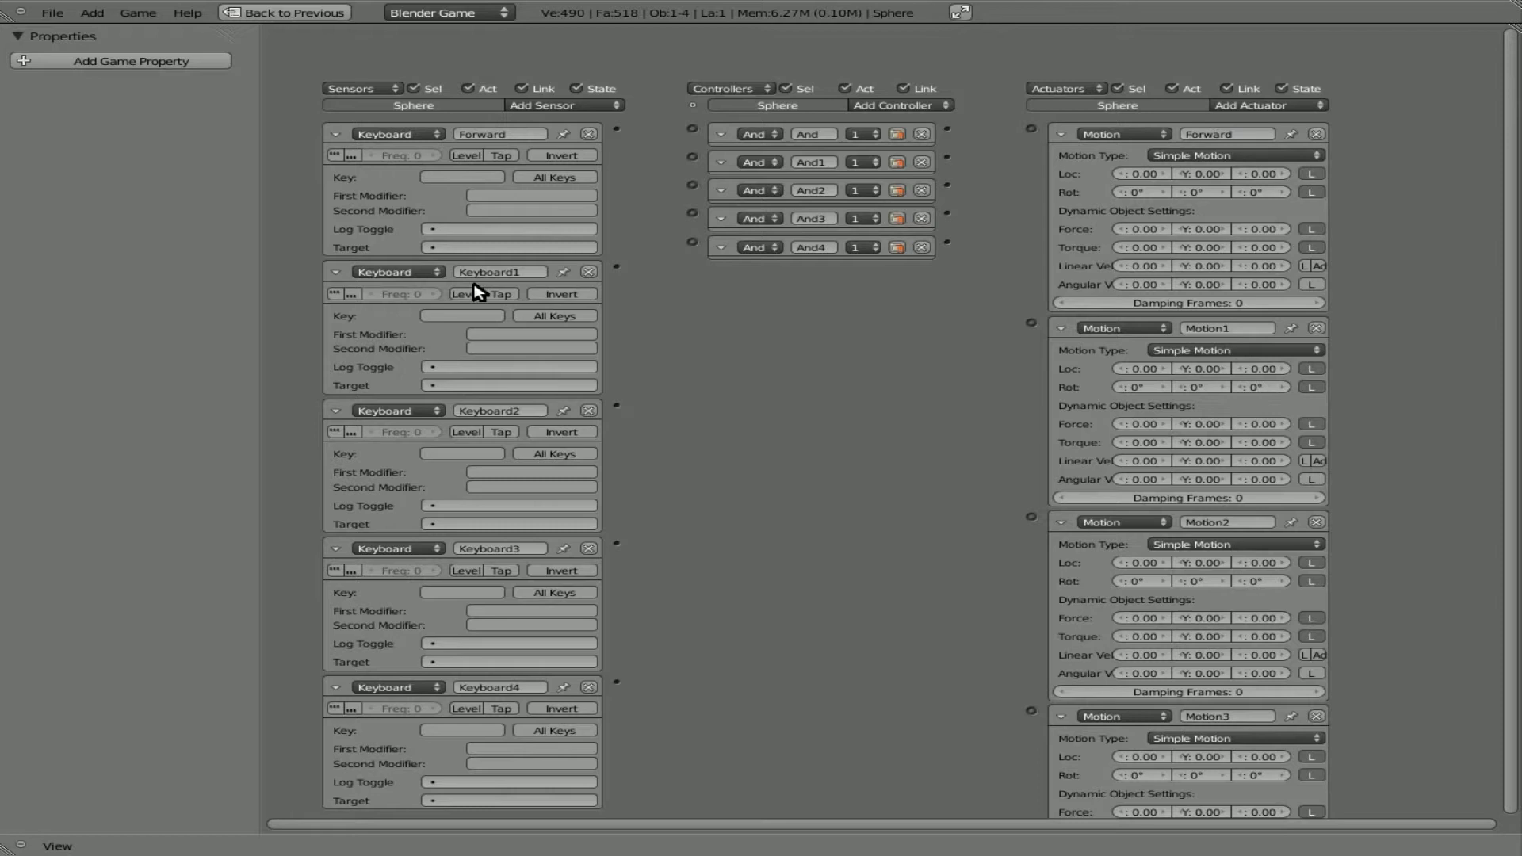
pyautogui.write('Back')
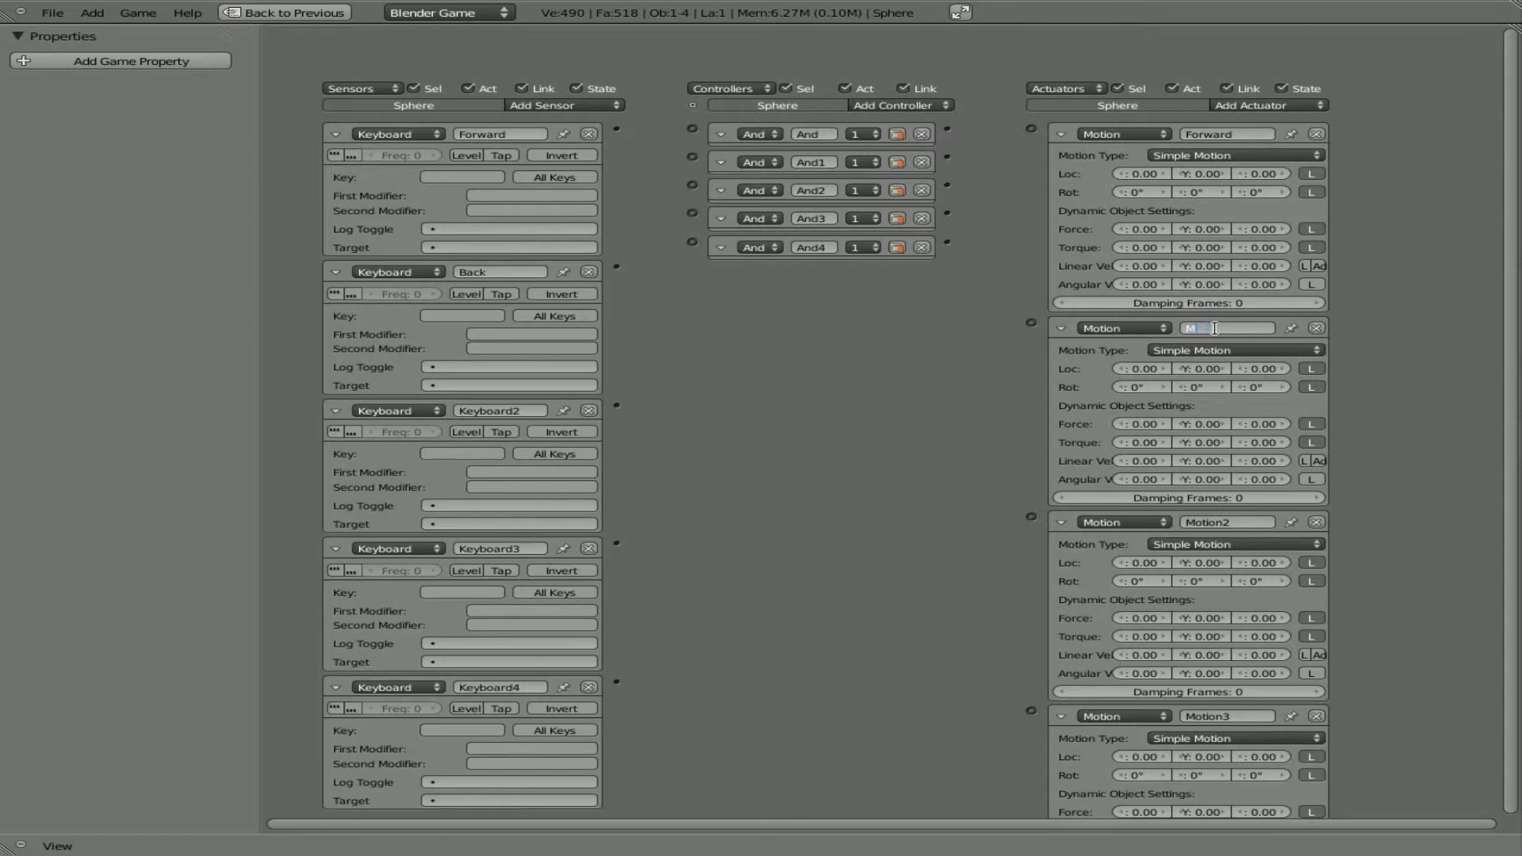
pyautogui.write('Back')
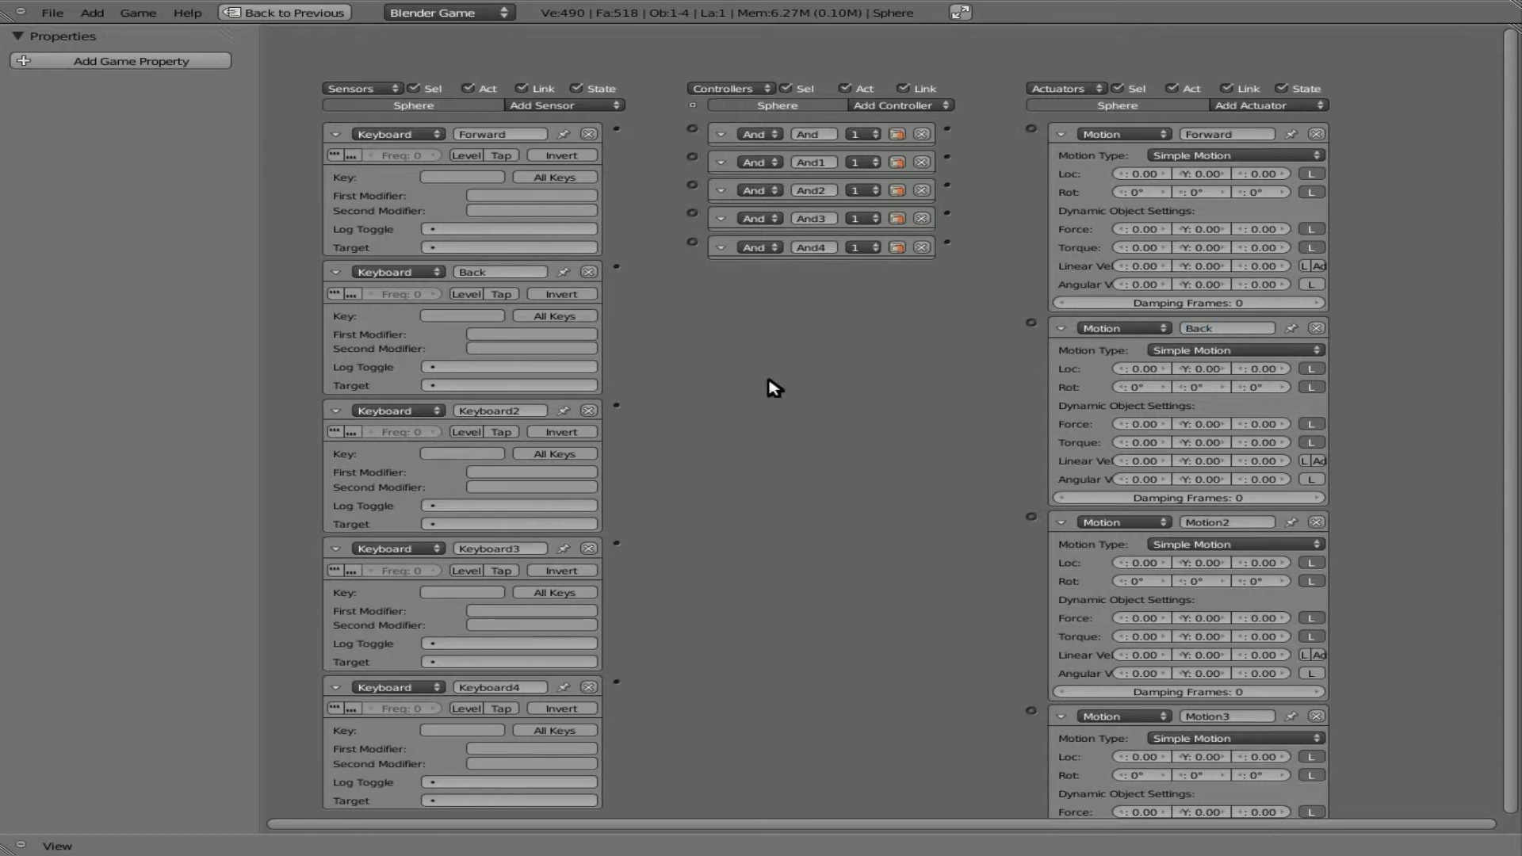
pyautogui.click(500, 410)
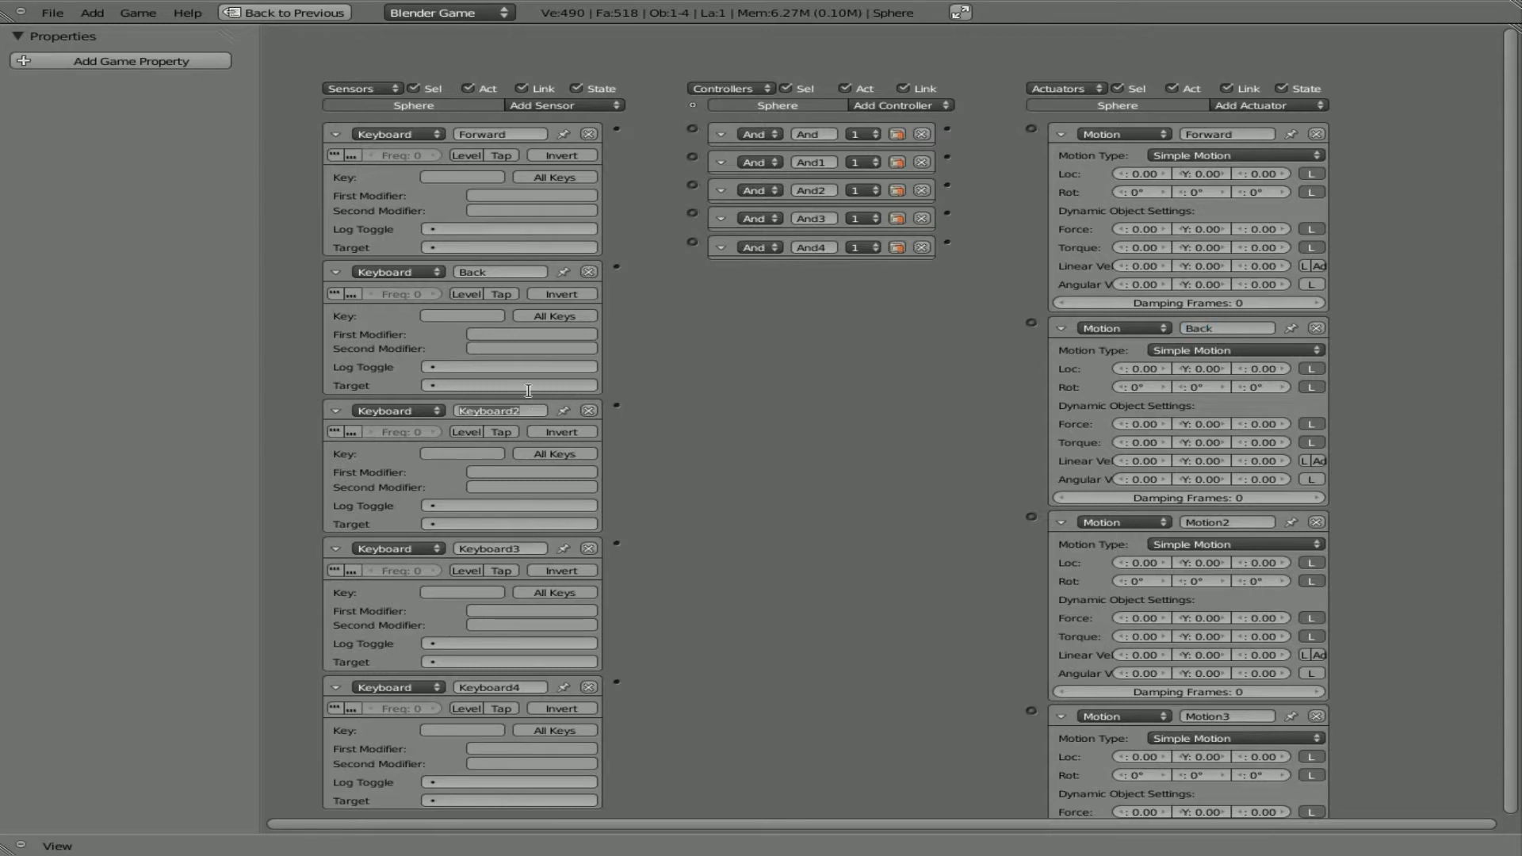
pyautogui.write('Left')
pyautogui.click(501, 548)
pyautogui.write('Right')
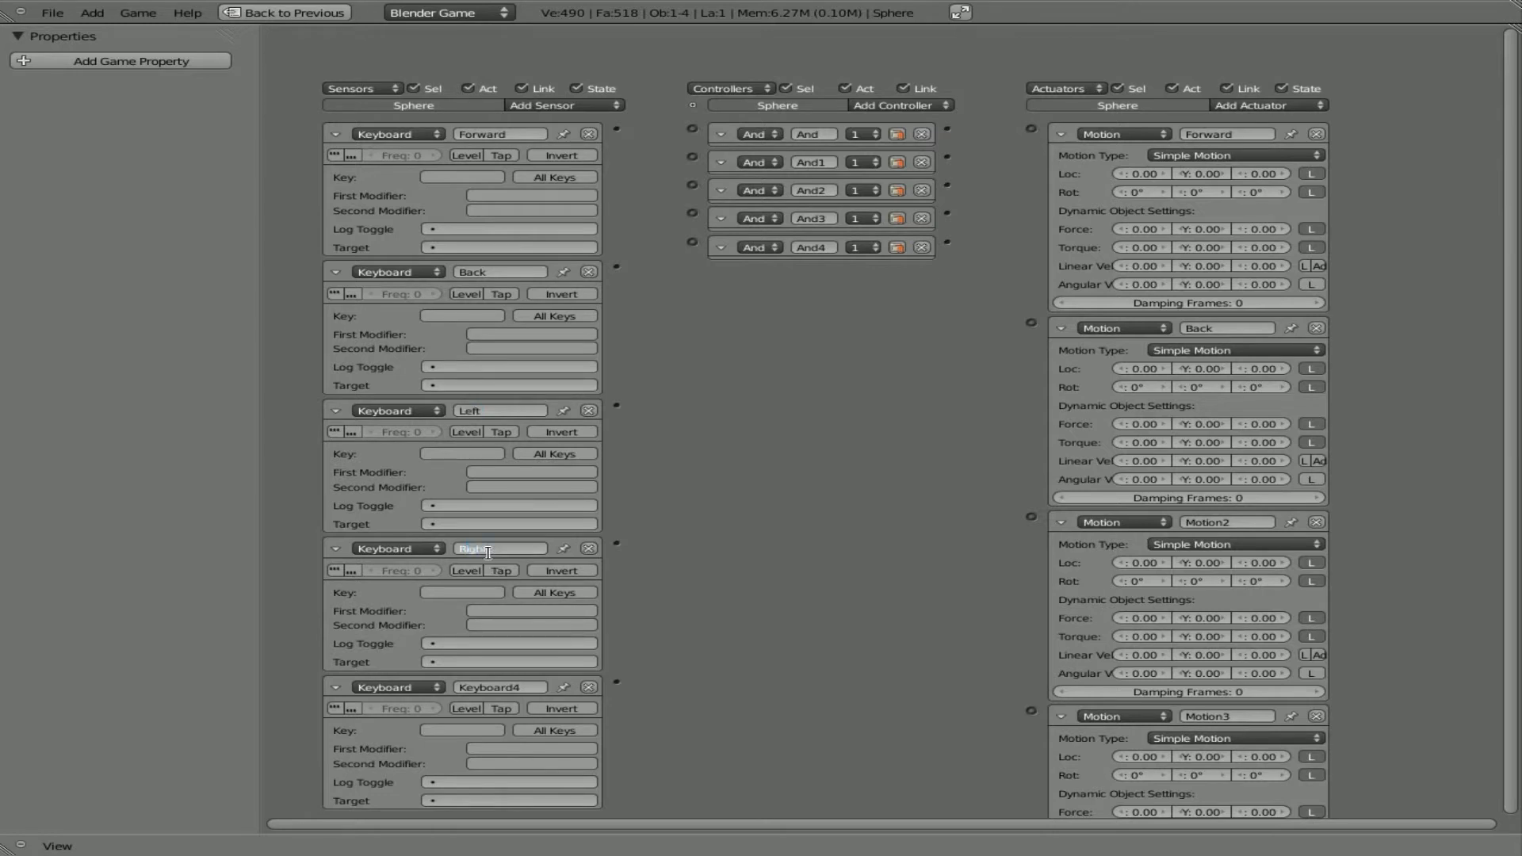
pyautogui.click(500, 687)
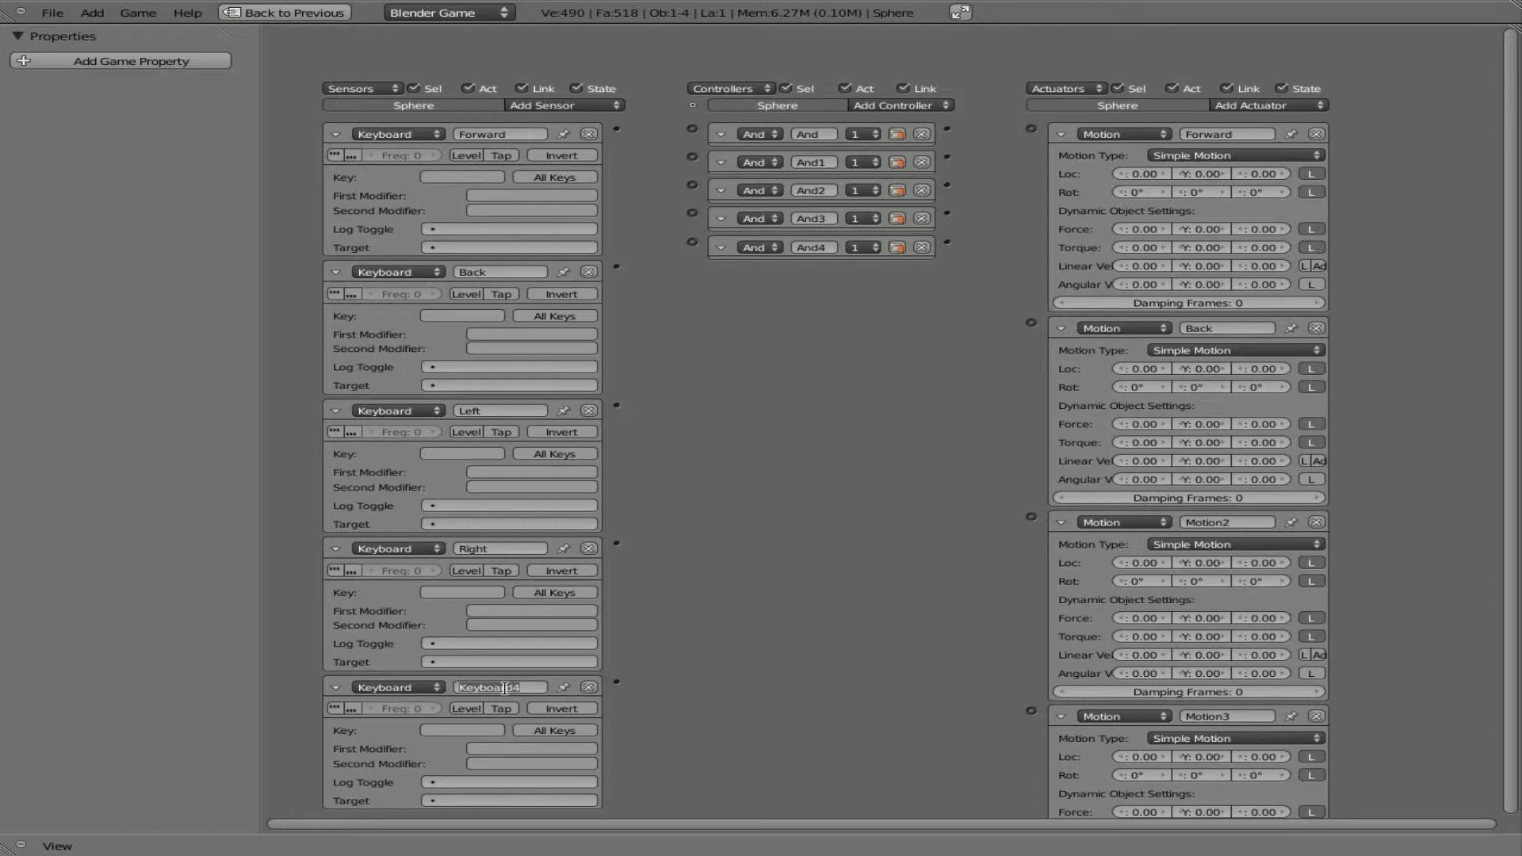
pyautogui.write('Jump')
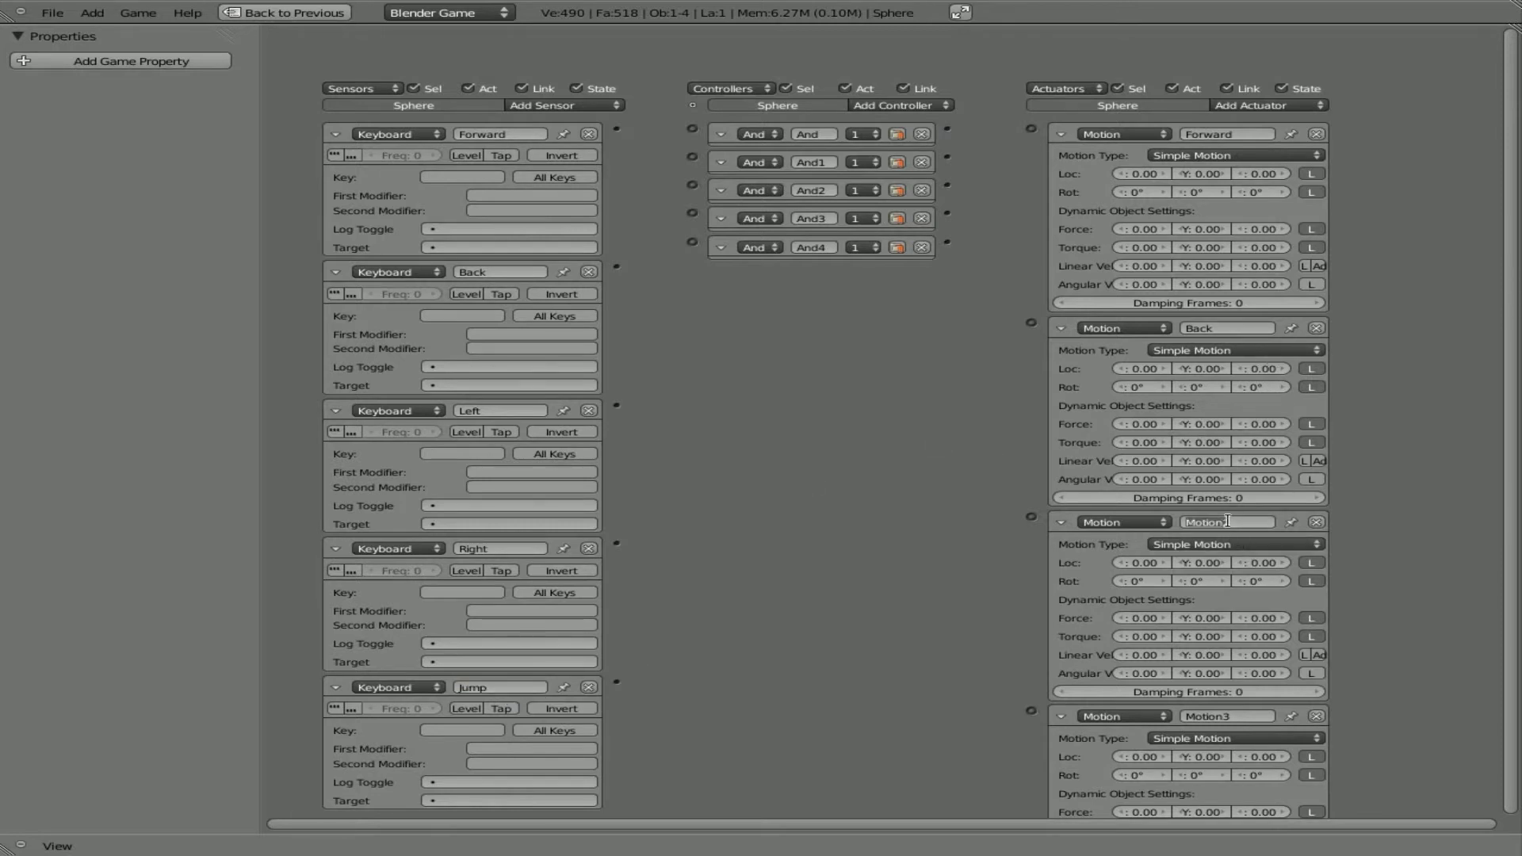
pyautogui.write('left')
pyautogui.click(1227, 715)
pyautogui.write('right')
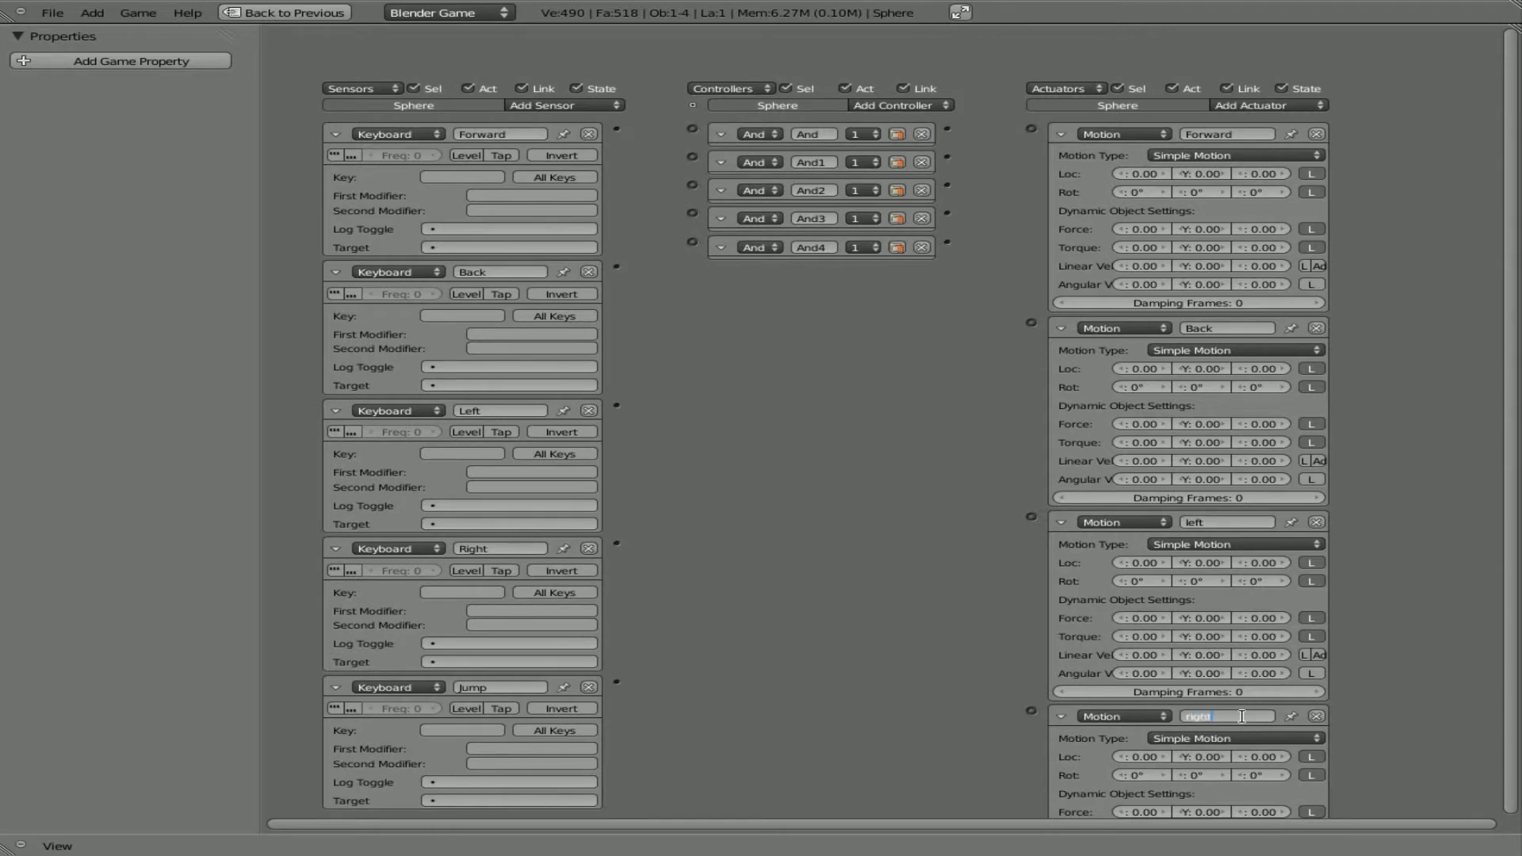
pyautogui.scroll(-3)
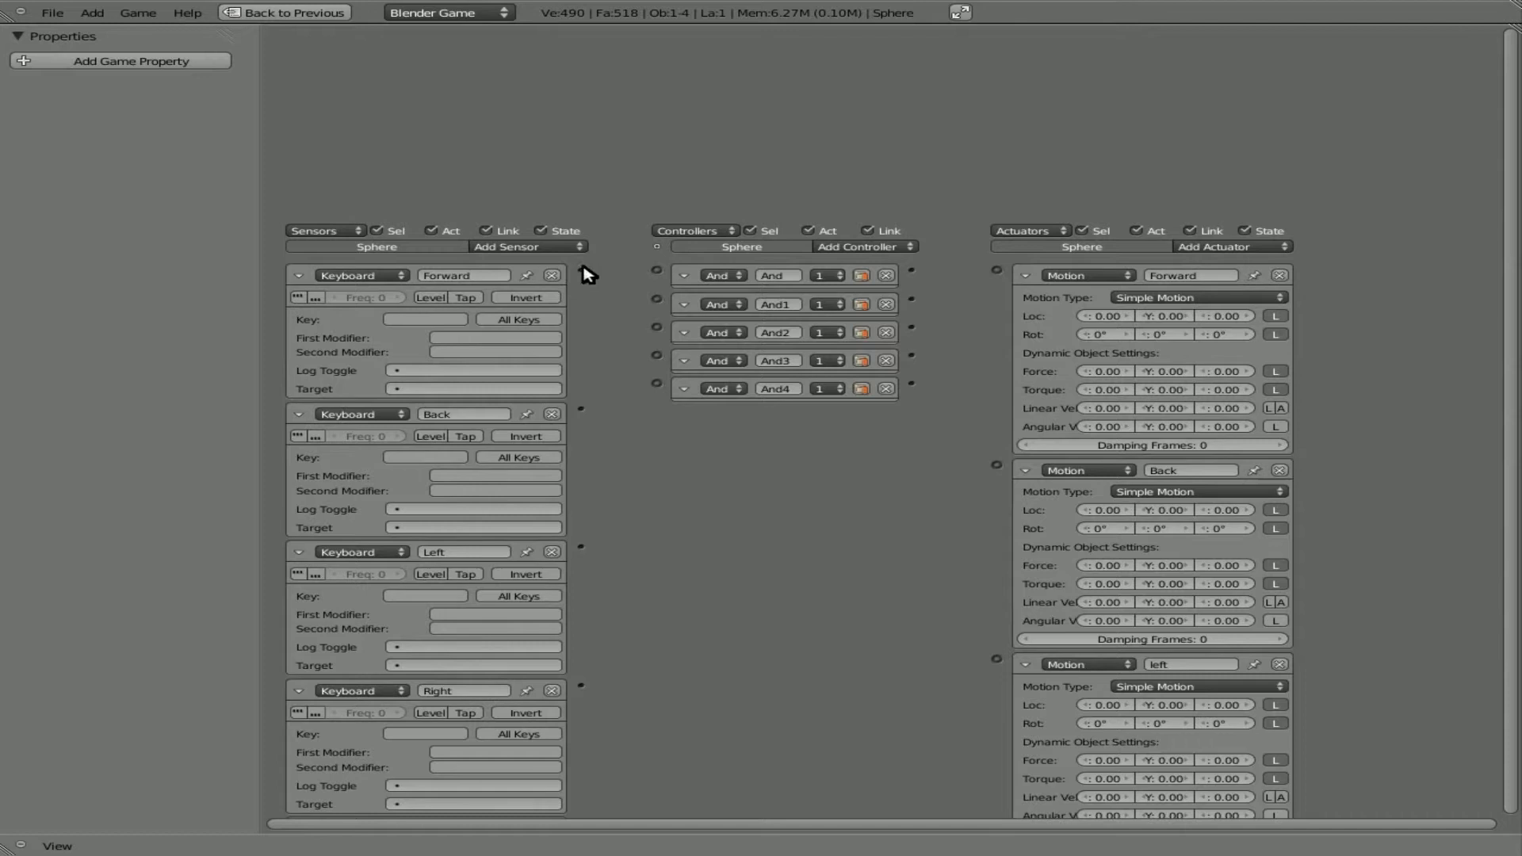
# Wire the Forward, Back, right and Jump chains from sensors through And controllers to actuators.
pyautogui.moveTo(578, 273); pyautogui.dragTo(658, 272)
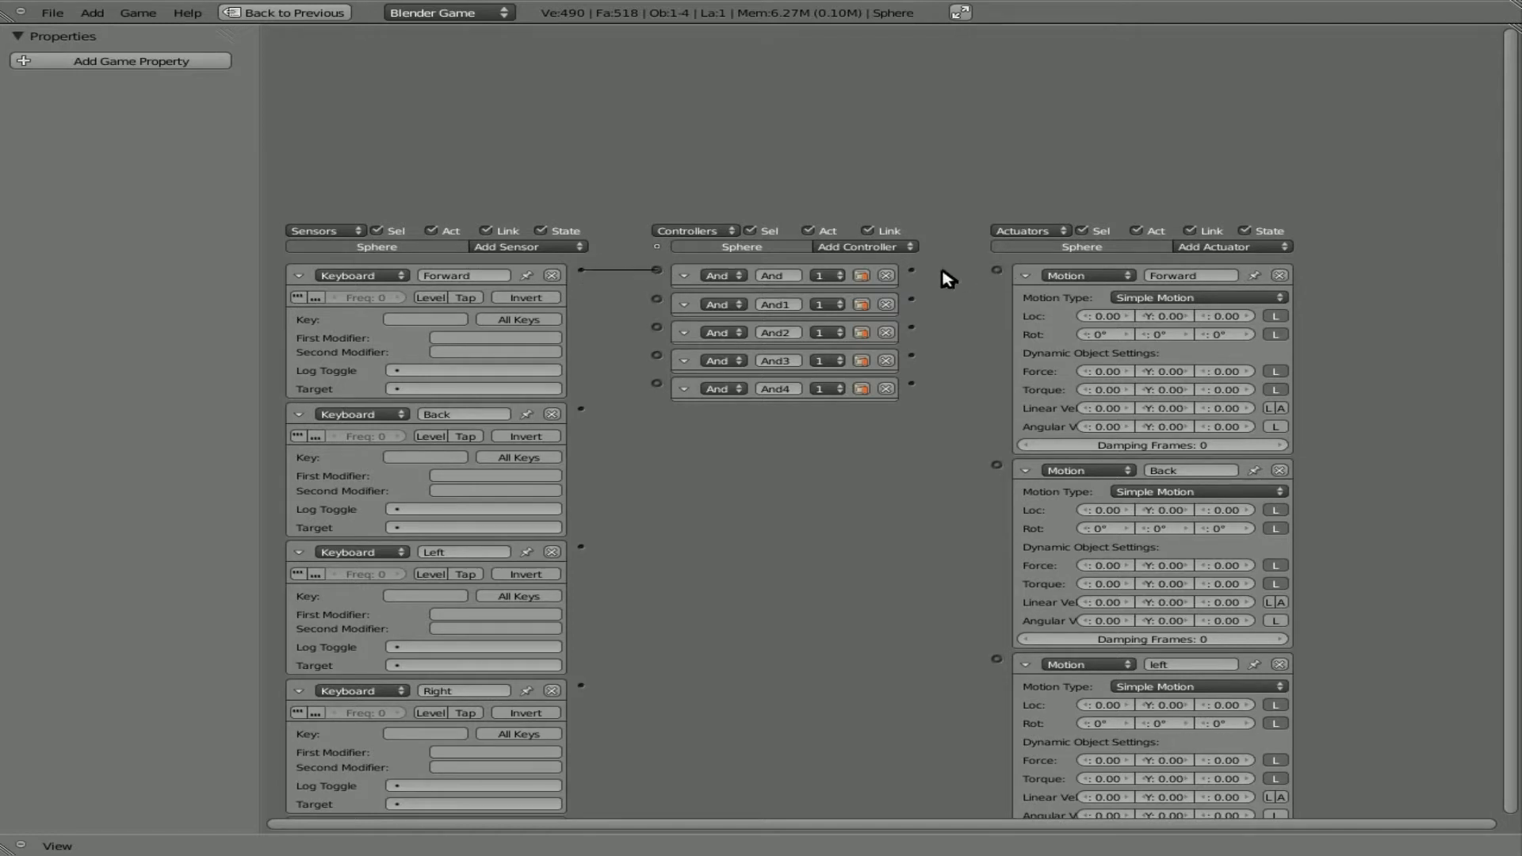
pyautogui.moveTo(911, 269); pyautogui.dragTo(991, 269)
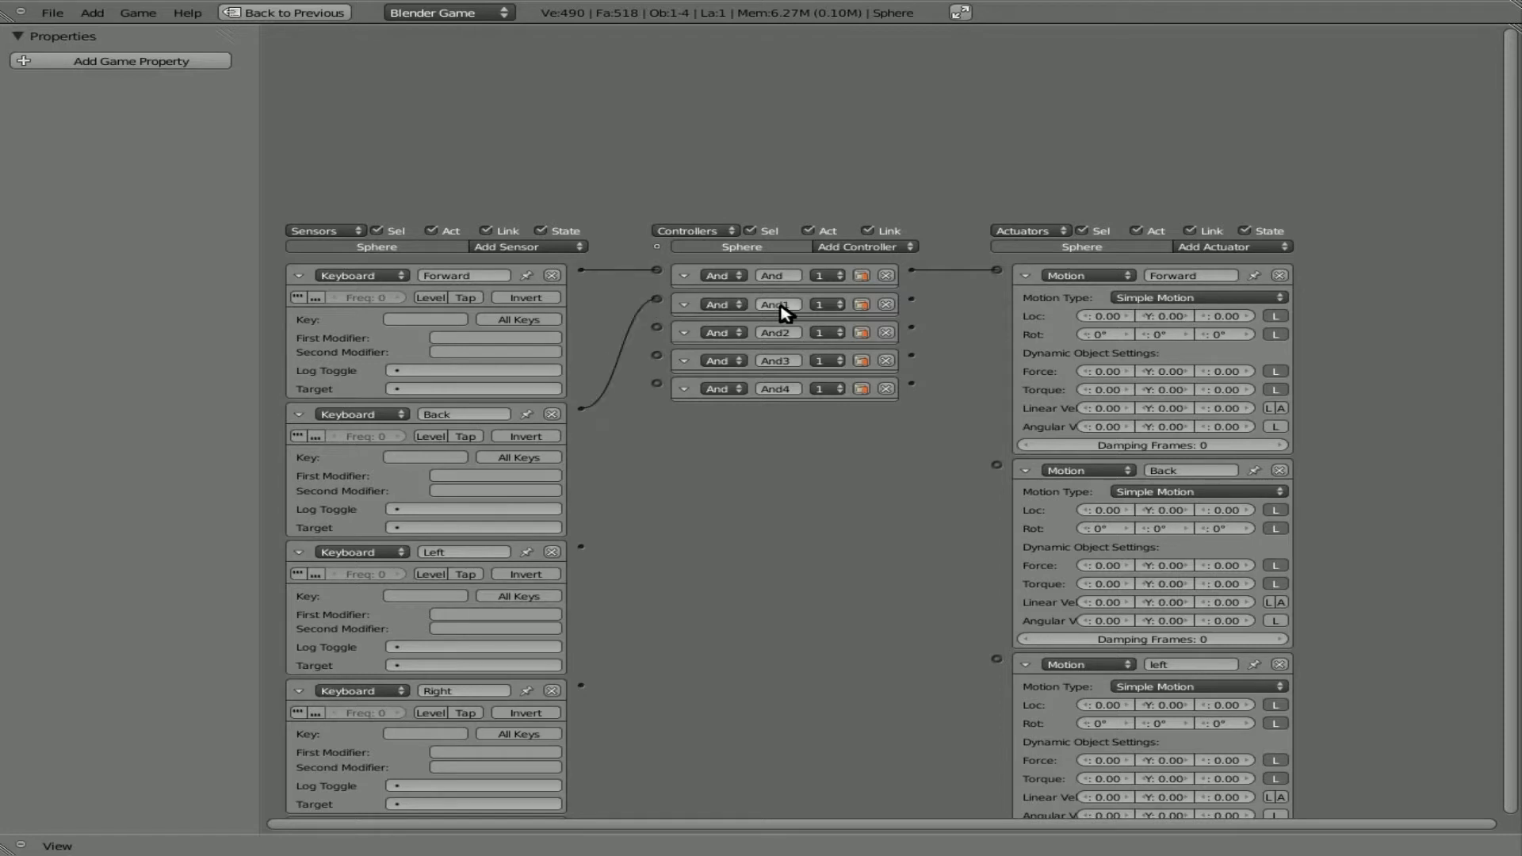
pyautogui.moveTo(903, 303); pyautogui.dragTo(995, 472)
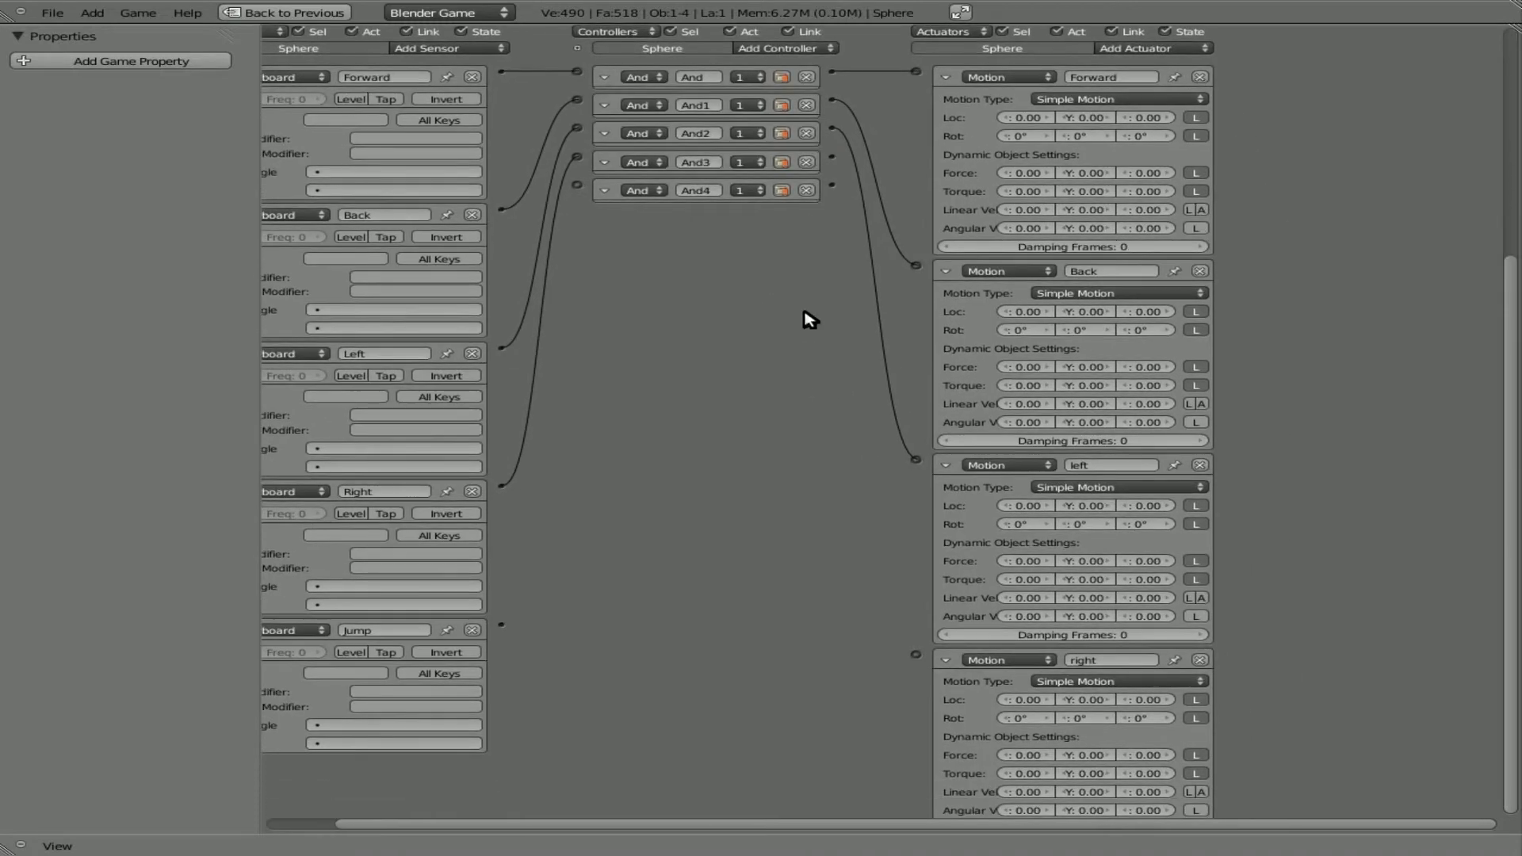
pyautogui.moveTo(831, 161); pyautogui.dragTo(912, 655)
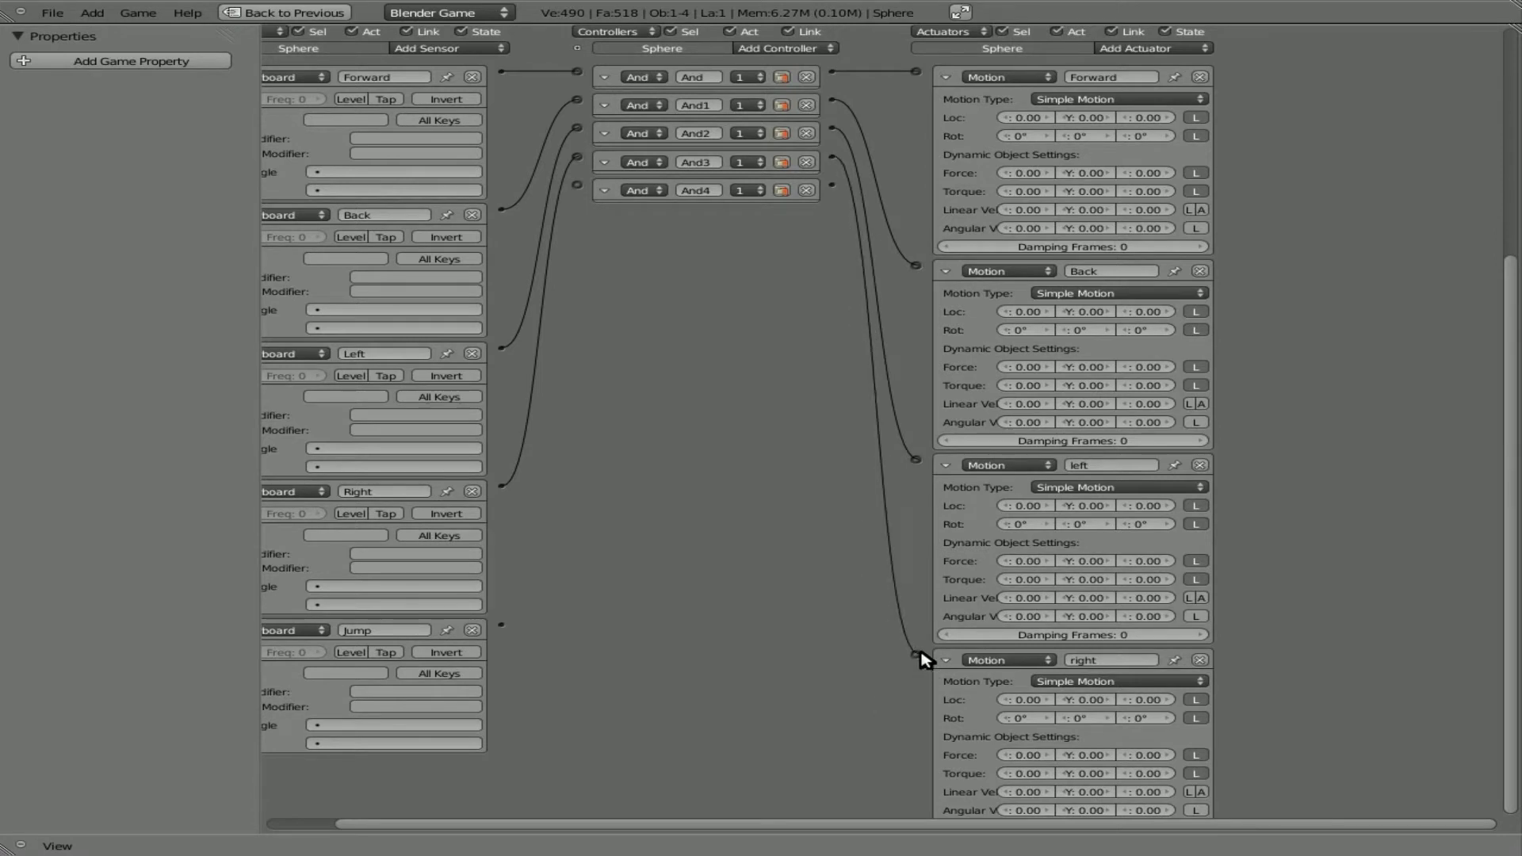
pyautogui.moveTo(584, 206)
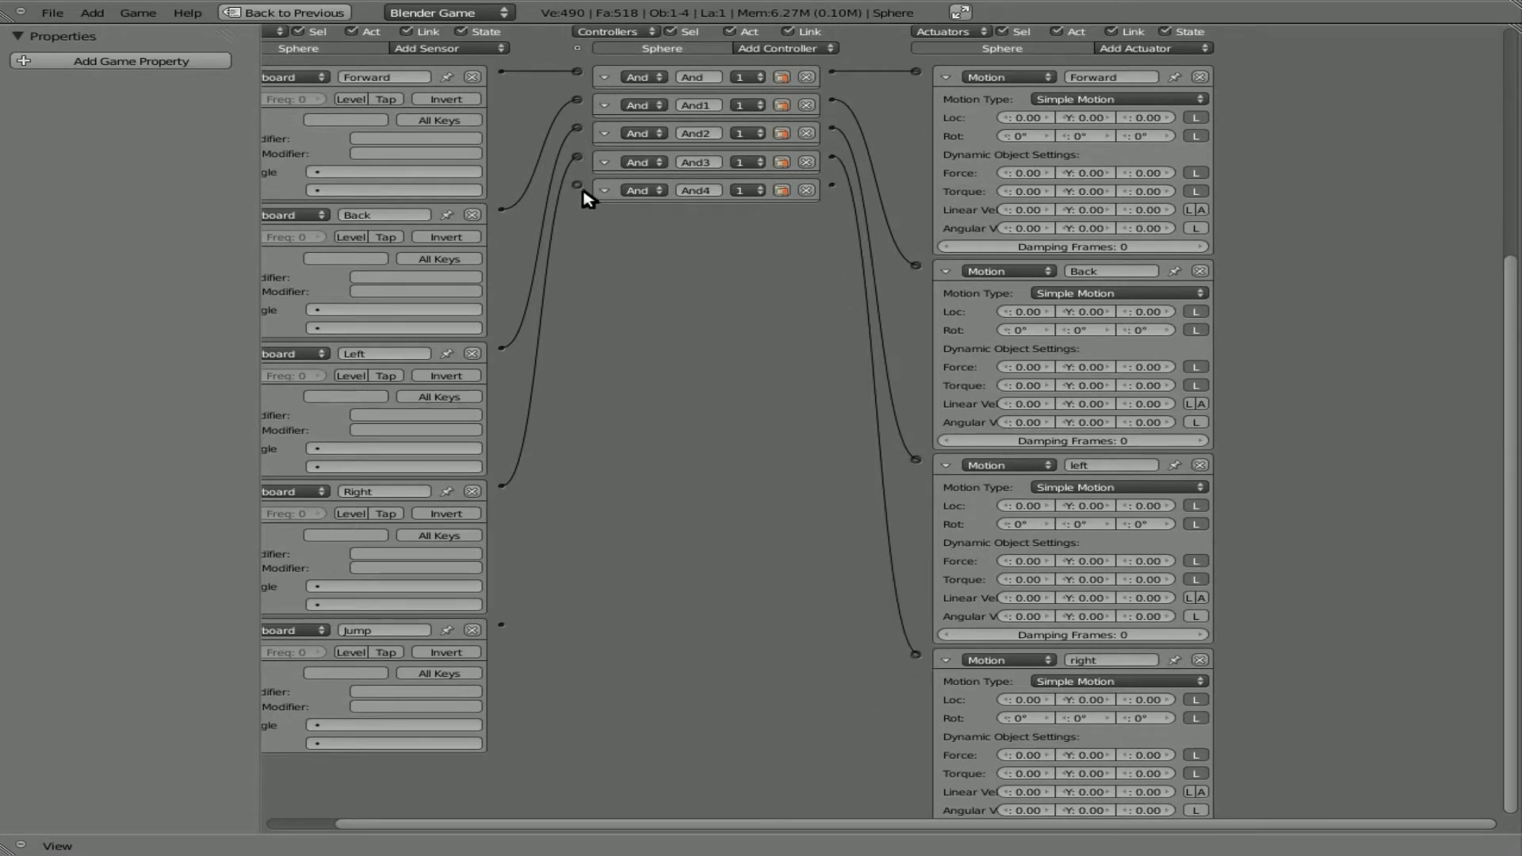
pyautogui.moveTo(500, 629); pyautogui.dragTo(579, 189)
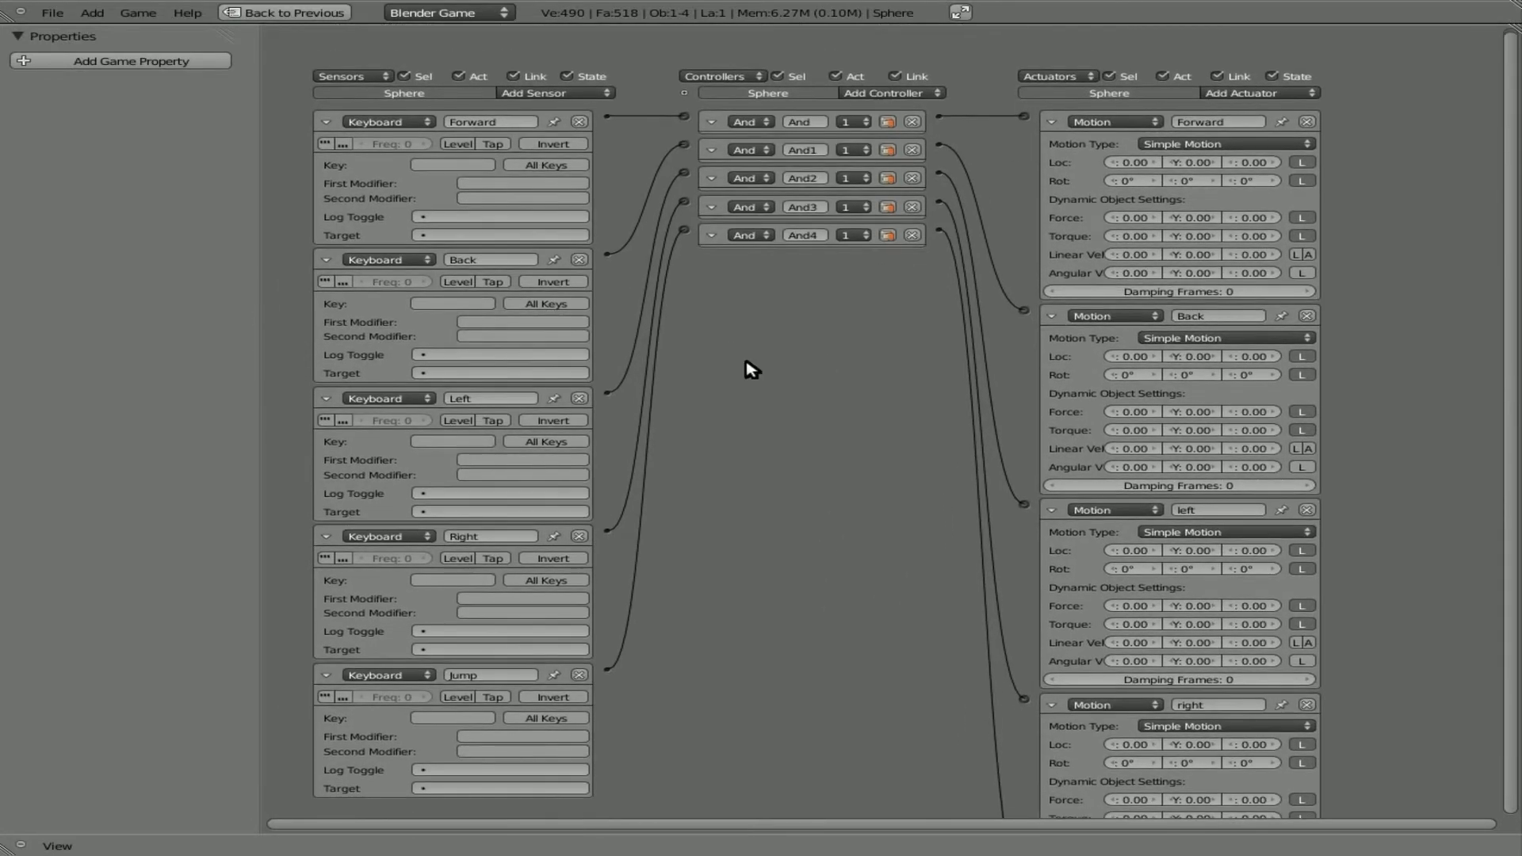
# Start assigning W as the Forward sensor's key.
pyautogui.click(452, 164)
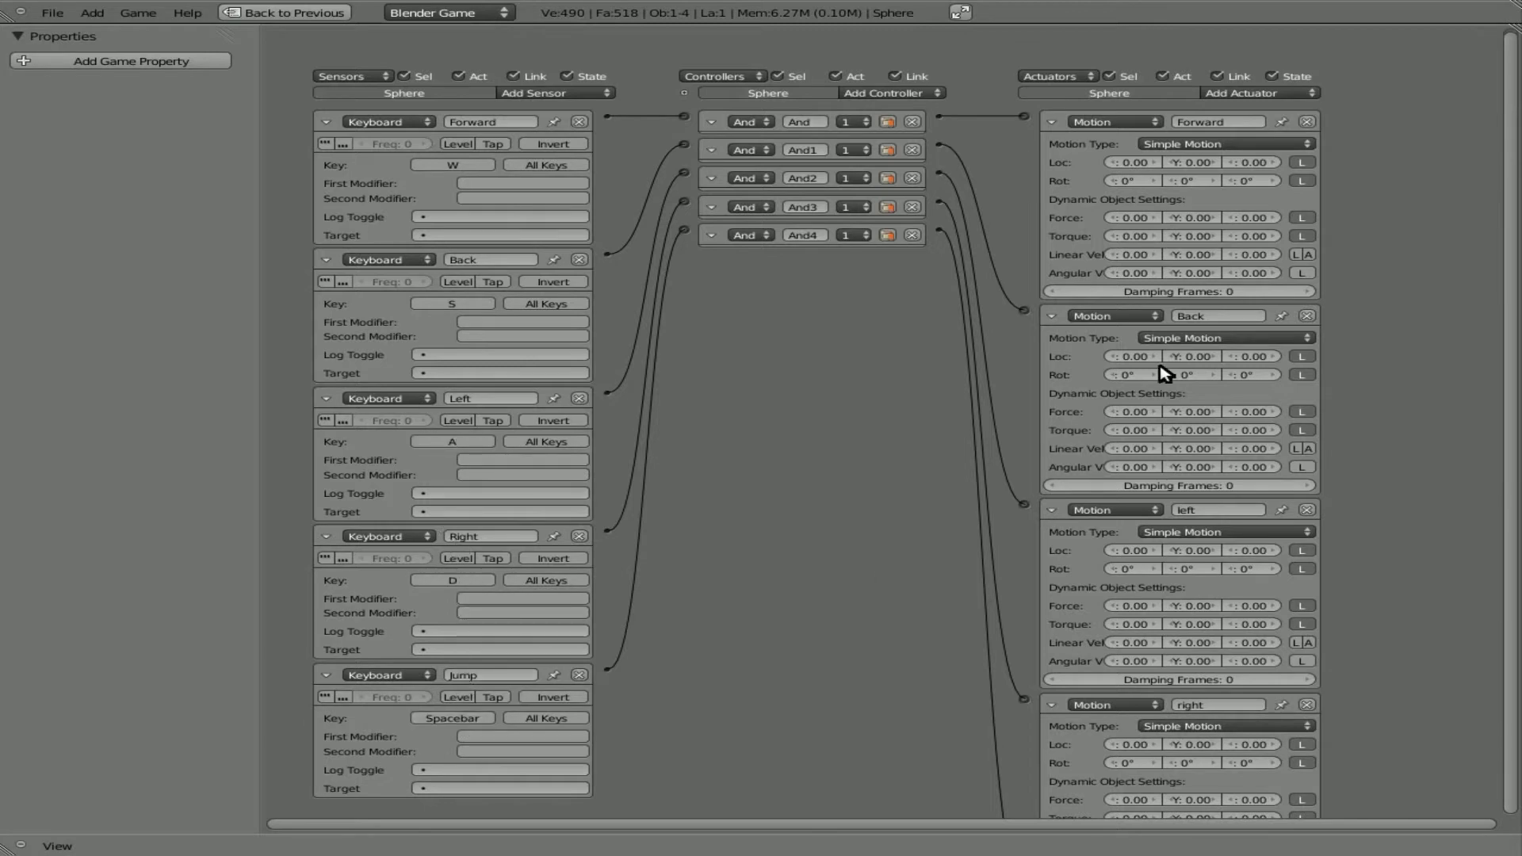
pyautogui.moveTo(943, 192)
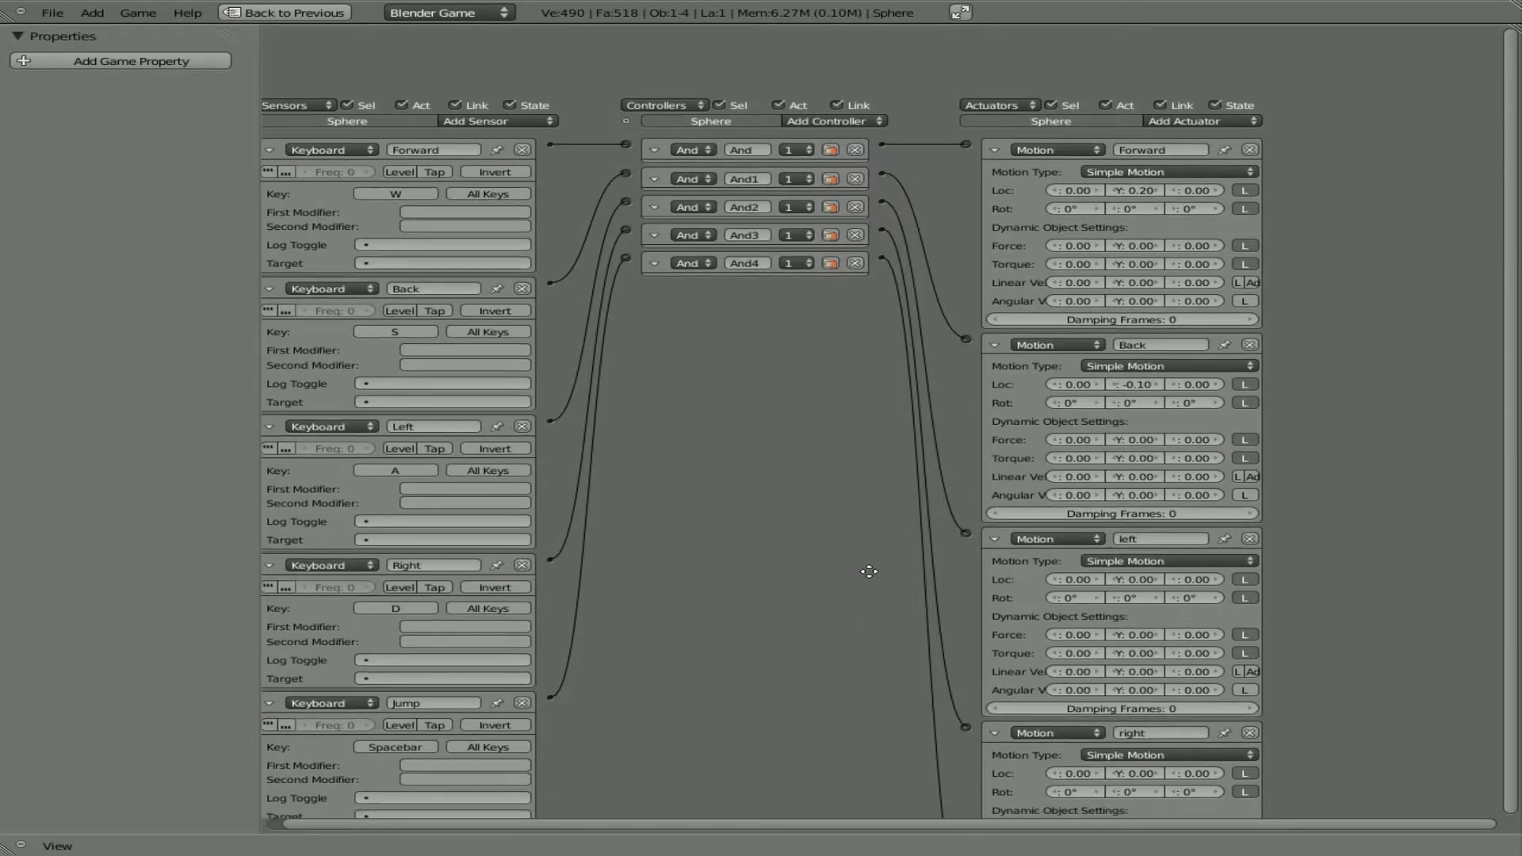
# Set the actuators' Loc Y to 0.20 and -0.10, and Rot Z to 1 and -1.
pyautogui.scroll(-3)
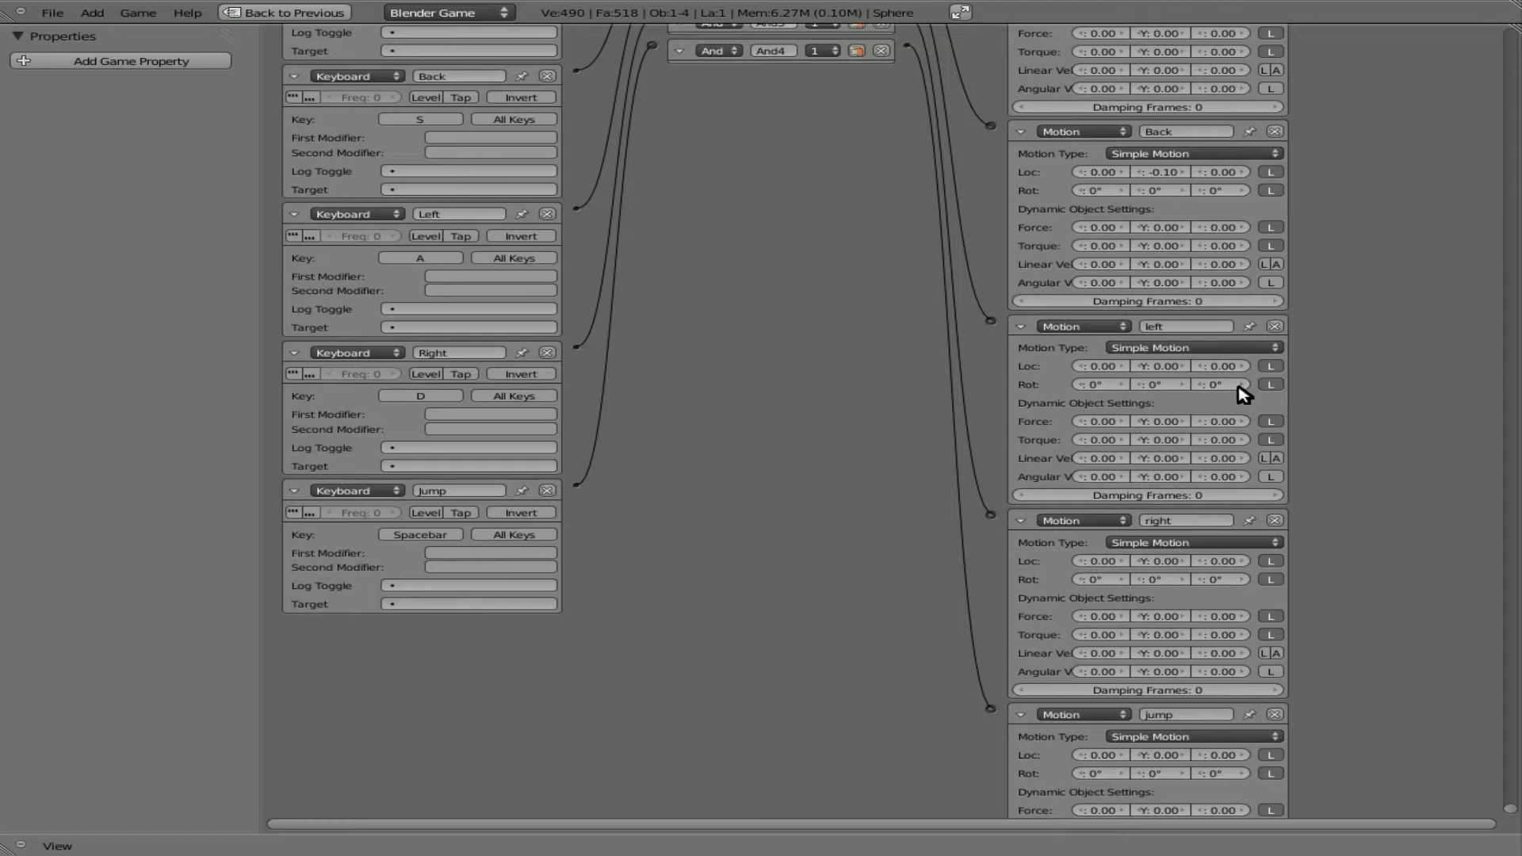
pyautogui.moveTo(1205, 390)
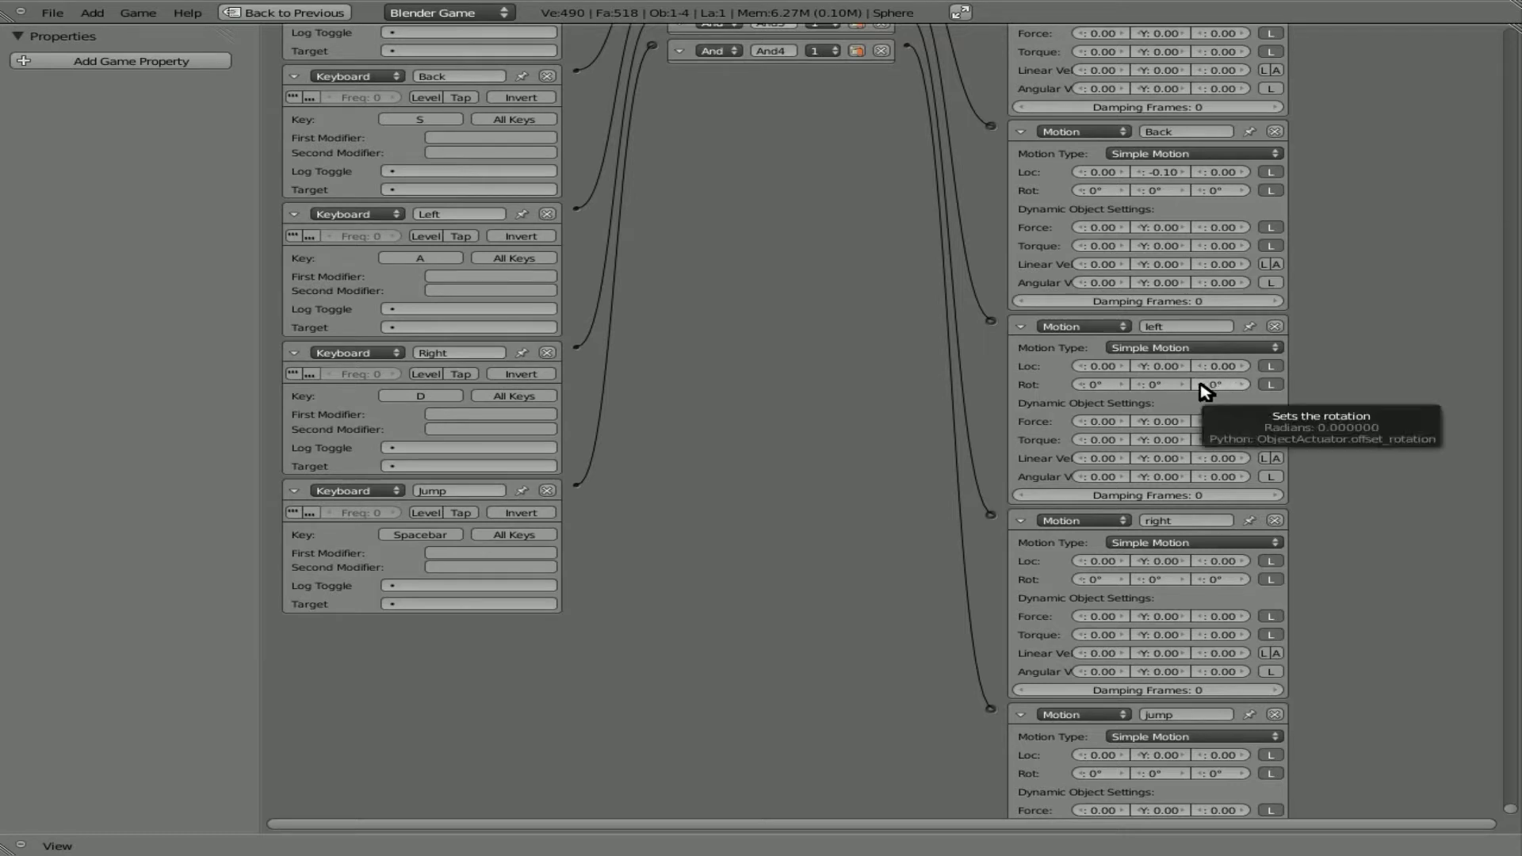
pyautogui.click(1218, 384)
pyautogui.write('1')
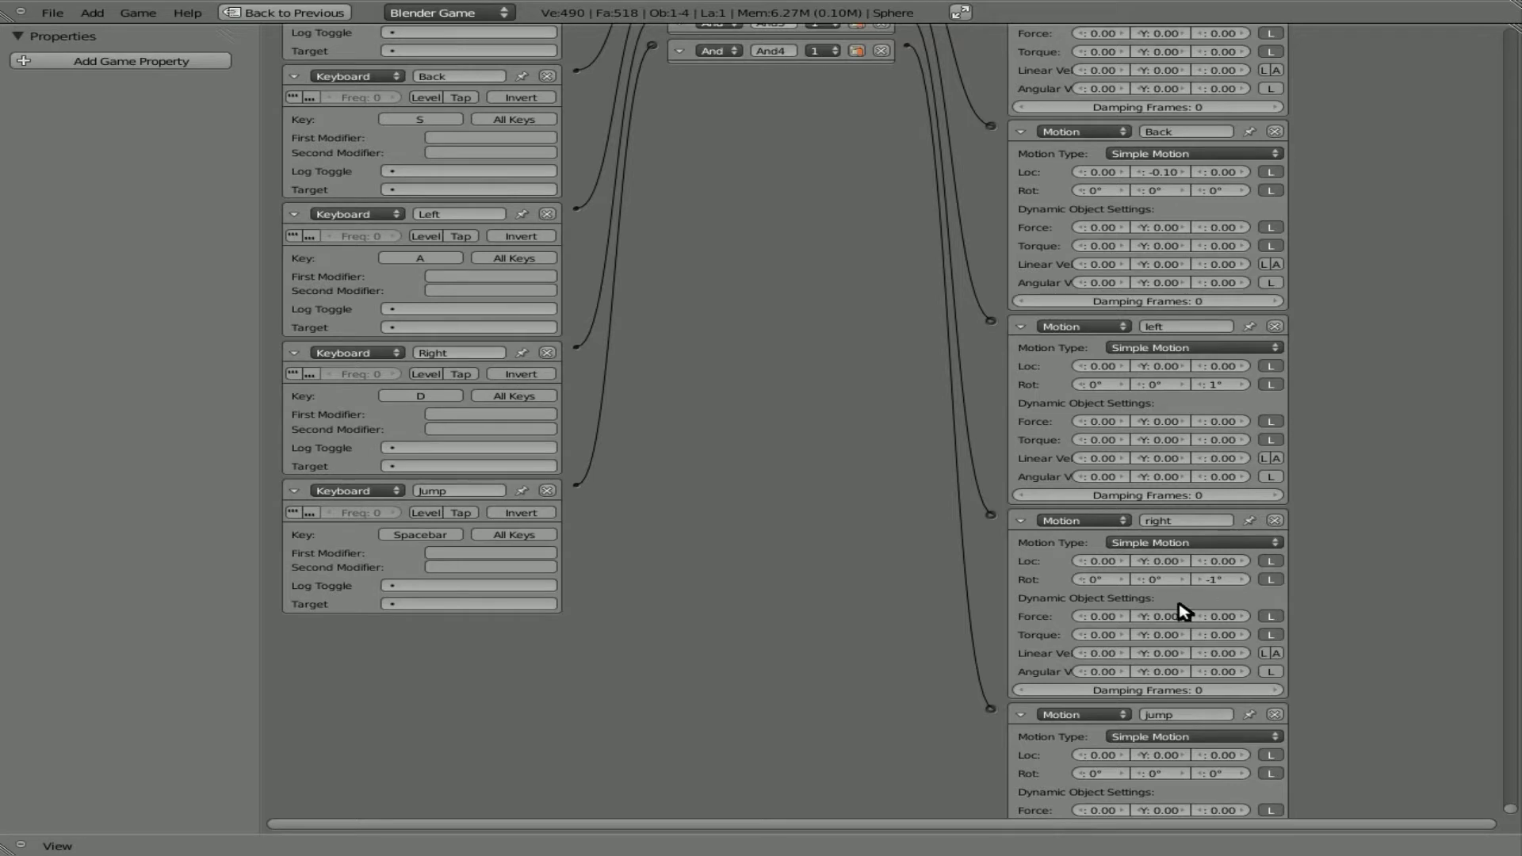
pyautogui.scroll(-3)
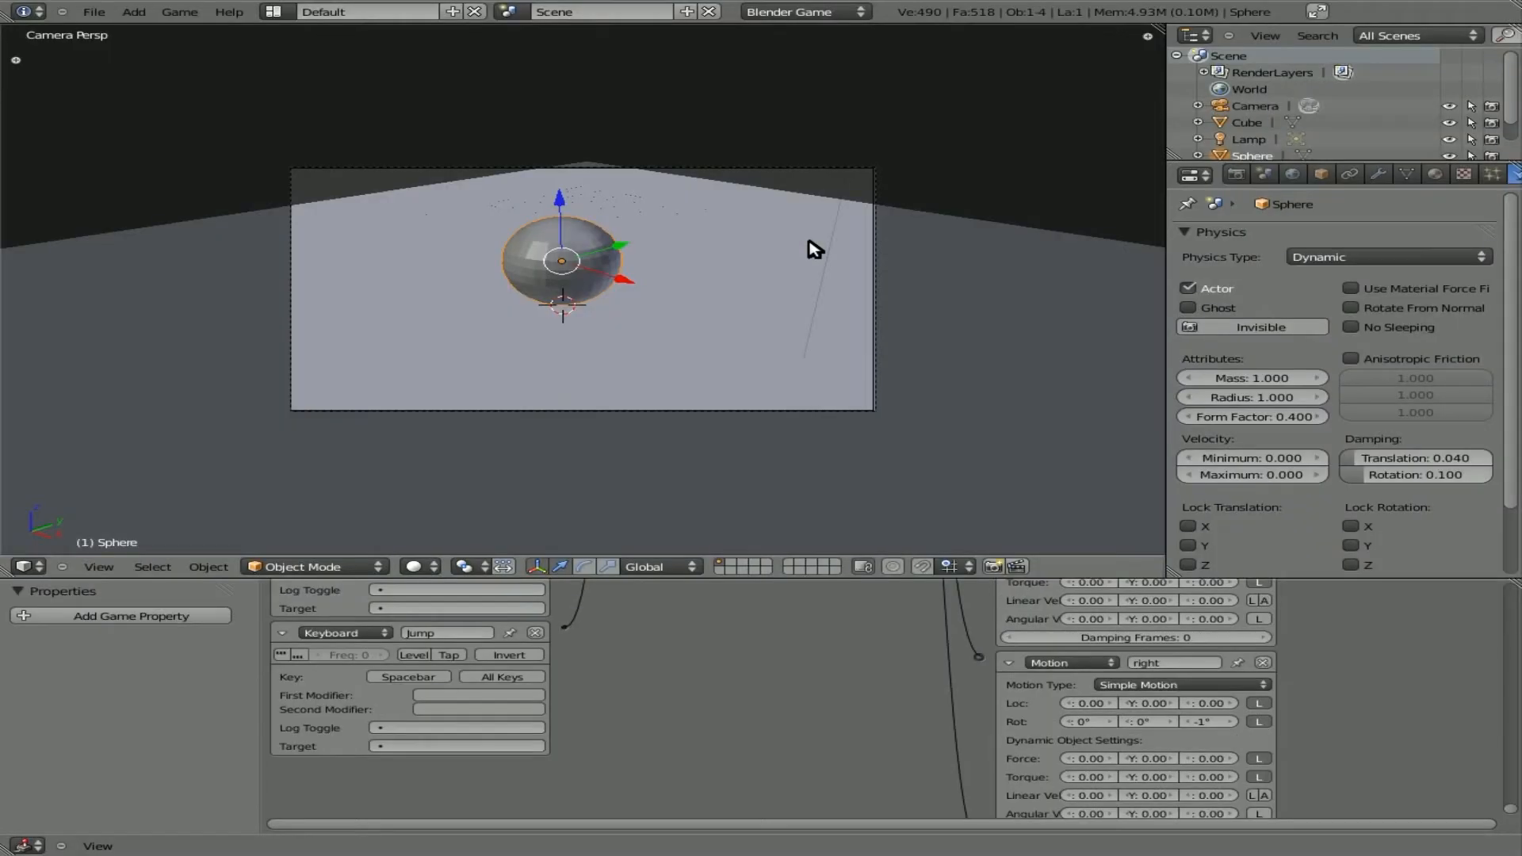
pyautogui.moveTo(673, 272)
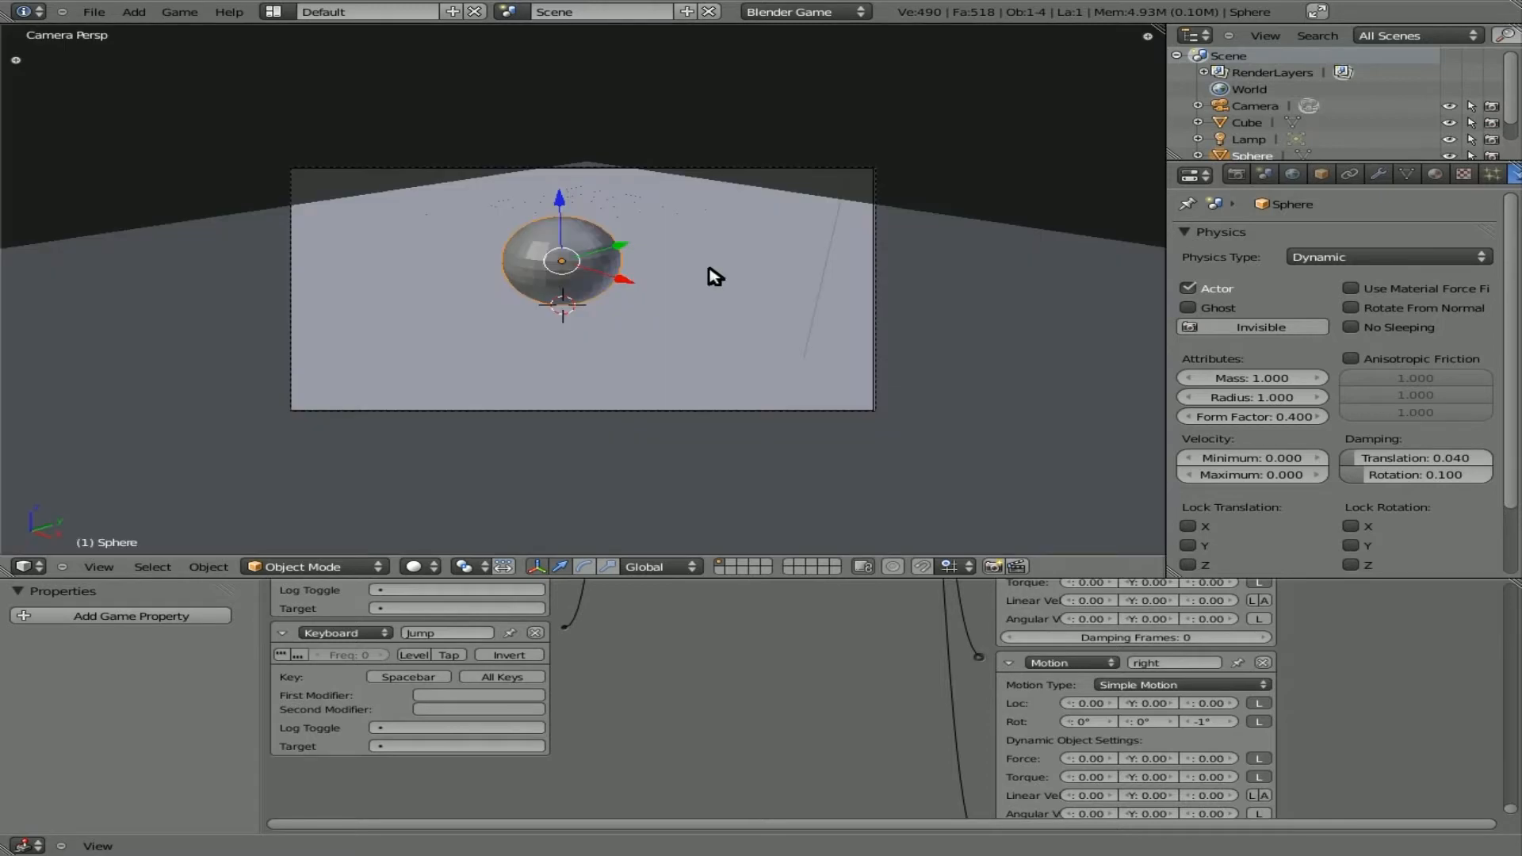
# Switch the 3D View to the Numpad 1 side view of the scene.
pyautogui.press('KP_1')
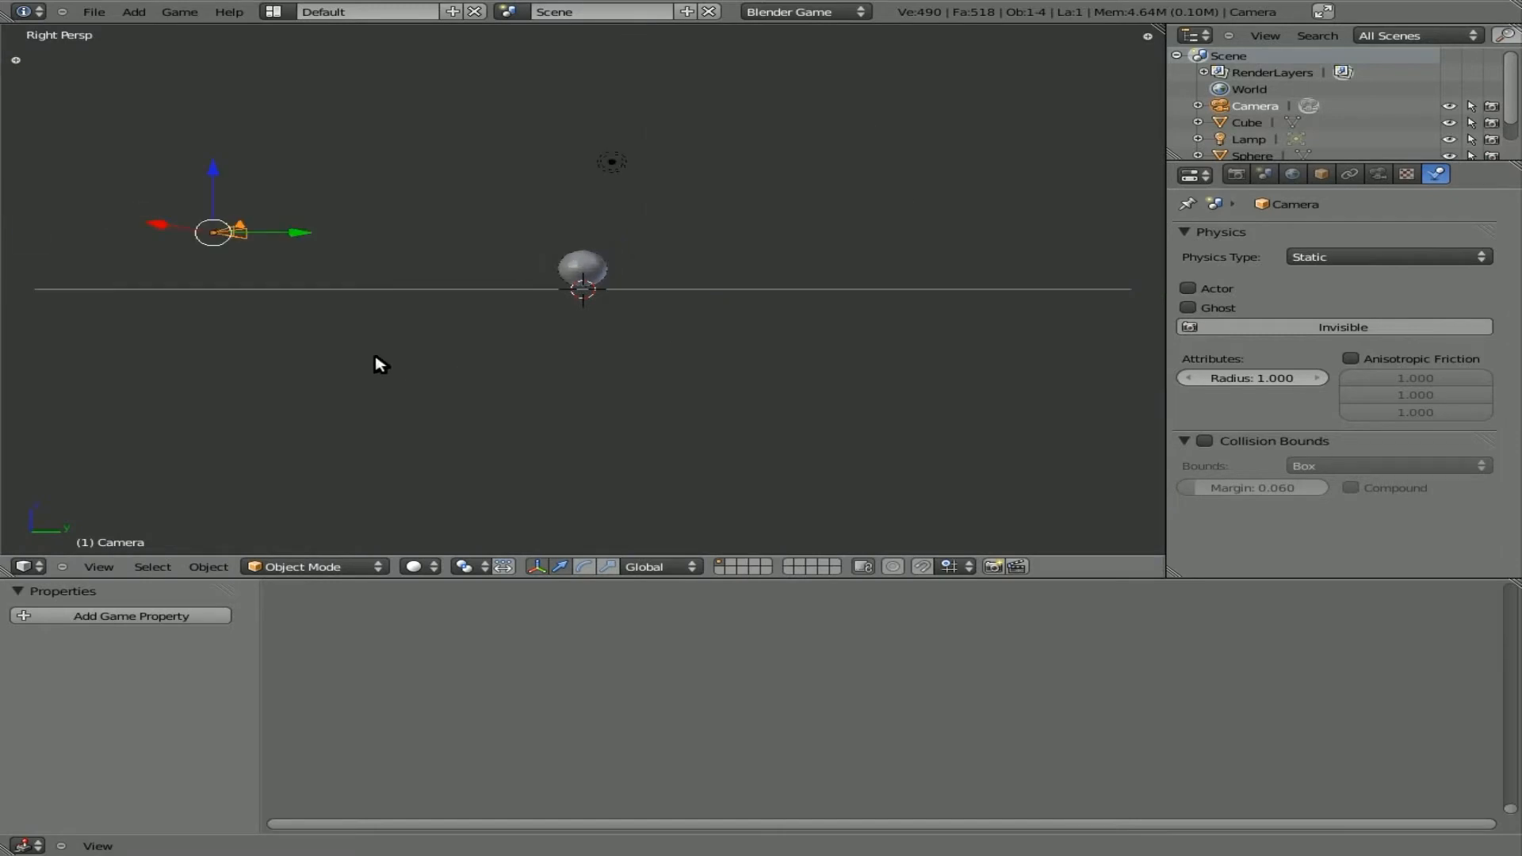
# Move the camera in close to the sphere and nudge it slightly nearer.
pyautogui.moveTo(212, 231); pyautogui.dragTo(311, 225)
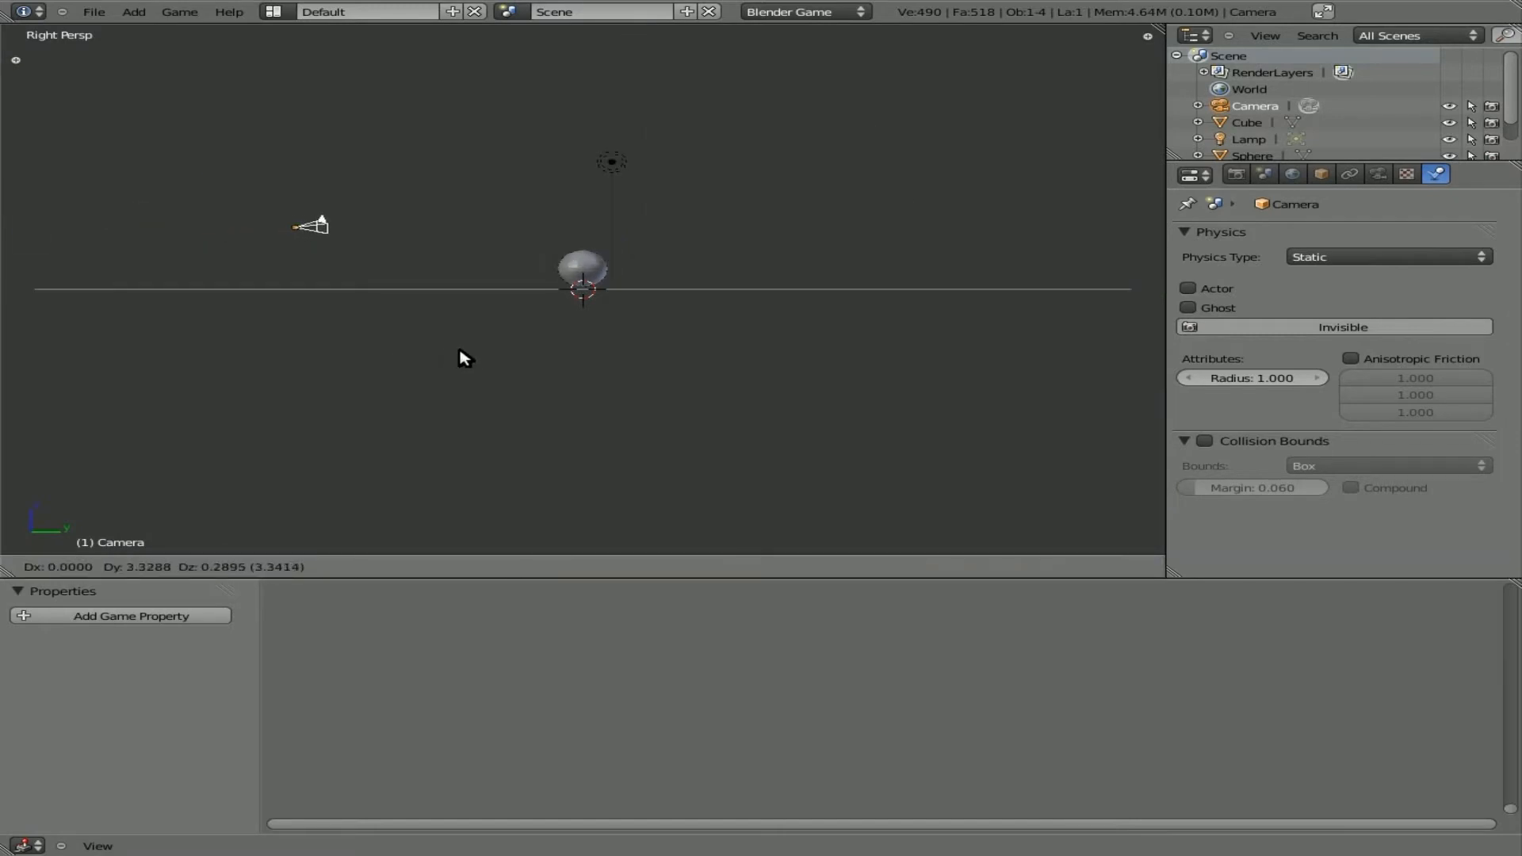
pyautogui.click(305, 226)
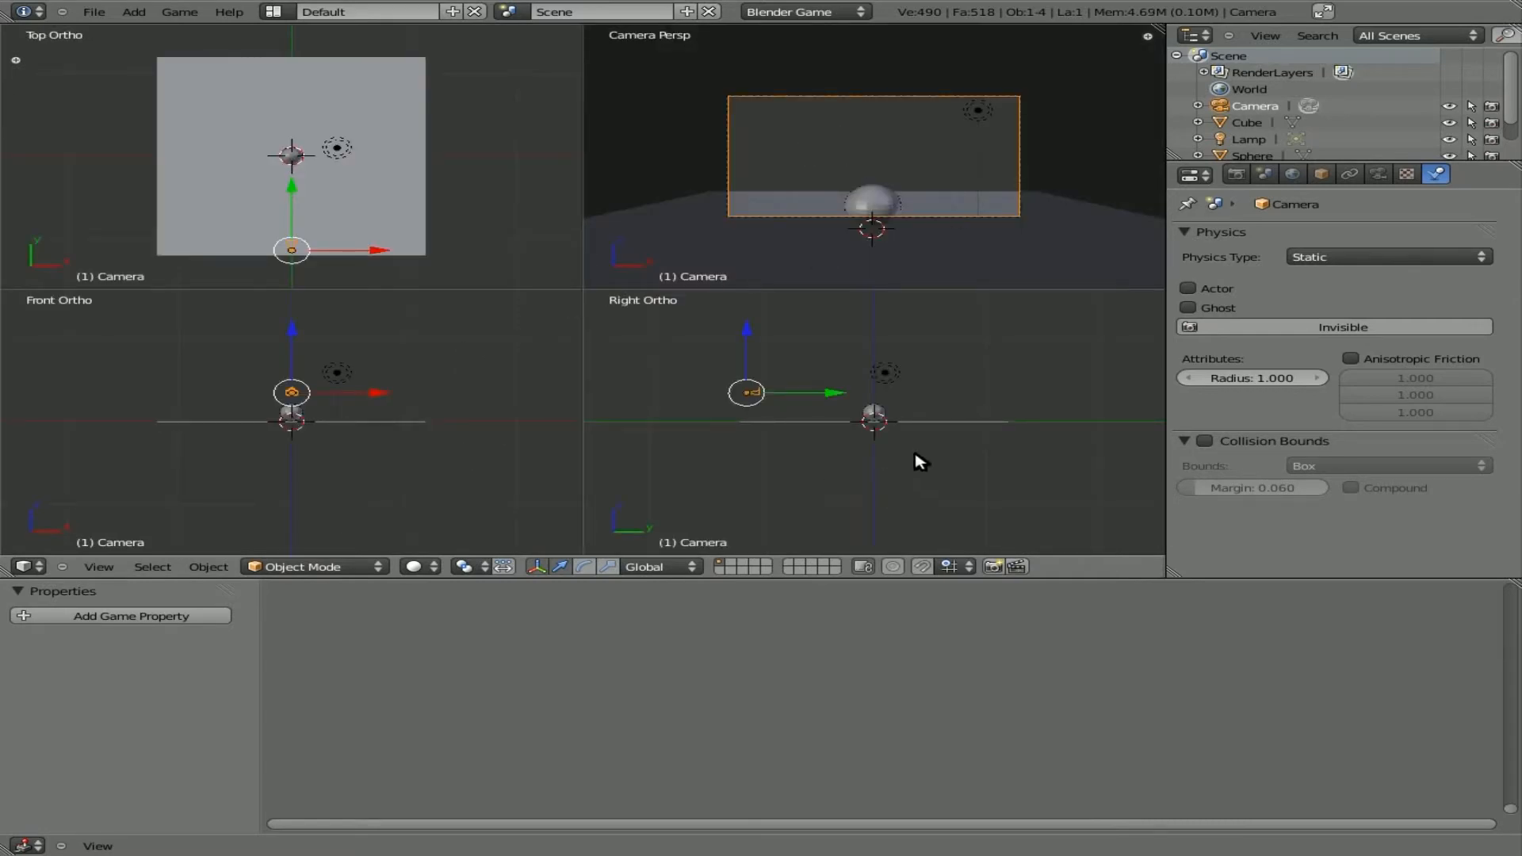
pyautogui.moveTo(793, 433)
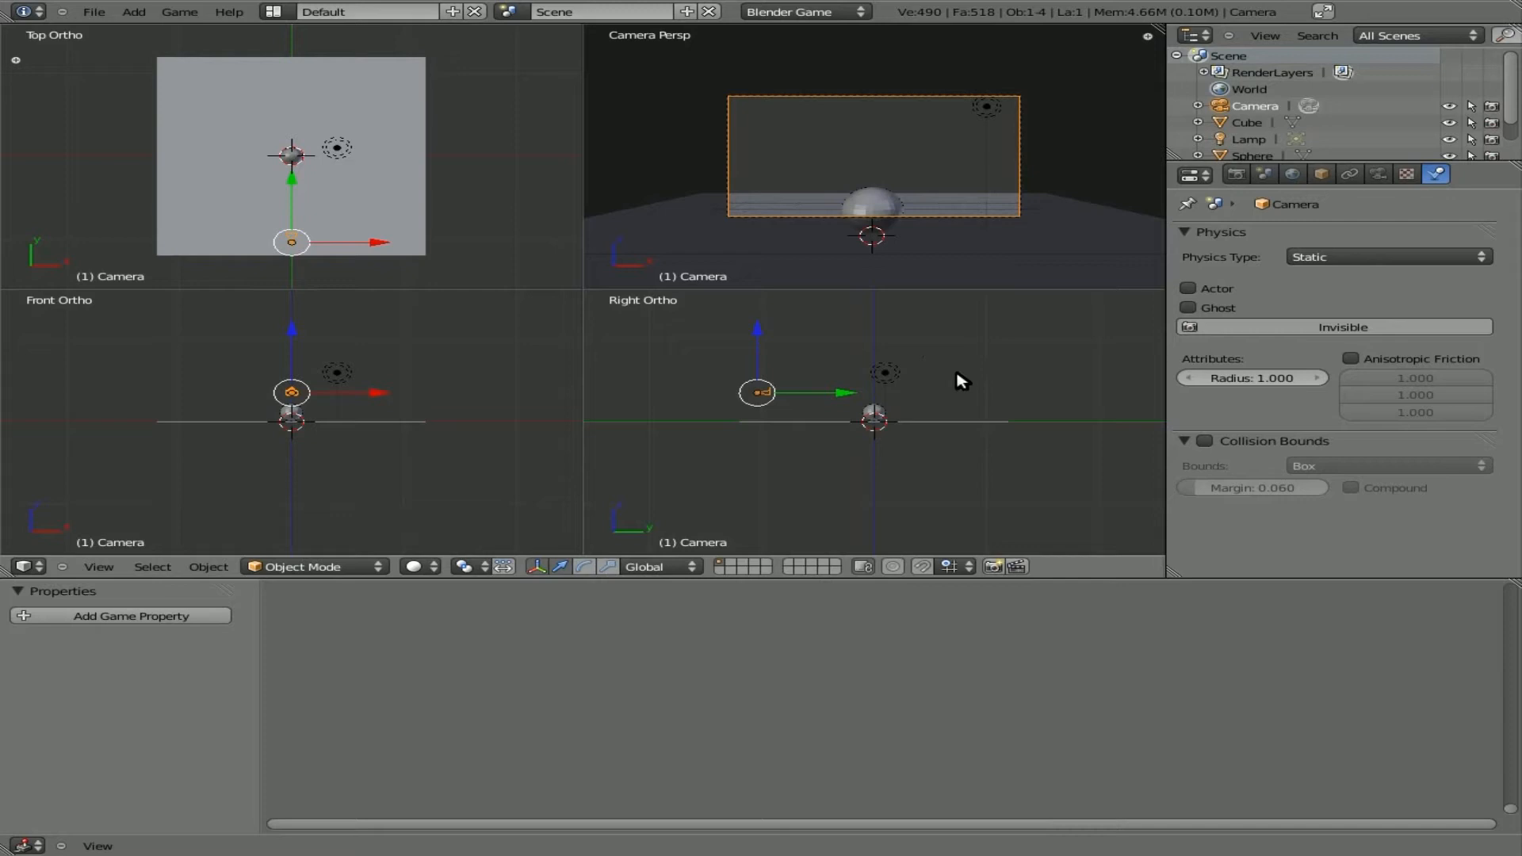
pyautogui.moveTo(873, 393); pyautogui.dragTo(956, 379)
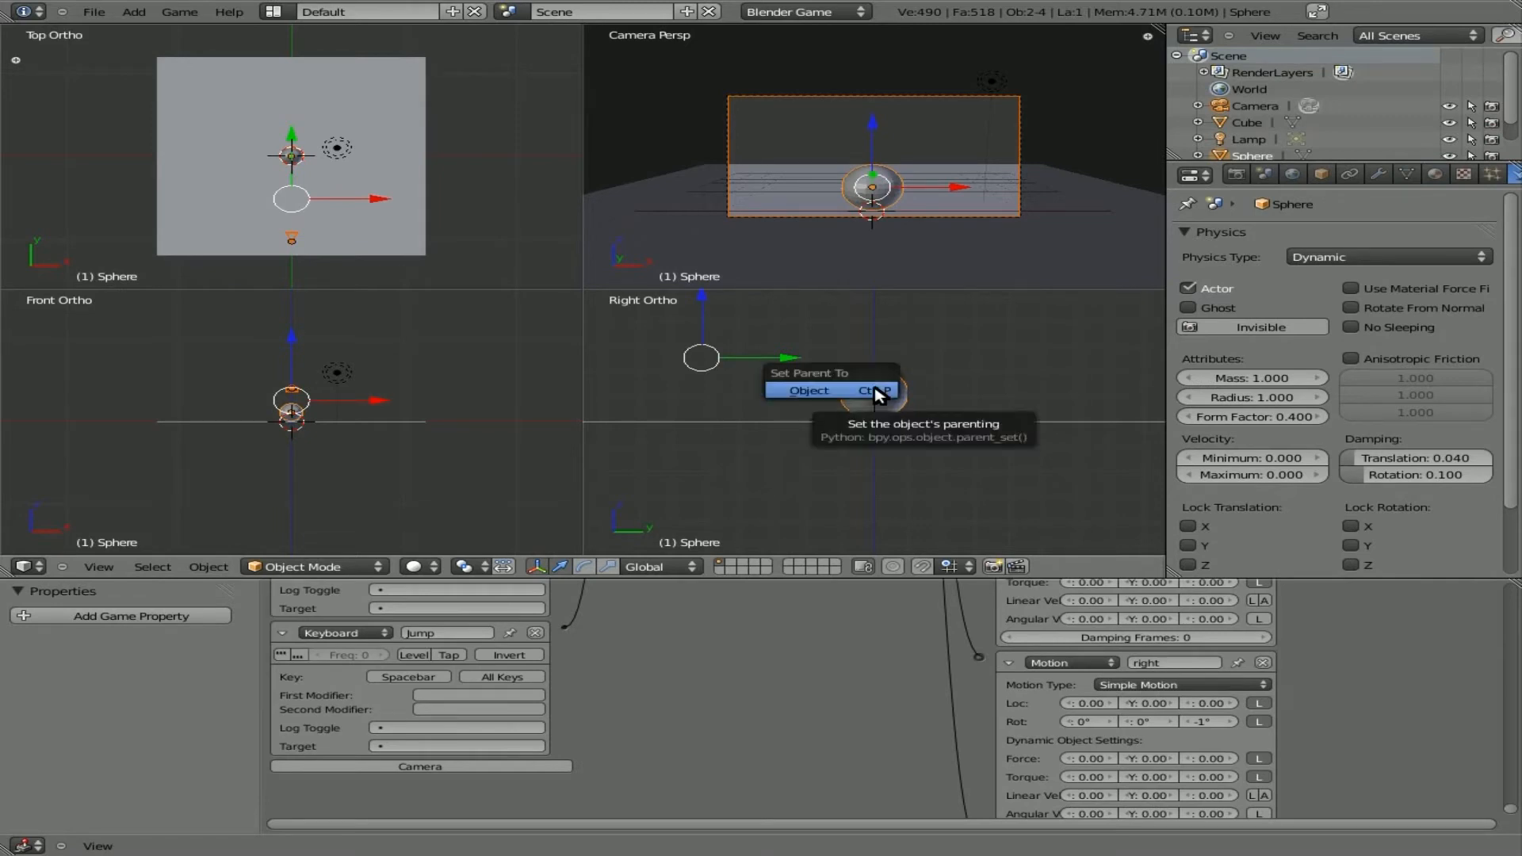
pyautogui.moveTo(828, 396)
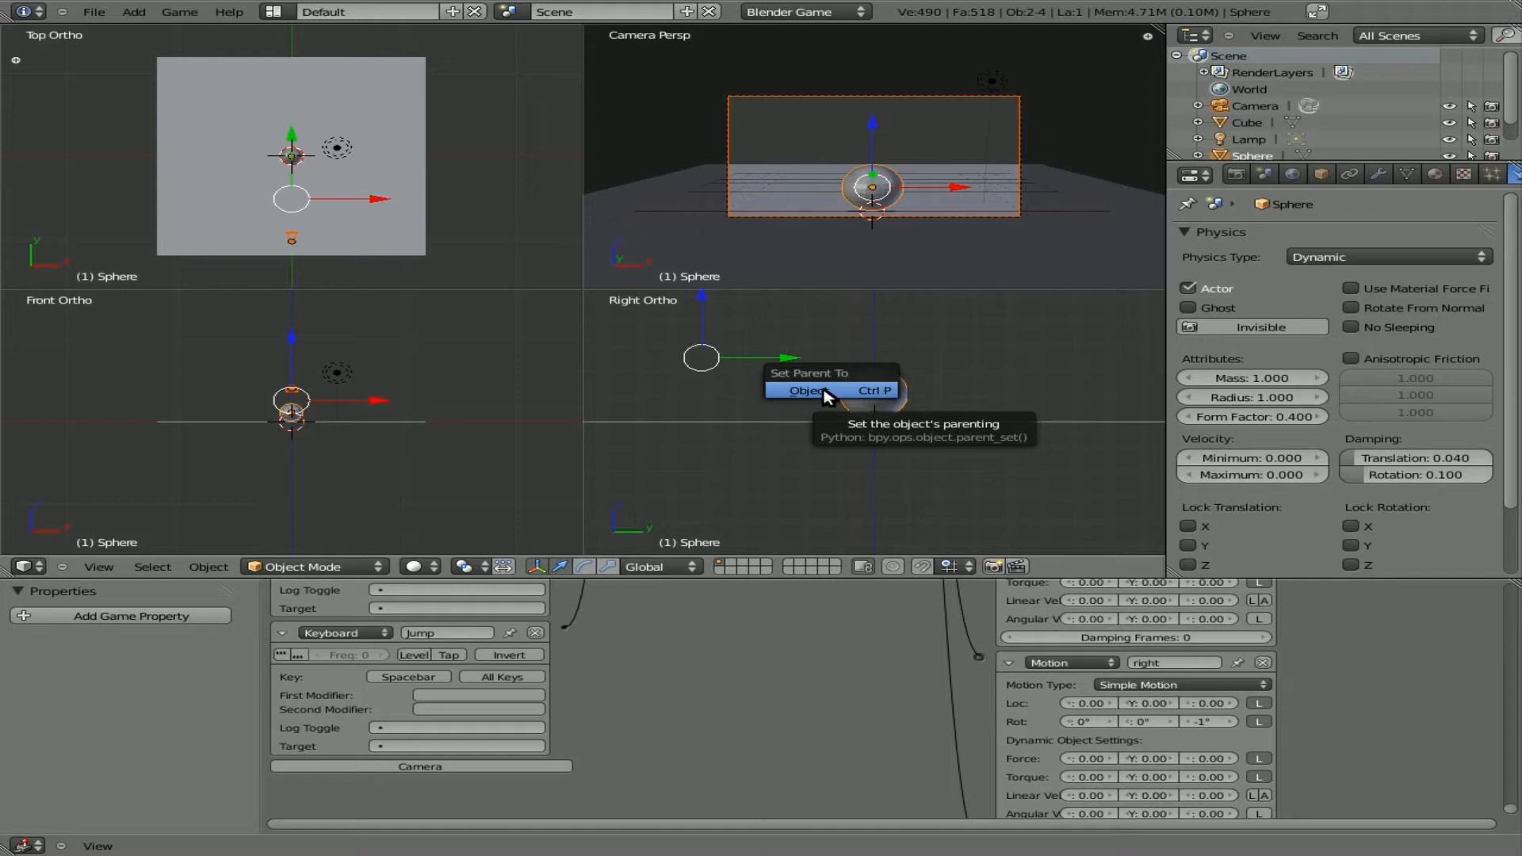
# Parent the camera to the player sphere using Ctrl+P > Object.
pyautogui.click(809, 390)
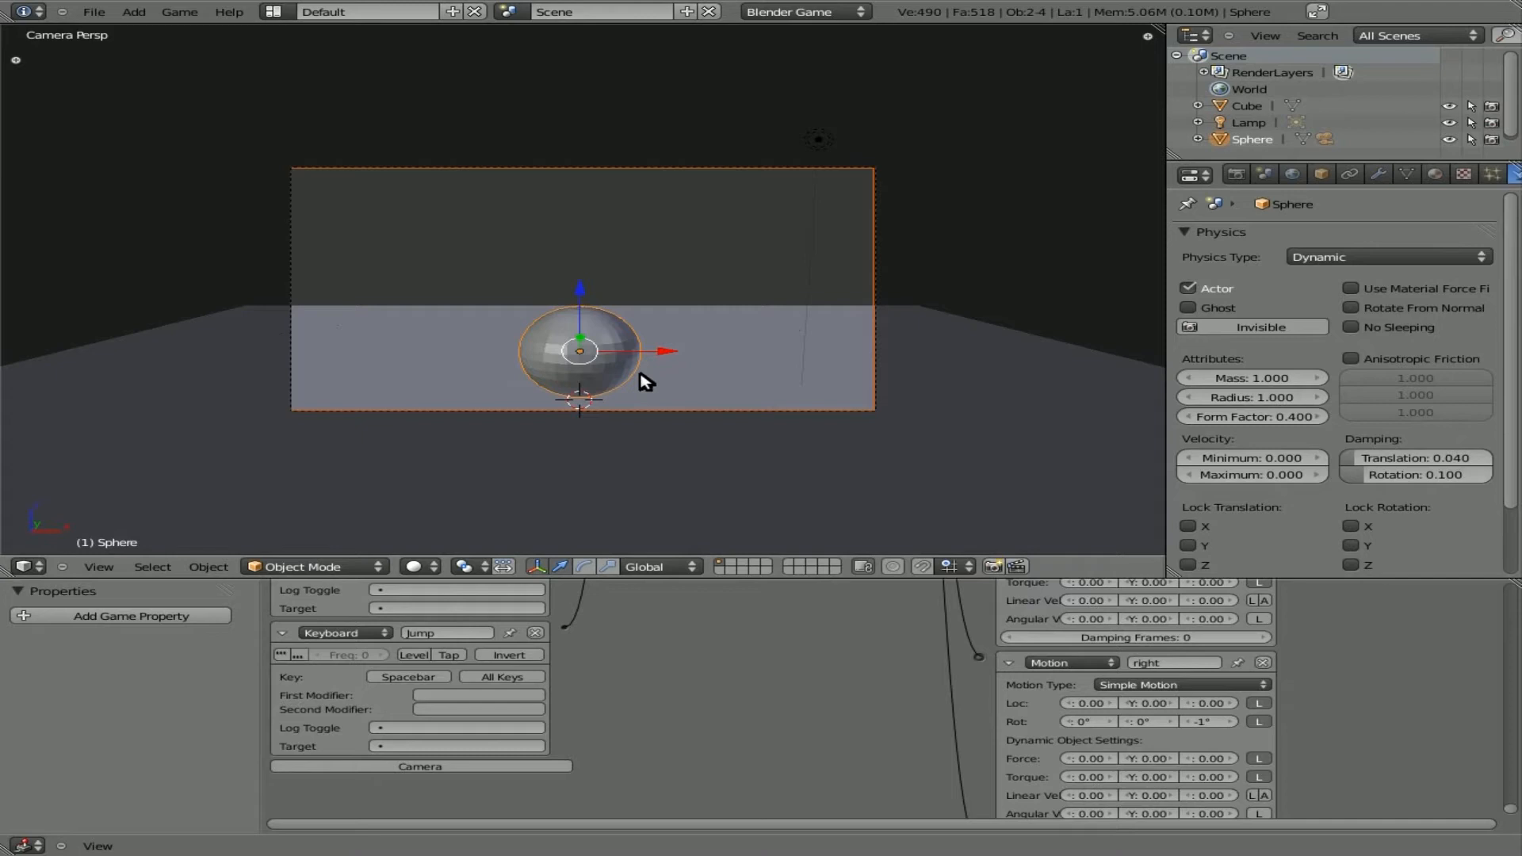
# Add a cube (Cube.001) and move it up beside the sphere as a thin gun bar.
pyautogui.press('KP_7')
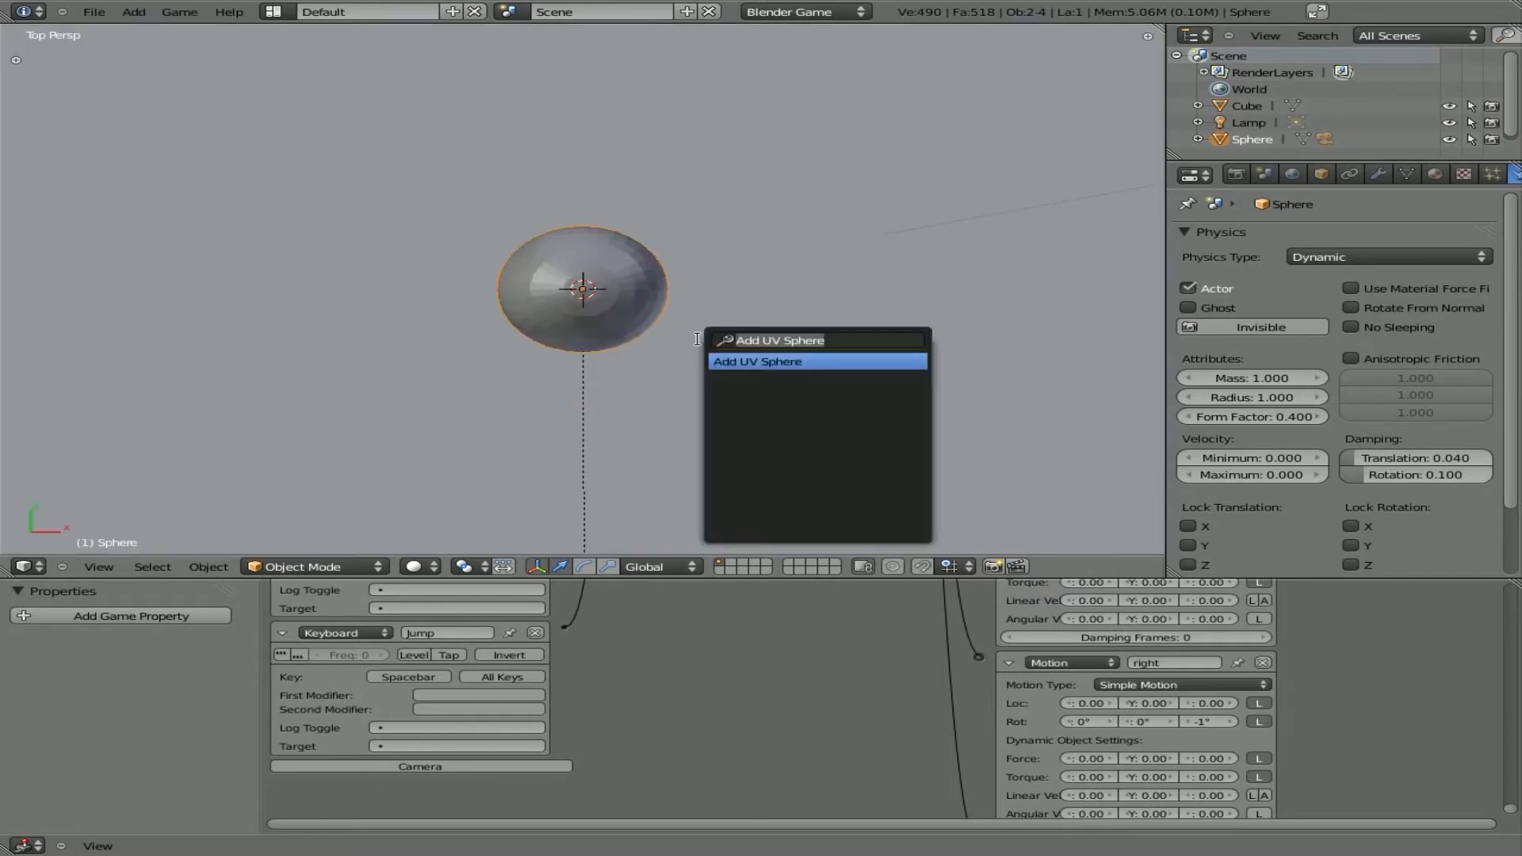
pyautogui.write('cube')
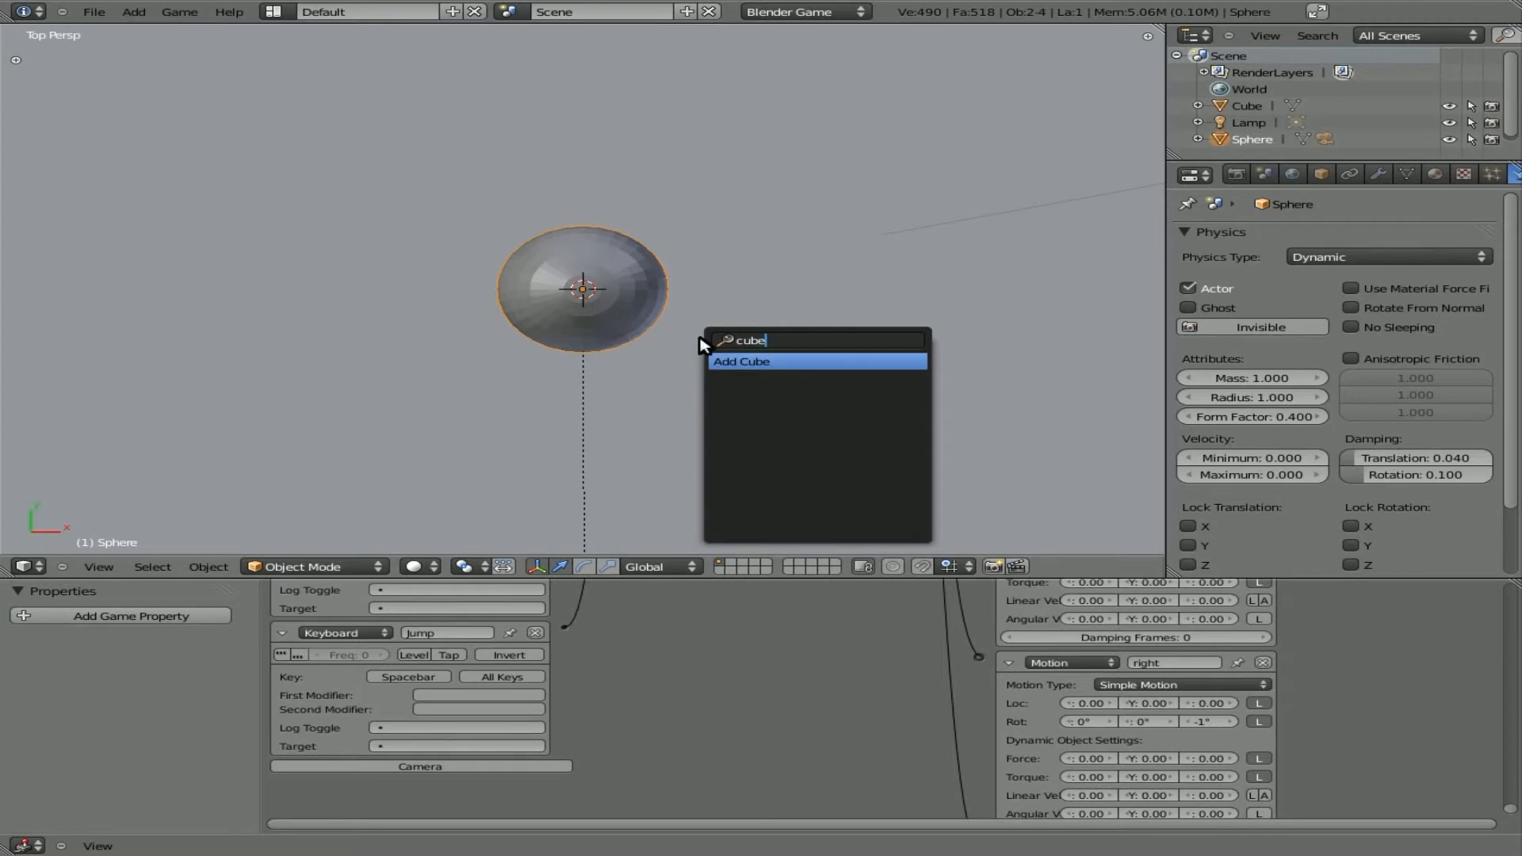
pyautogui.click(739, 361)
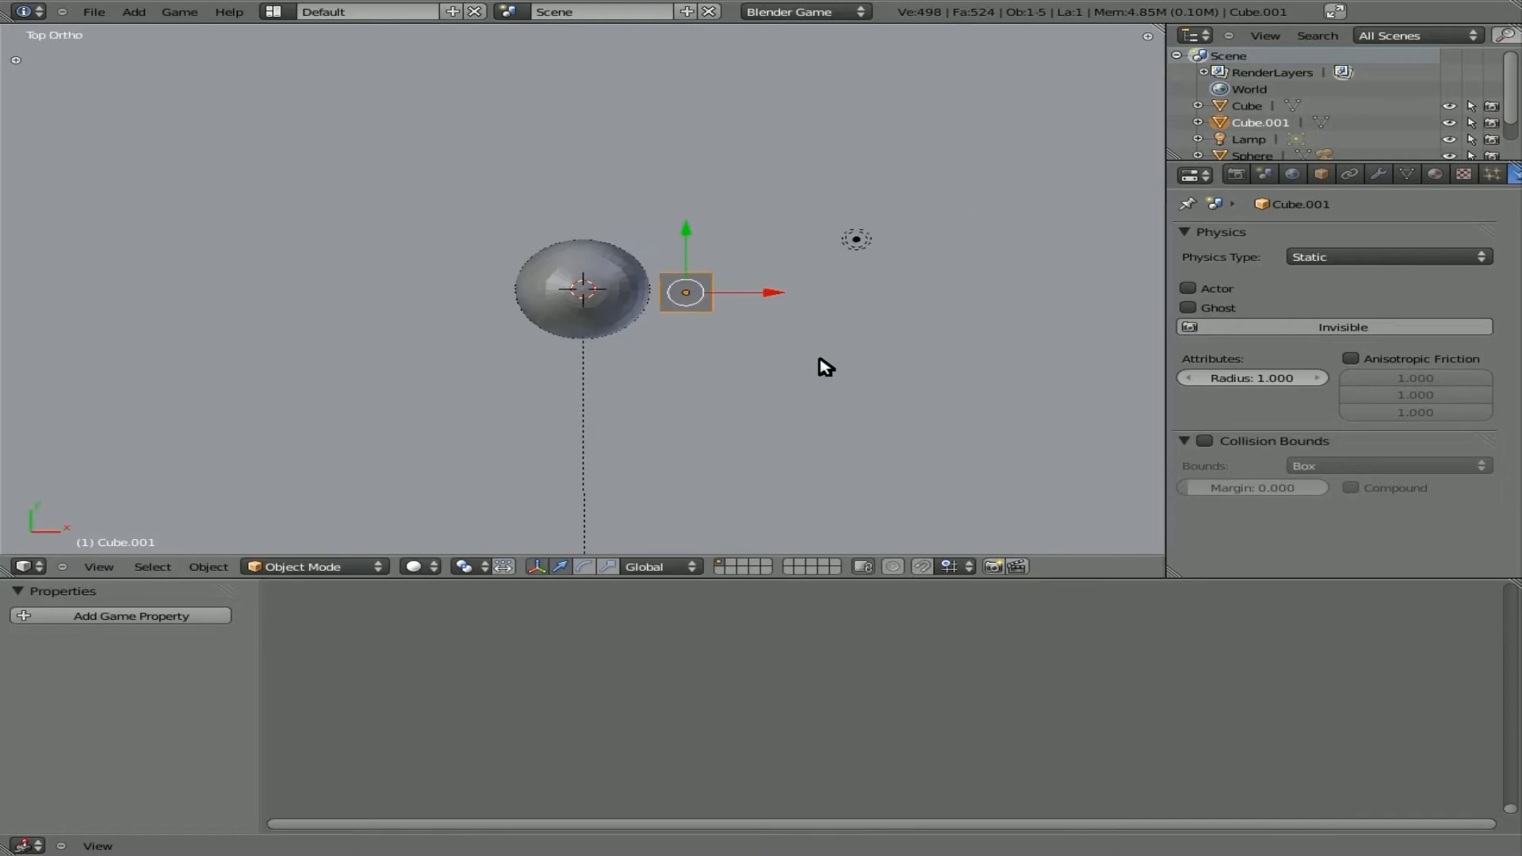
pyautogui.moveTo(903, 395)
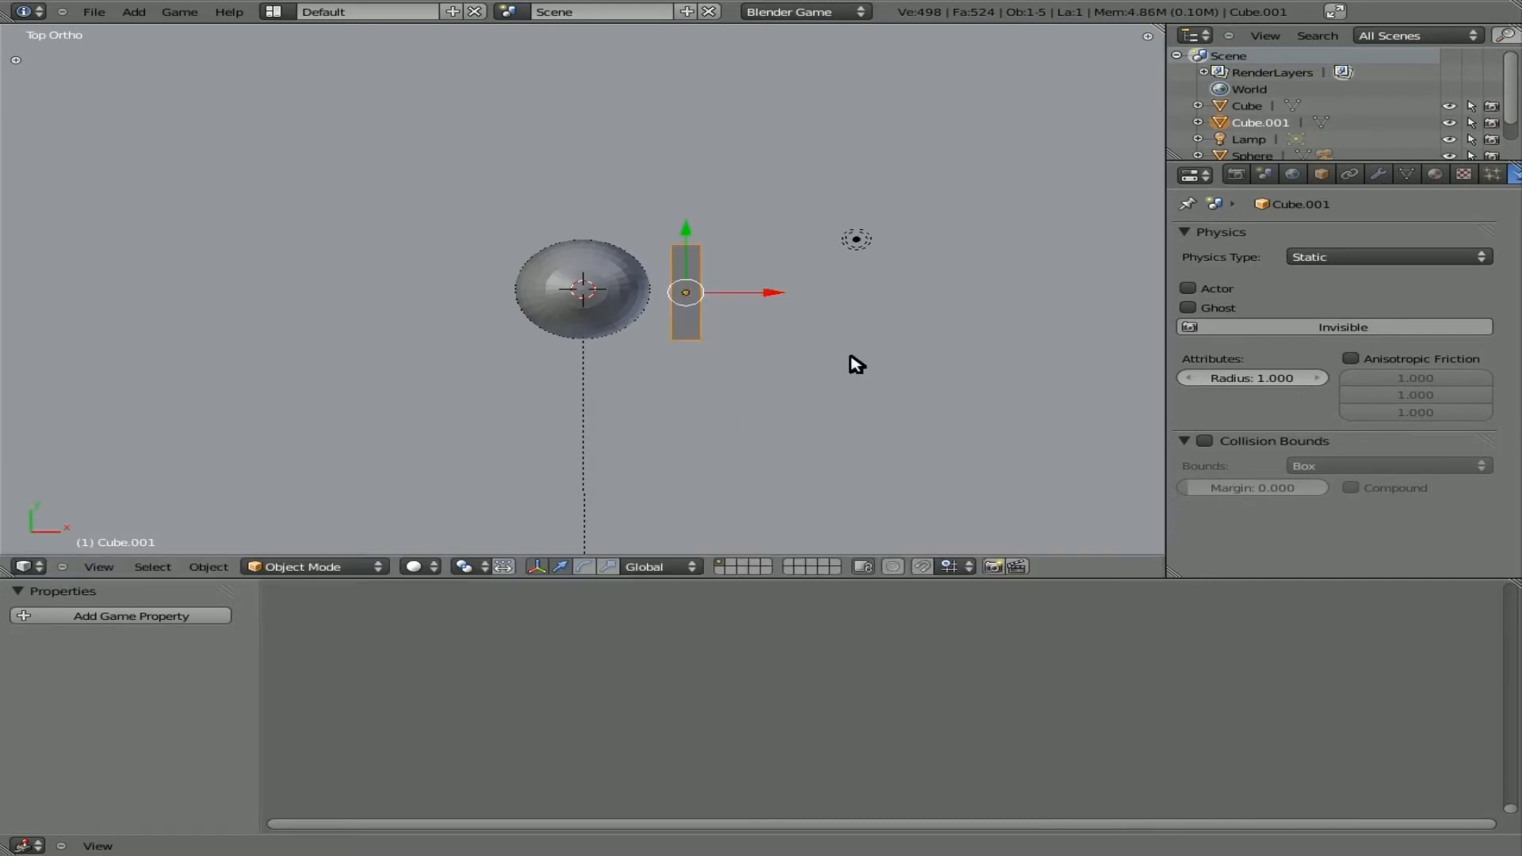
pyautogui.moveTo(684, 291); pyautogui.dragTo(667, 268)
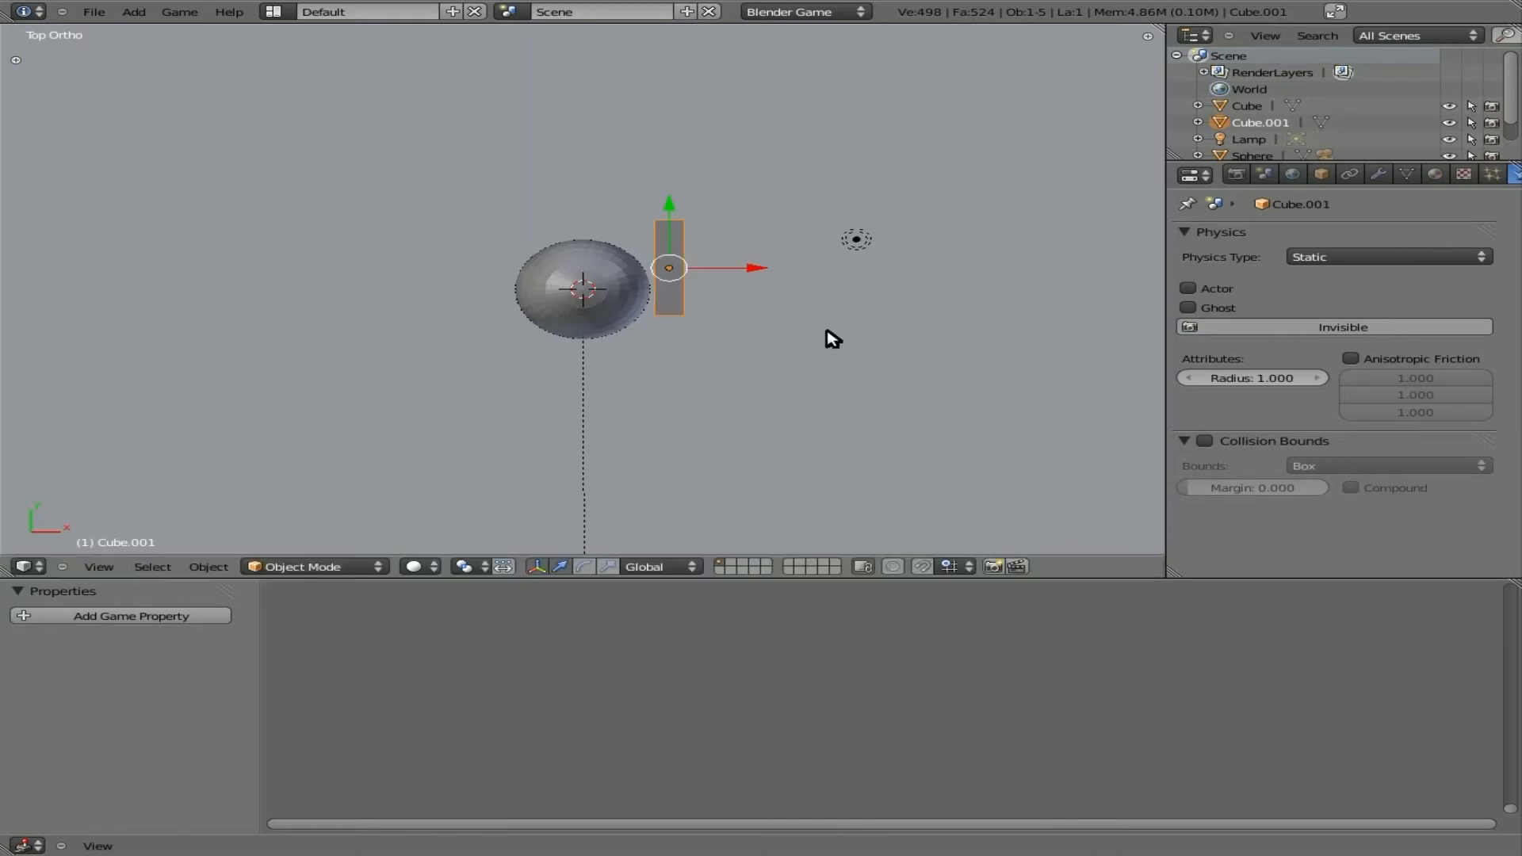
# Raise Cube.001 about 1.08 units along Z to the sphere's centre height.
pyautogui.click(142, 10)
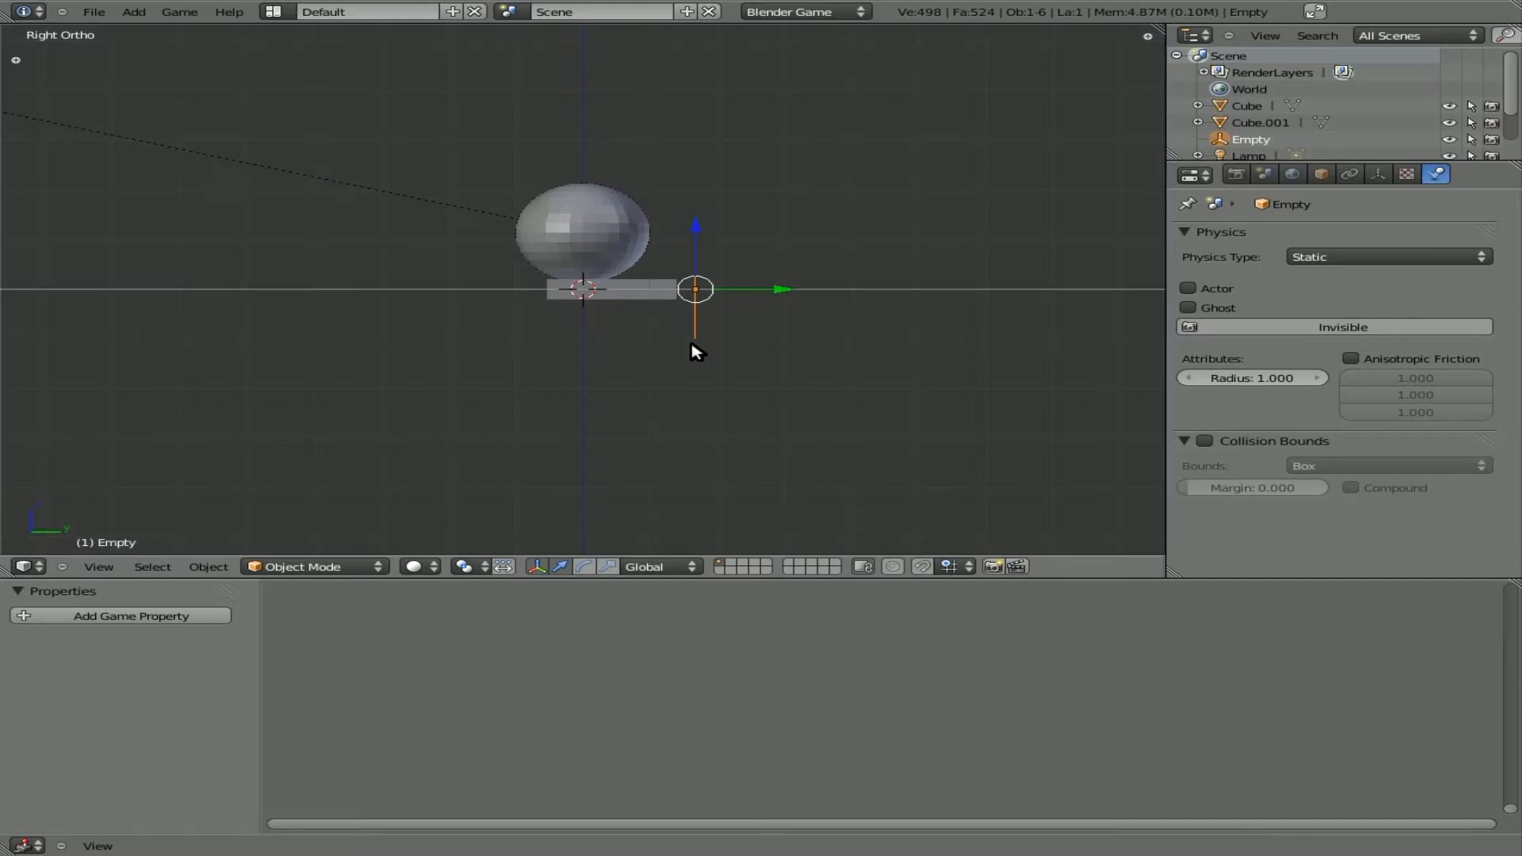
pyautogui.moveTo(658, 301)
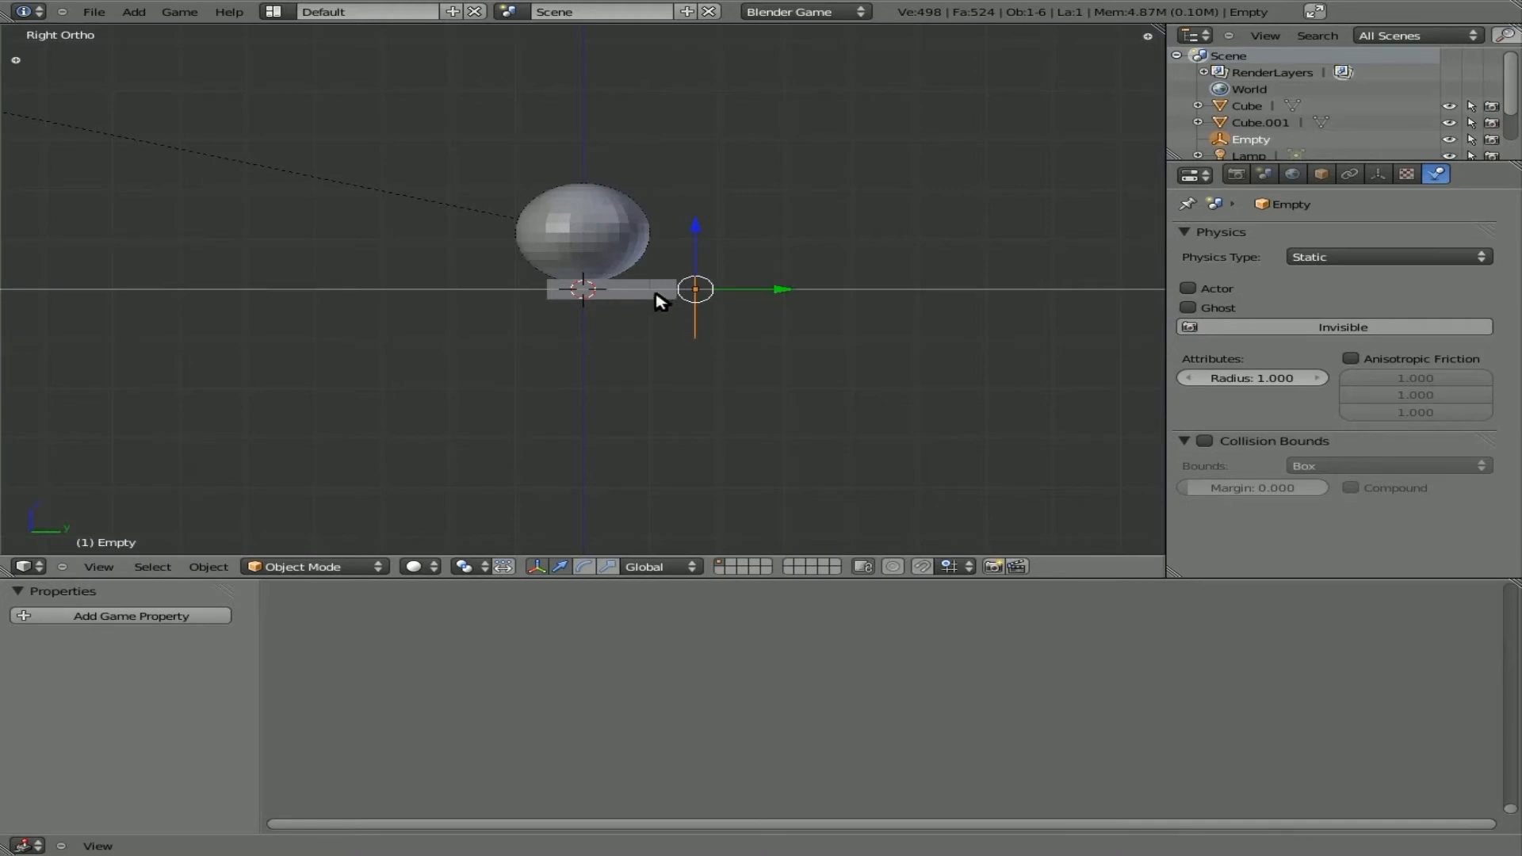
pyautogui.click(646, 289)
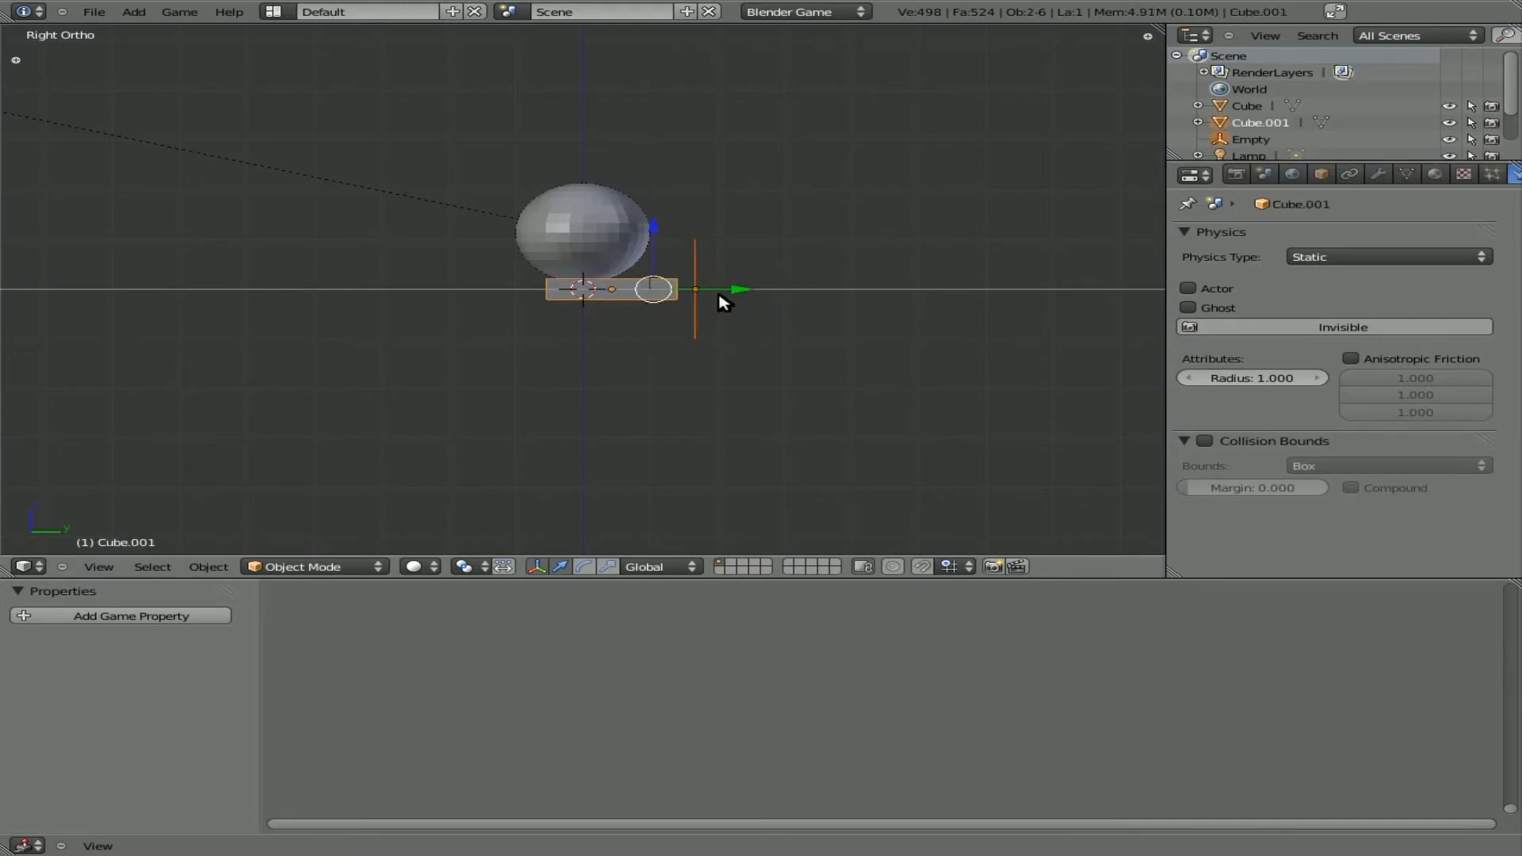
pyautogui.moveTo(622, 396)
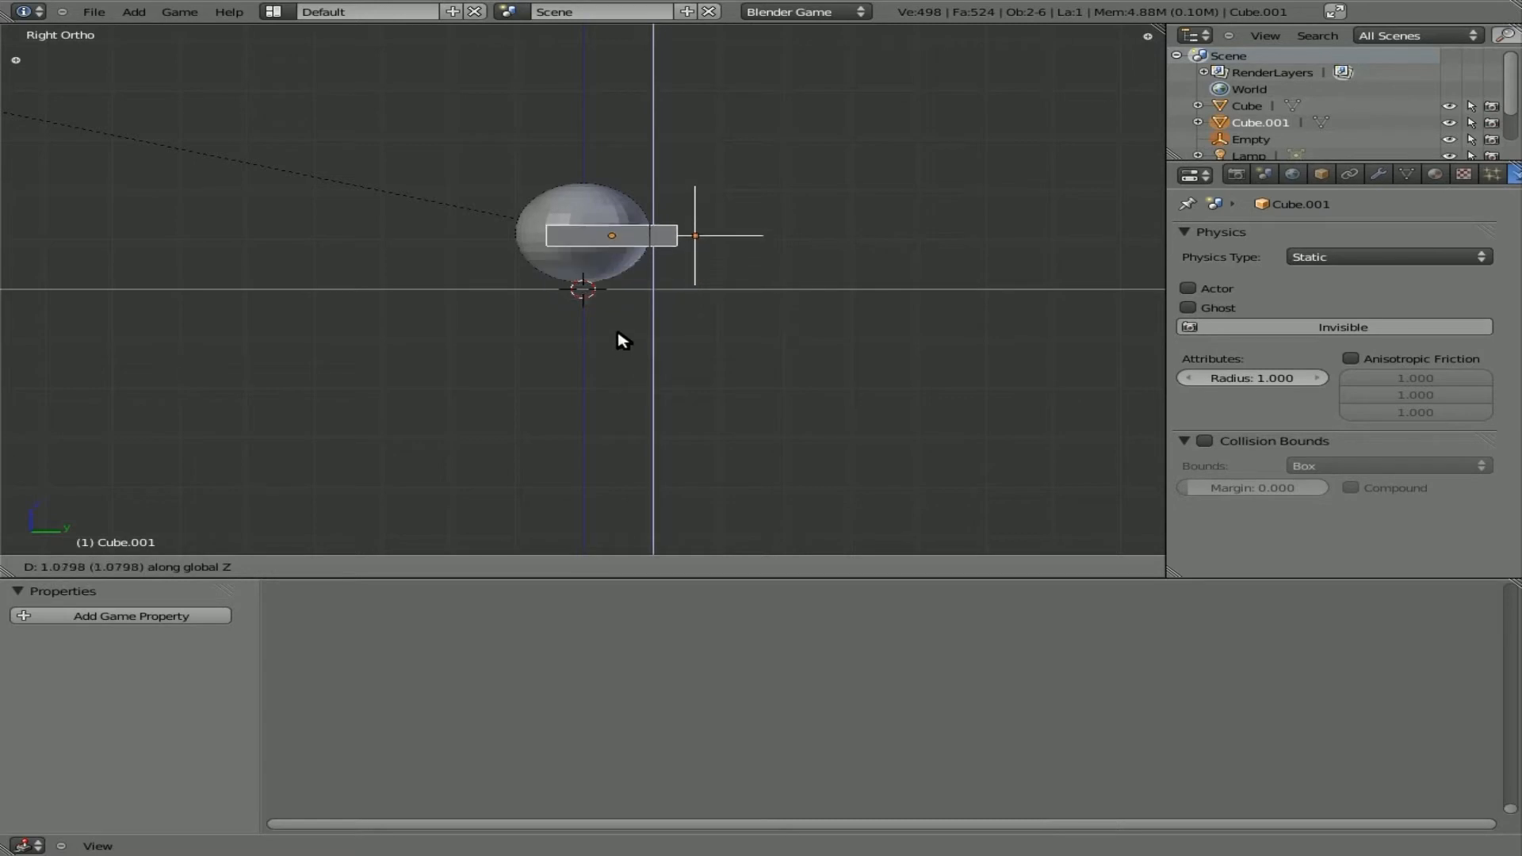
pyautogui.click(639, 285)
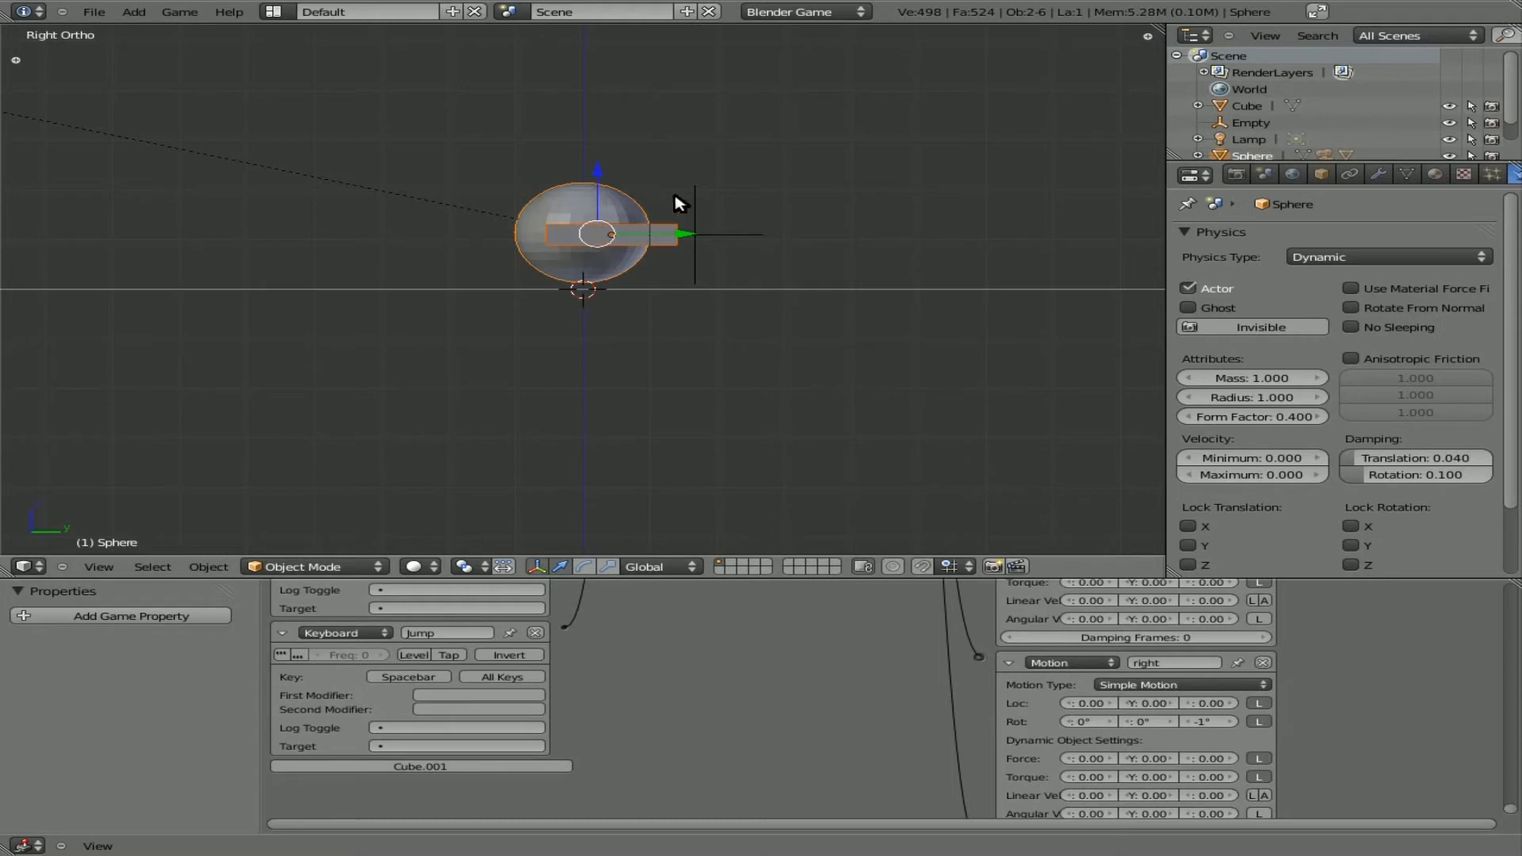
# Parent Cube.001 and the Empty to the Sphere with Ctrl+P.
pyautogui.click(691, 235)
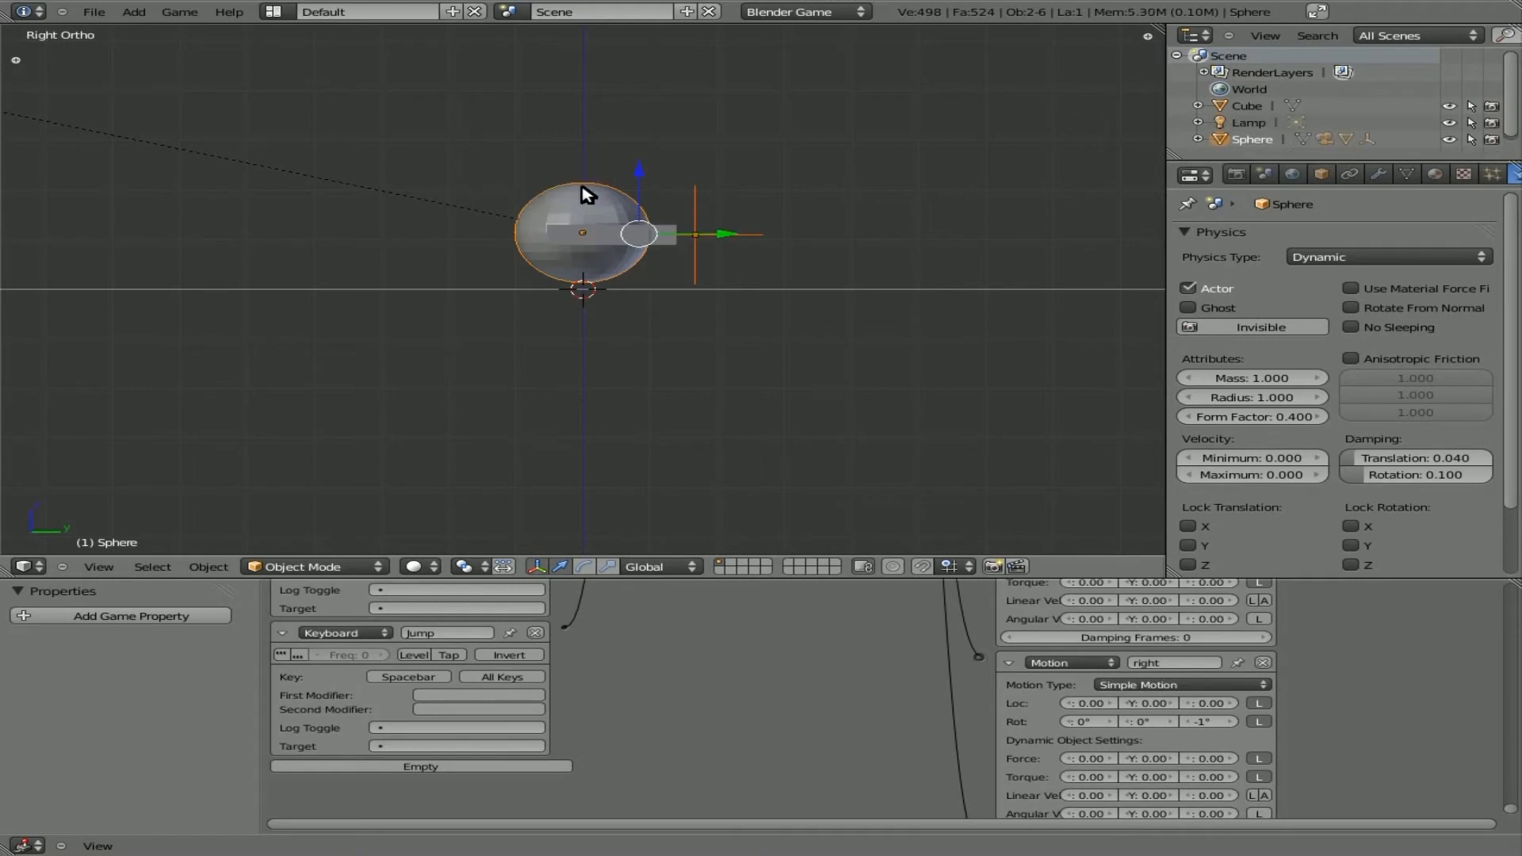
pyautogui.moveTo(536, 260)
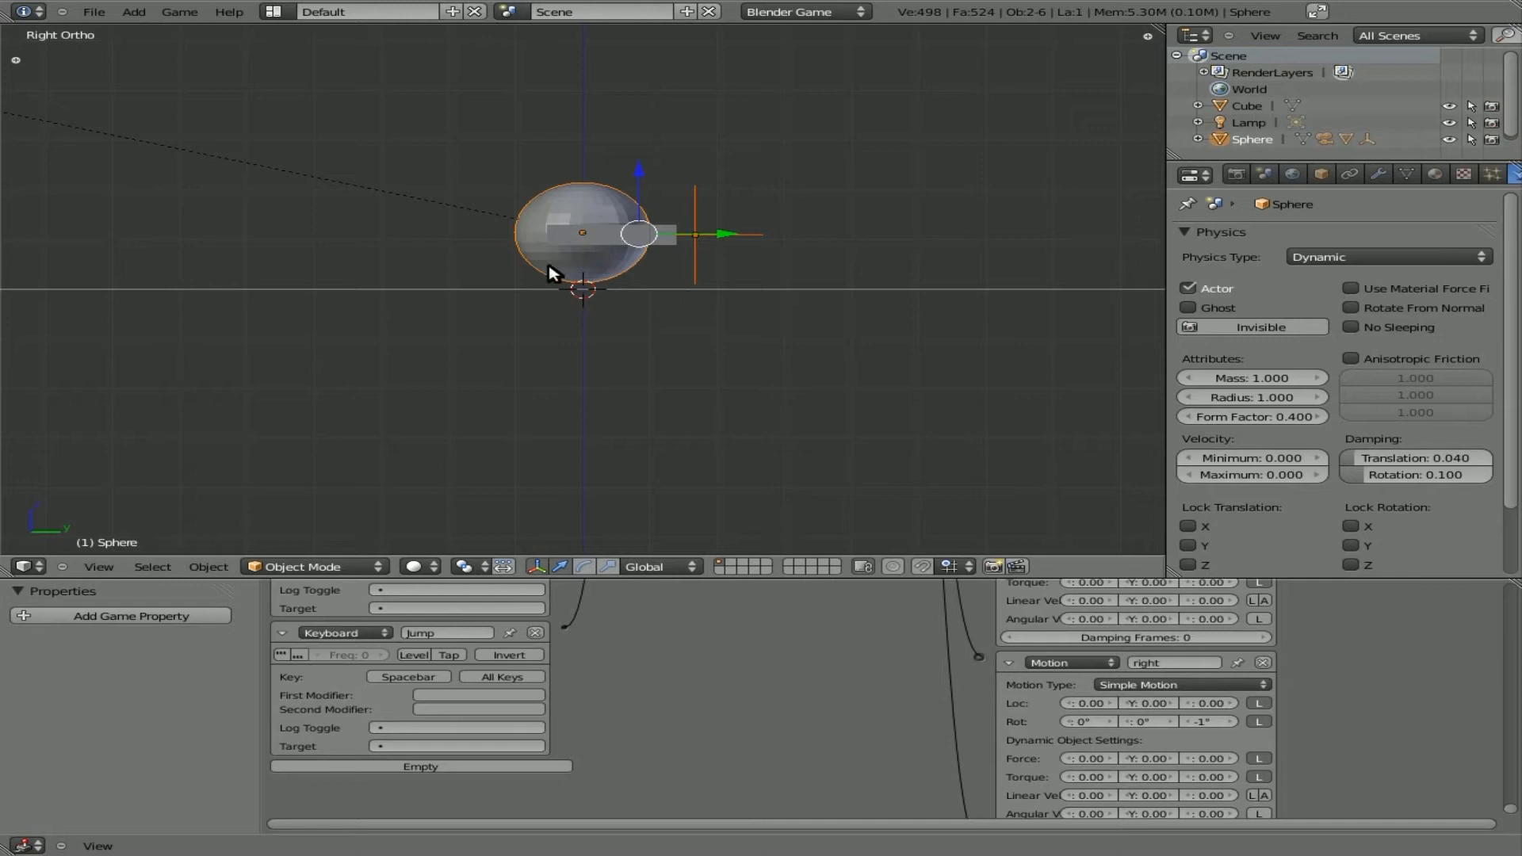
pyautogui.moveTo(689, 340)
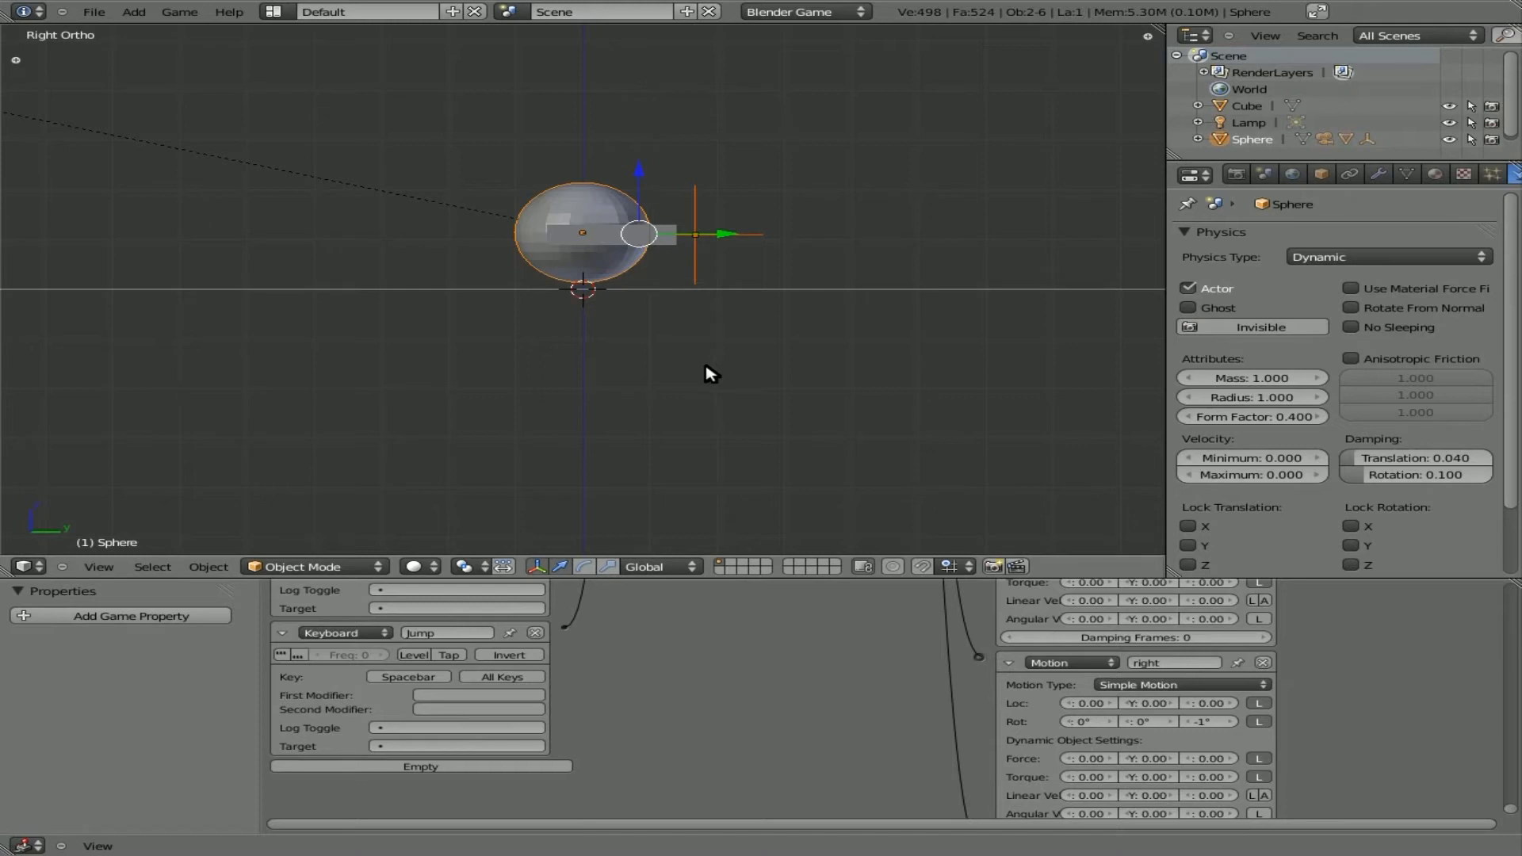
pyautogui.moveTo(806, 224)
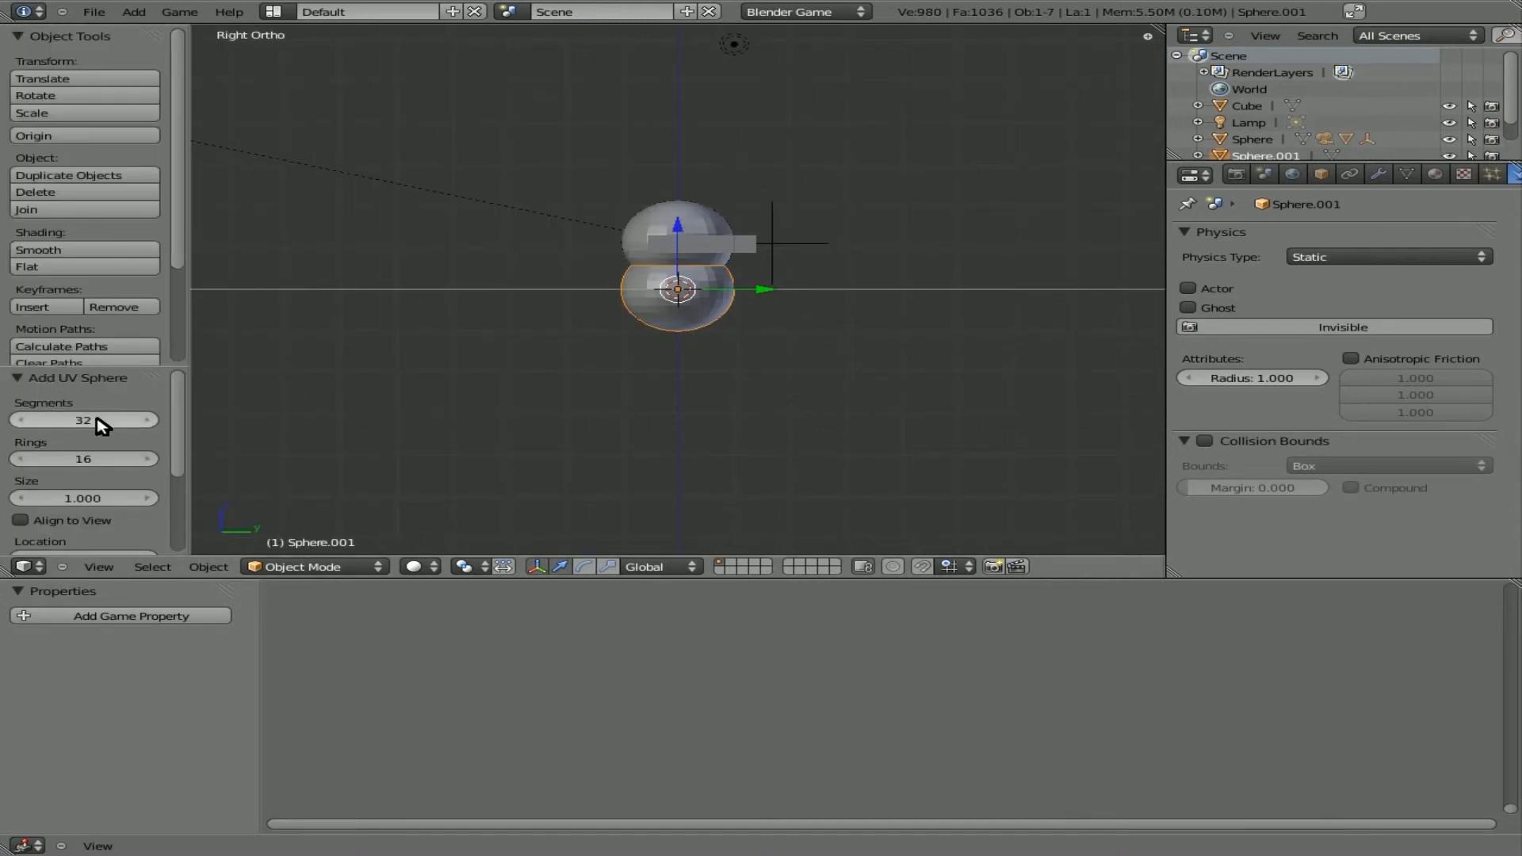
pyautogui.moveTo(582, 335)
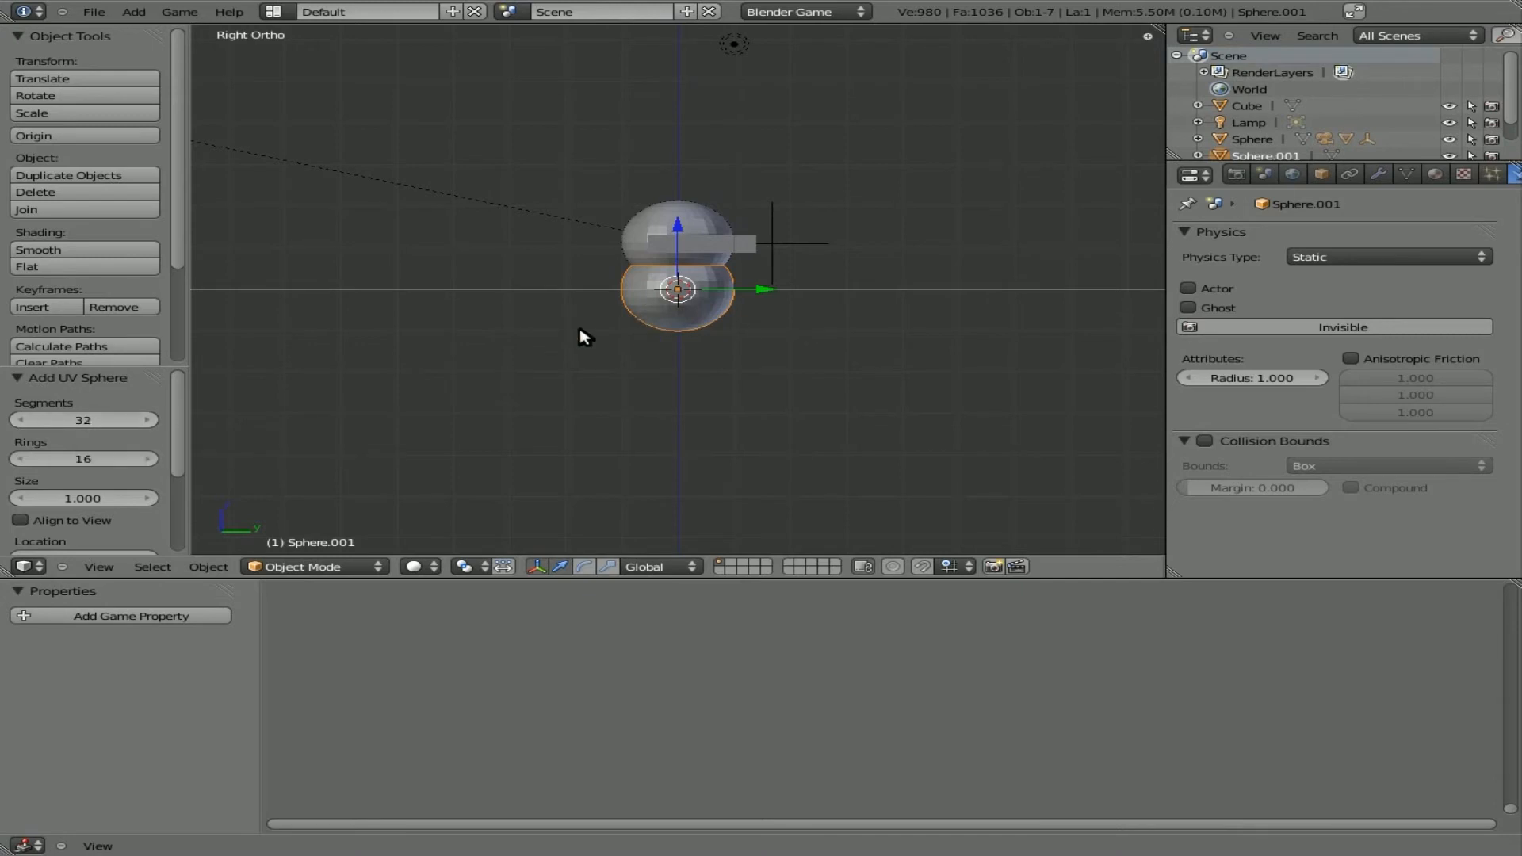
pyautogui.moveTo(691, 377)
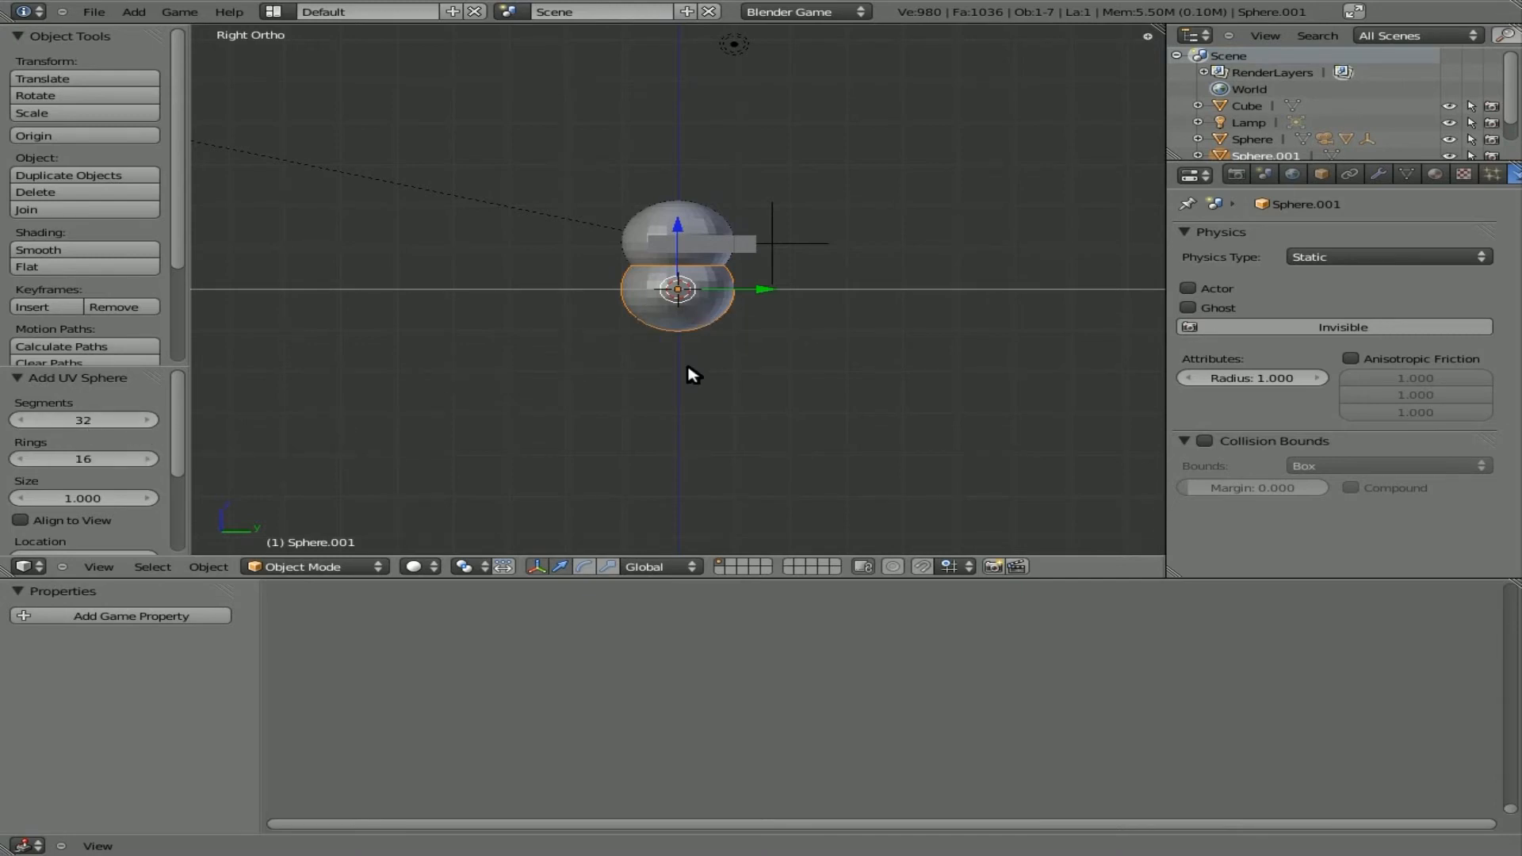
# Set the new UV sphere to 8 segments and 4 rings.
pyautogui.click(83, 419)
pyautogui.write('8')
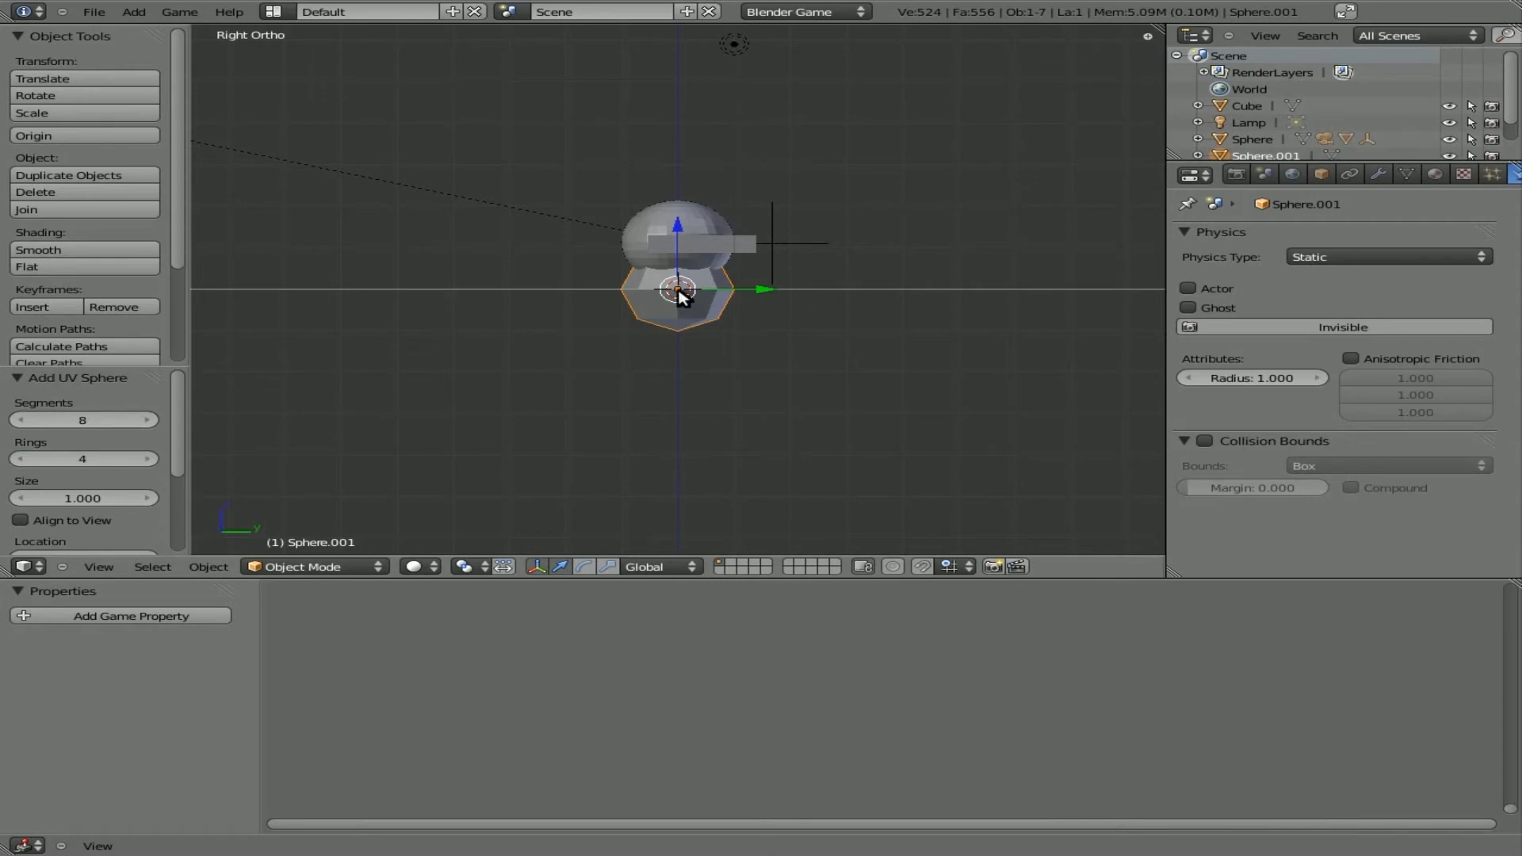
pyautogui.moveTo(588, 401)
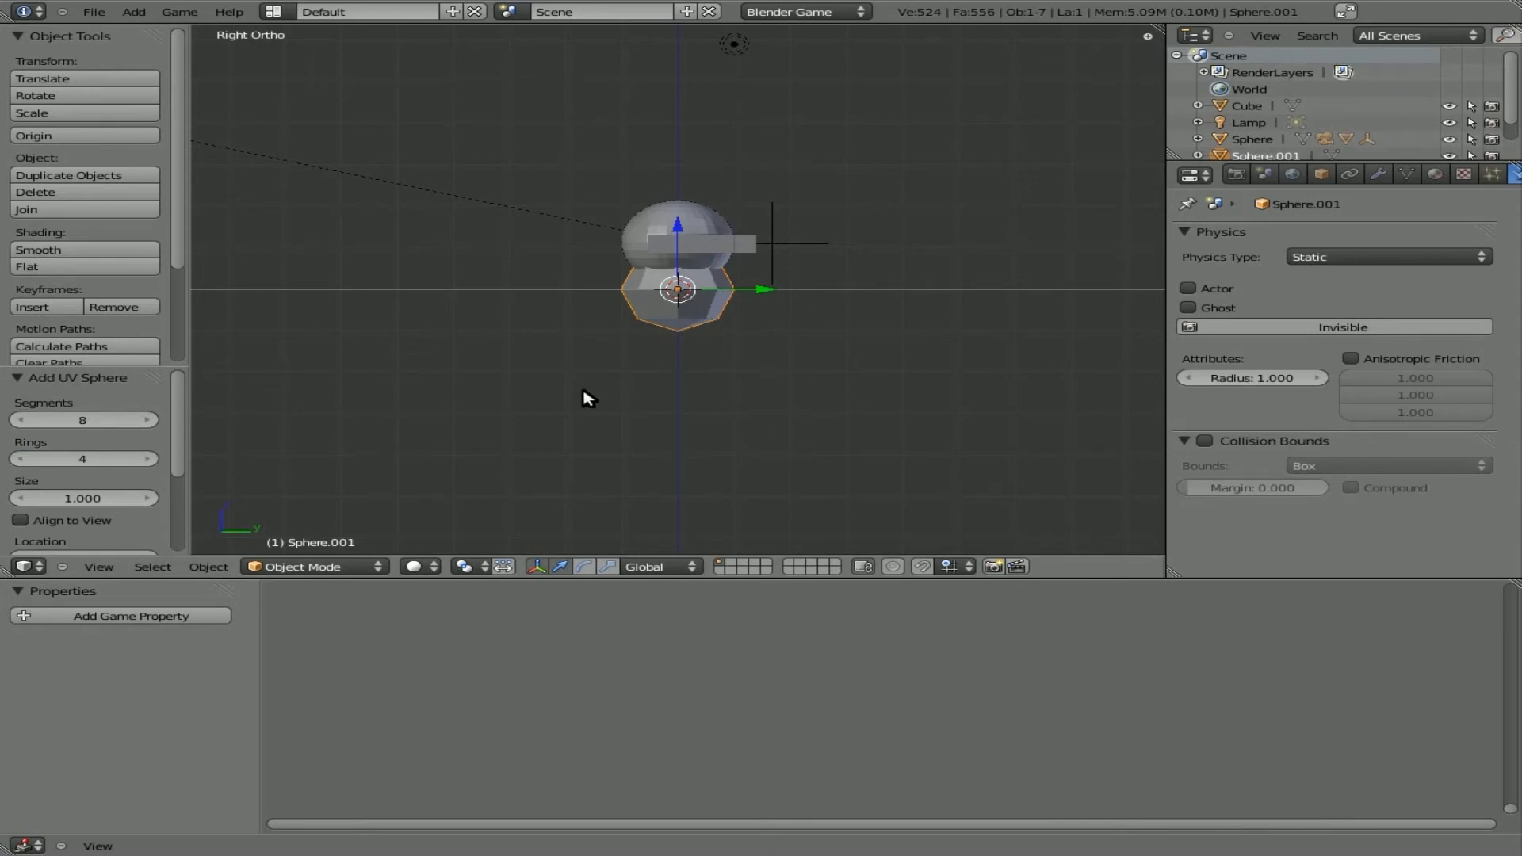
pyautogui.moveTo(666, 398)
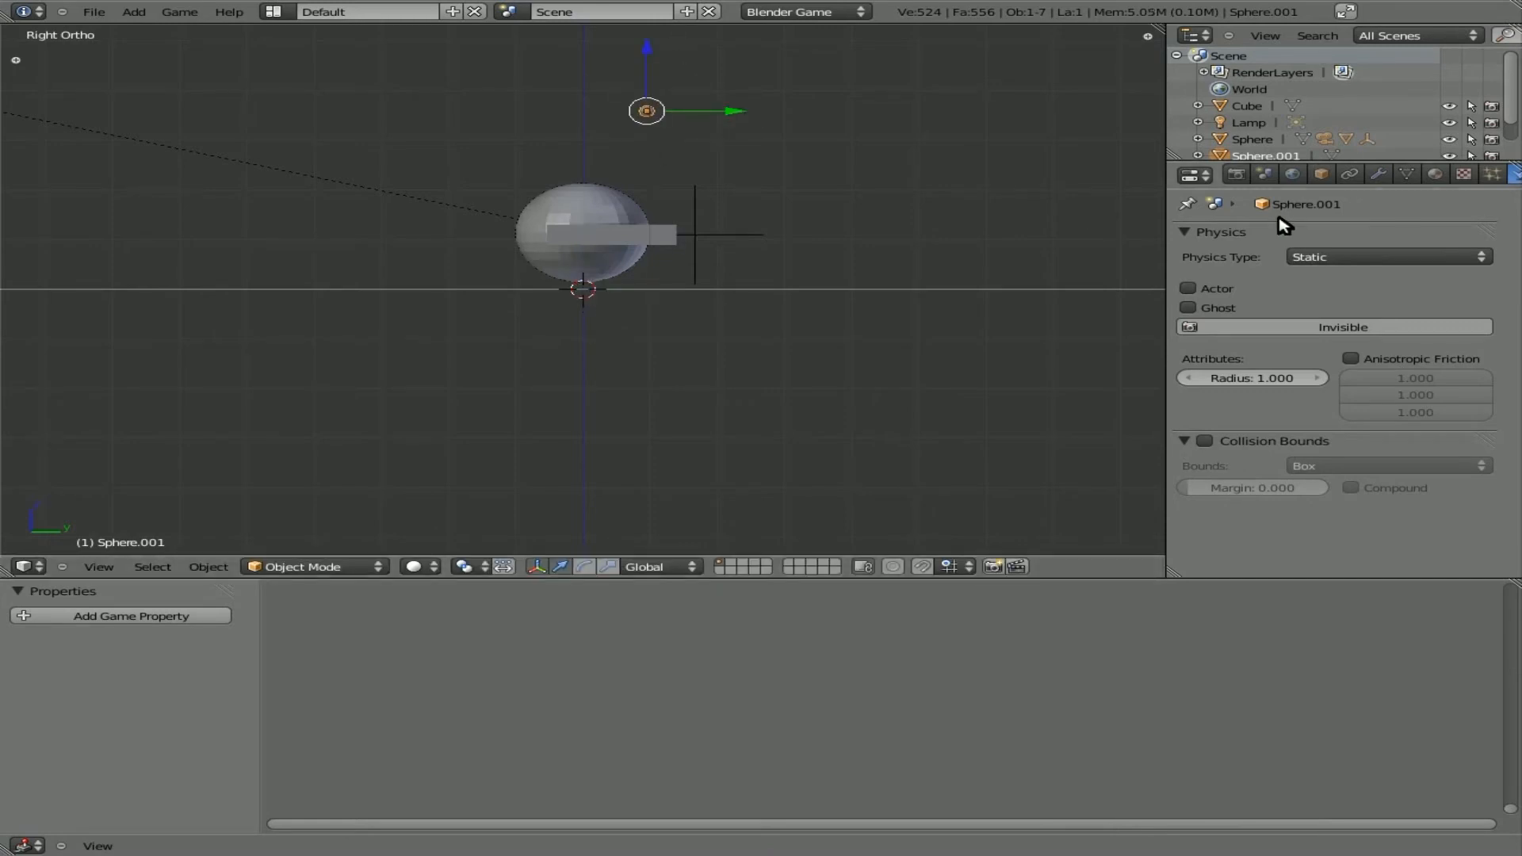
pyautogui.moveTo(1321, 175)
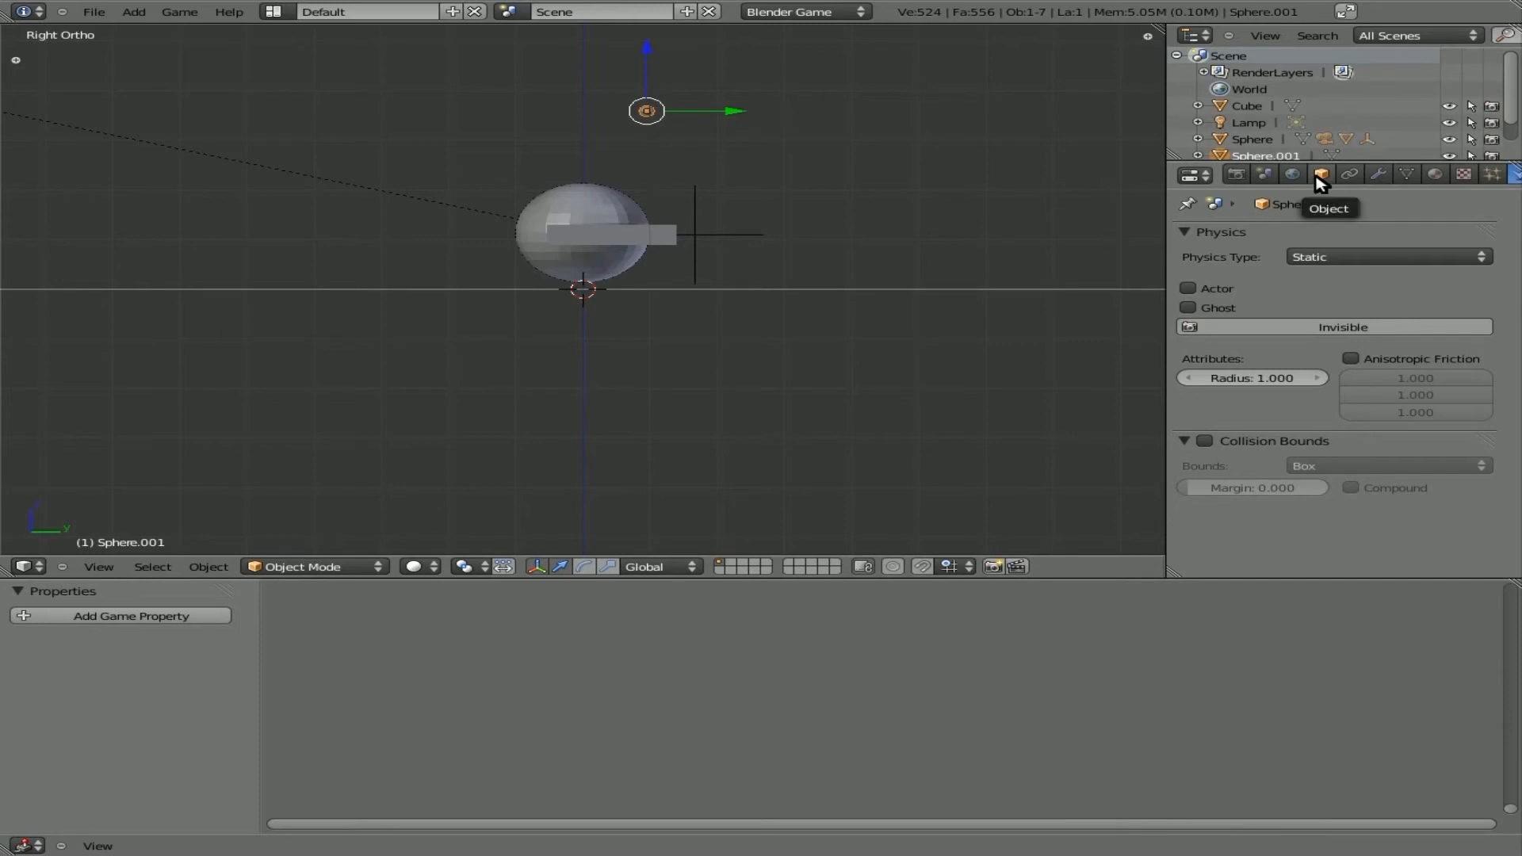
# Rename Sphere.001 to 'bullet' in the Object properties.
pyautogui.click(1319, 175)
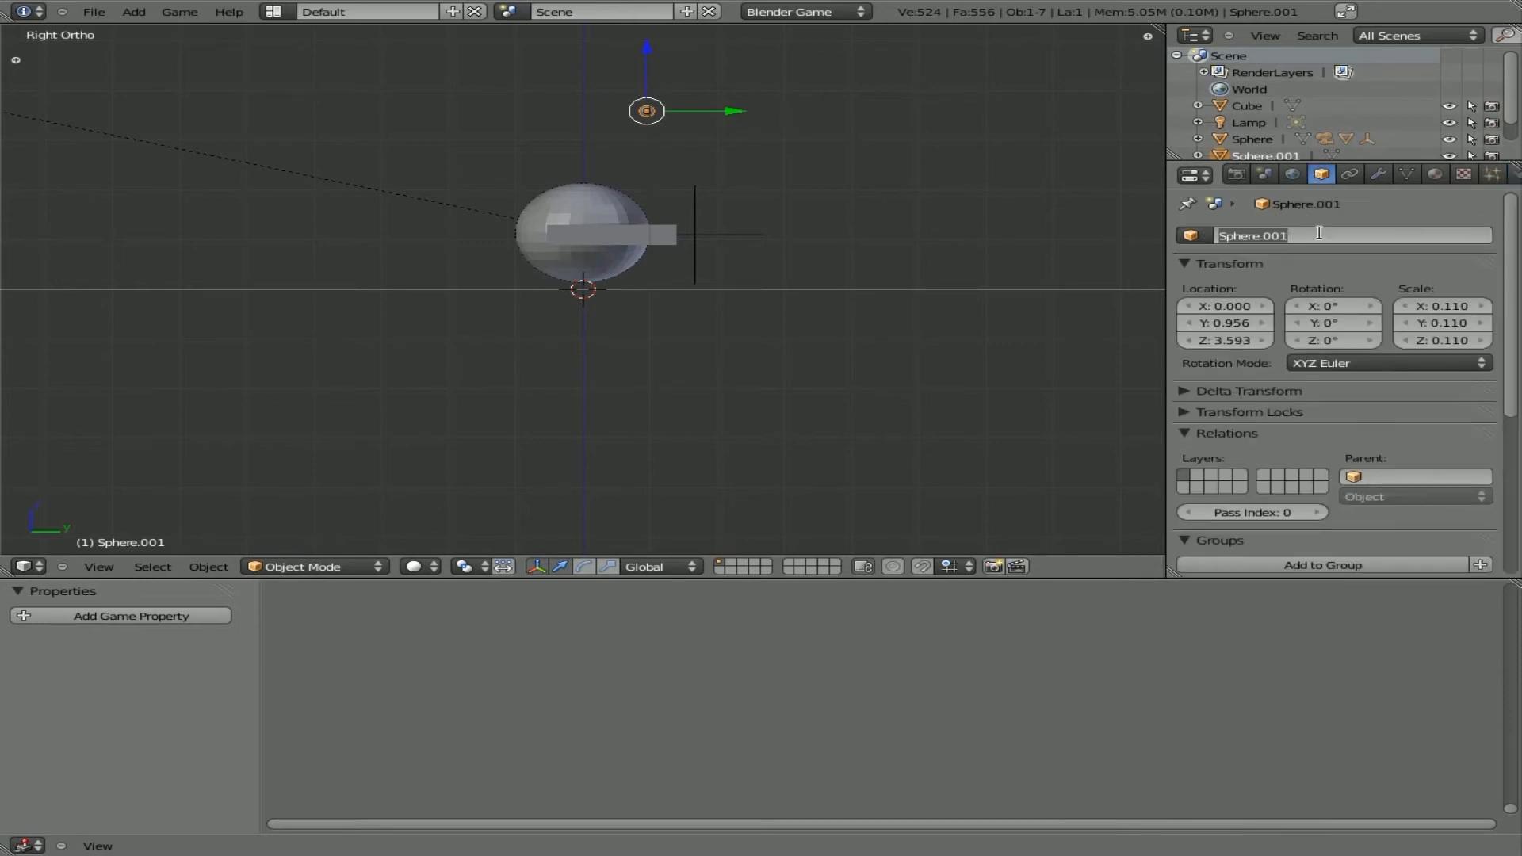
pyautogui.write('bullet')
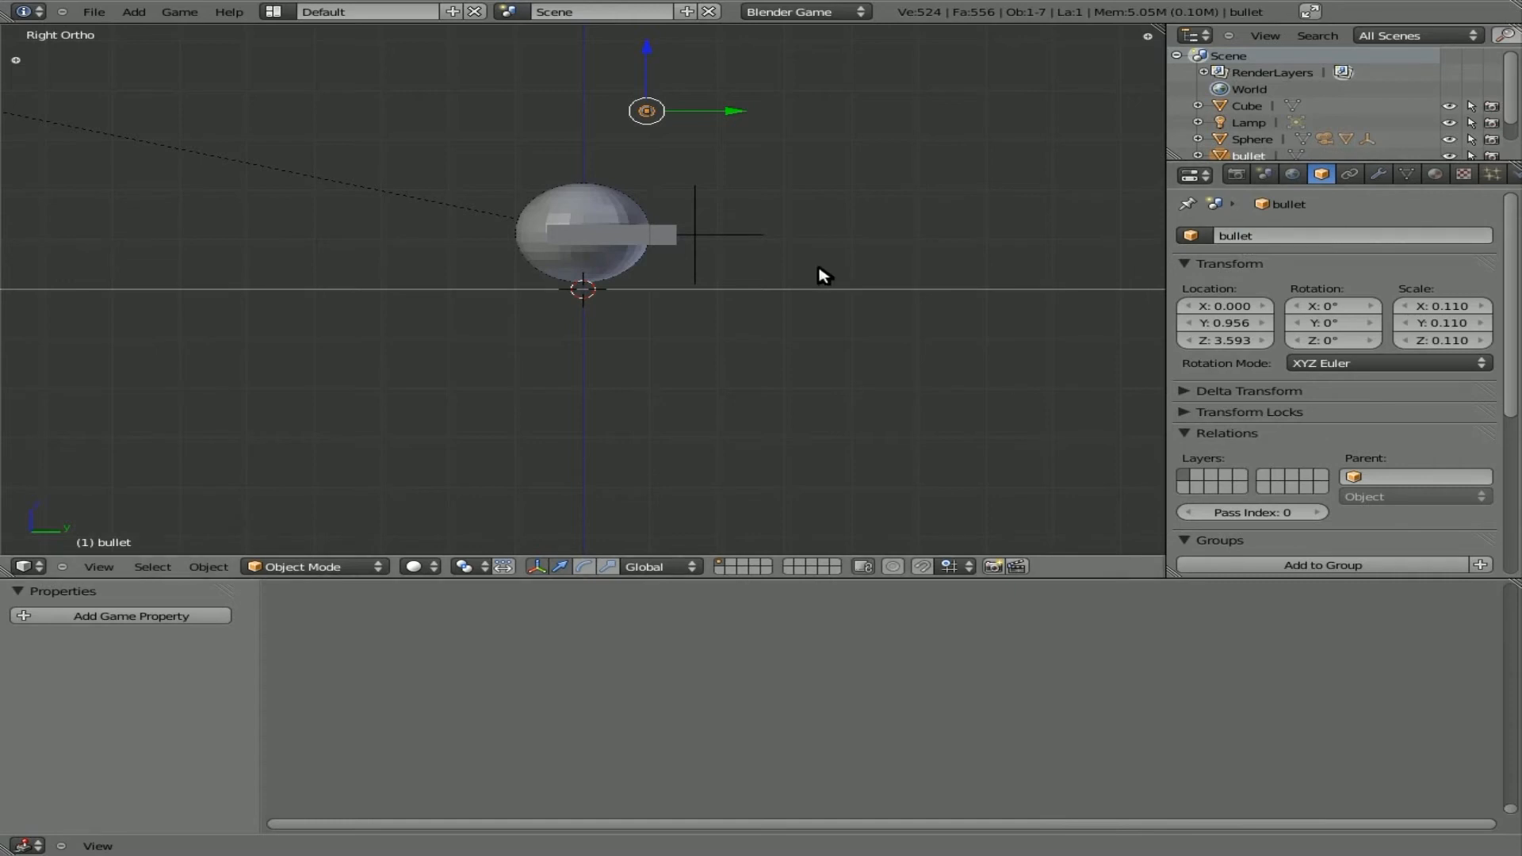
pyautogui.moveTo(876, 676)
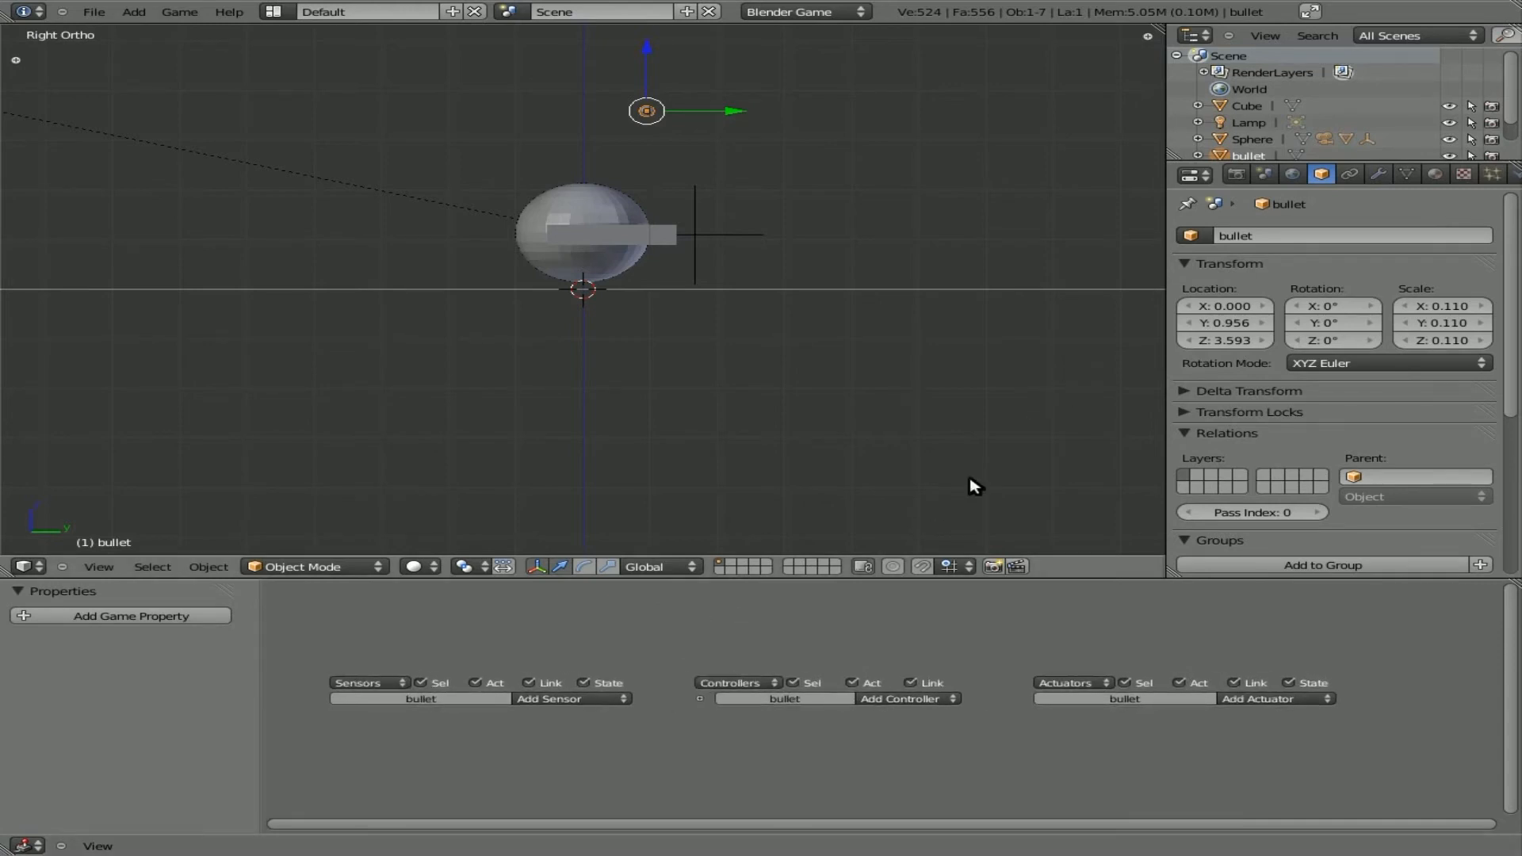
# Wire bullet's Always sensor through an And controller to a Motion actuator, Loc Y 0.50.
pyautogui.click(568, 698)
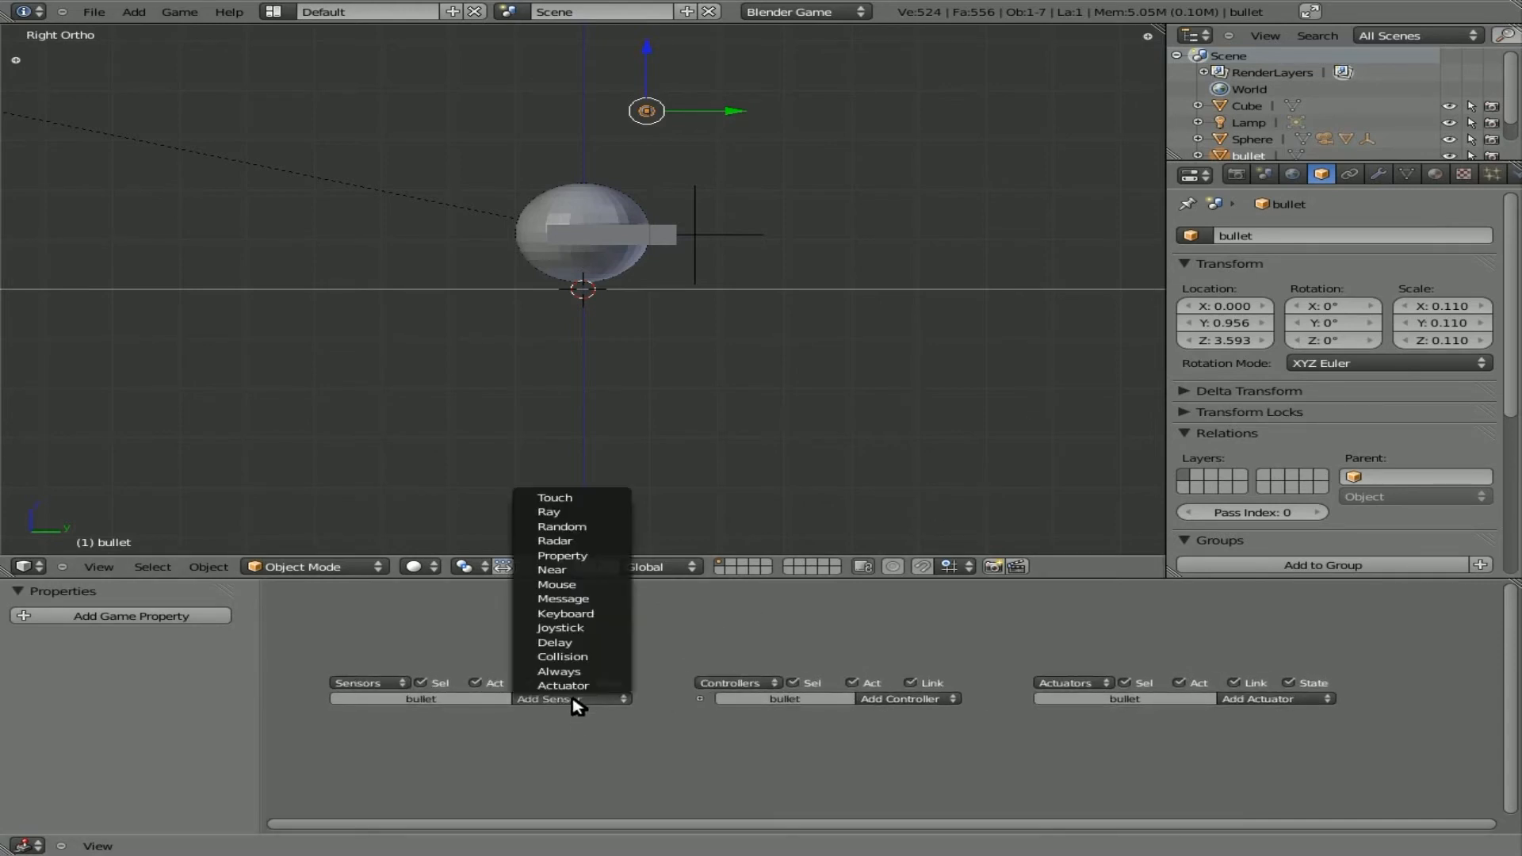
pyautogui.moveTo(562, 671)
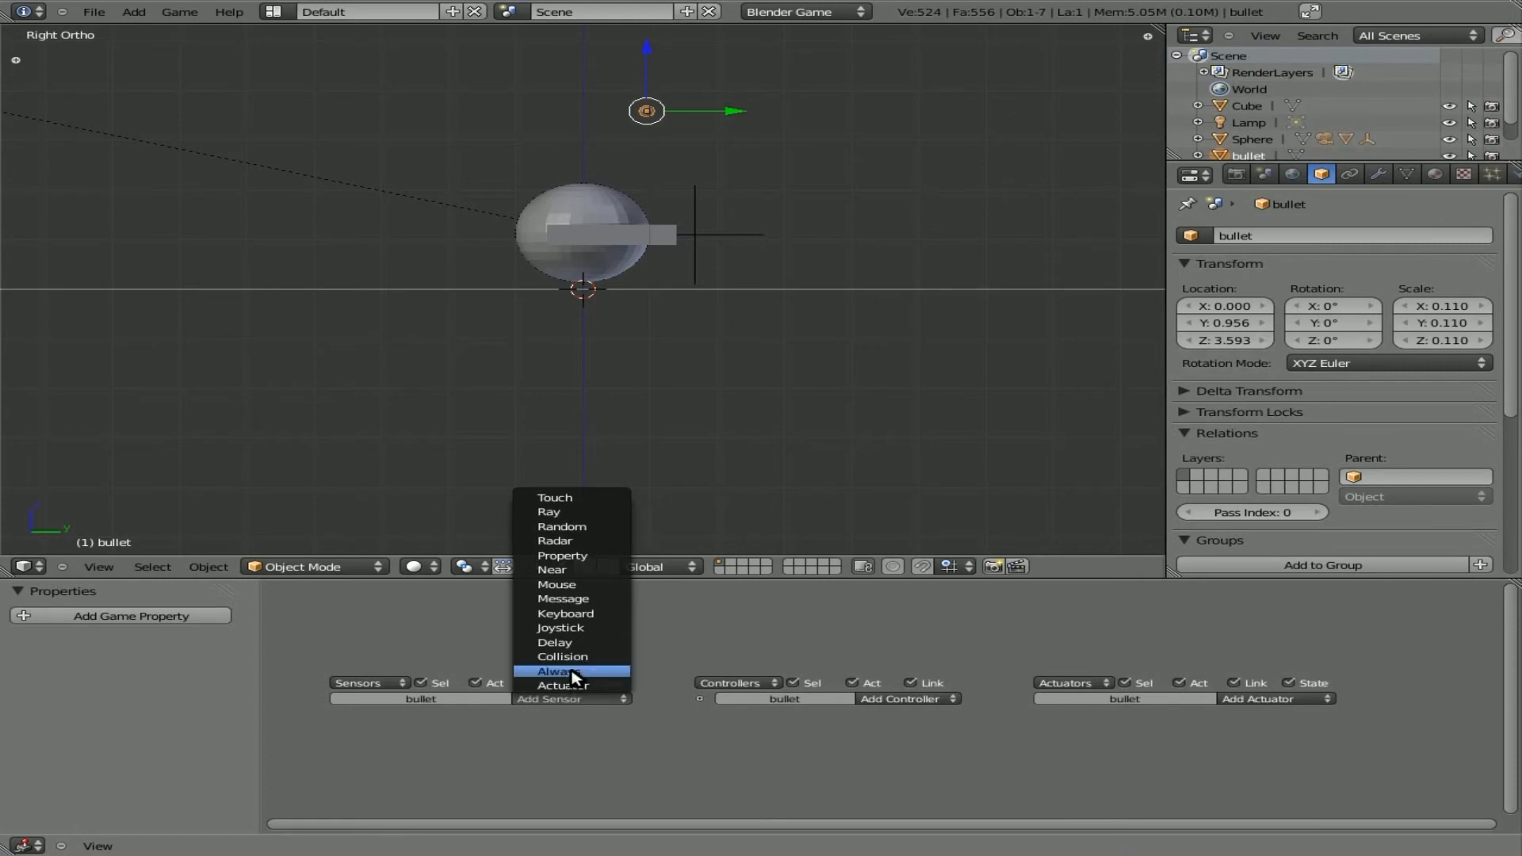
pyautogui.click(562, 672)
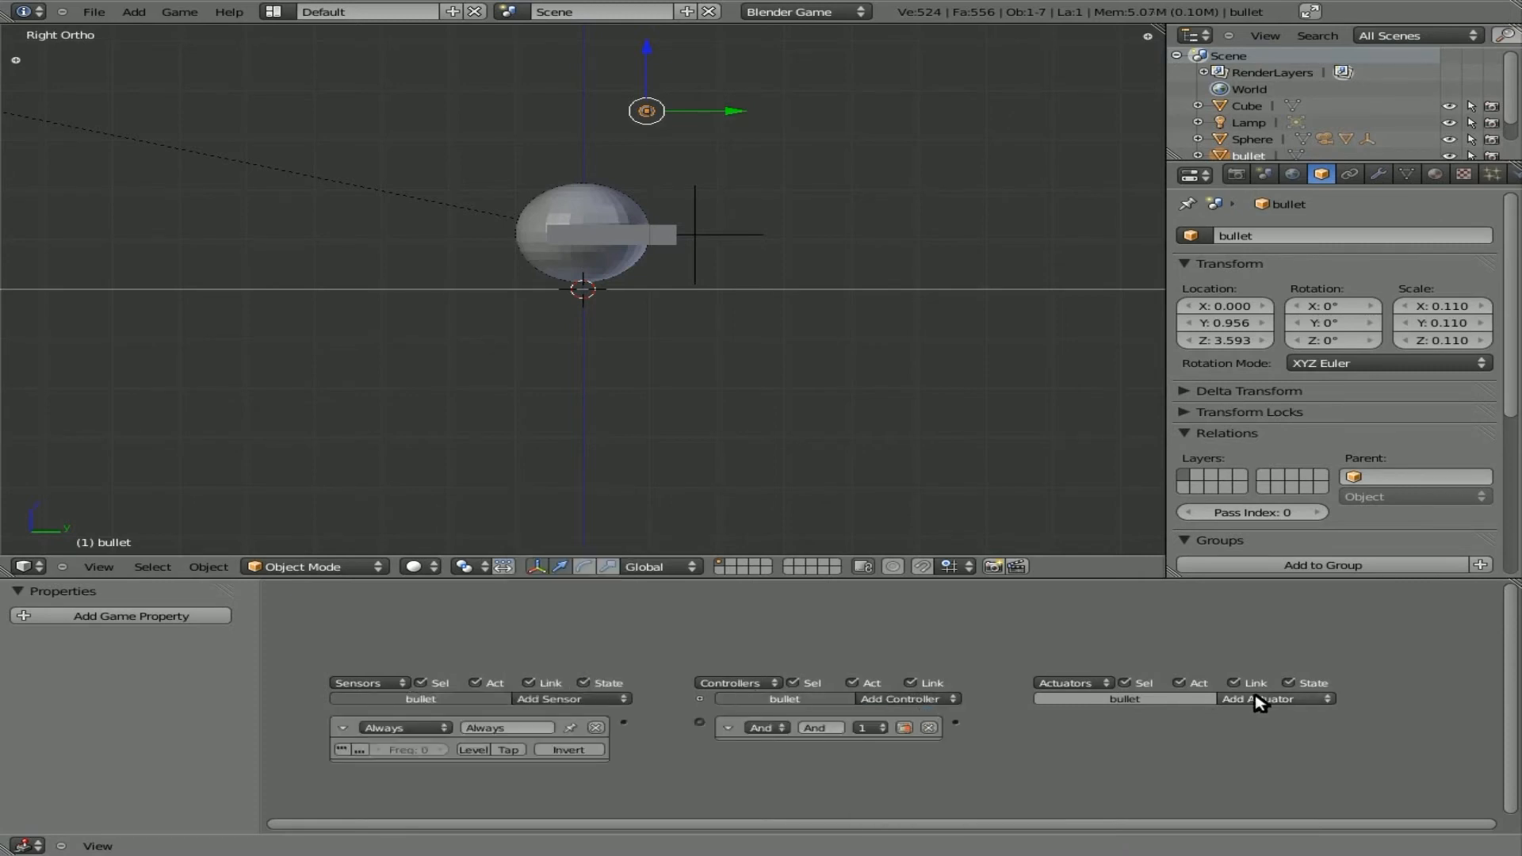
pyautogui.click(1275, 700)
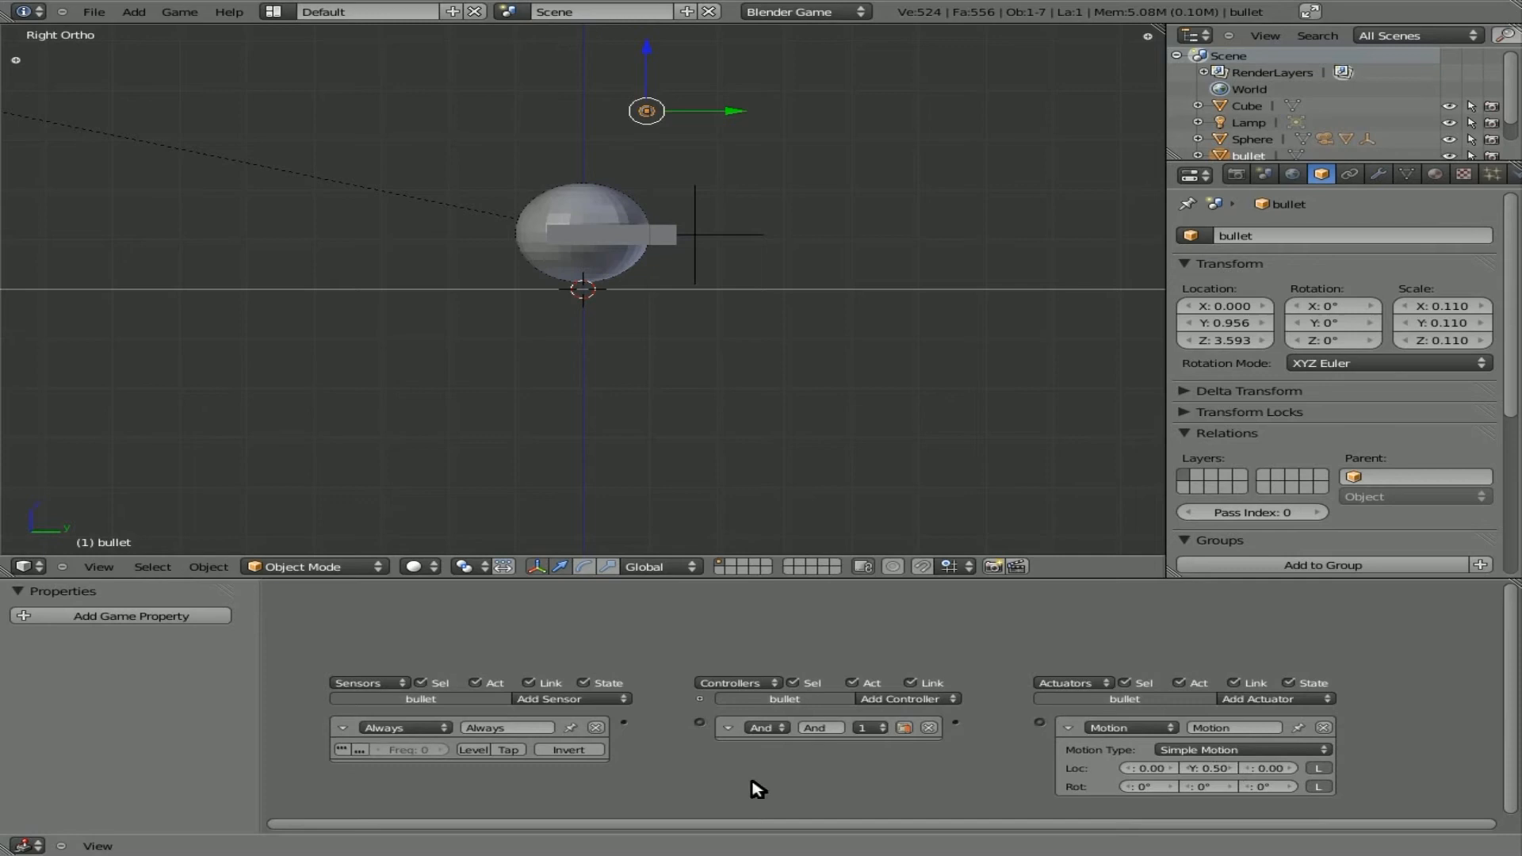
pyautogui.moveTo(624, 726); pyautogui.dragTo(697, 726)
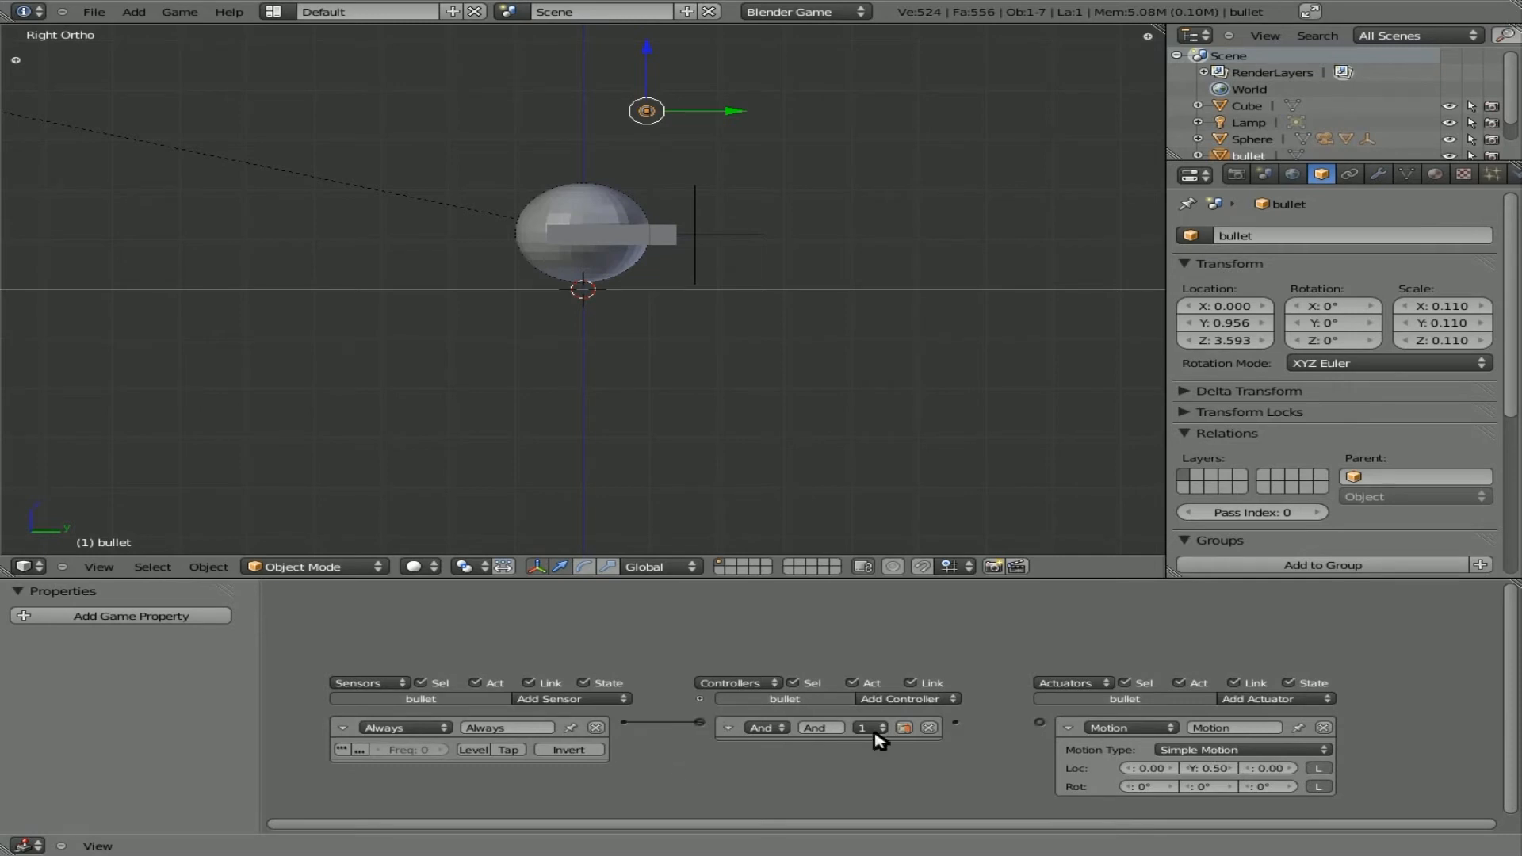
pyautogui.moveTo(953, 726); pyautogui.dragTo(1040, 726)
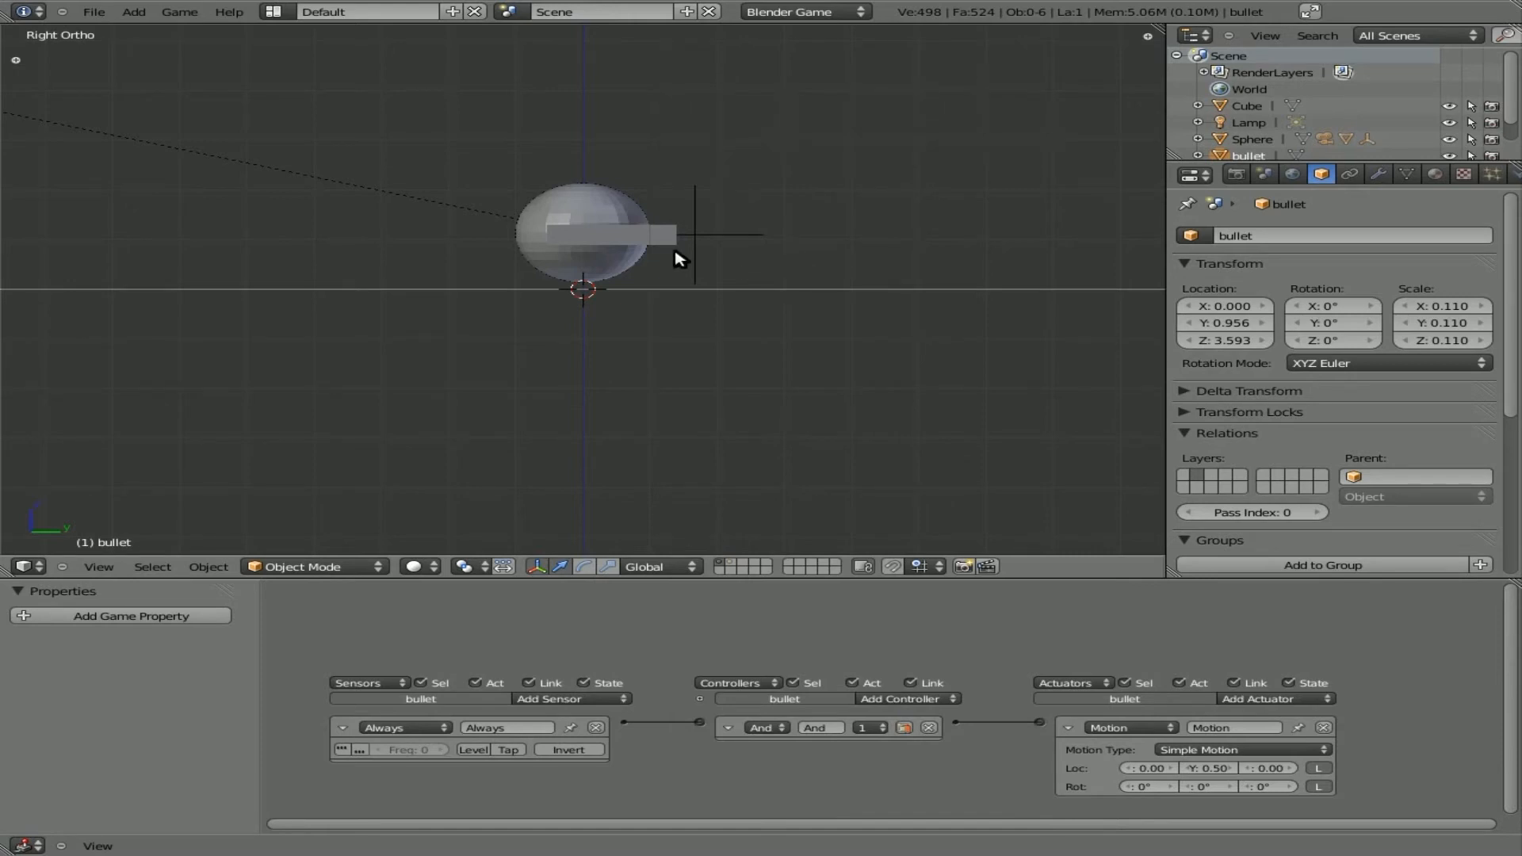
pyautogui.moveTo(698, 244)
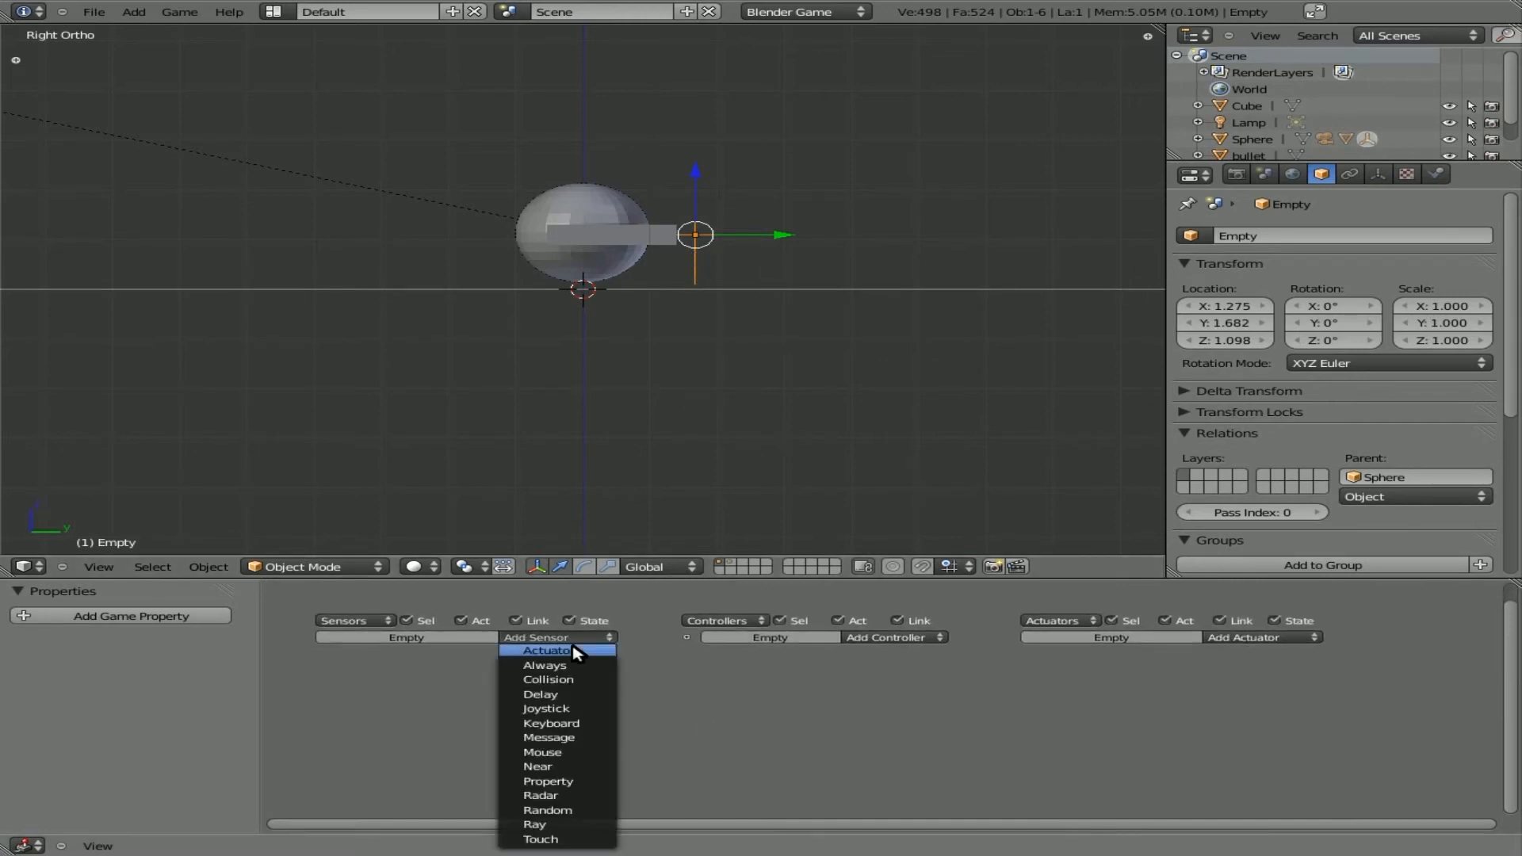
# Give the Empty a left-click Mouse sensor linked through And to an Add Object bullet actuator.
pyautogui.click(551, 723)
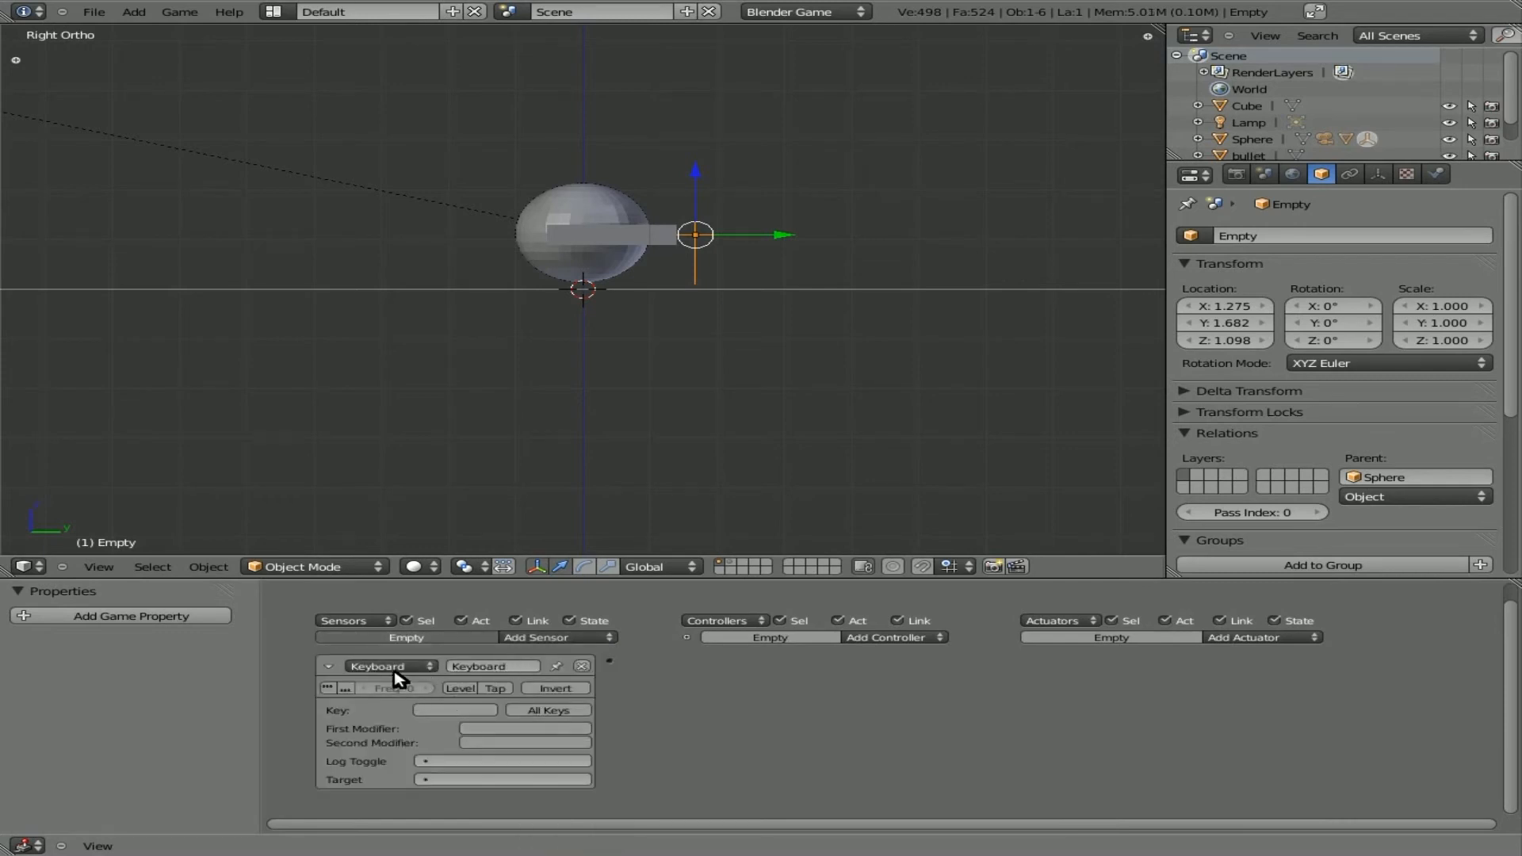
pyautogui.click(391, 666)
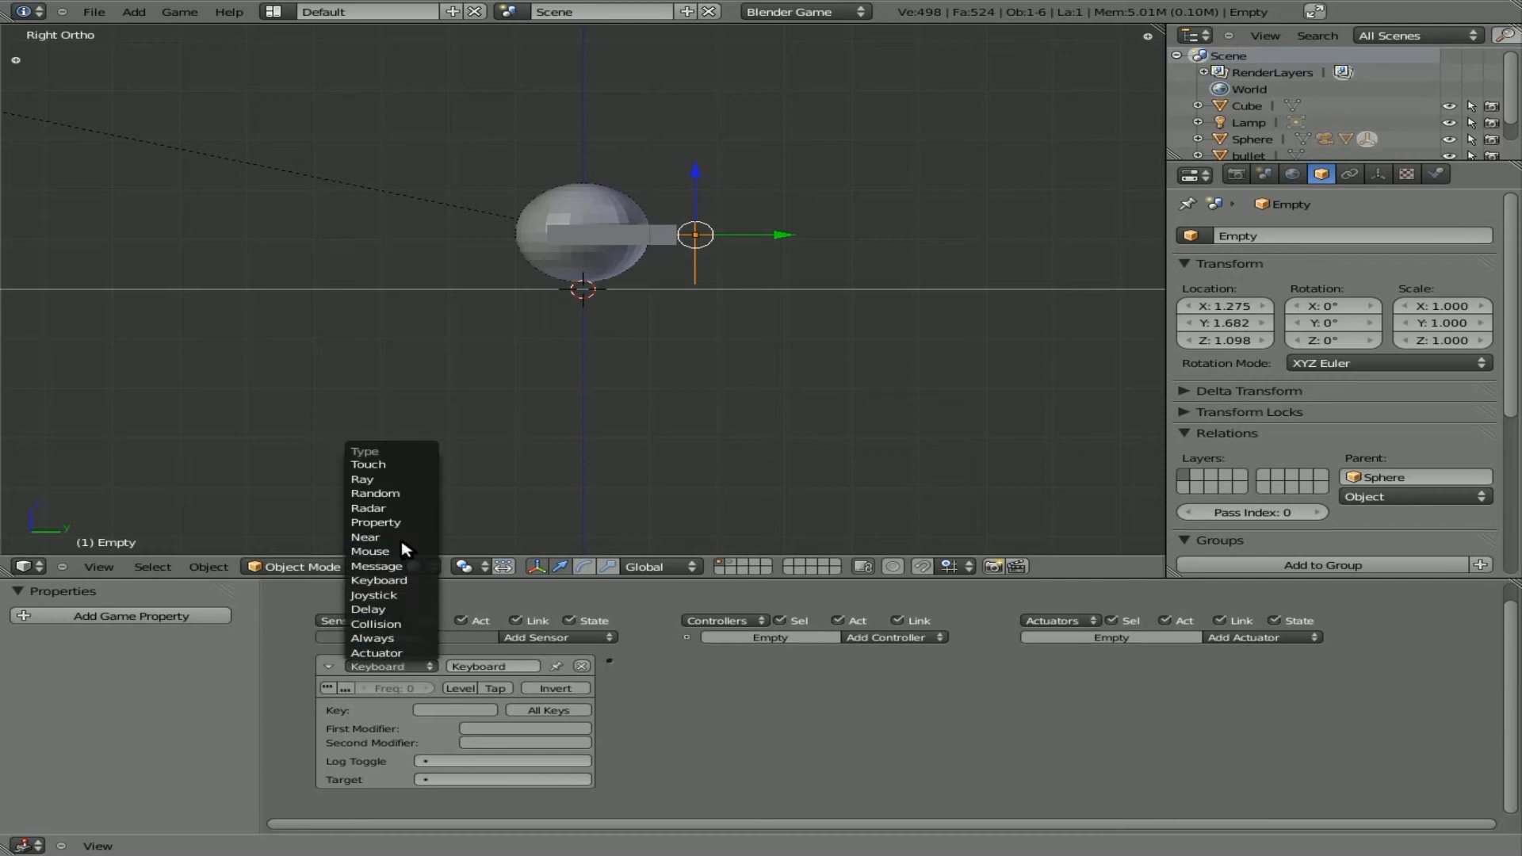
pyautogui.click(369, 551)
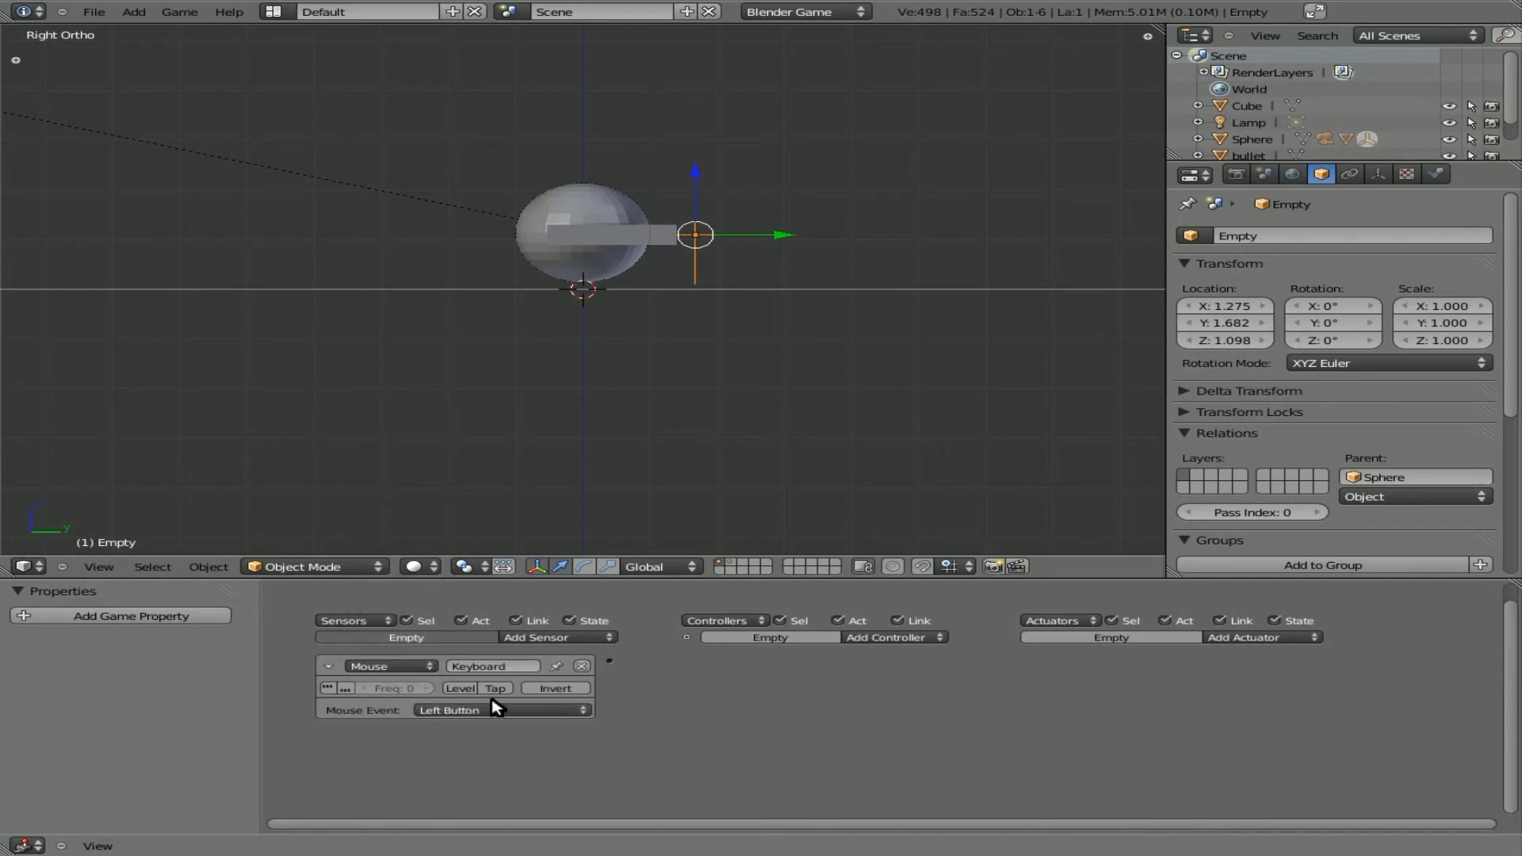
pyautogui.click(893, 637)
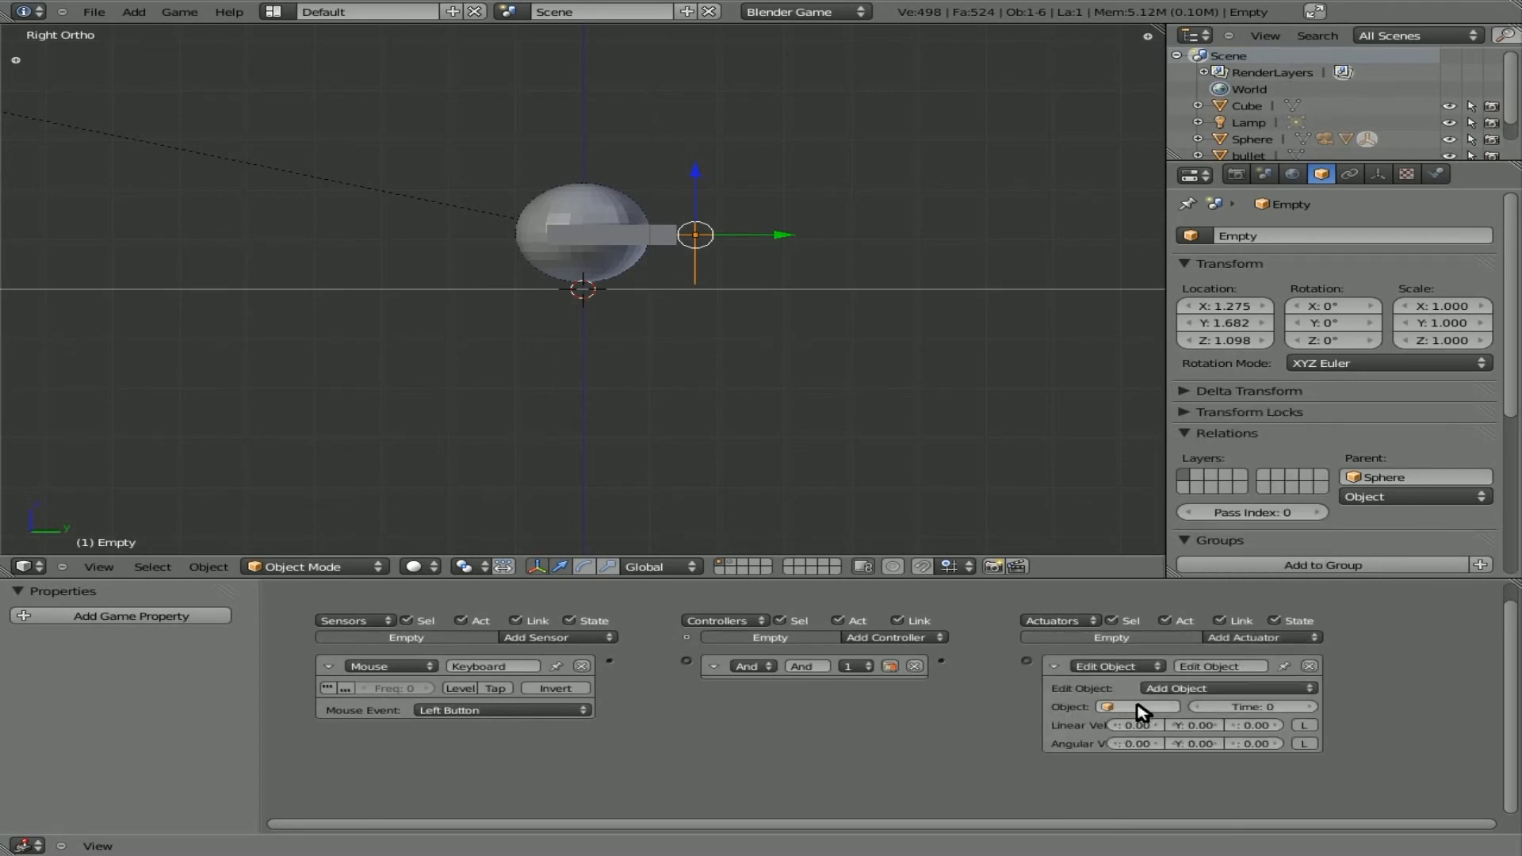
pyautogui.click(1137, 706)
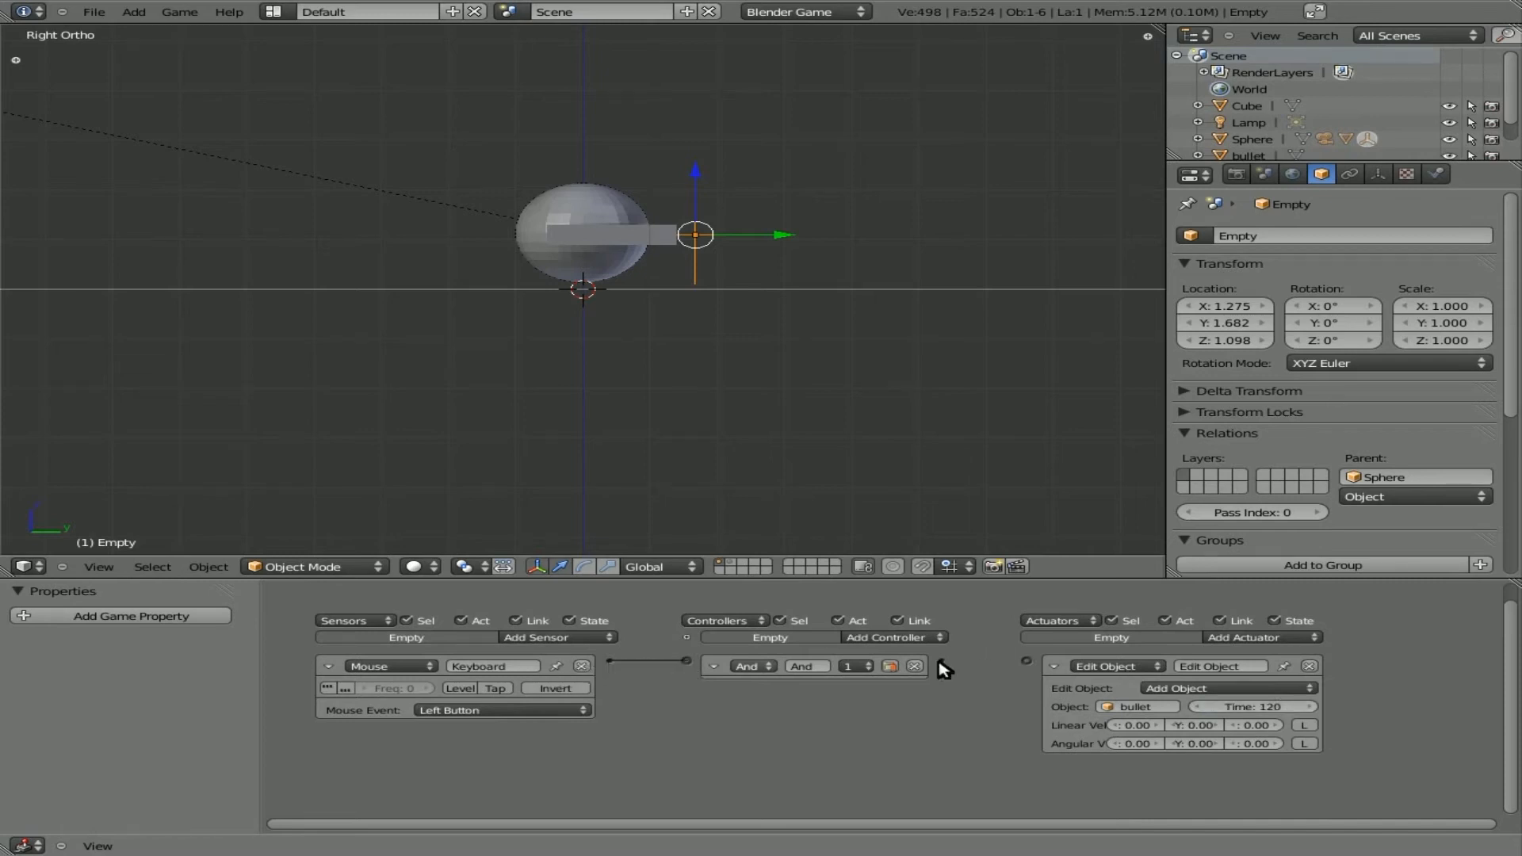
pyautogui.moveTo(911, 666); pyautogui.dragTo(1026, 666)
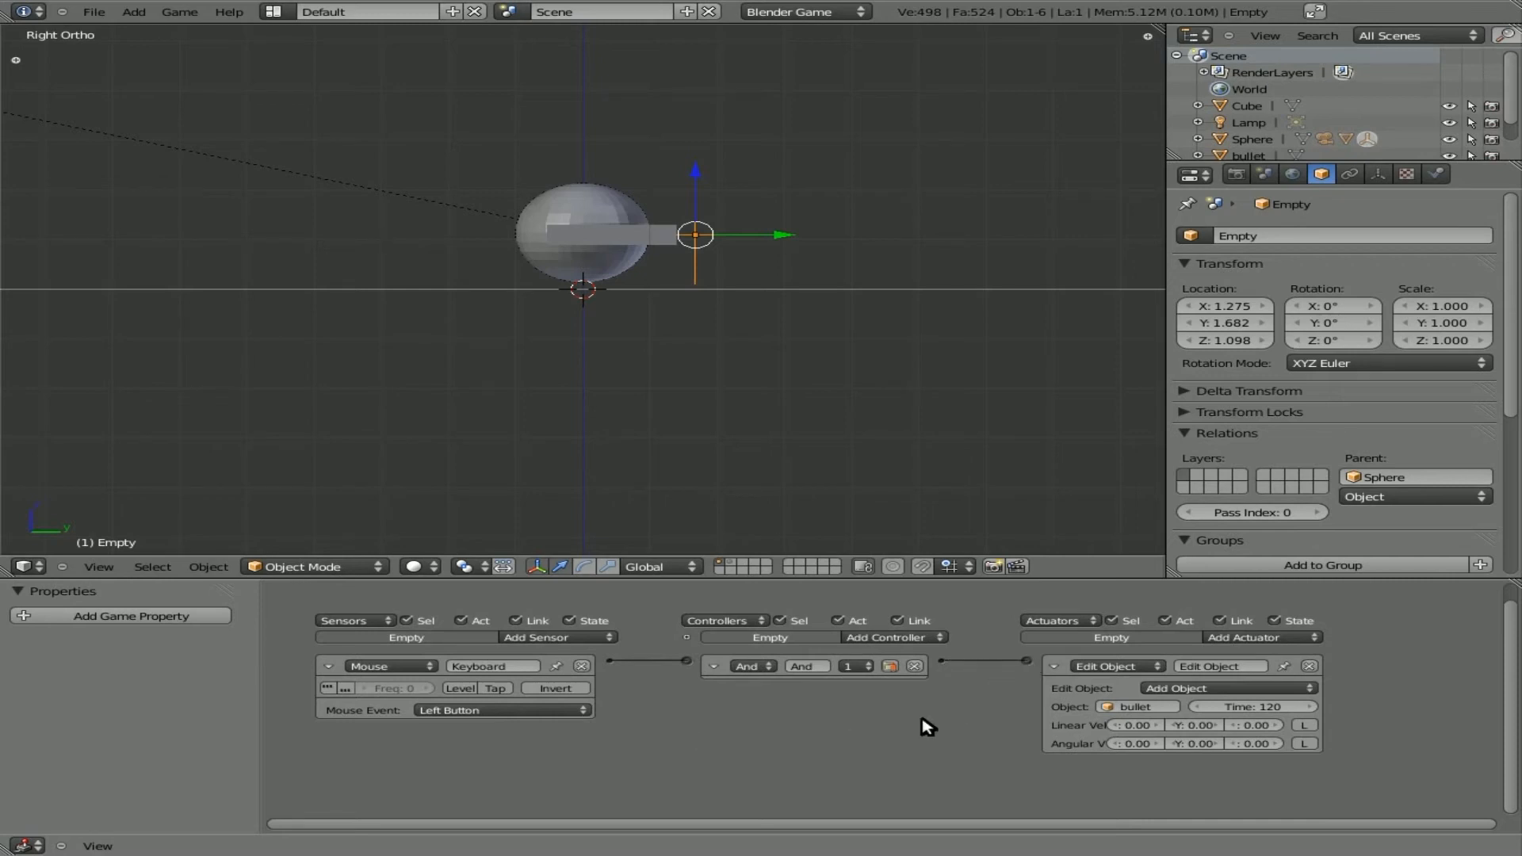
pyautogui.moveTo(847, 727)
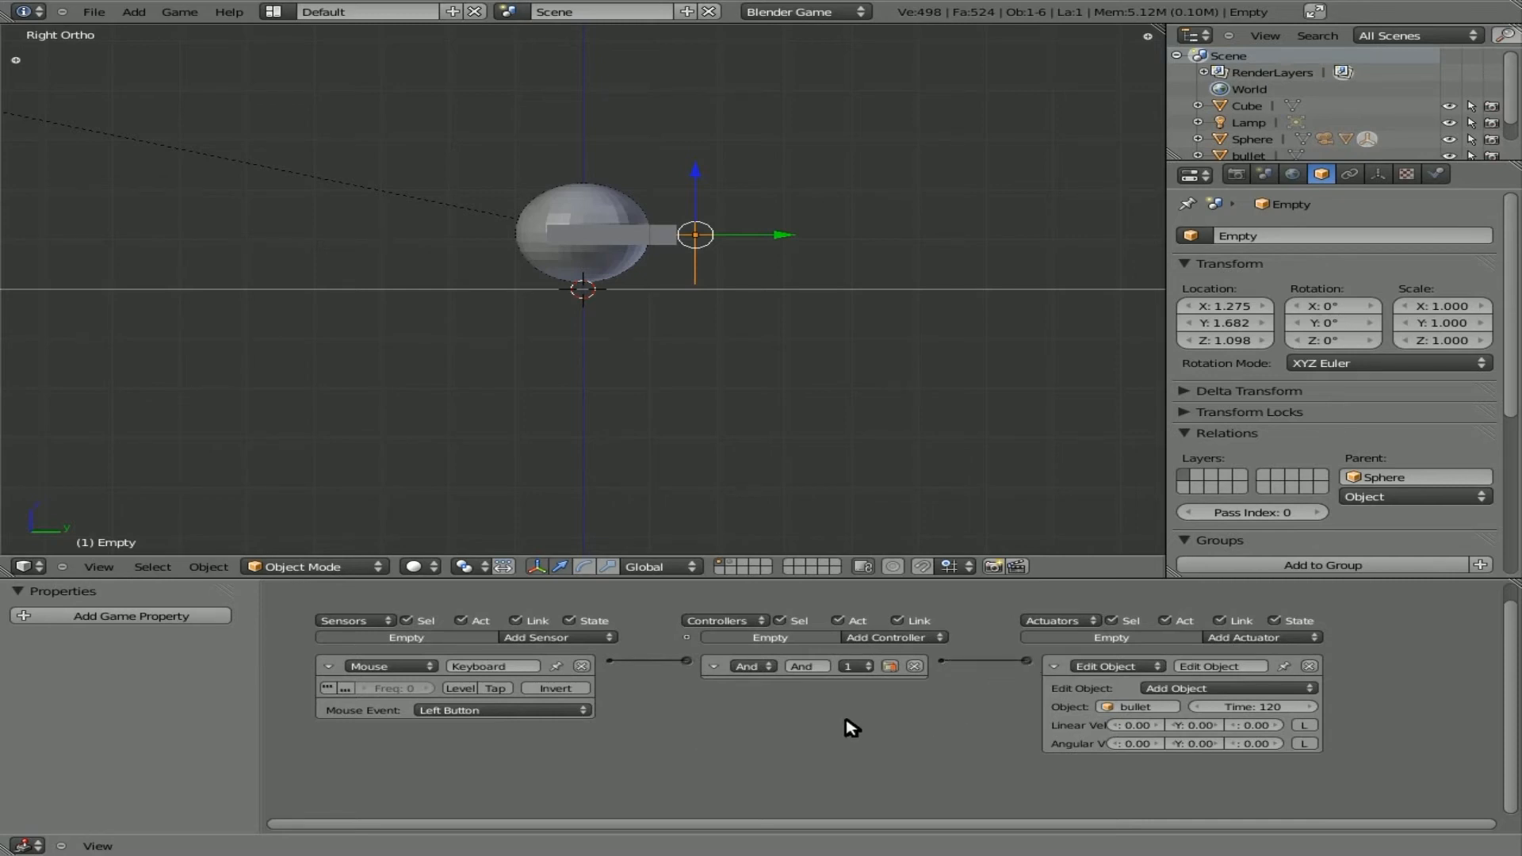
pyautogui.moveTo(823, 318)
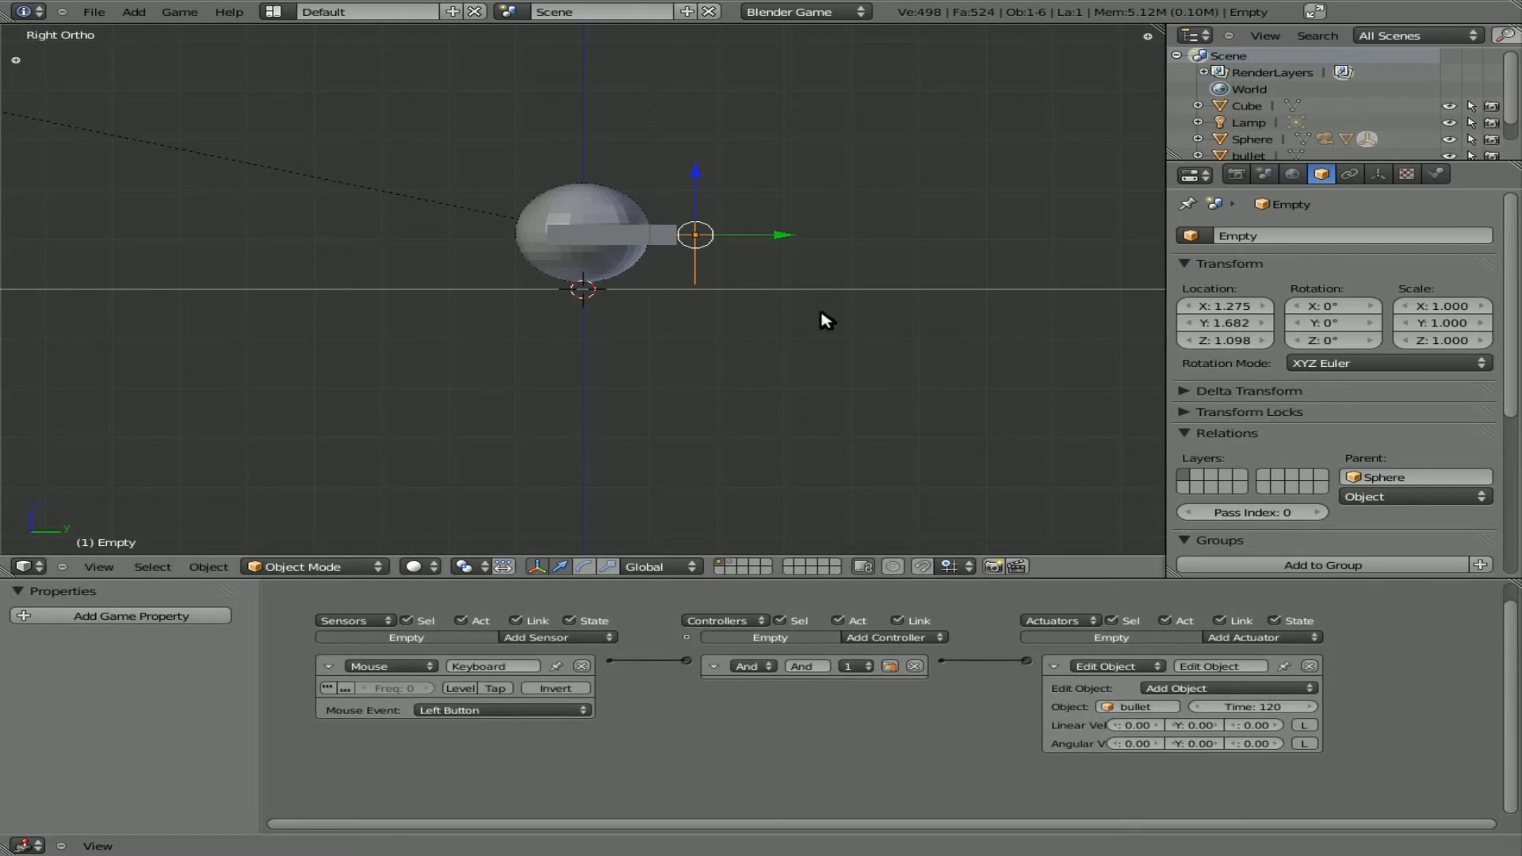
pyautogui.press('KP_0')
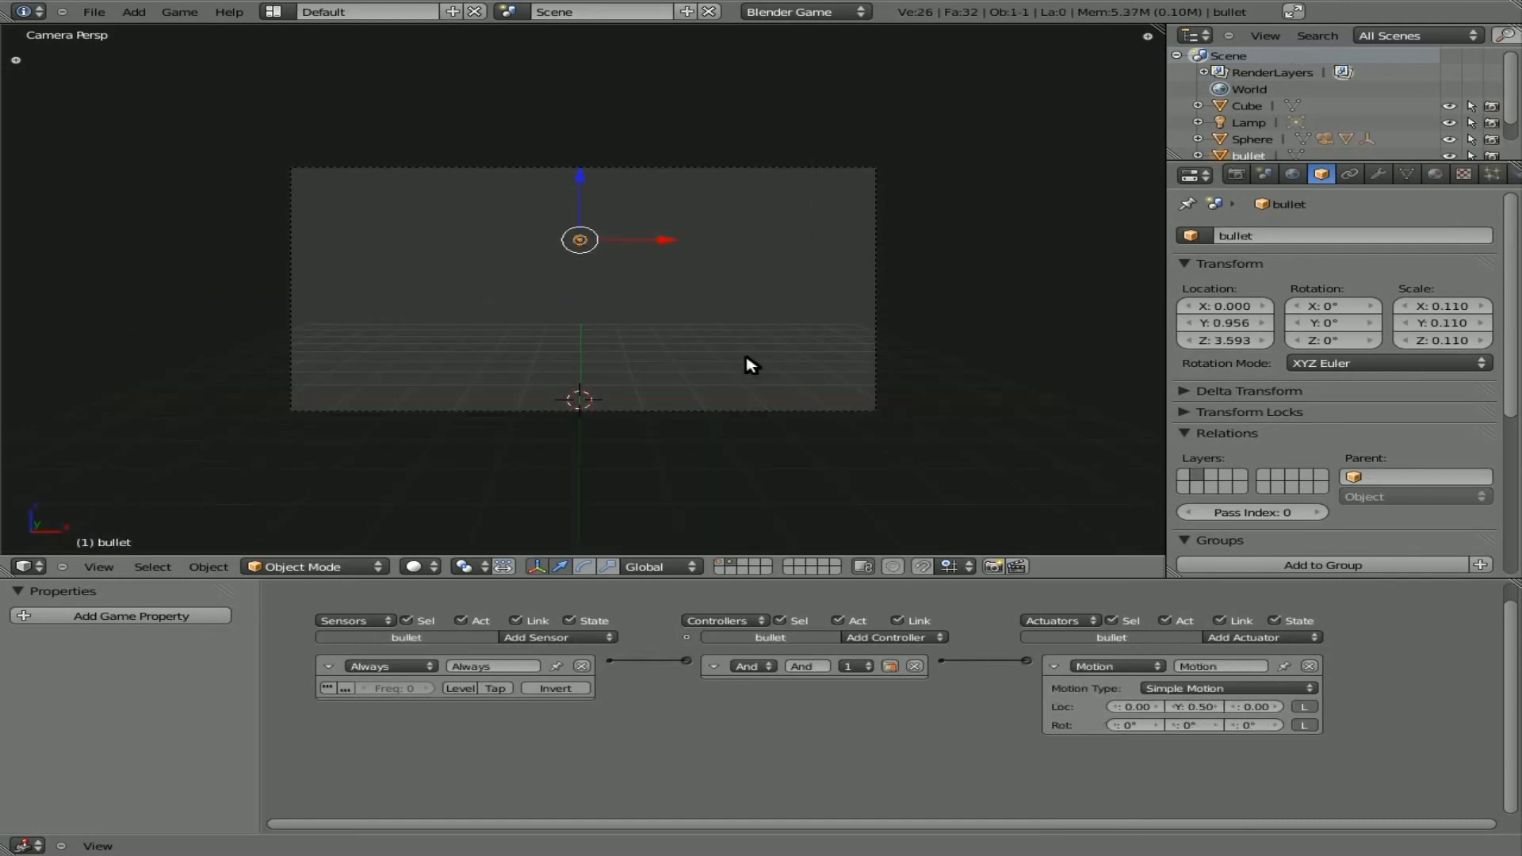
# Set the bullet's Motion Loc Y to 1.00 and test-run the game.
pyautogui.click(1193, 706)
pyautogui.write('1.')
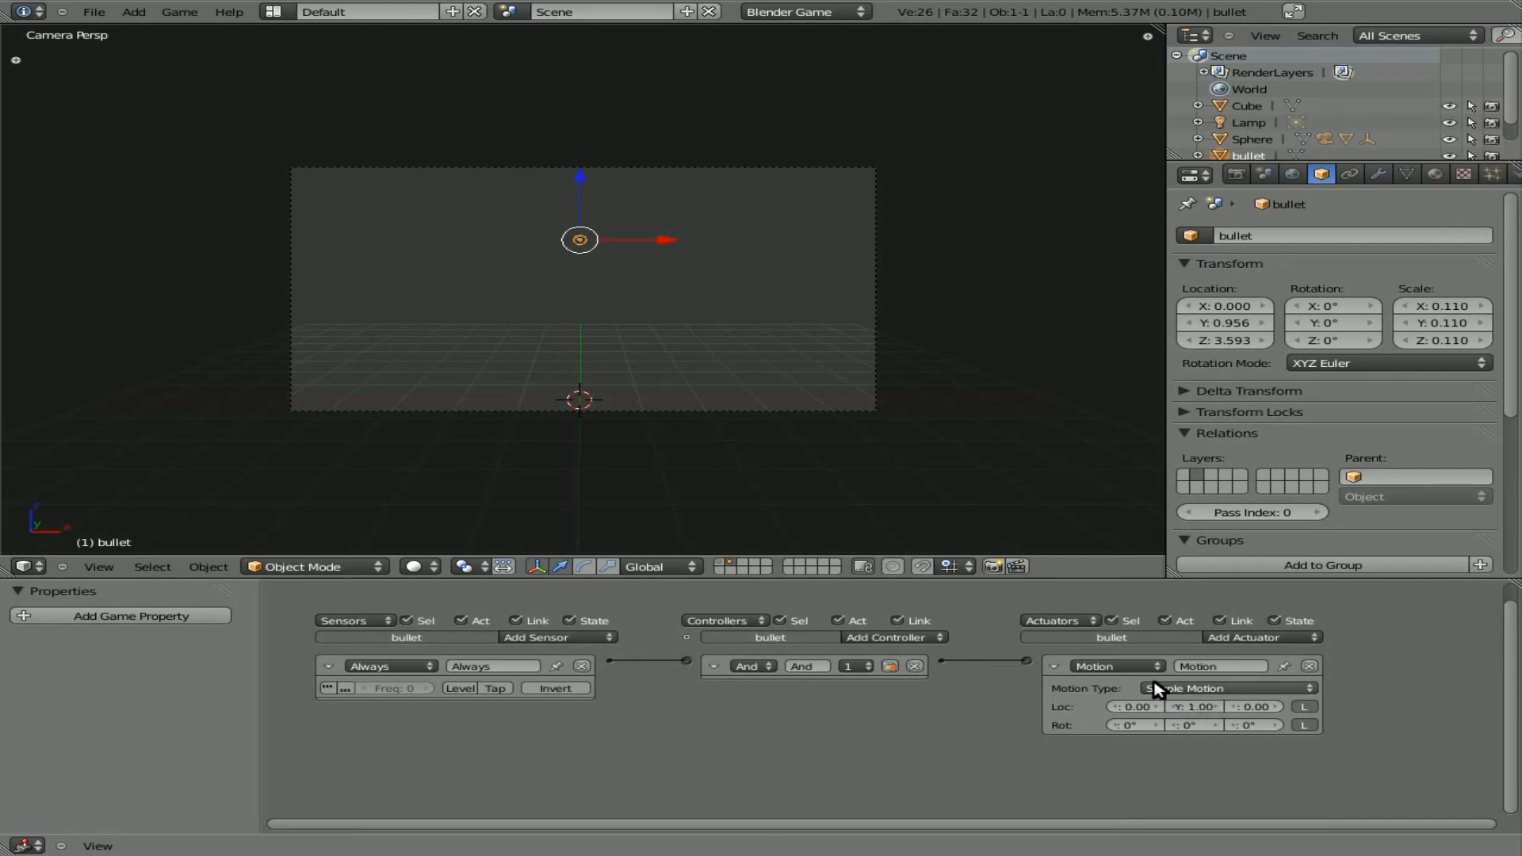
pyautogui.moveTo(610, 387)
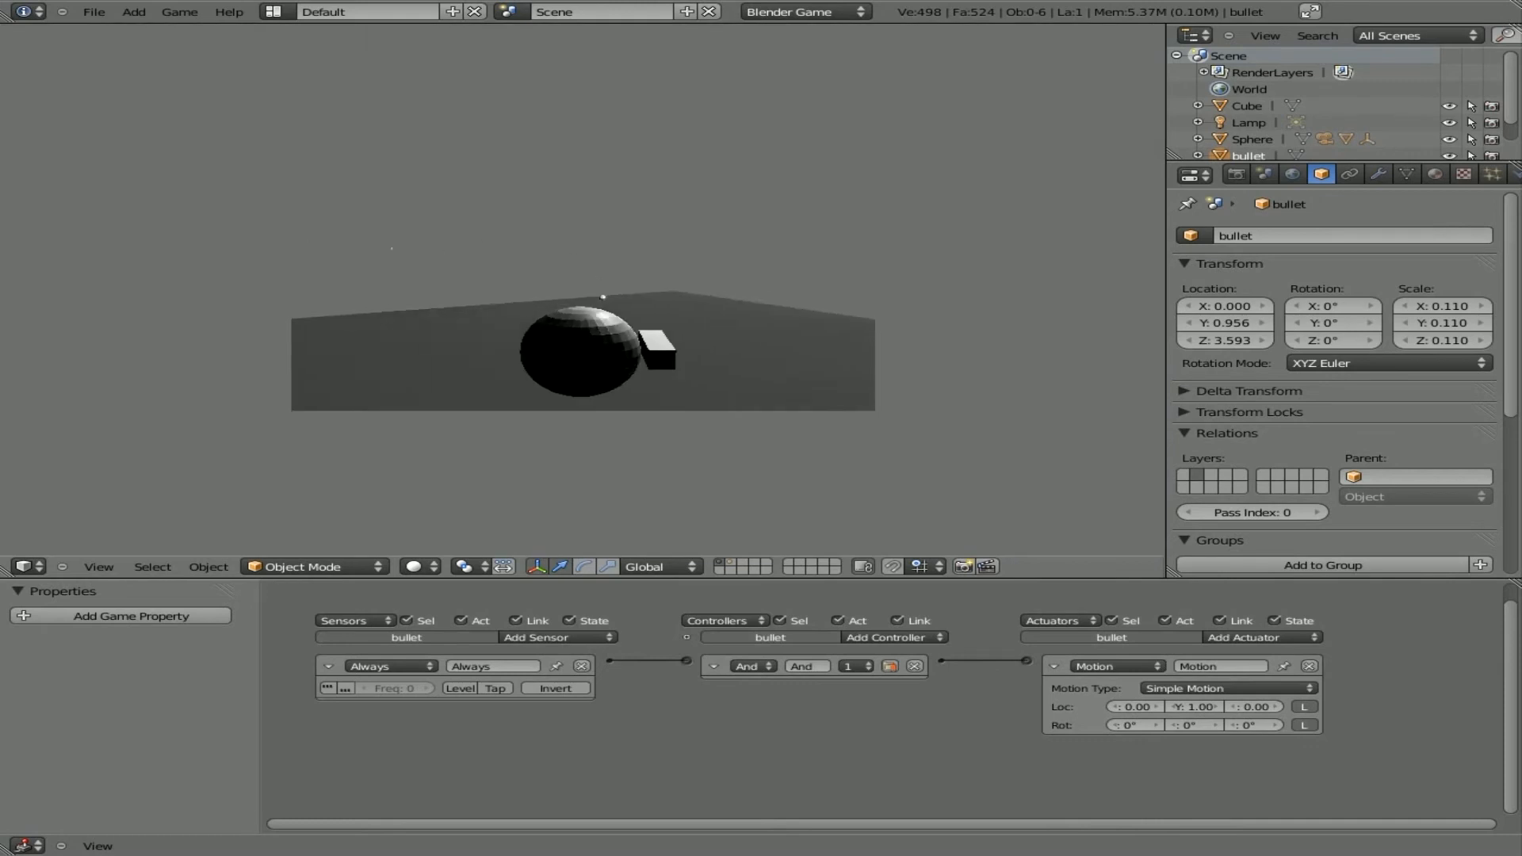
pyautogui.press('KP_0')
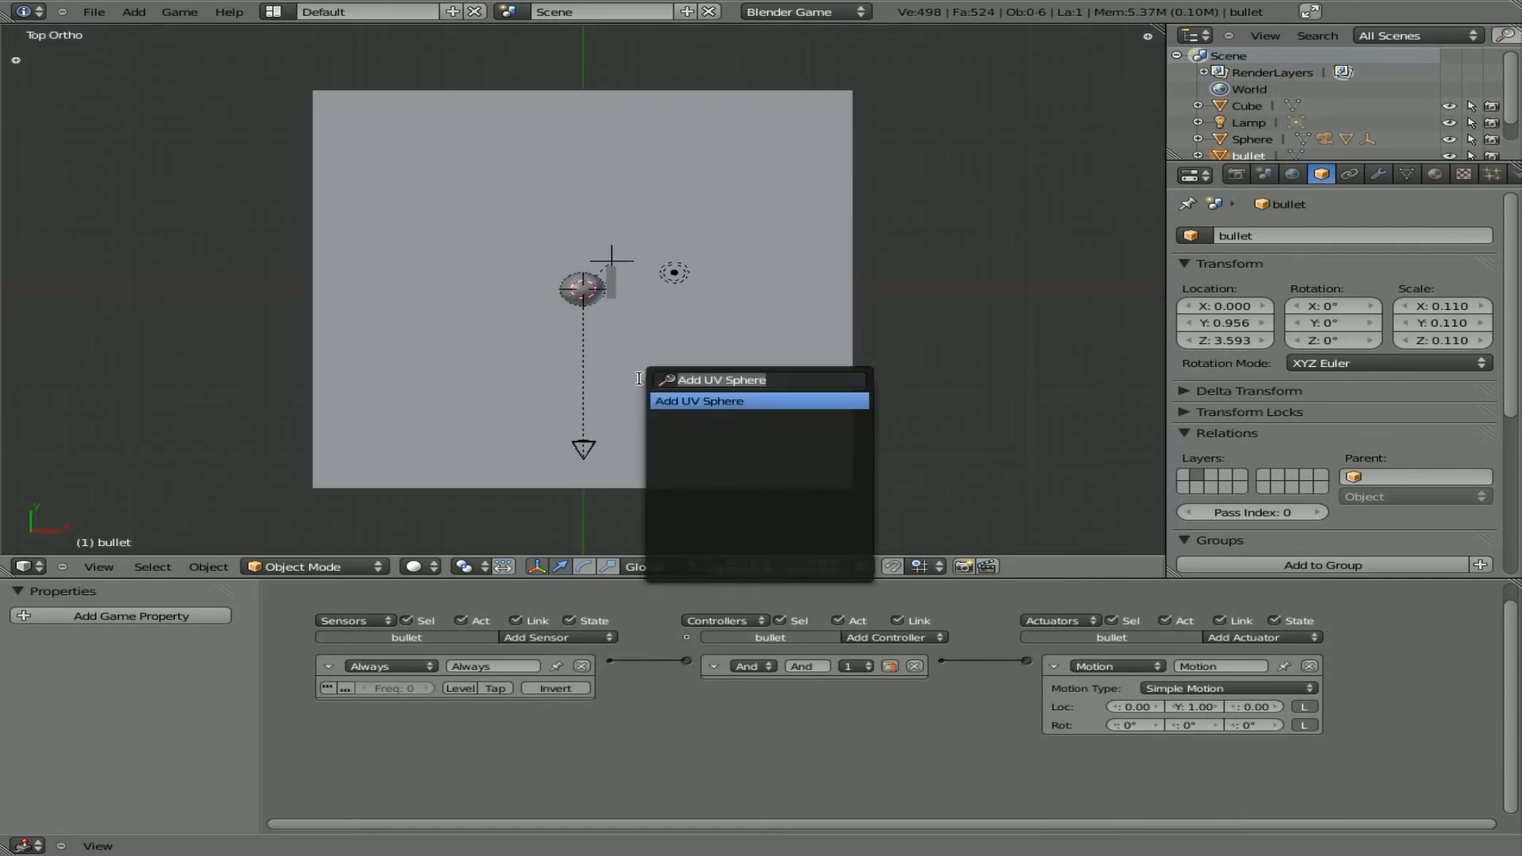
# Add Cube.002 ahead at Y 6.66 as a rigid body with box collision bounds.
pyautogui.click(698, 401)
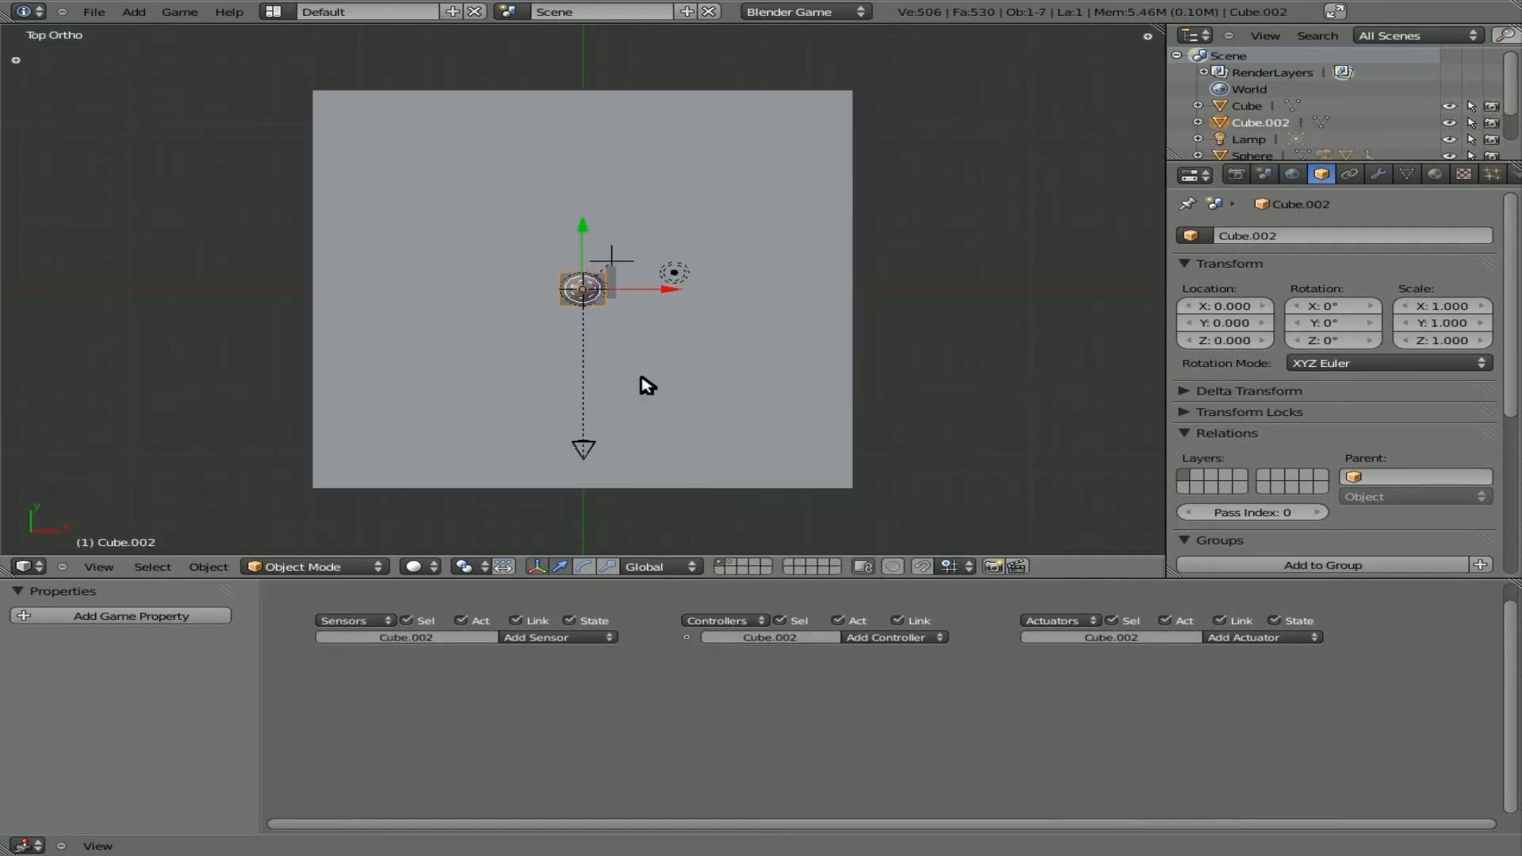
pyautogui.moveTo(583, 286); pyautogui.dragTo(541, 178)
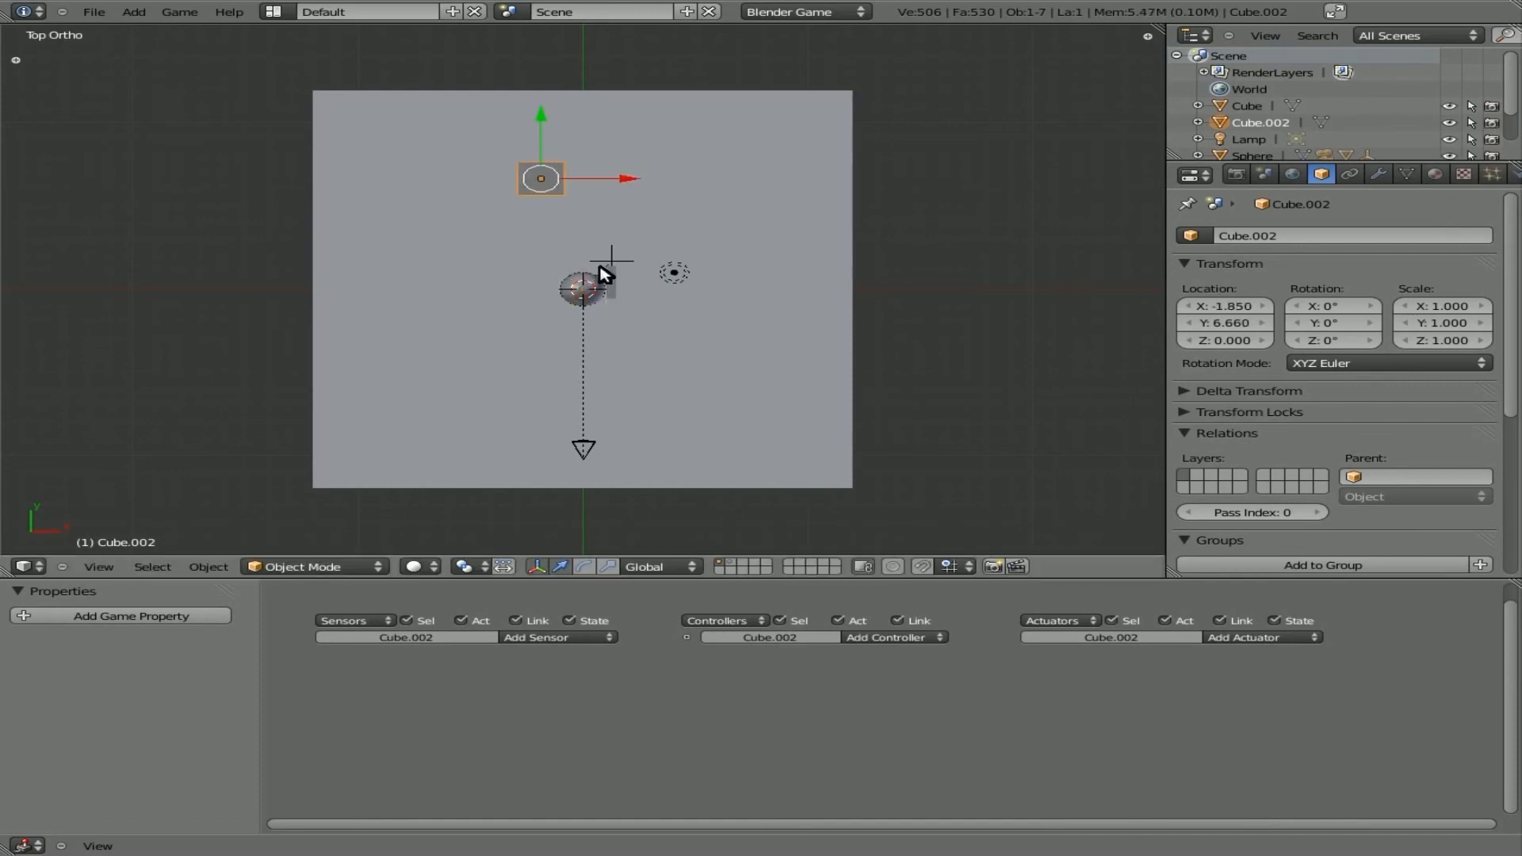
pyautogui.press('KP_3')
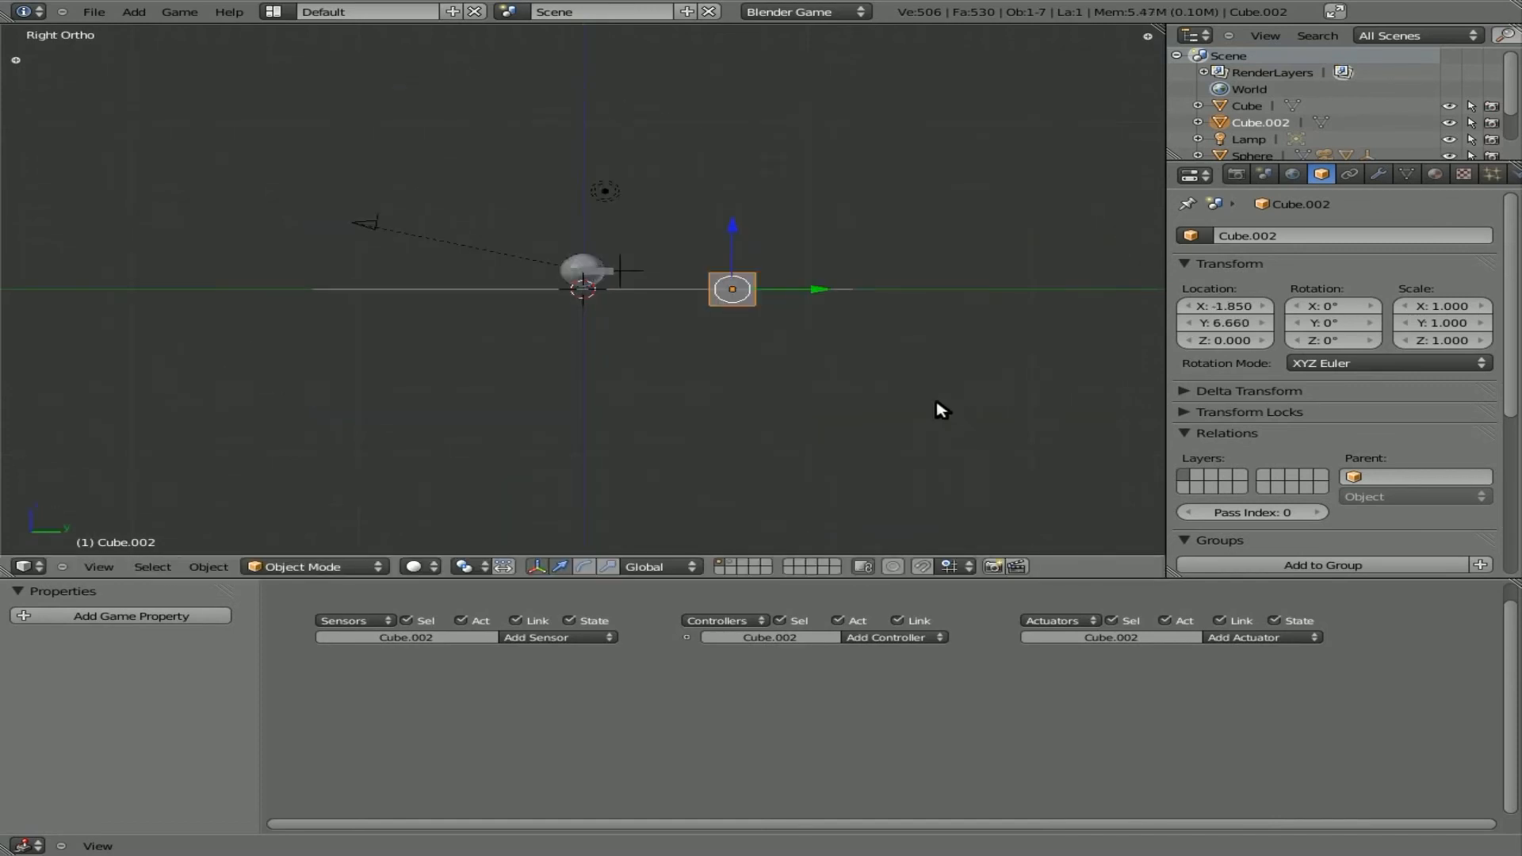
pyautogui.moveTo(733, 289); pyautogui.dragTo(732, 271)
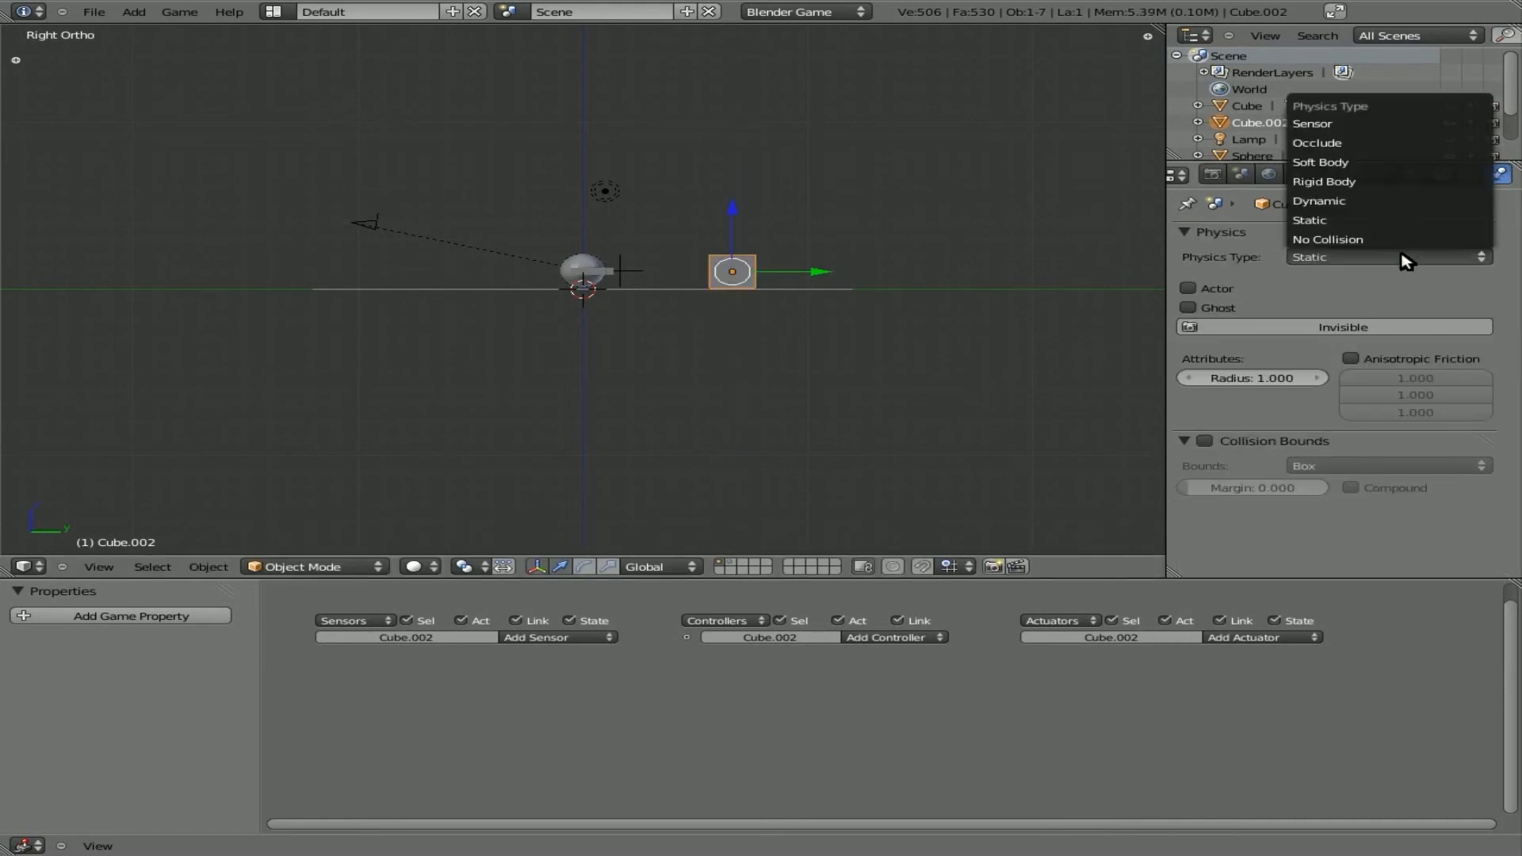
pyautogui.click(1324, 182)
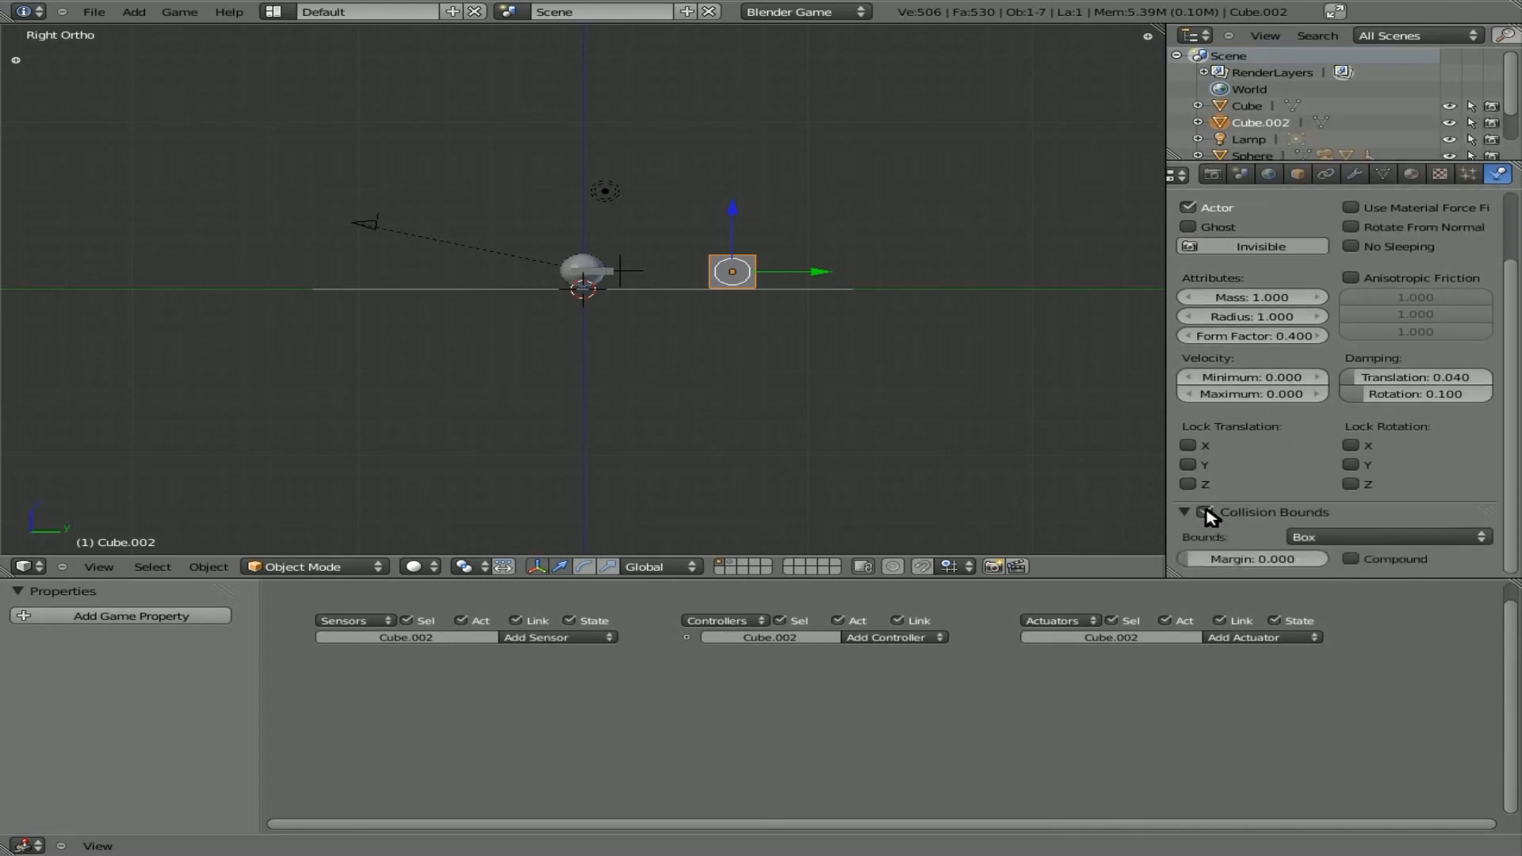
pyautogui.moveTo(1208, 518)
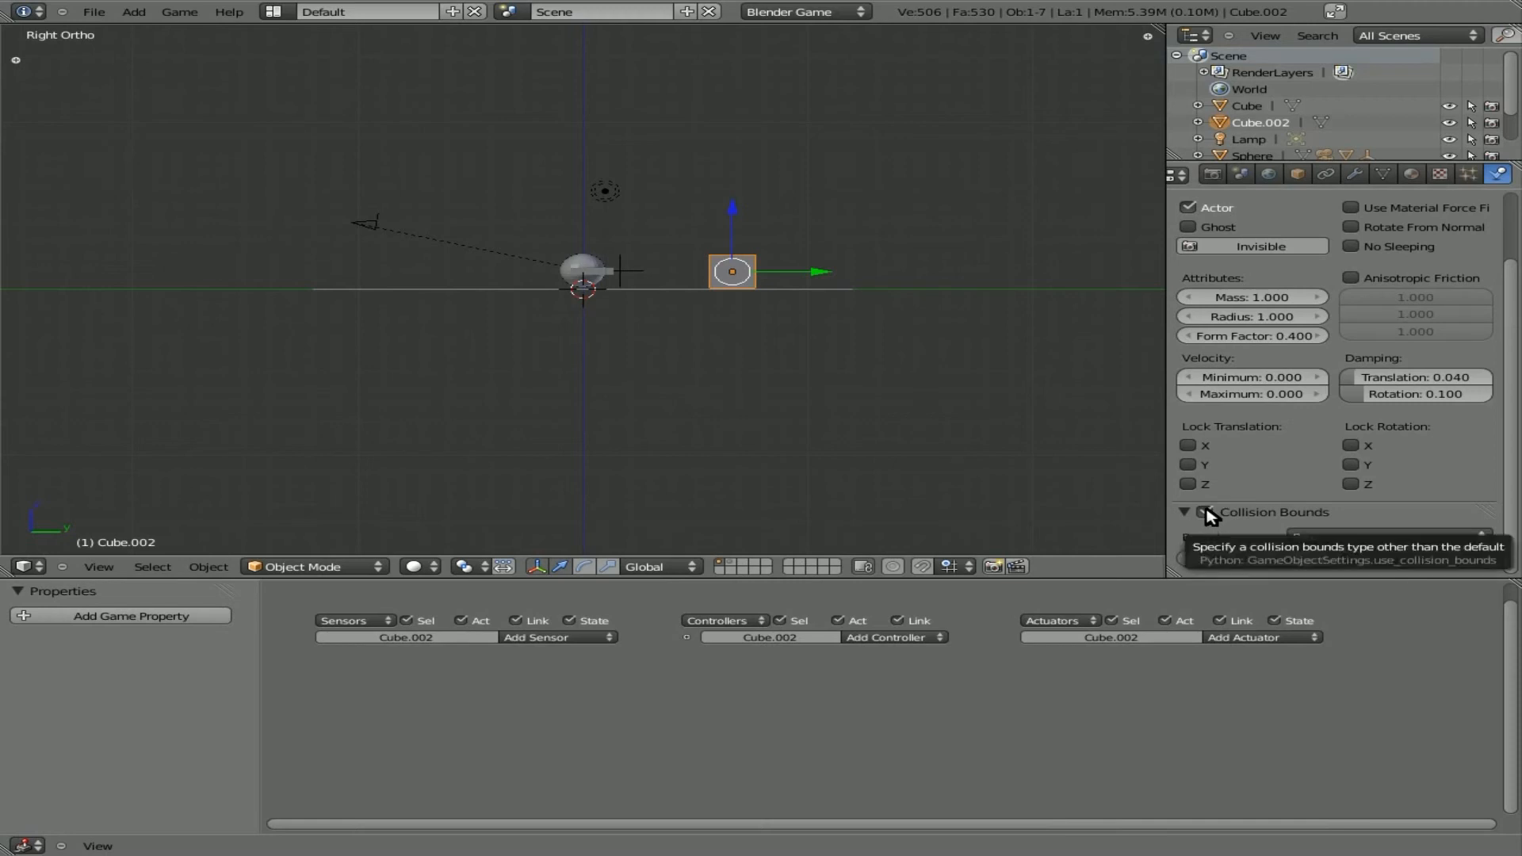
pyautogui.click(1204, 512)
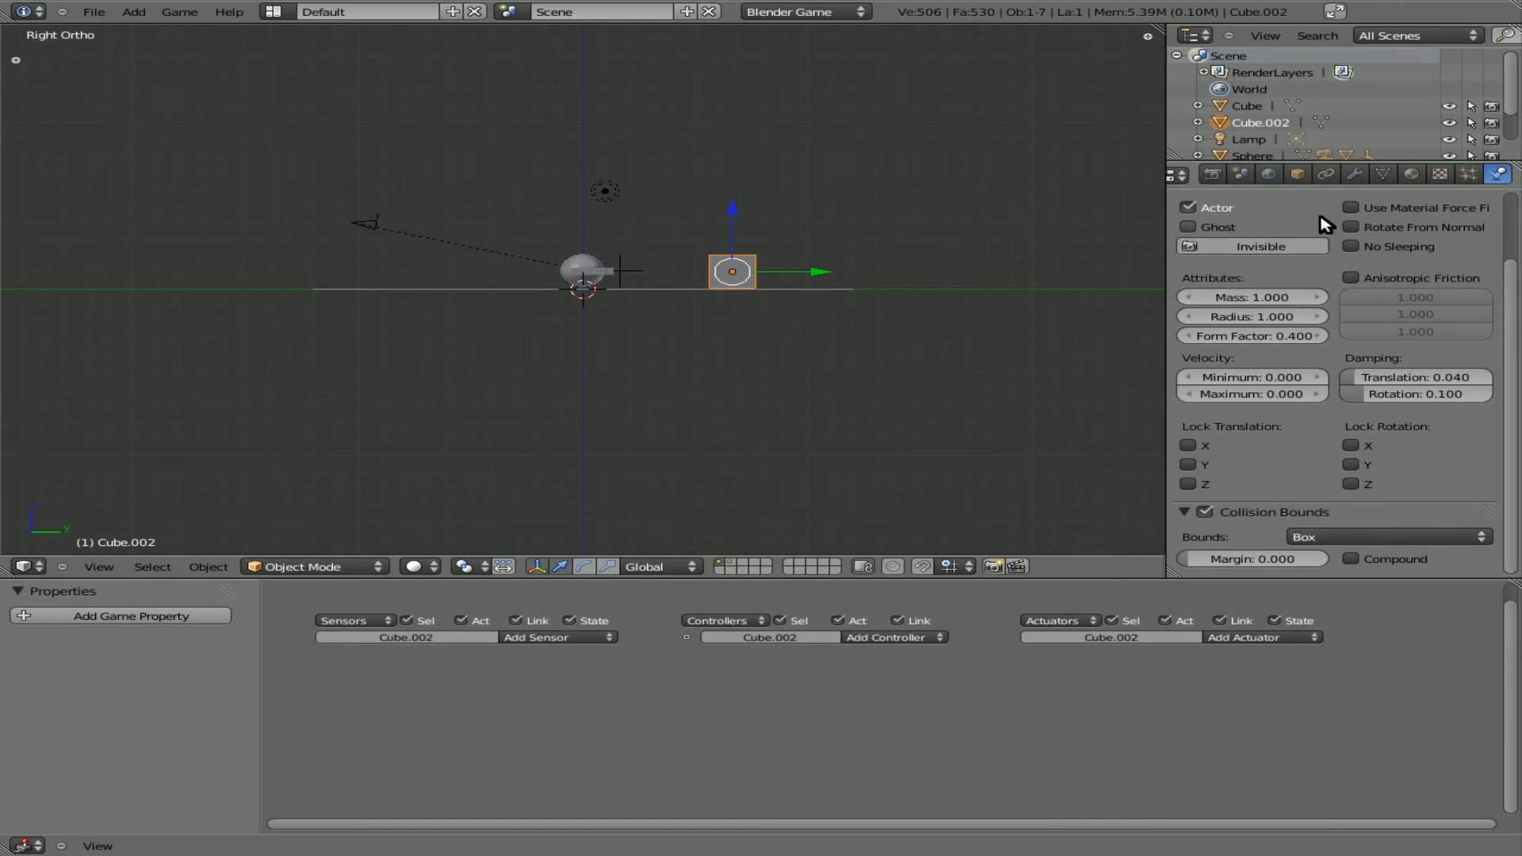
pyautogui.moveTo(632, 276)
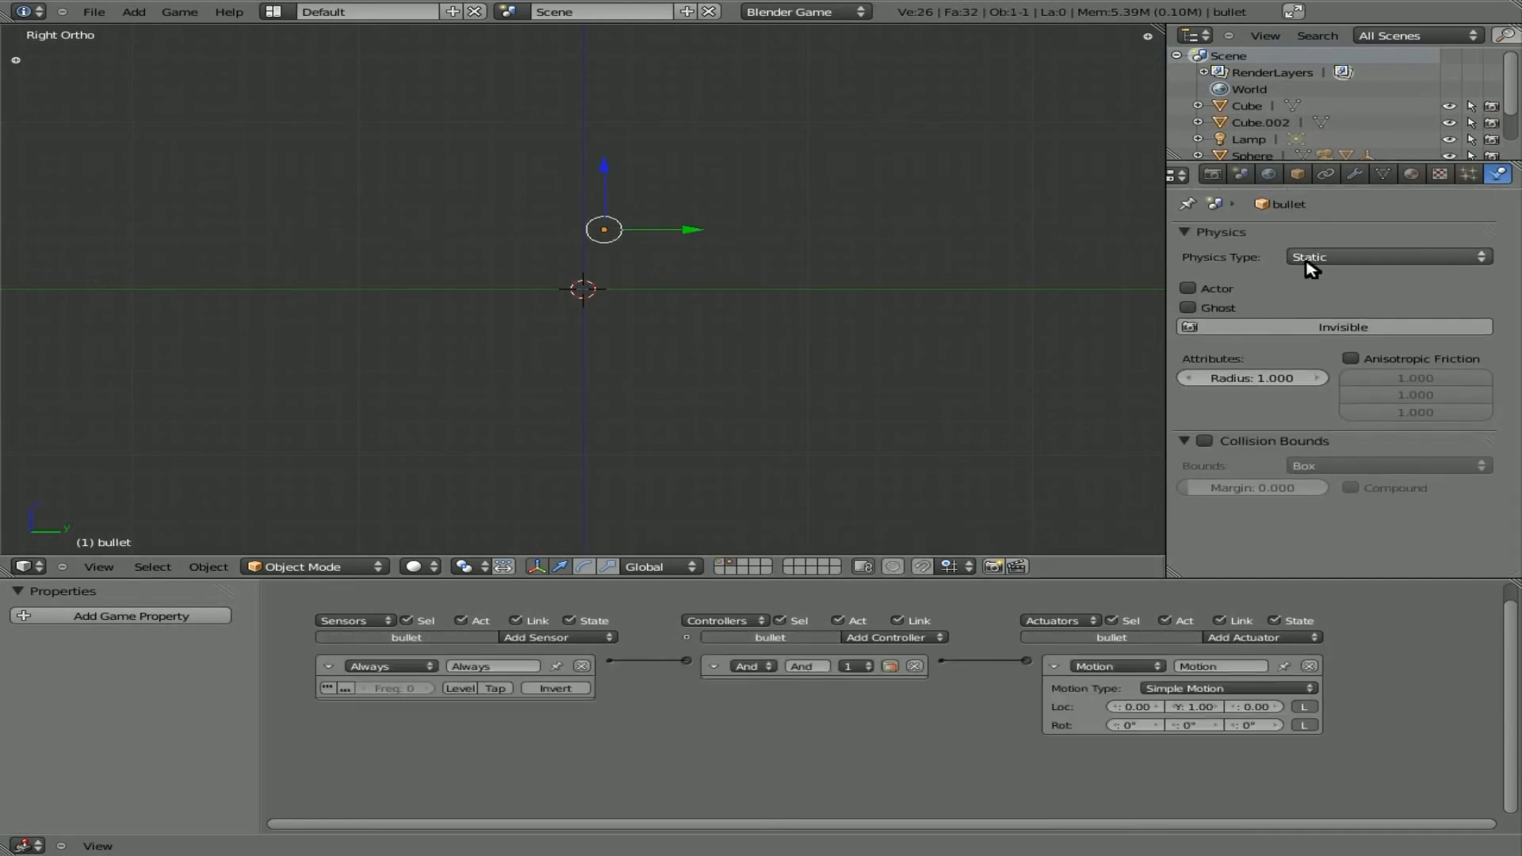
# Give the static bullet the Actor option and Box collision bounds.
pyautogui.click(1187, 288)
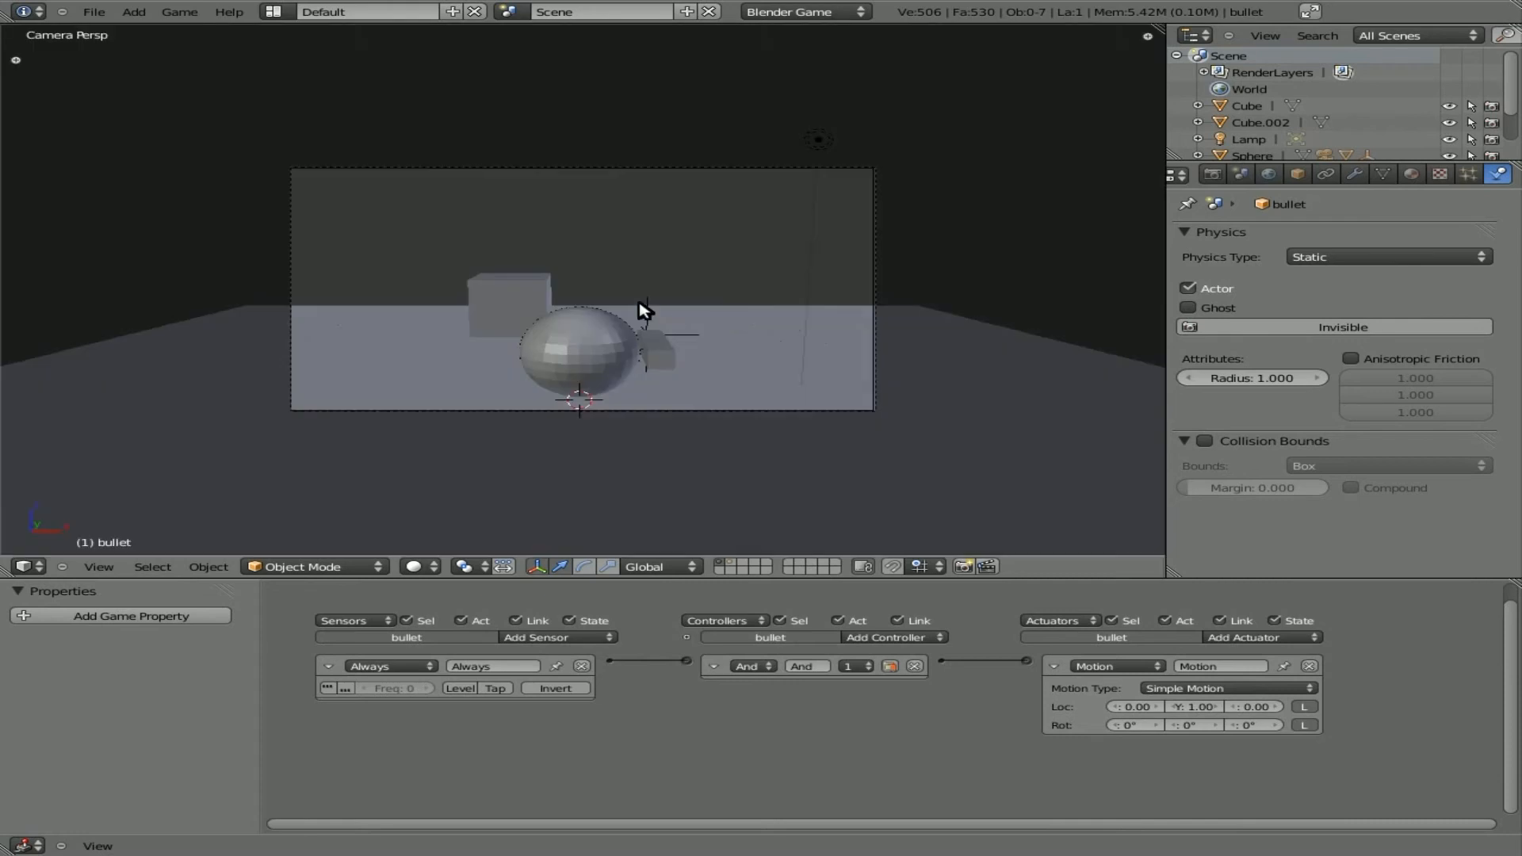
pyautogui.click(509, 296)
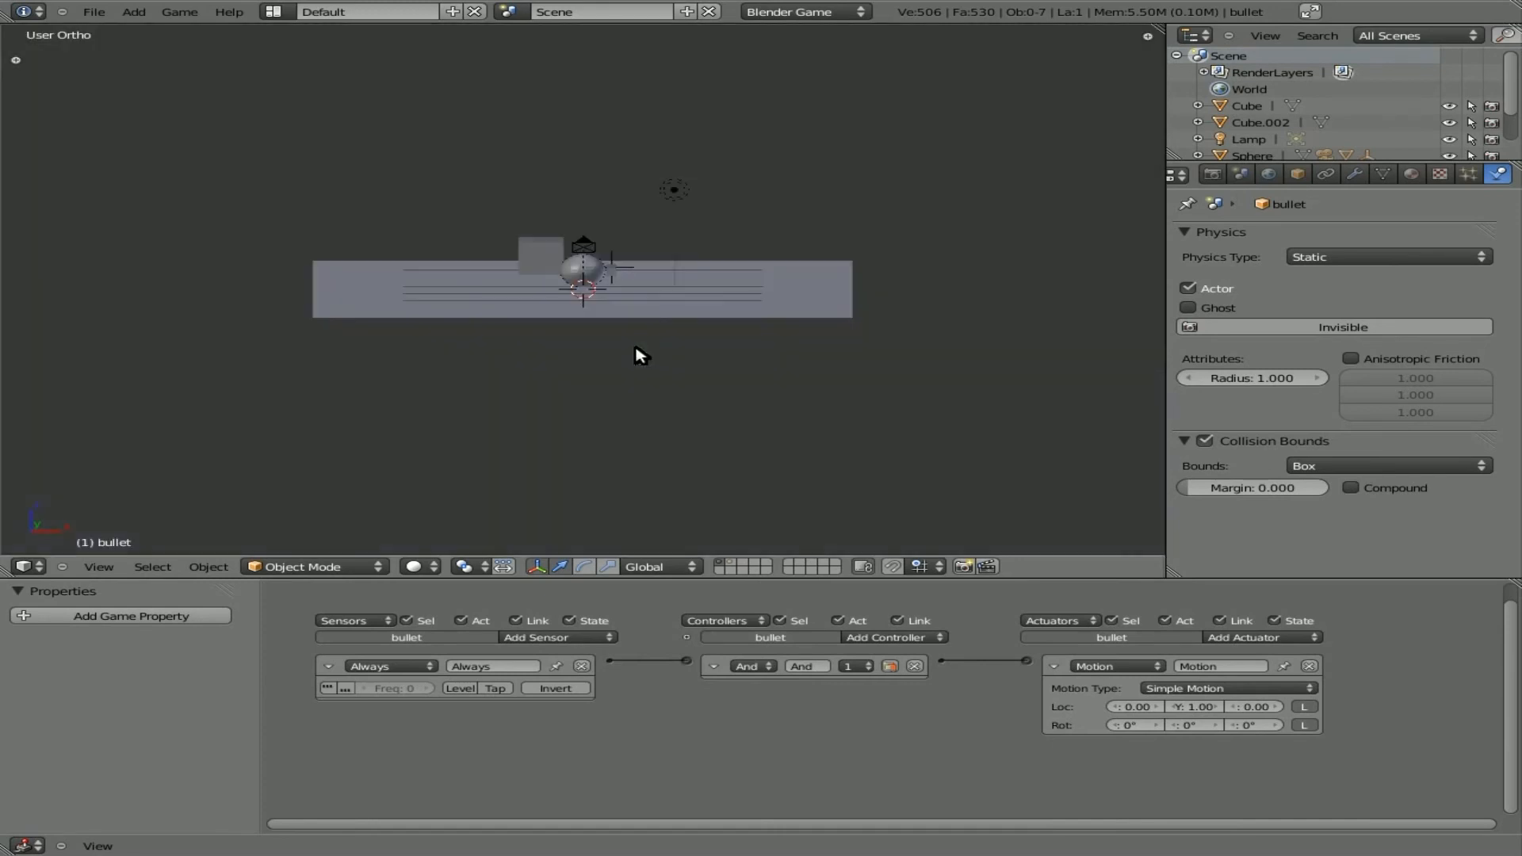
# In front view, duplicate the rigid-body cube and place copies into a row ahead of the player.
pyautogui.press('KP_1')
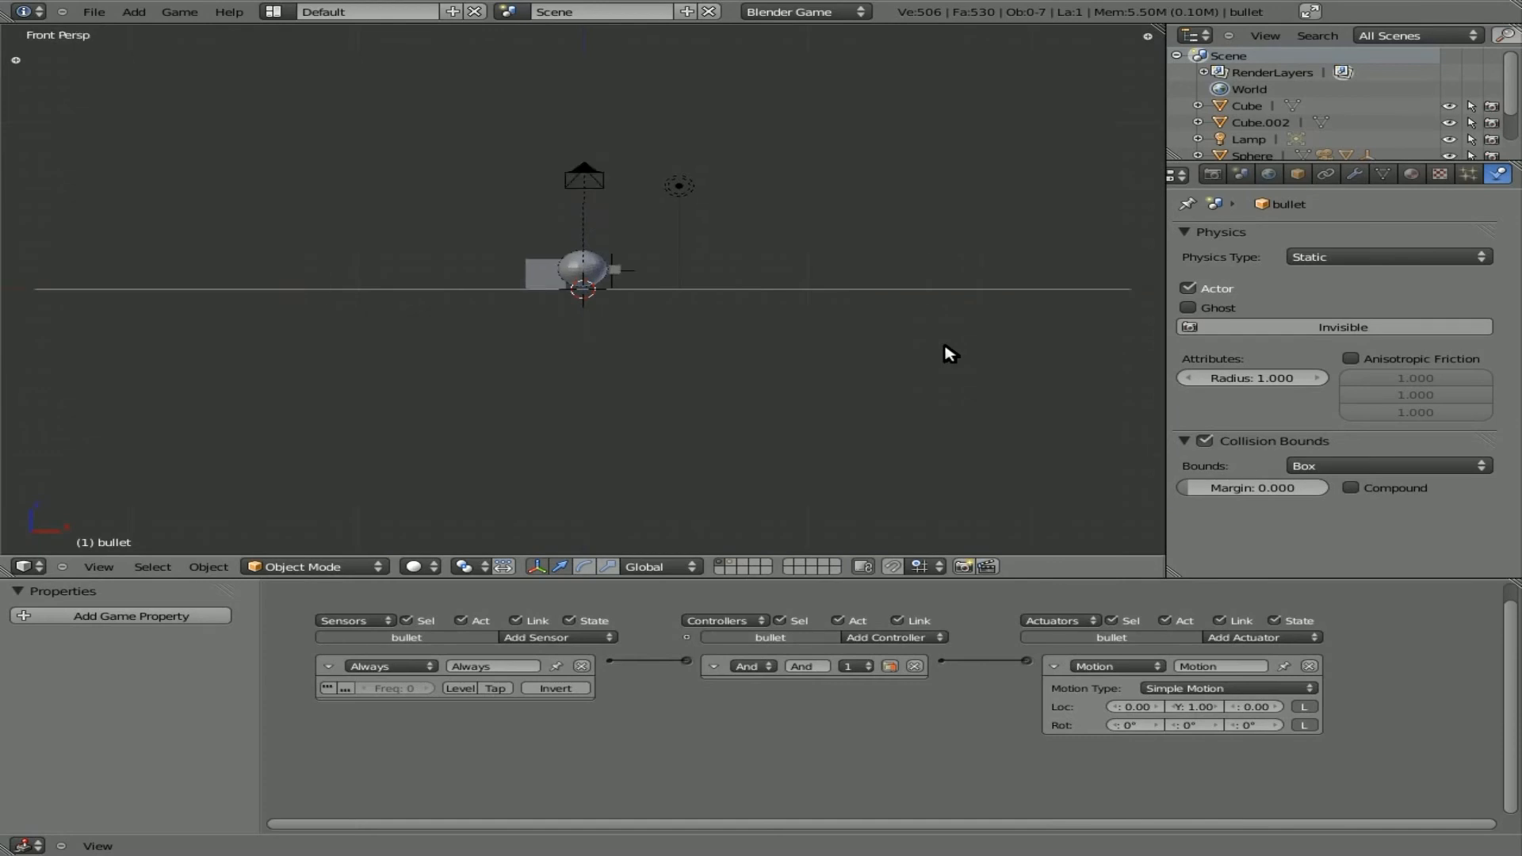
pyautogui.moveTo(541, 266)
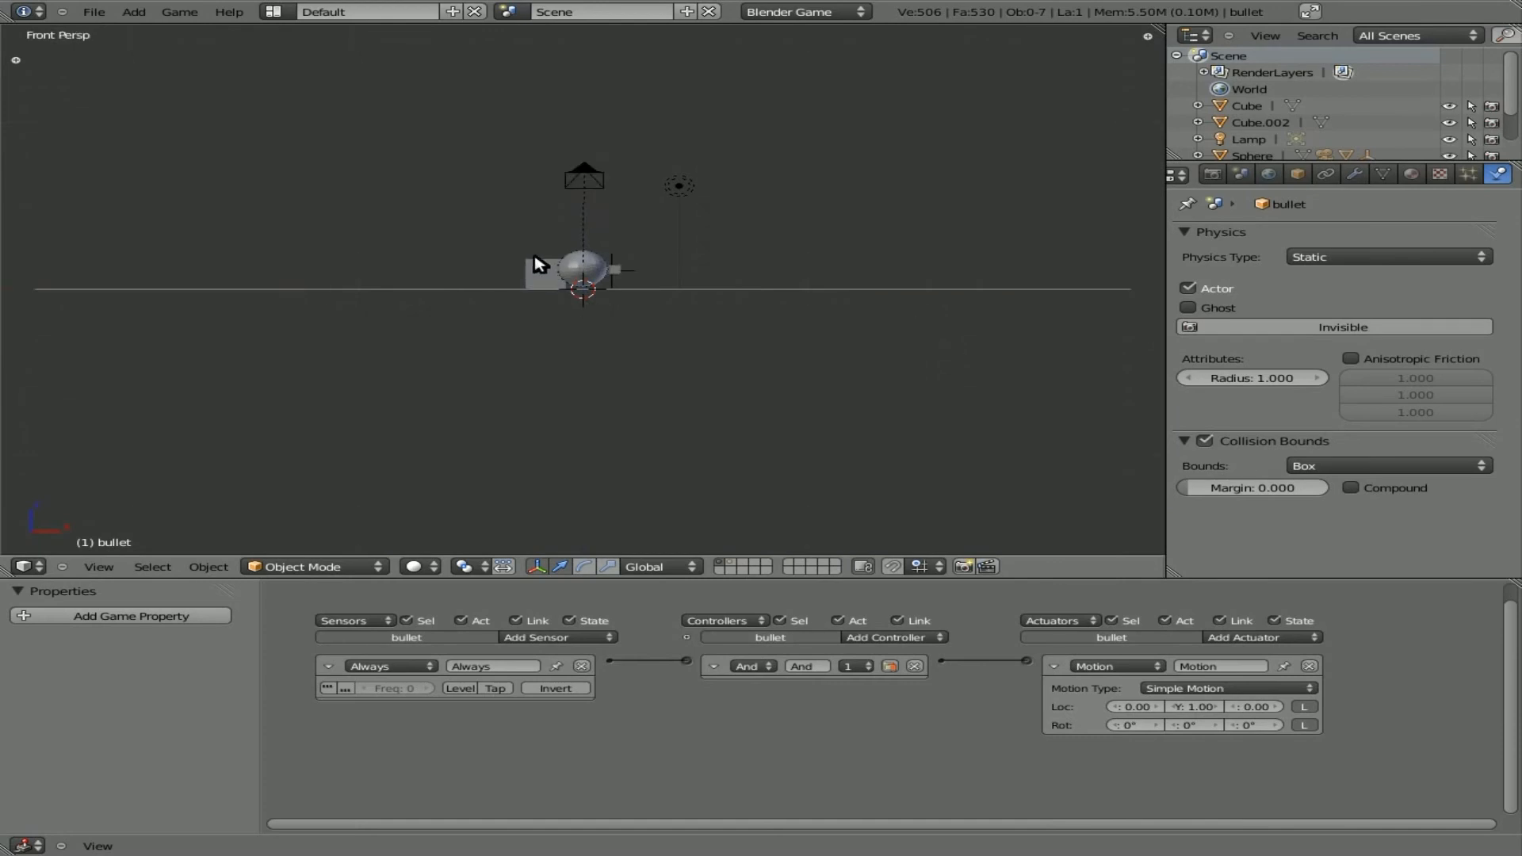
pyautogui.click(538, 265)
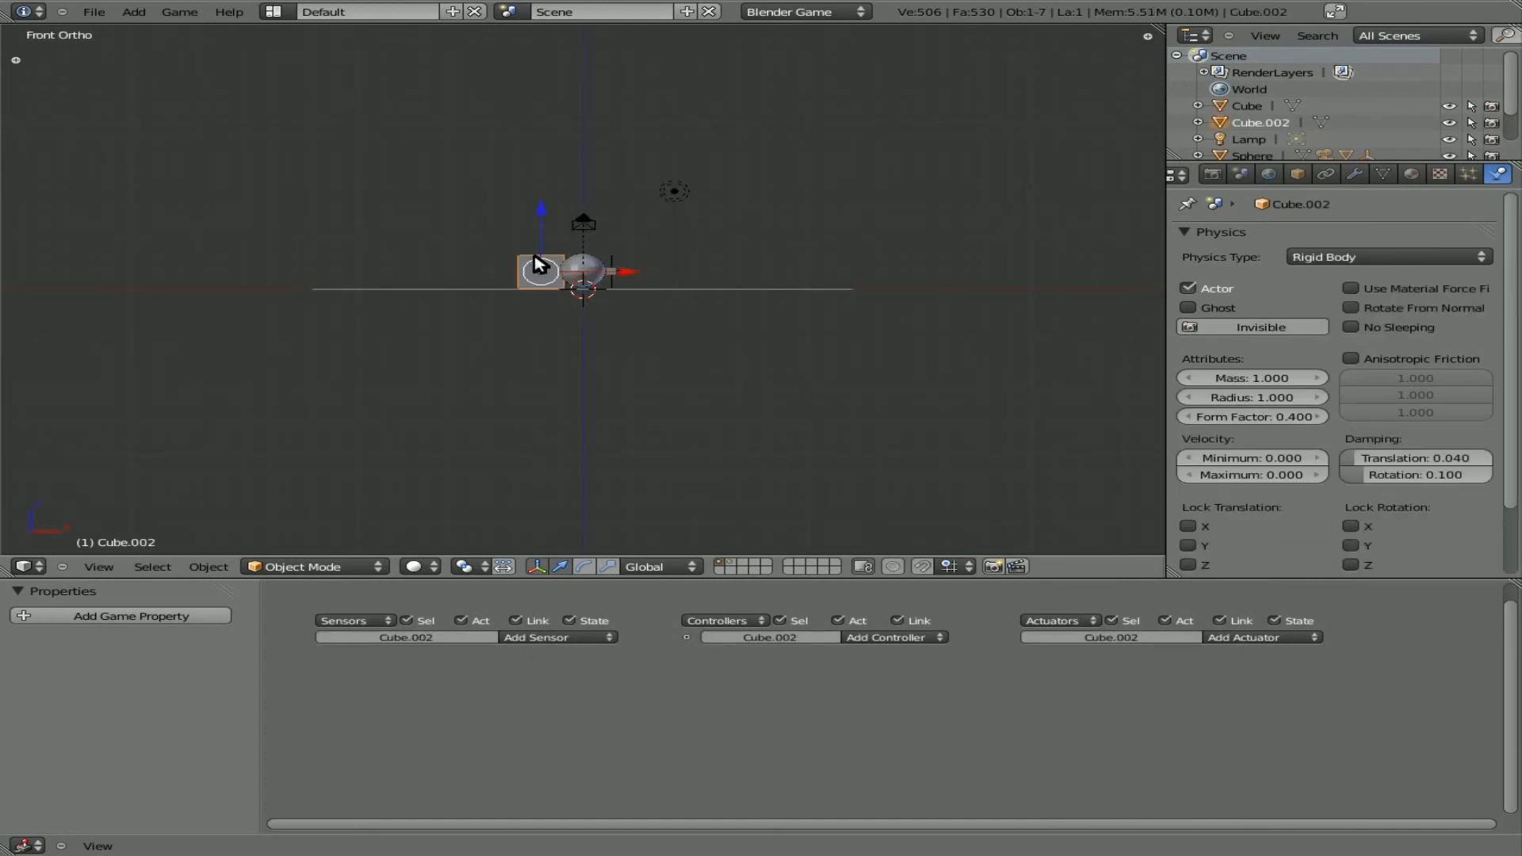
pyautogui.moveTo(537, 269); pyautogui.dragTo(612, 267)
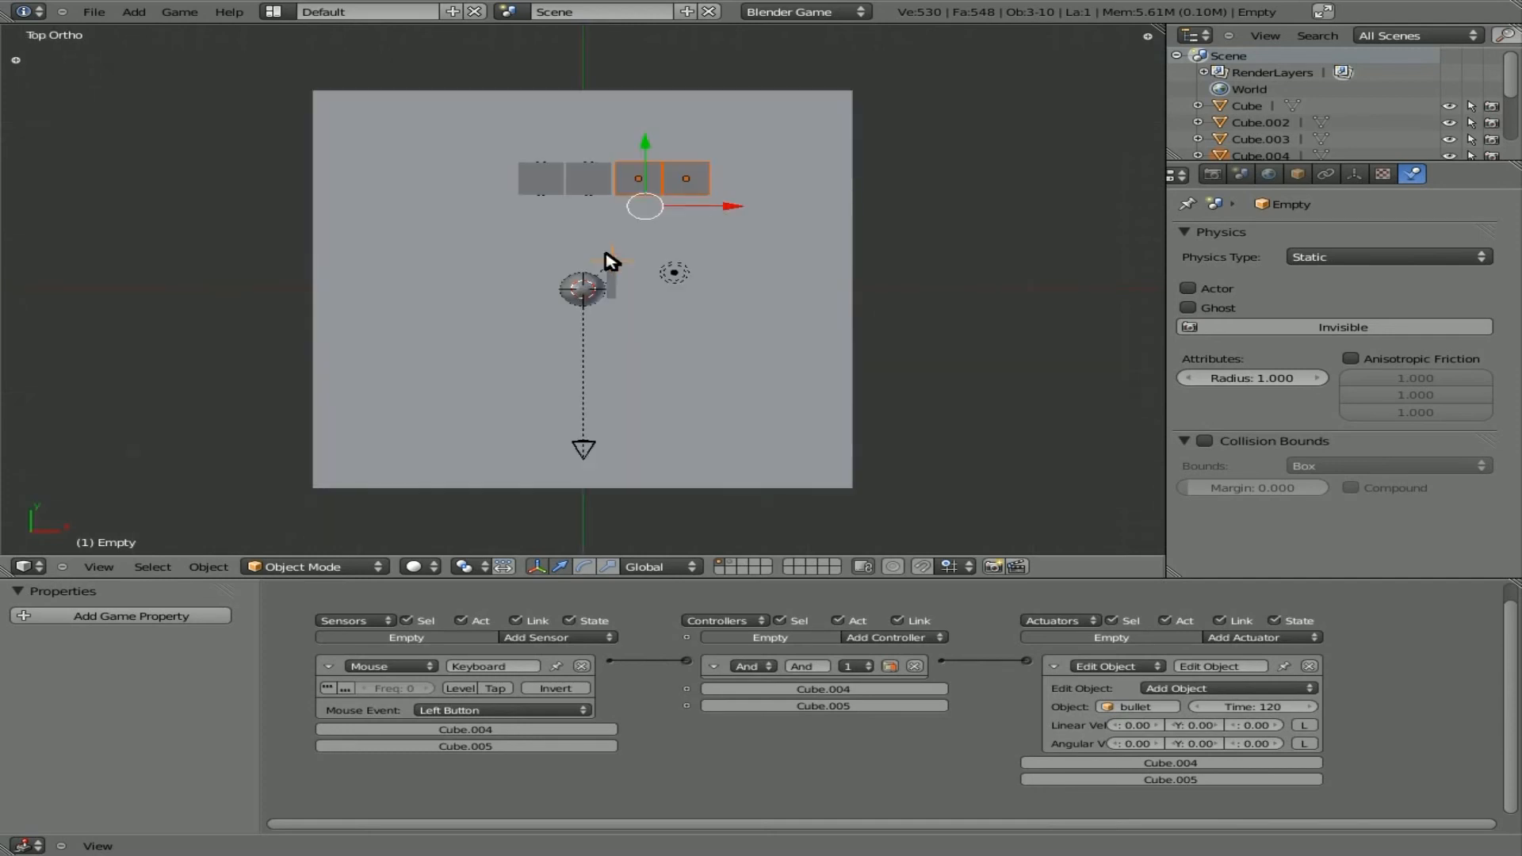
pyautogui.click(683, 178)
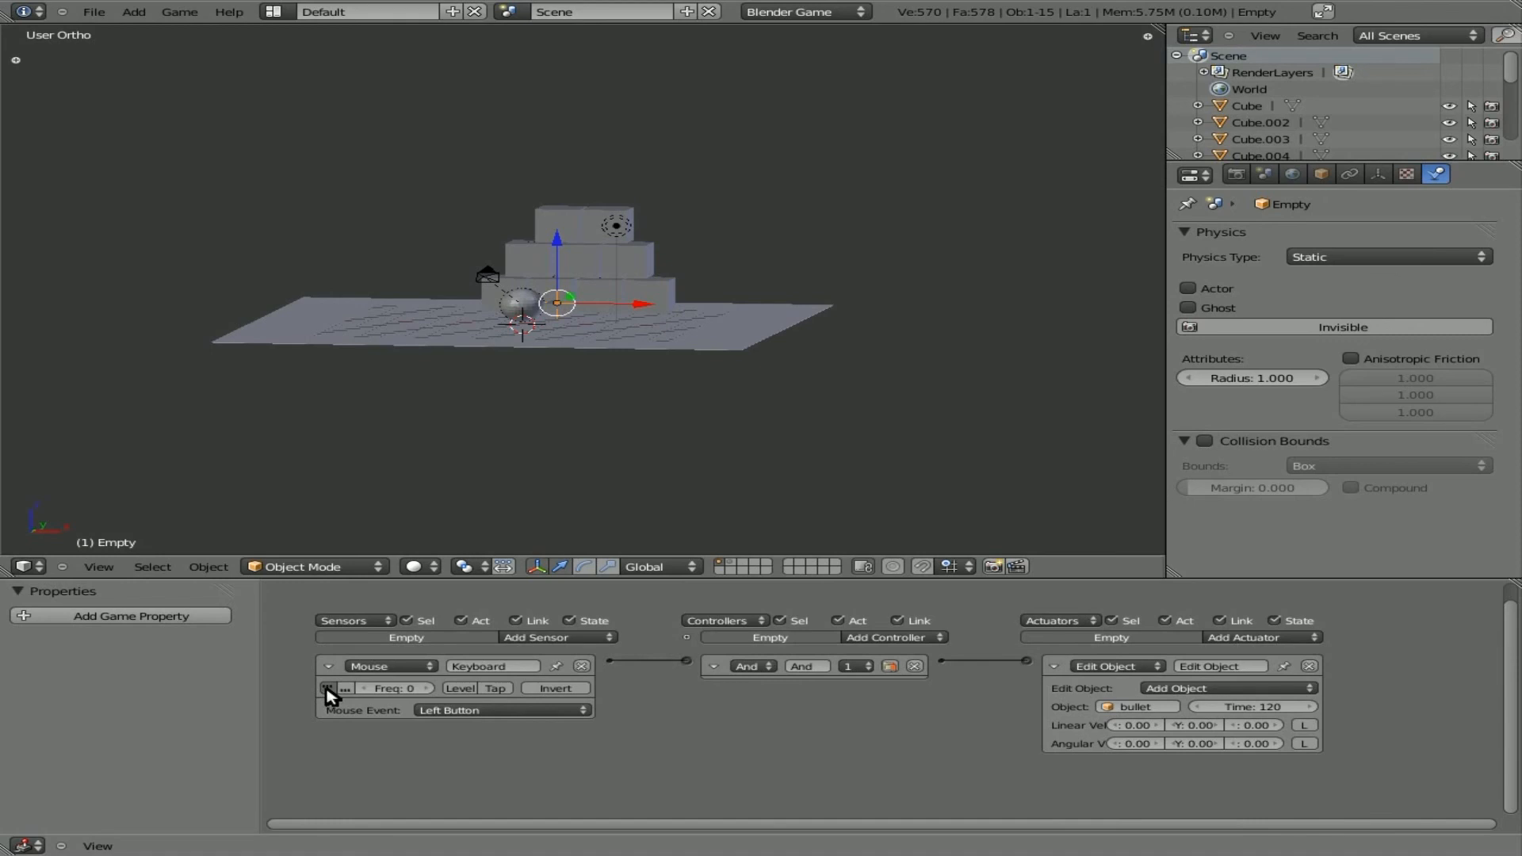
pyautogui.moveTo(326, 693)
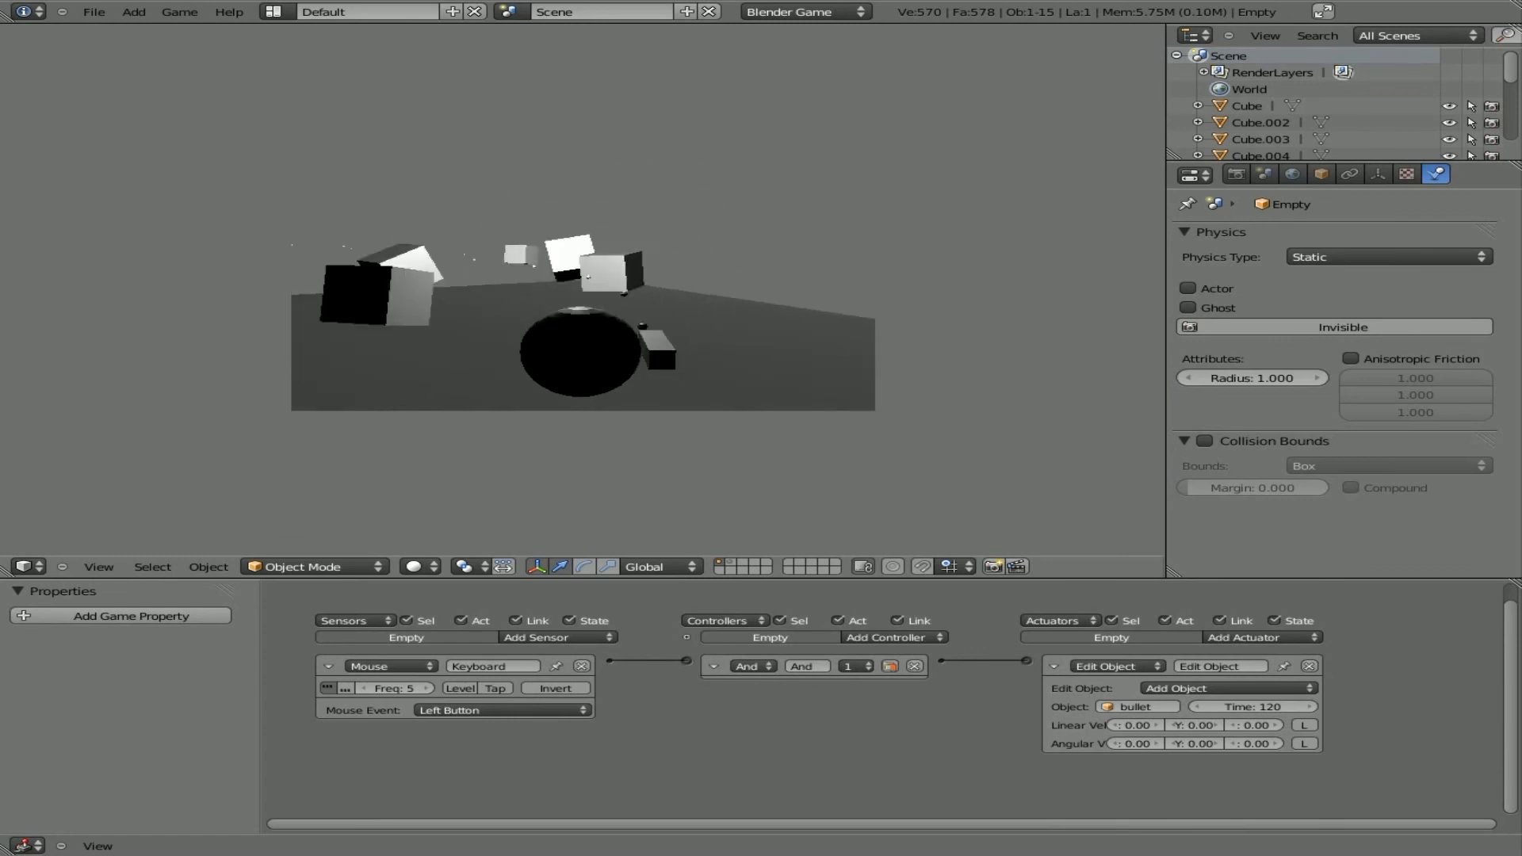
# End the game test run once the cube stack has been knocked over.
pyautogui.press('KP_3')
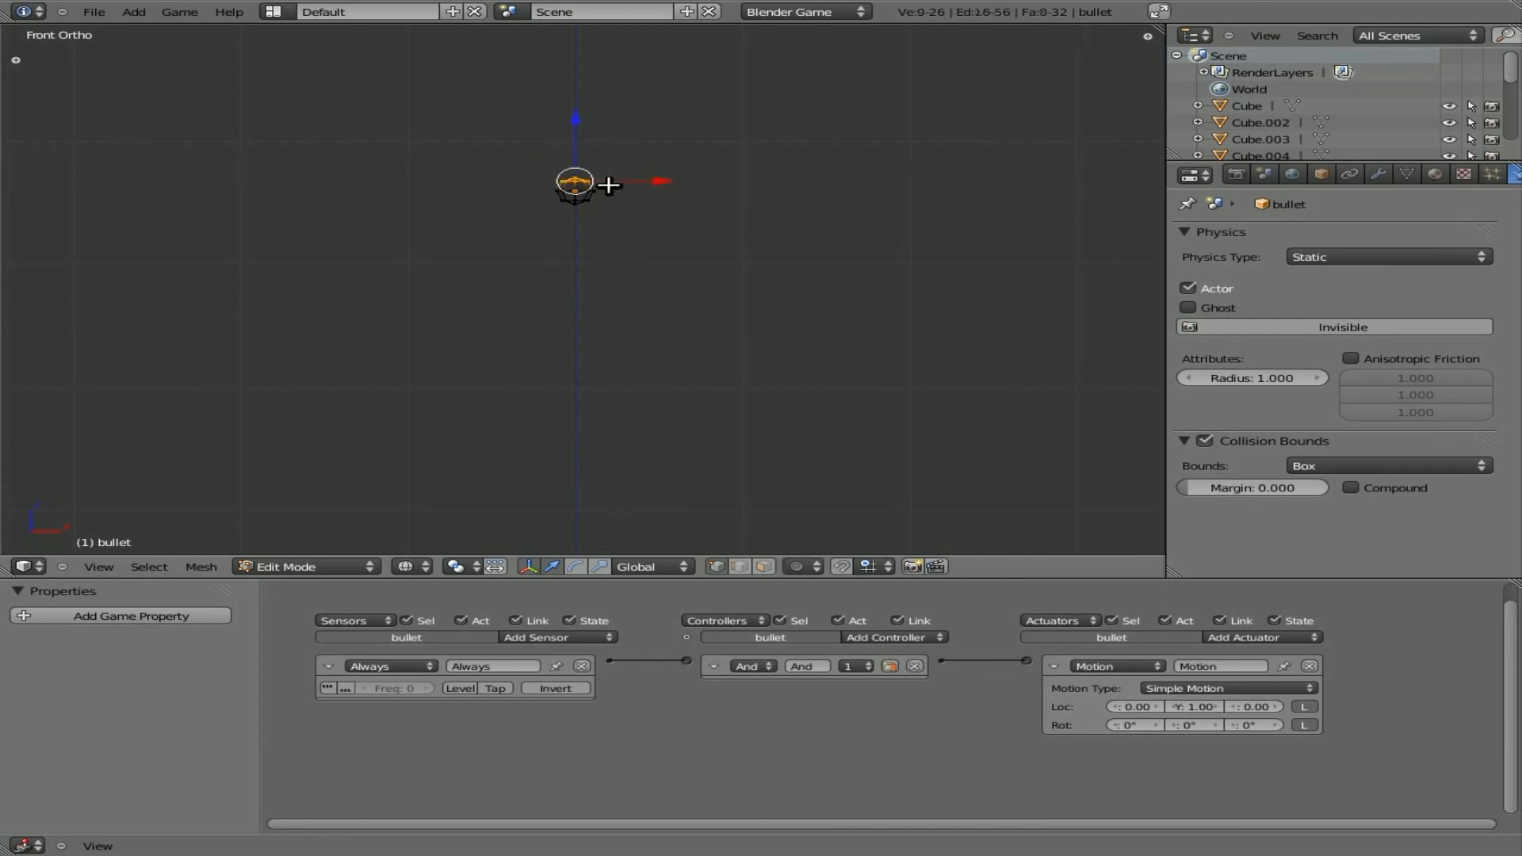
# Delete the bullet's vertices in two passes and orbit to check the empty mesh.
pyautogui.press('X')
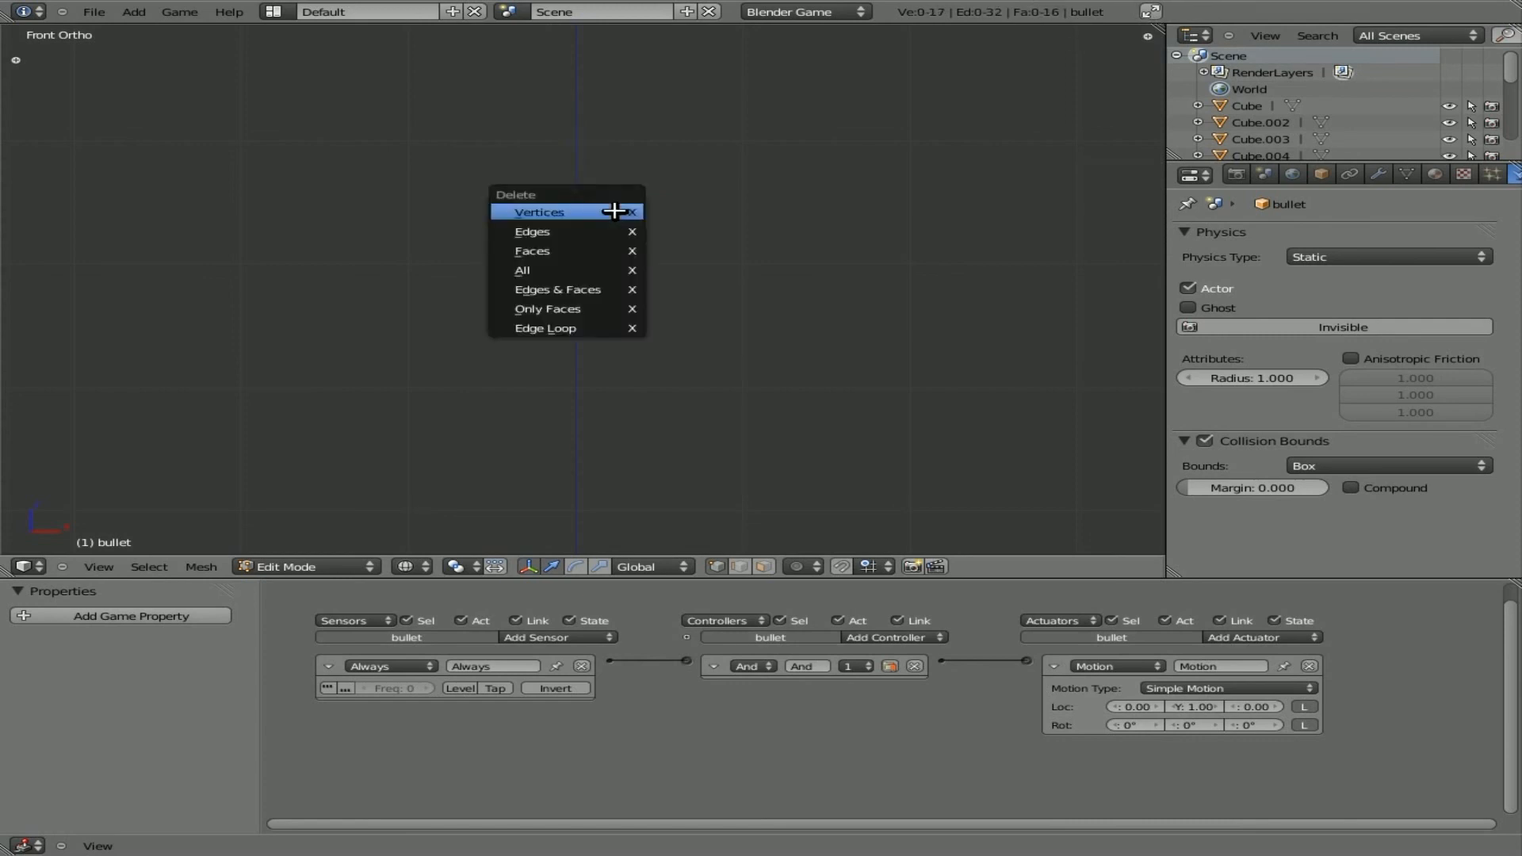
pyautogui.click(540, 211)
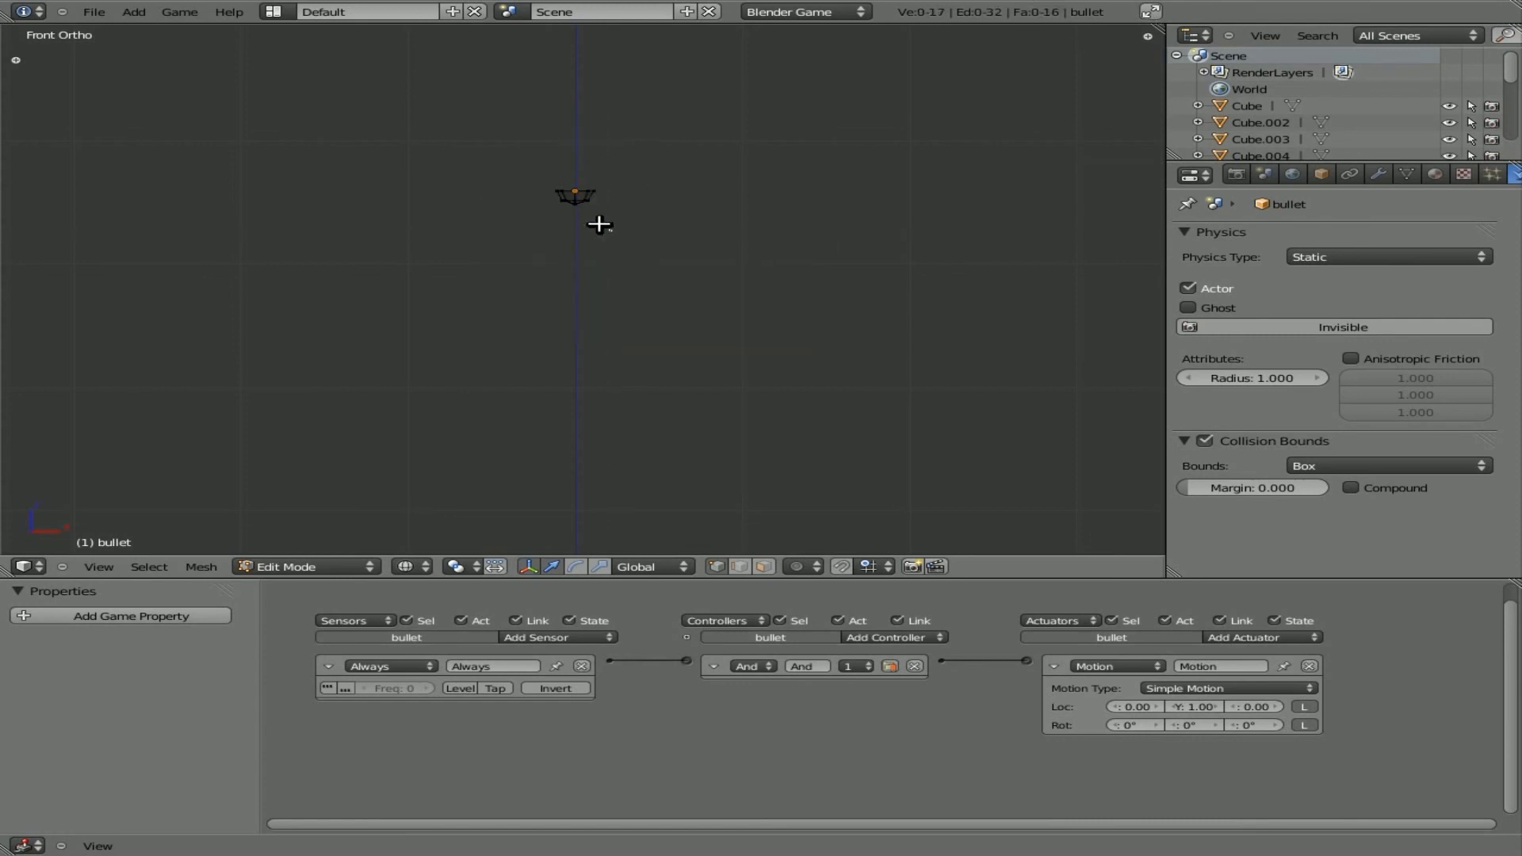
pyautogui.press('X')
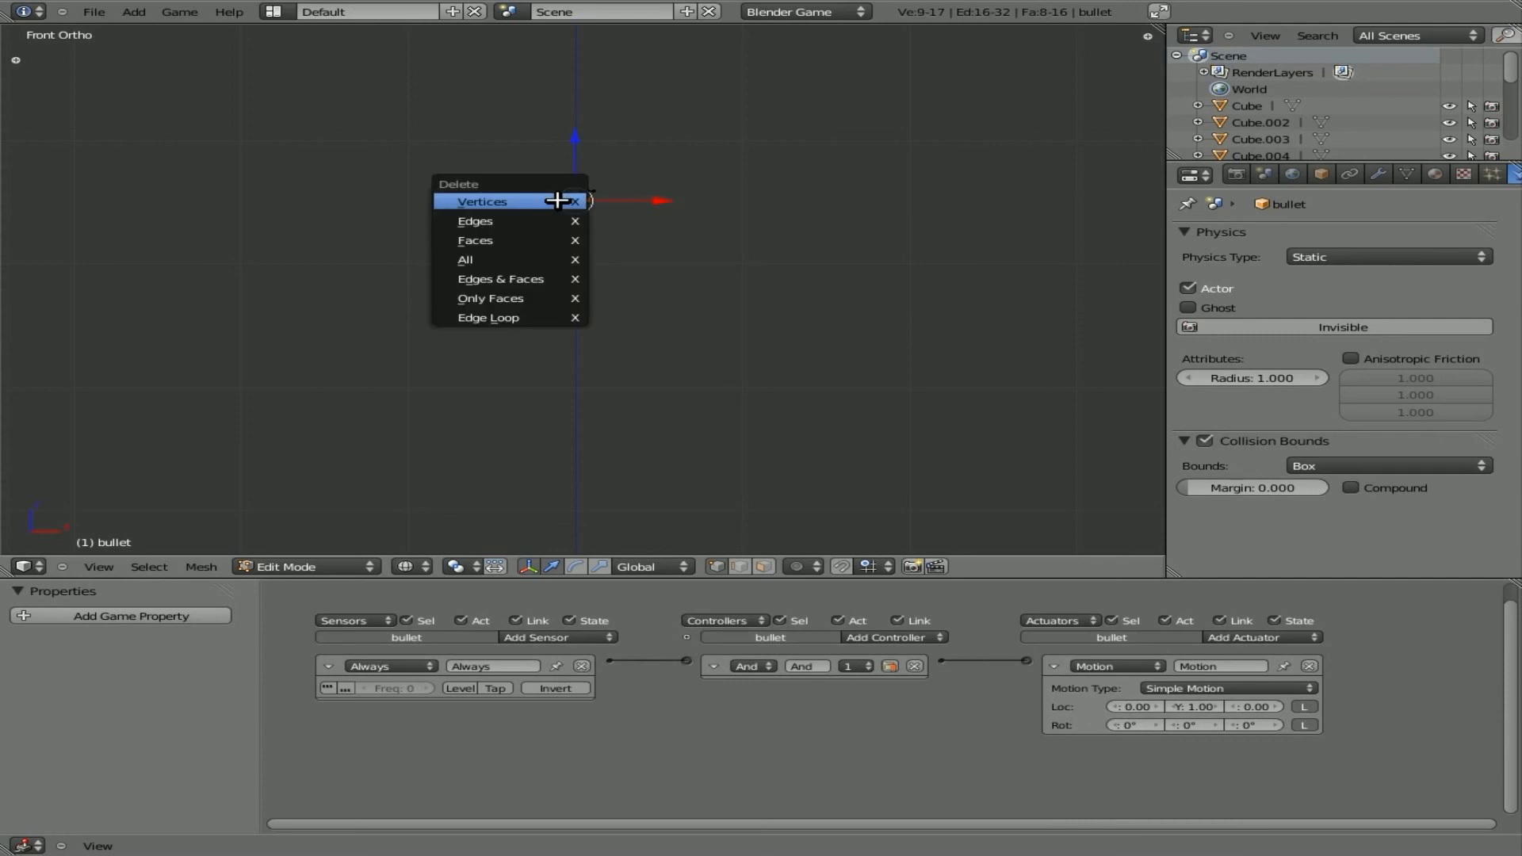
pyautogui.click(481, 201)
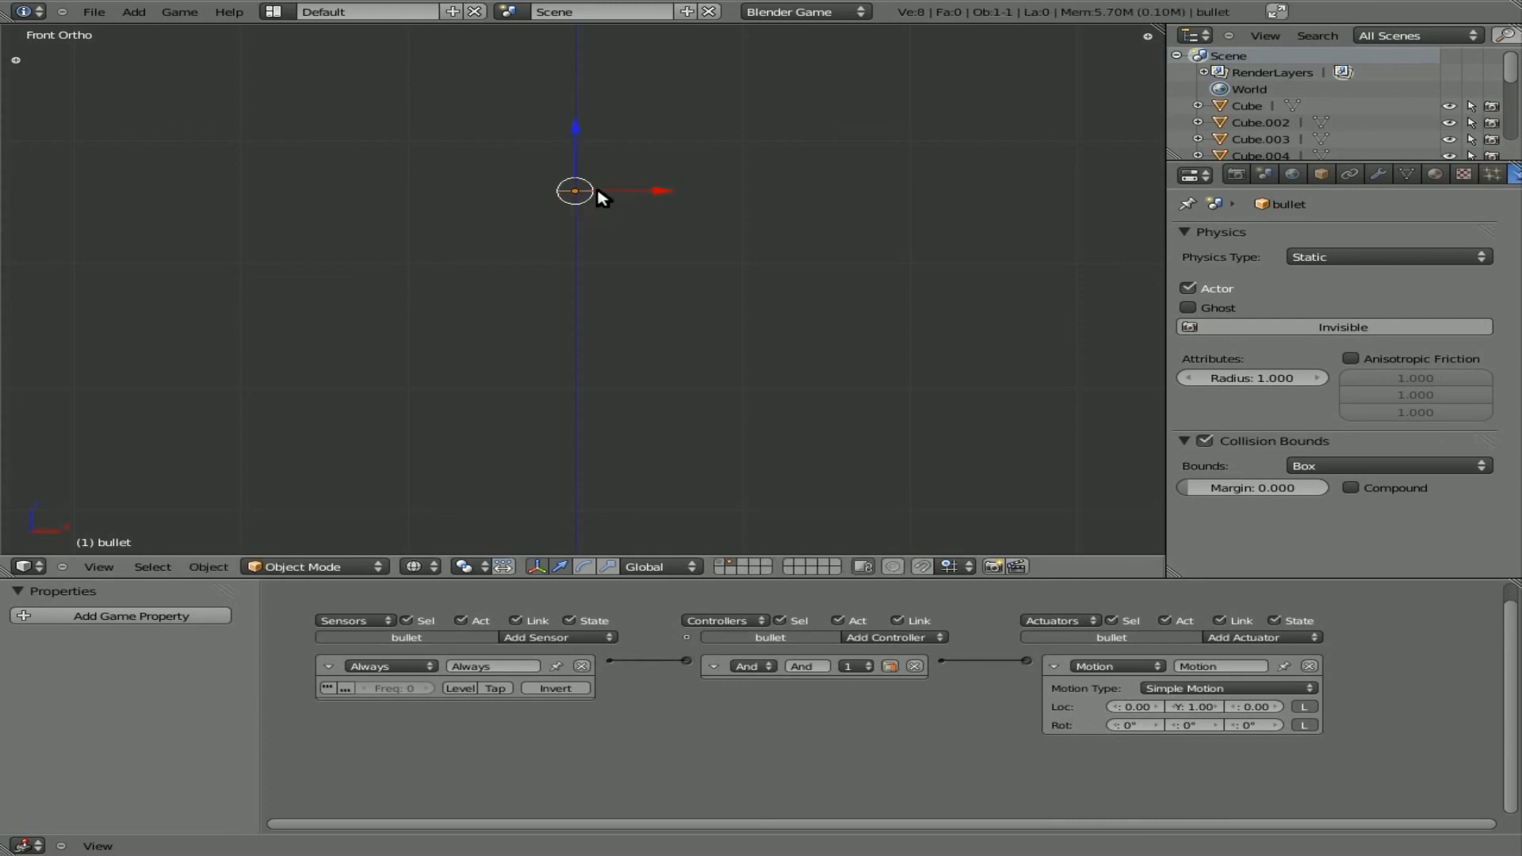
pyautogui.moveTo(597, 199); pyautogui.dragTo(622, 437)
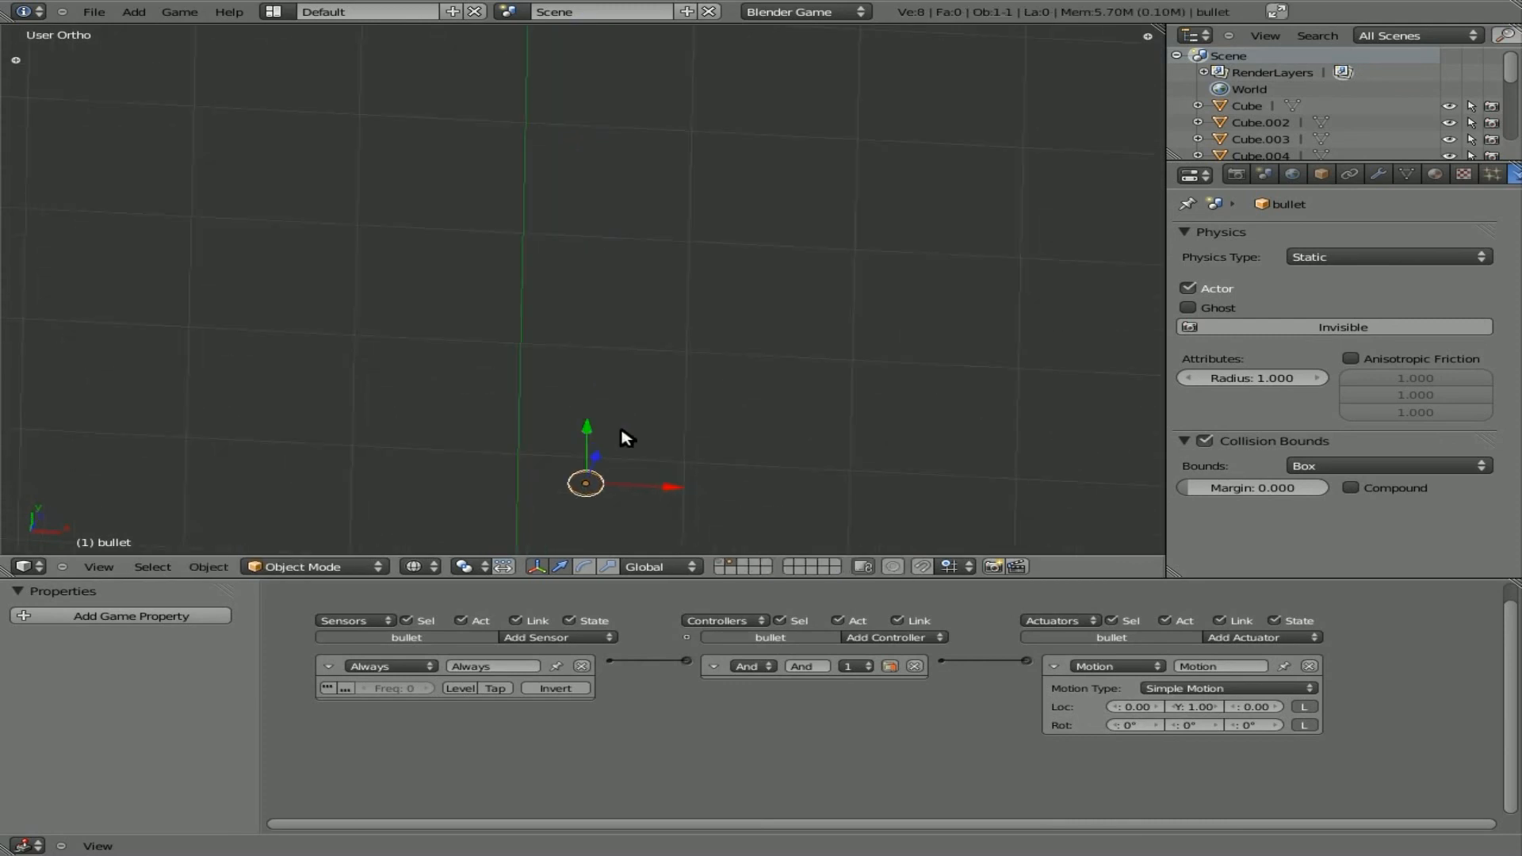
pyautogui.moveTo(601, 482)
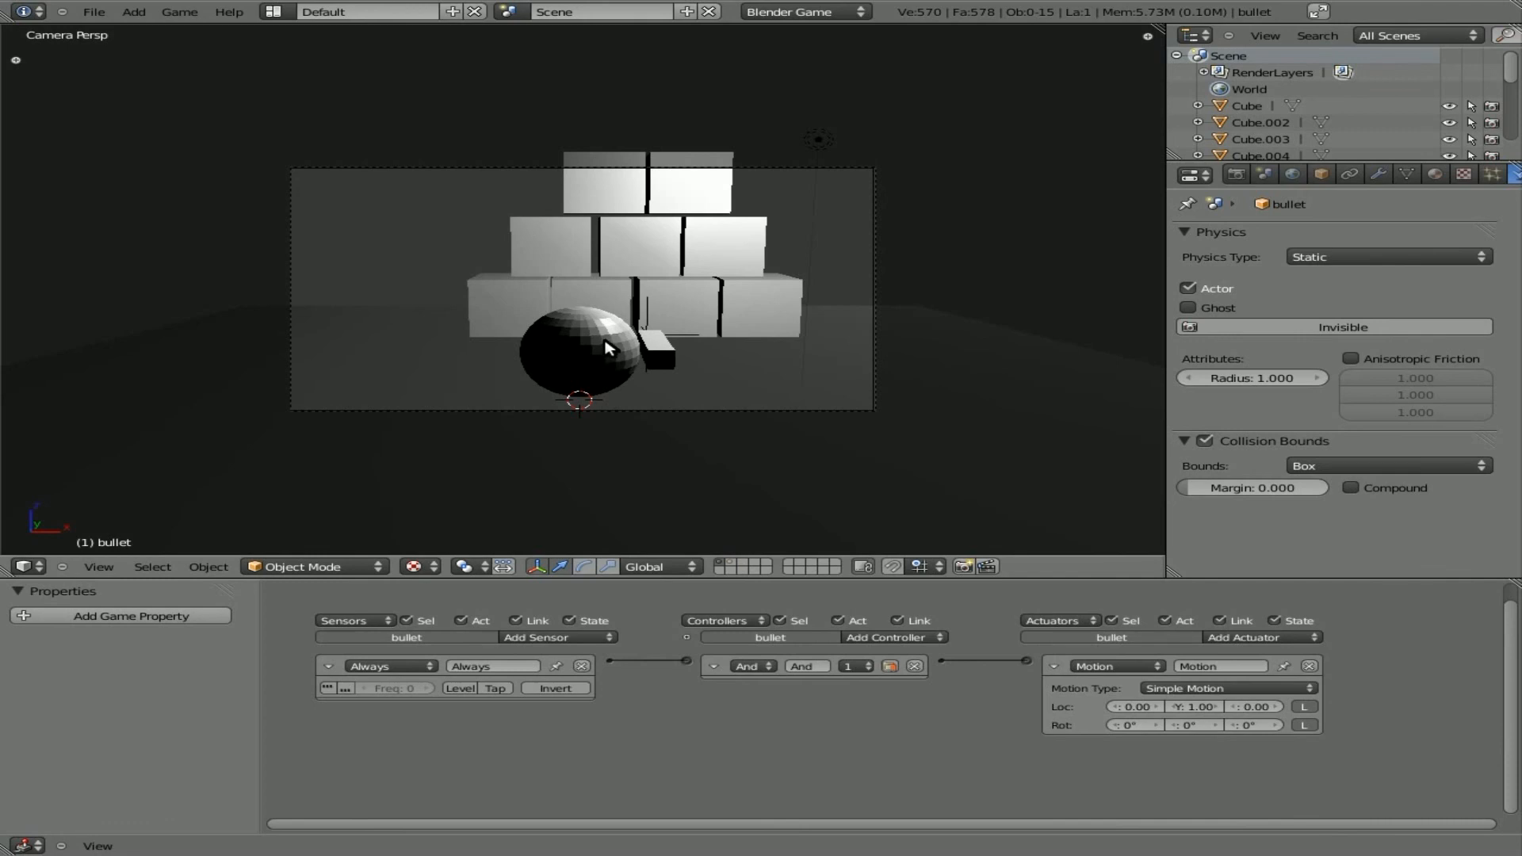
pyautogui.moveTo(635, 311)
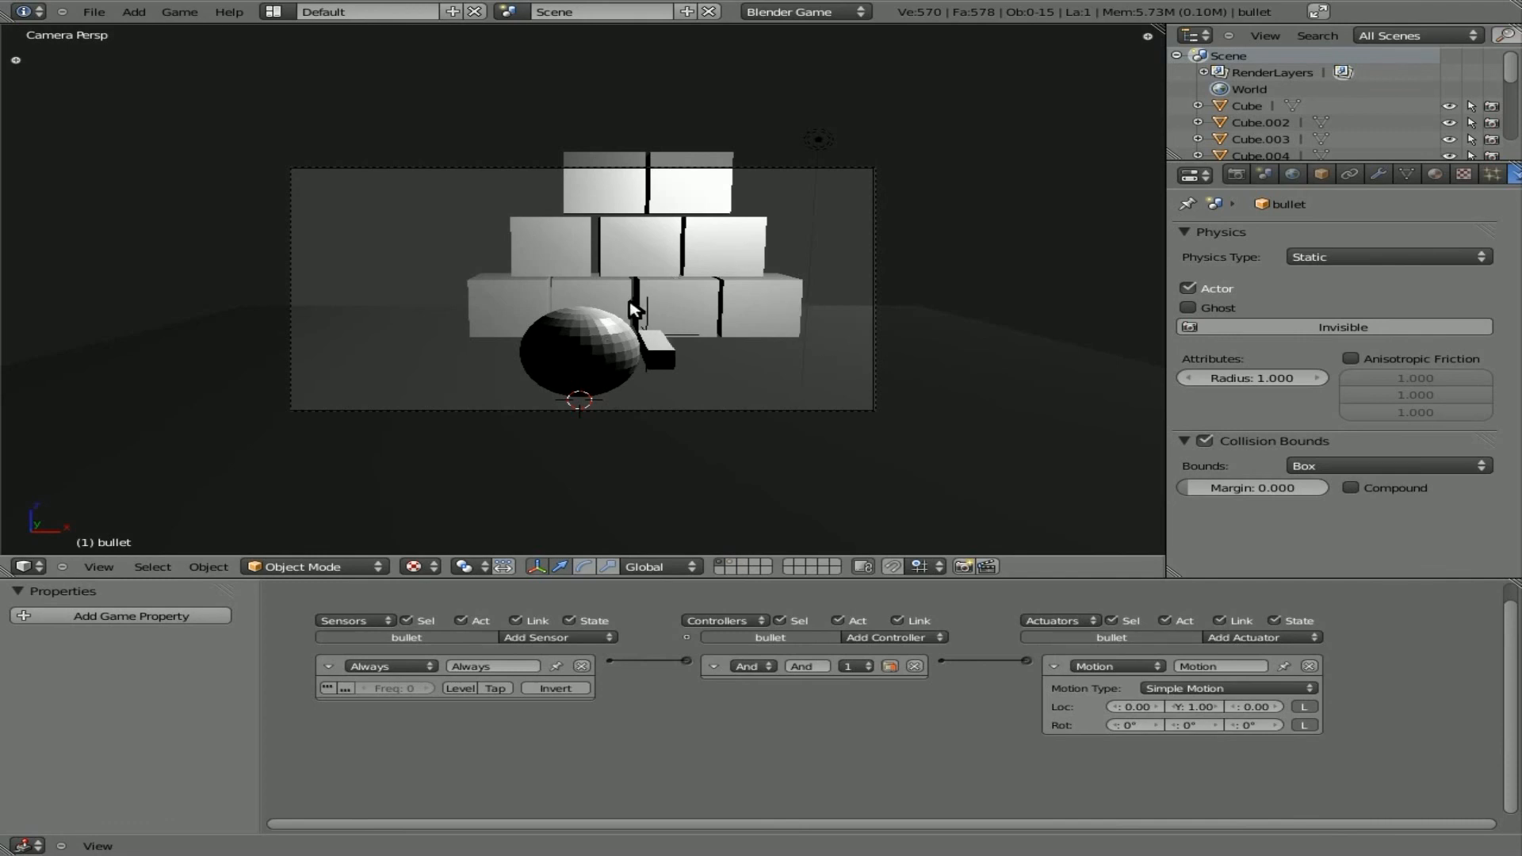